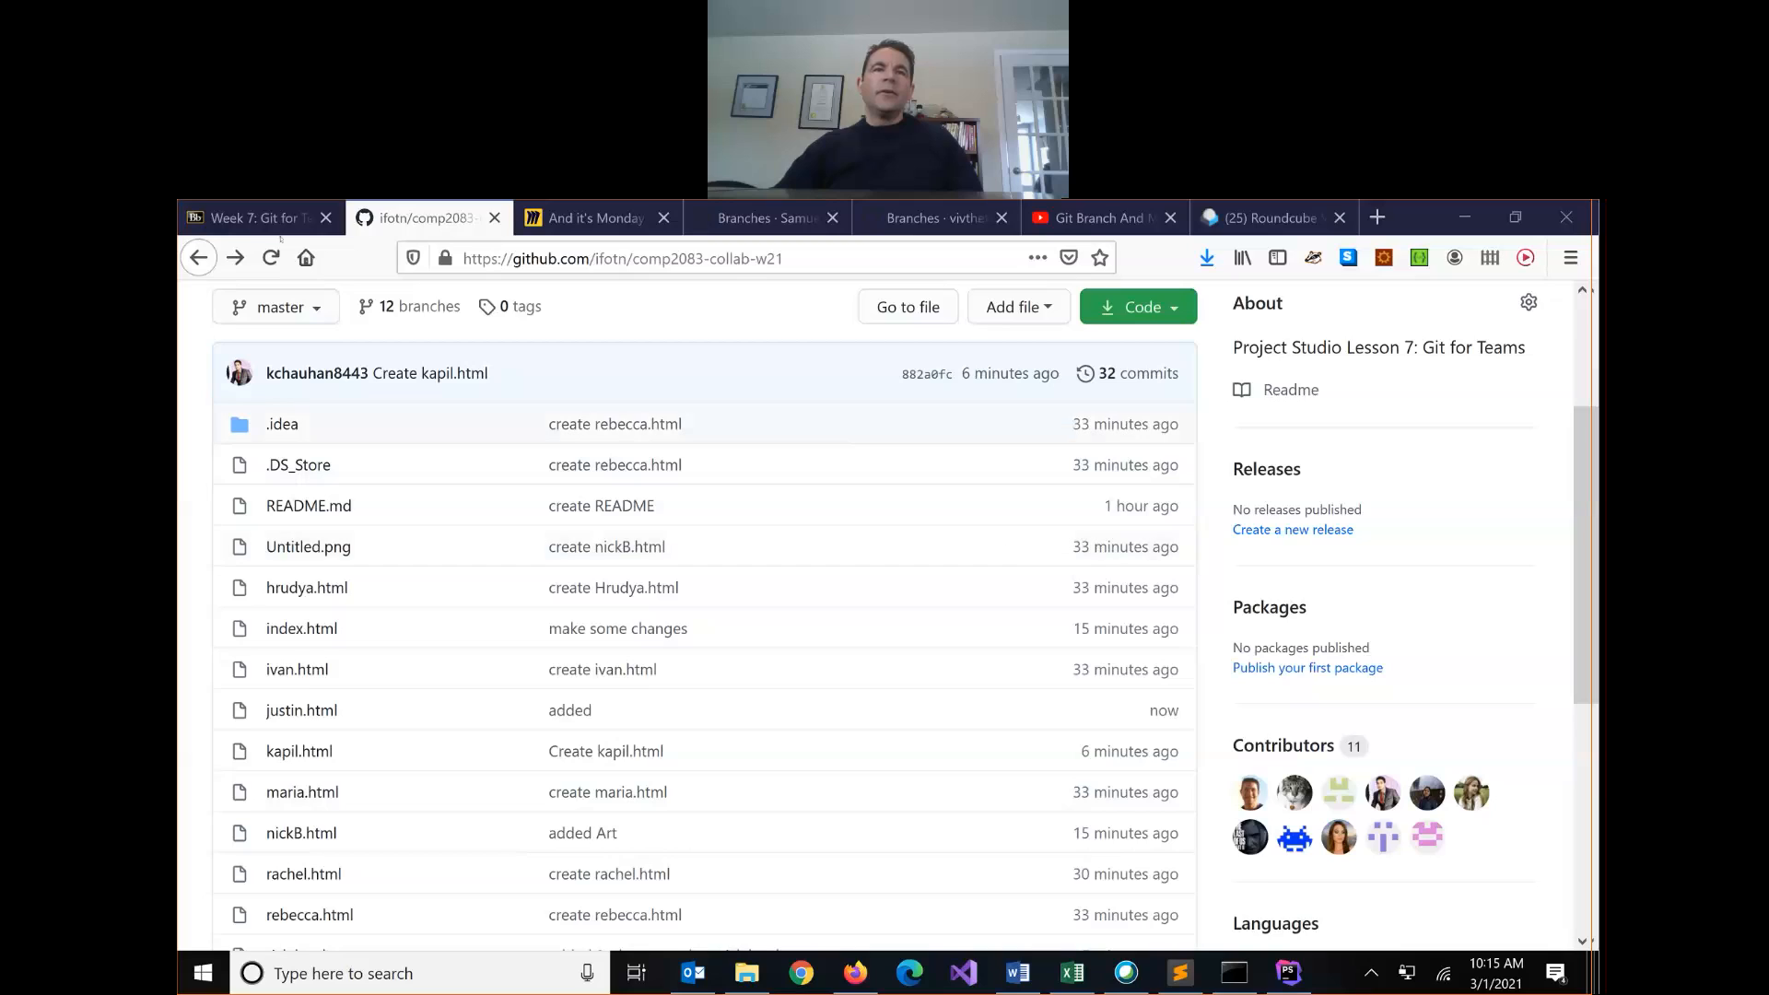
Step: Review the repository's Branches page listing the collaborators' branches
{"action": "left_click", "coordinate": [269, 258]}
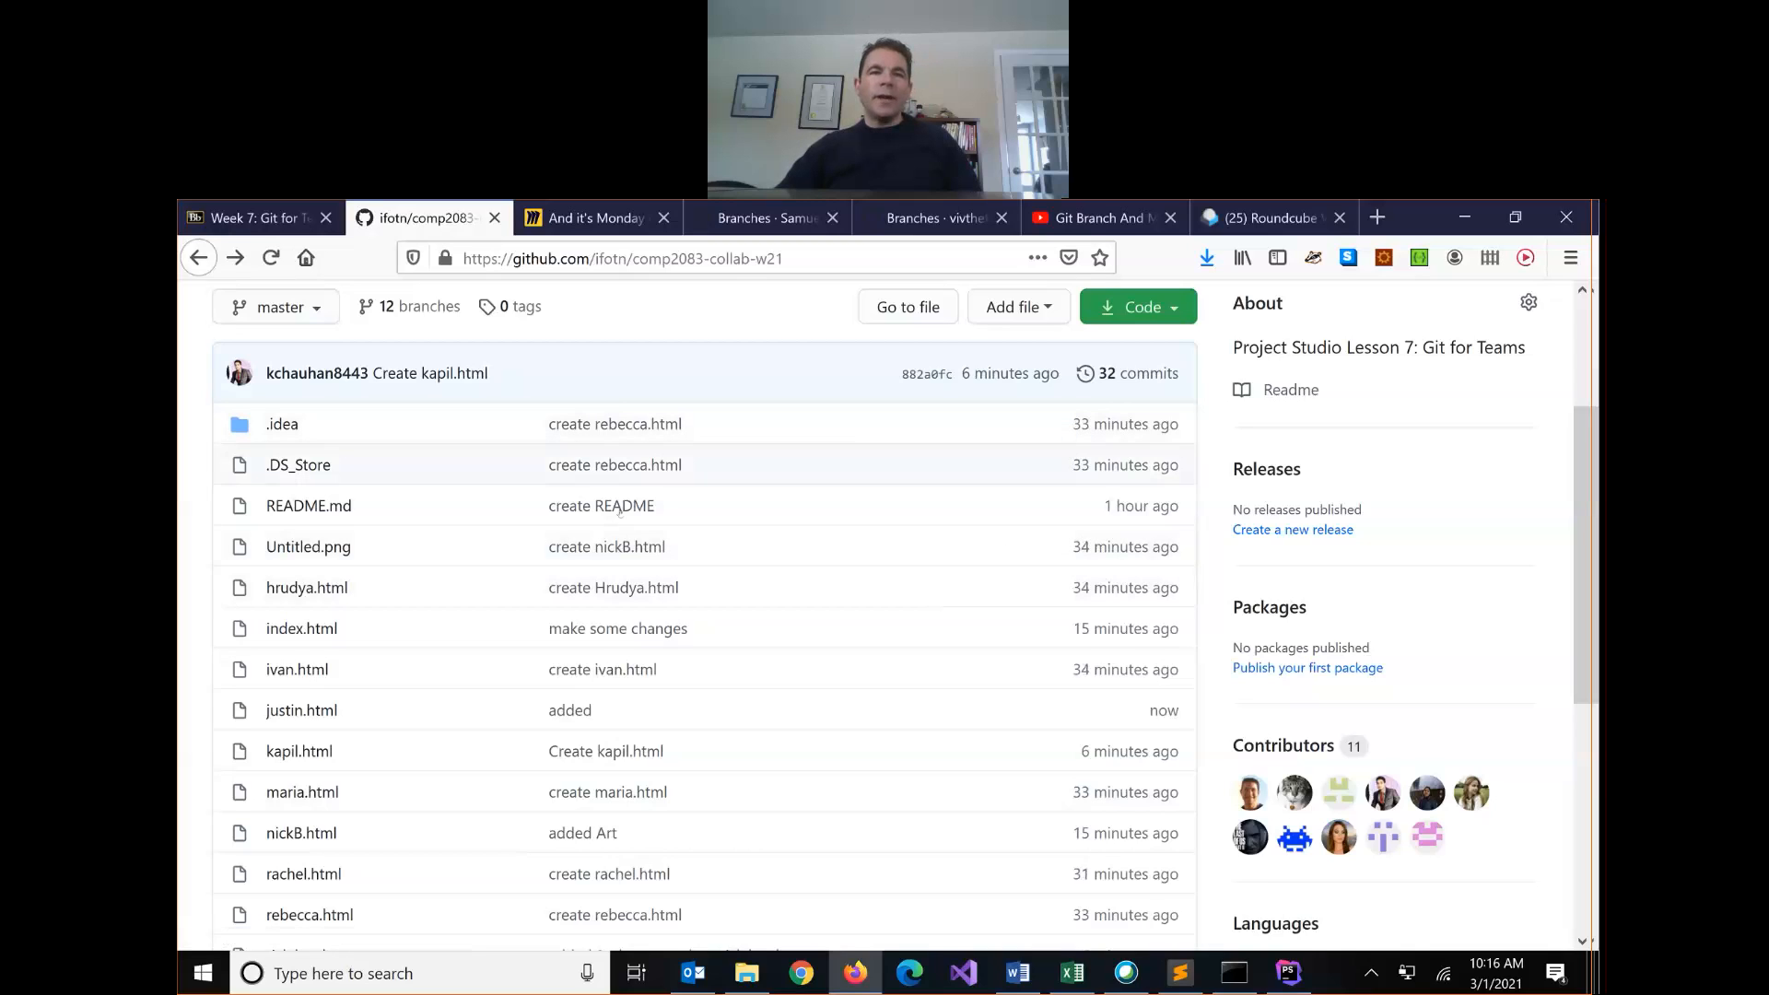
{"action": "mouse_move", "coordinate": [607, 750]}
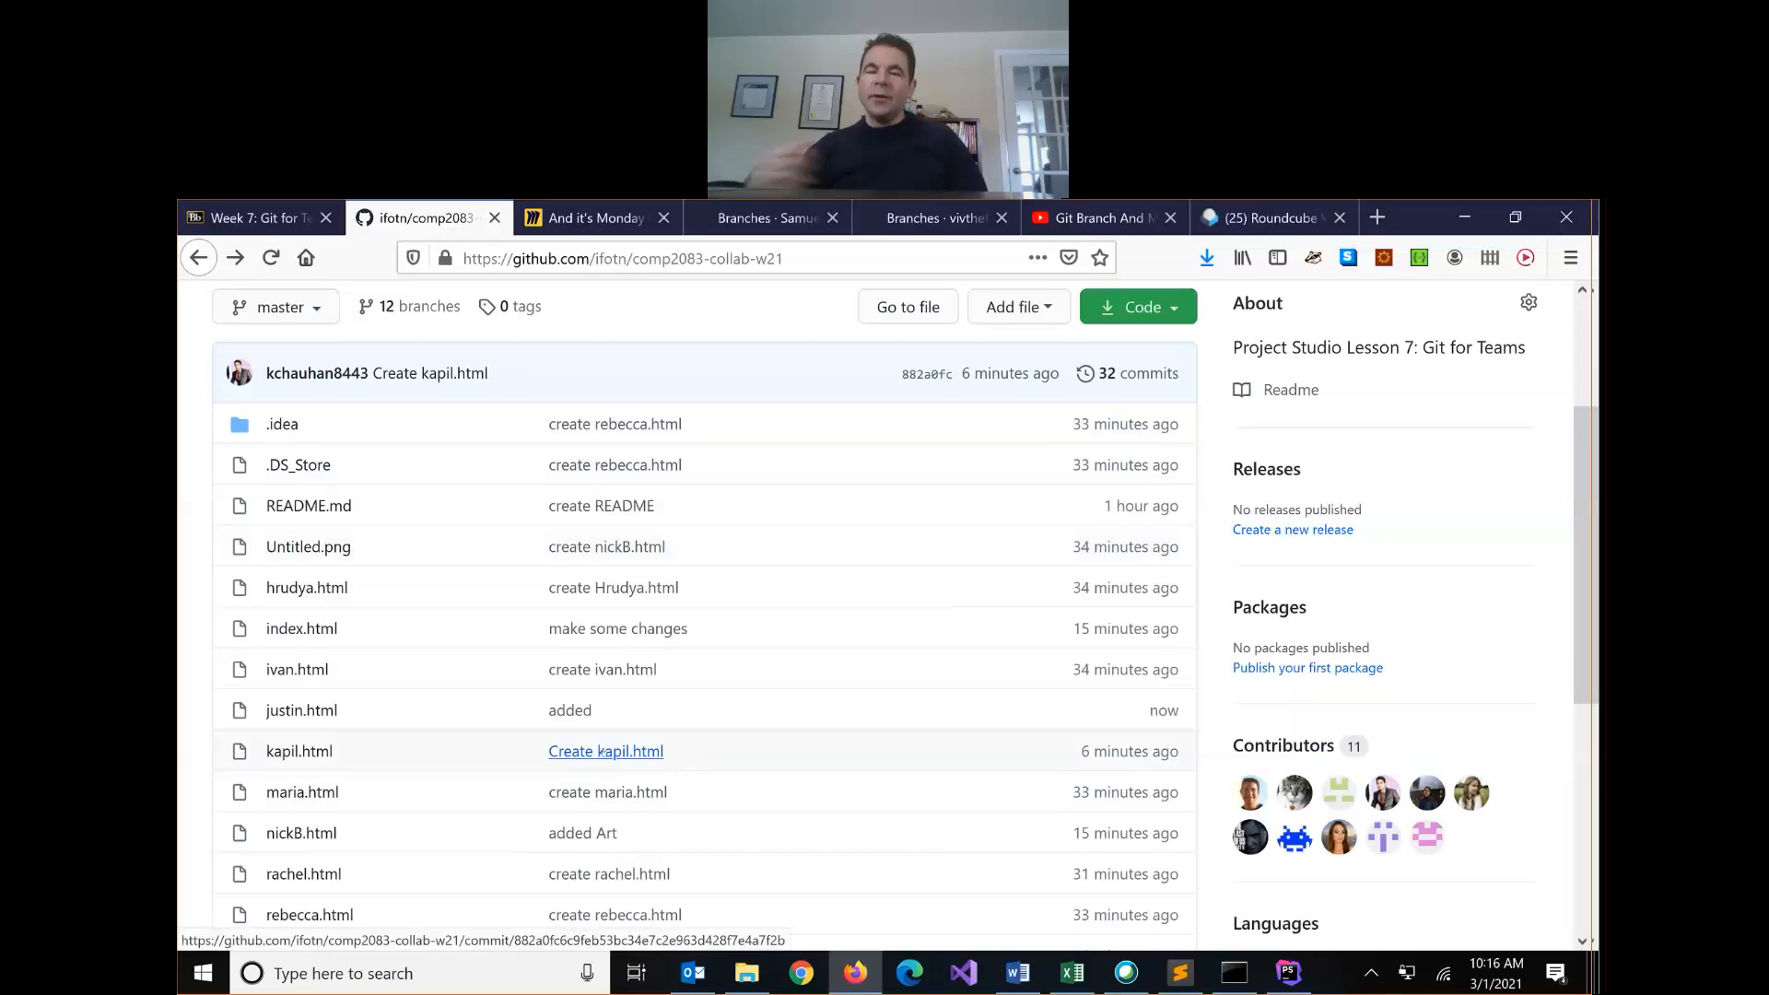
{"action": "mouse_move", "coordinate": [607, 751]}
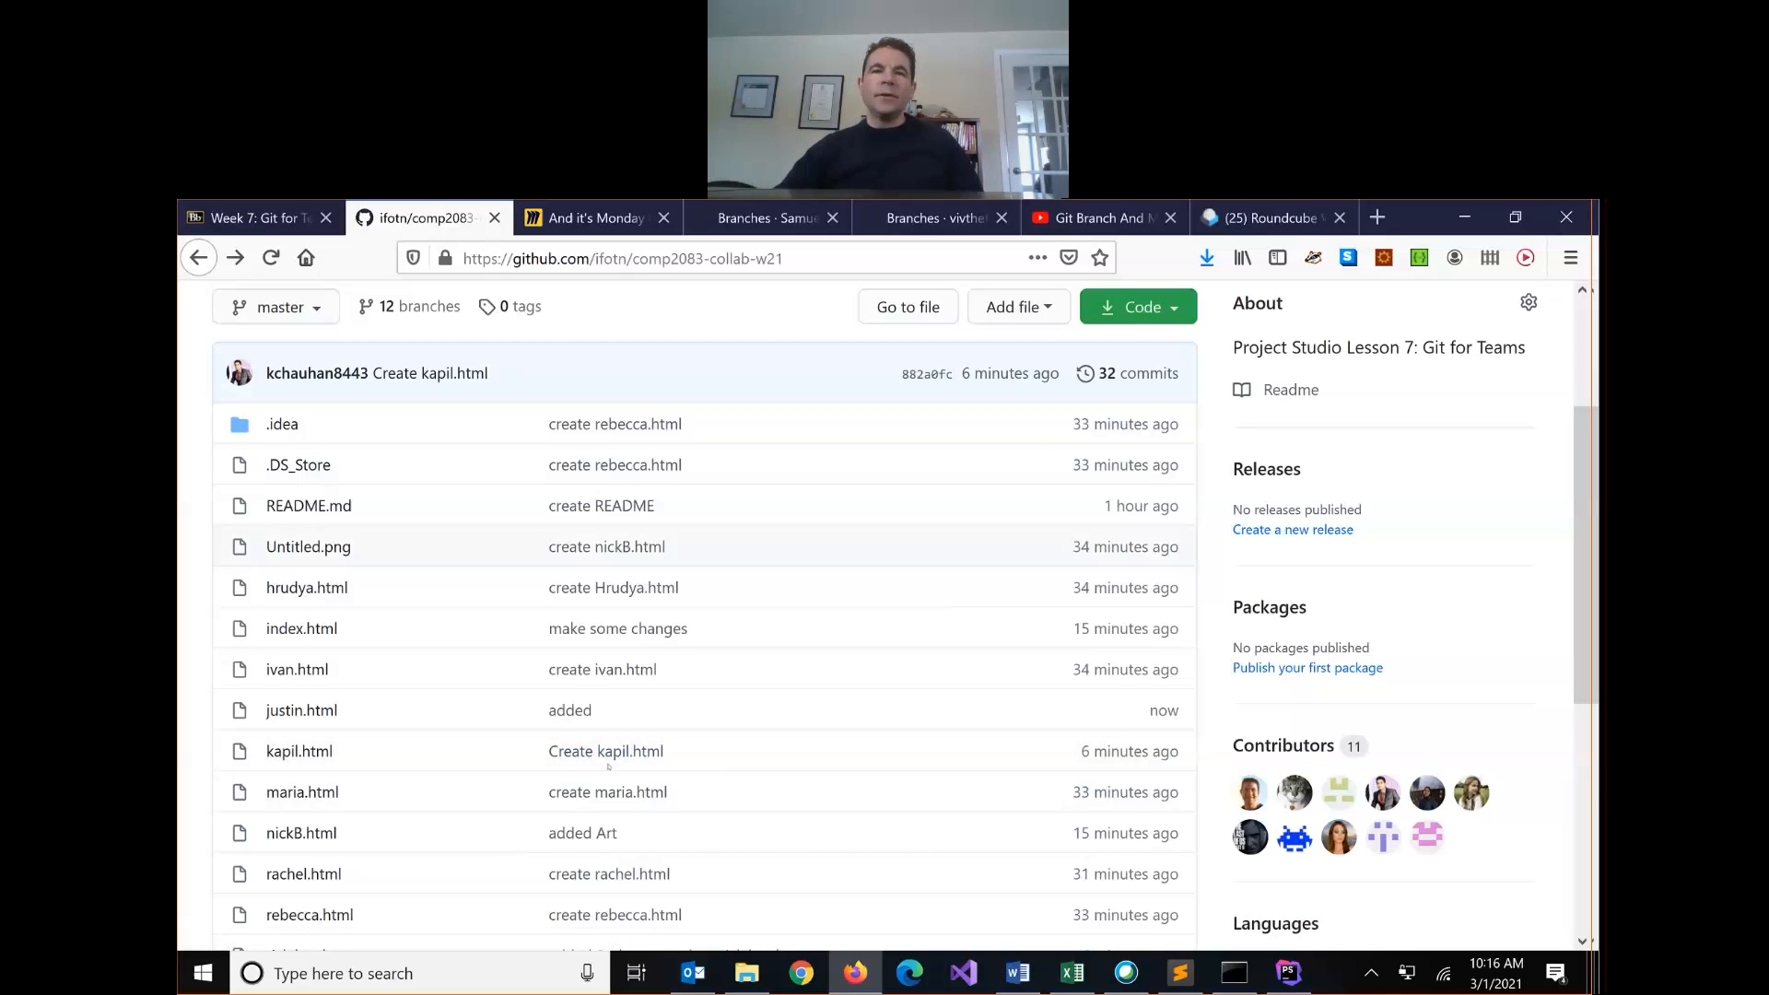
{"action": "scroll", "scroll_direction": "up", "scroll_amount": 3}
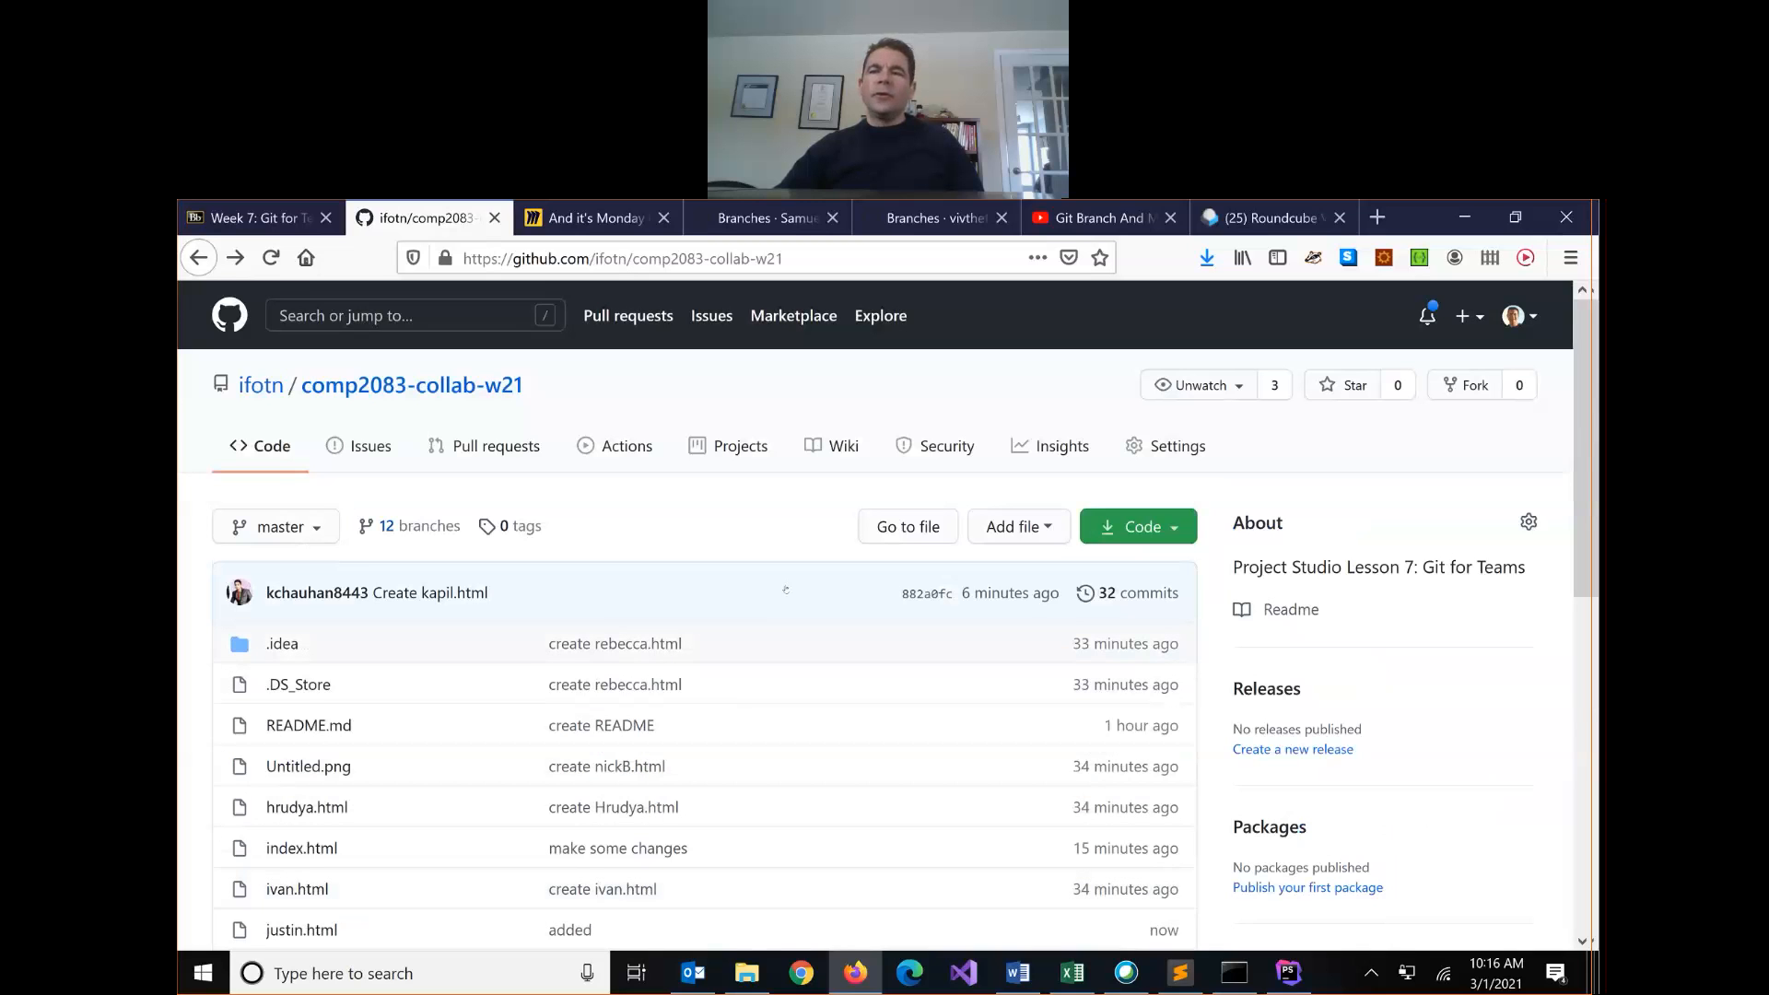
{"action": "left_click", "coordinate": [409, 525]}
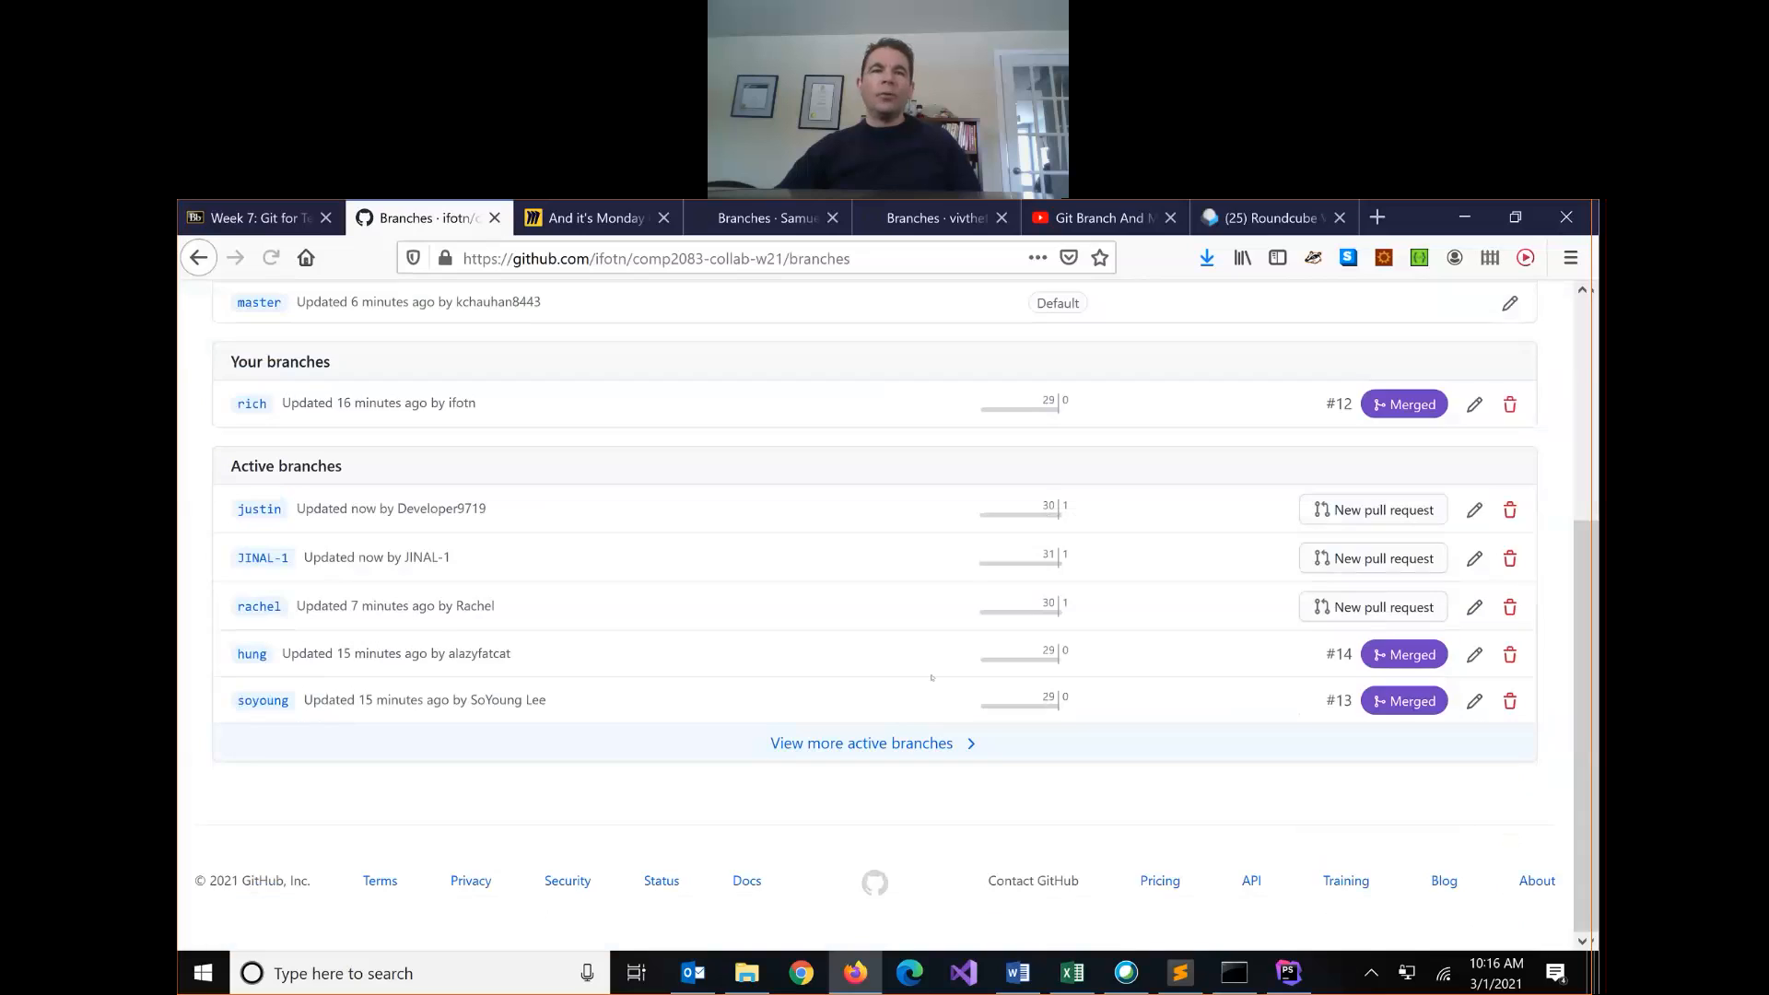
{"action": "mouse_move", "coordinate": [306, 452]}
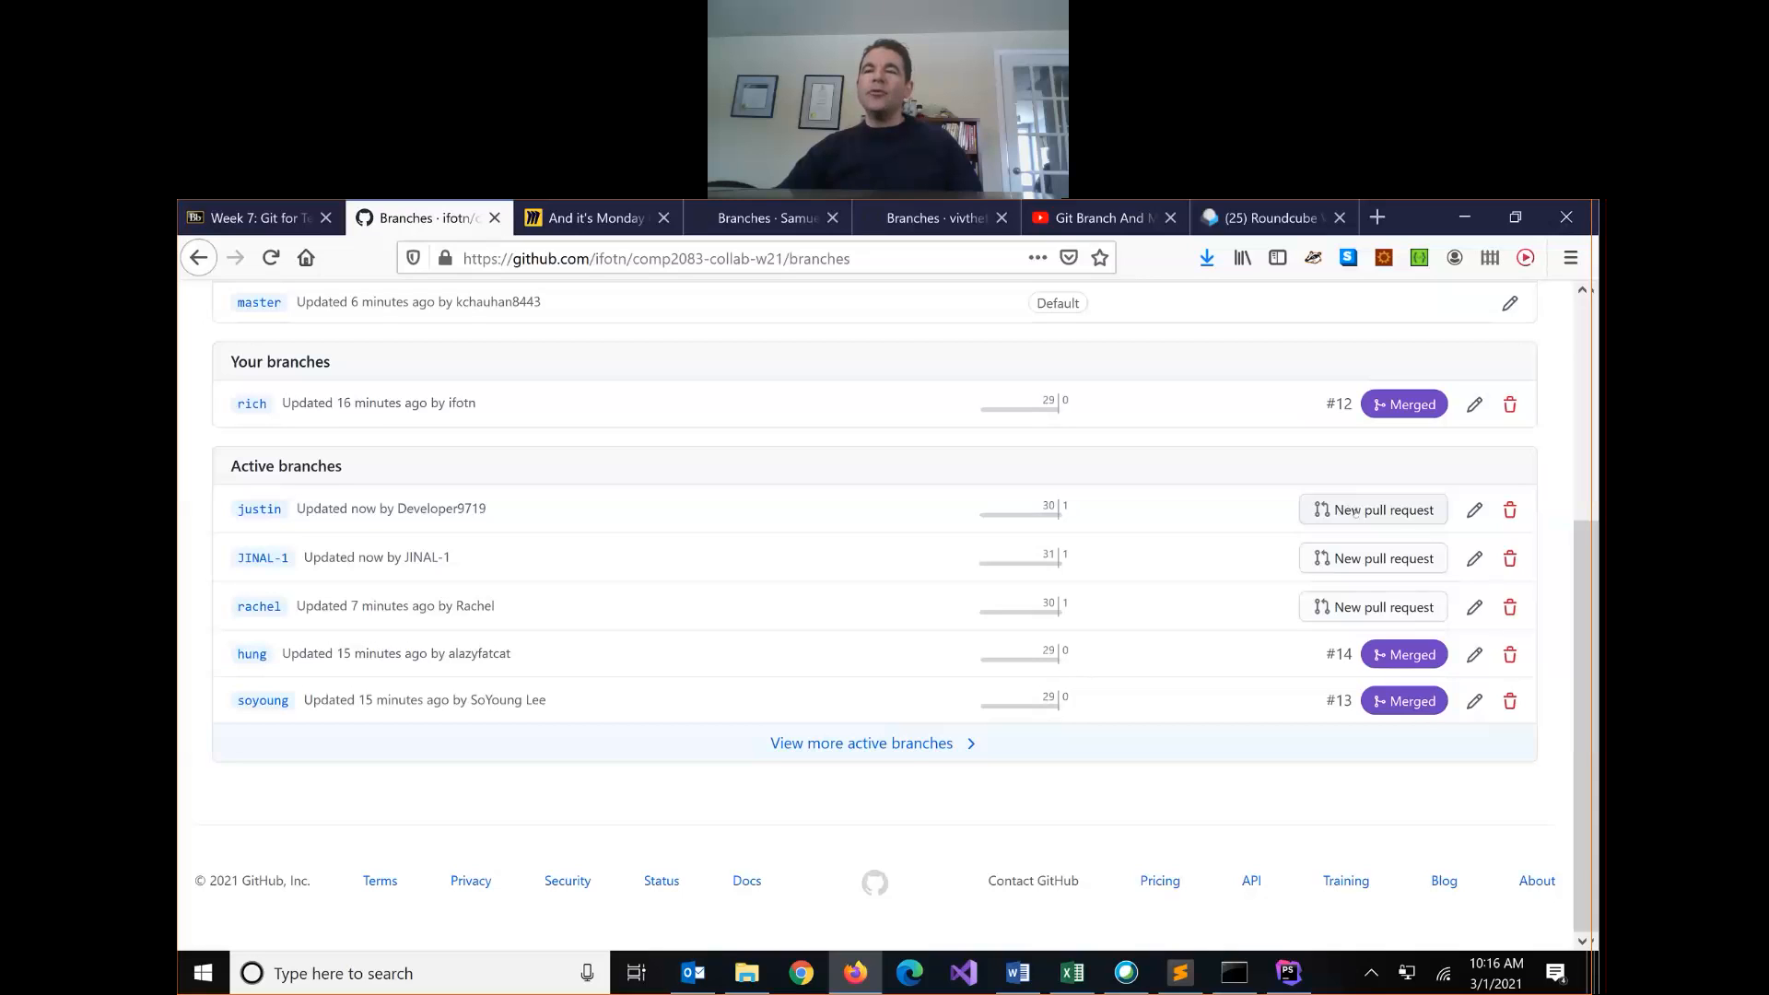
{"action": "mouse_move", "coordinate": [1089, 601]}
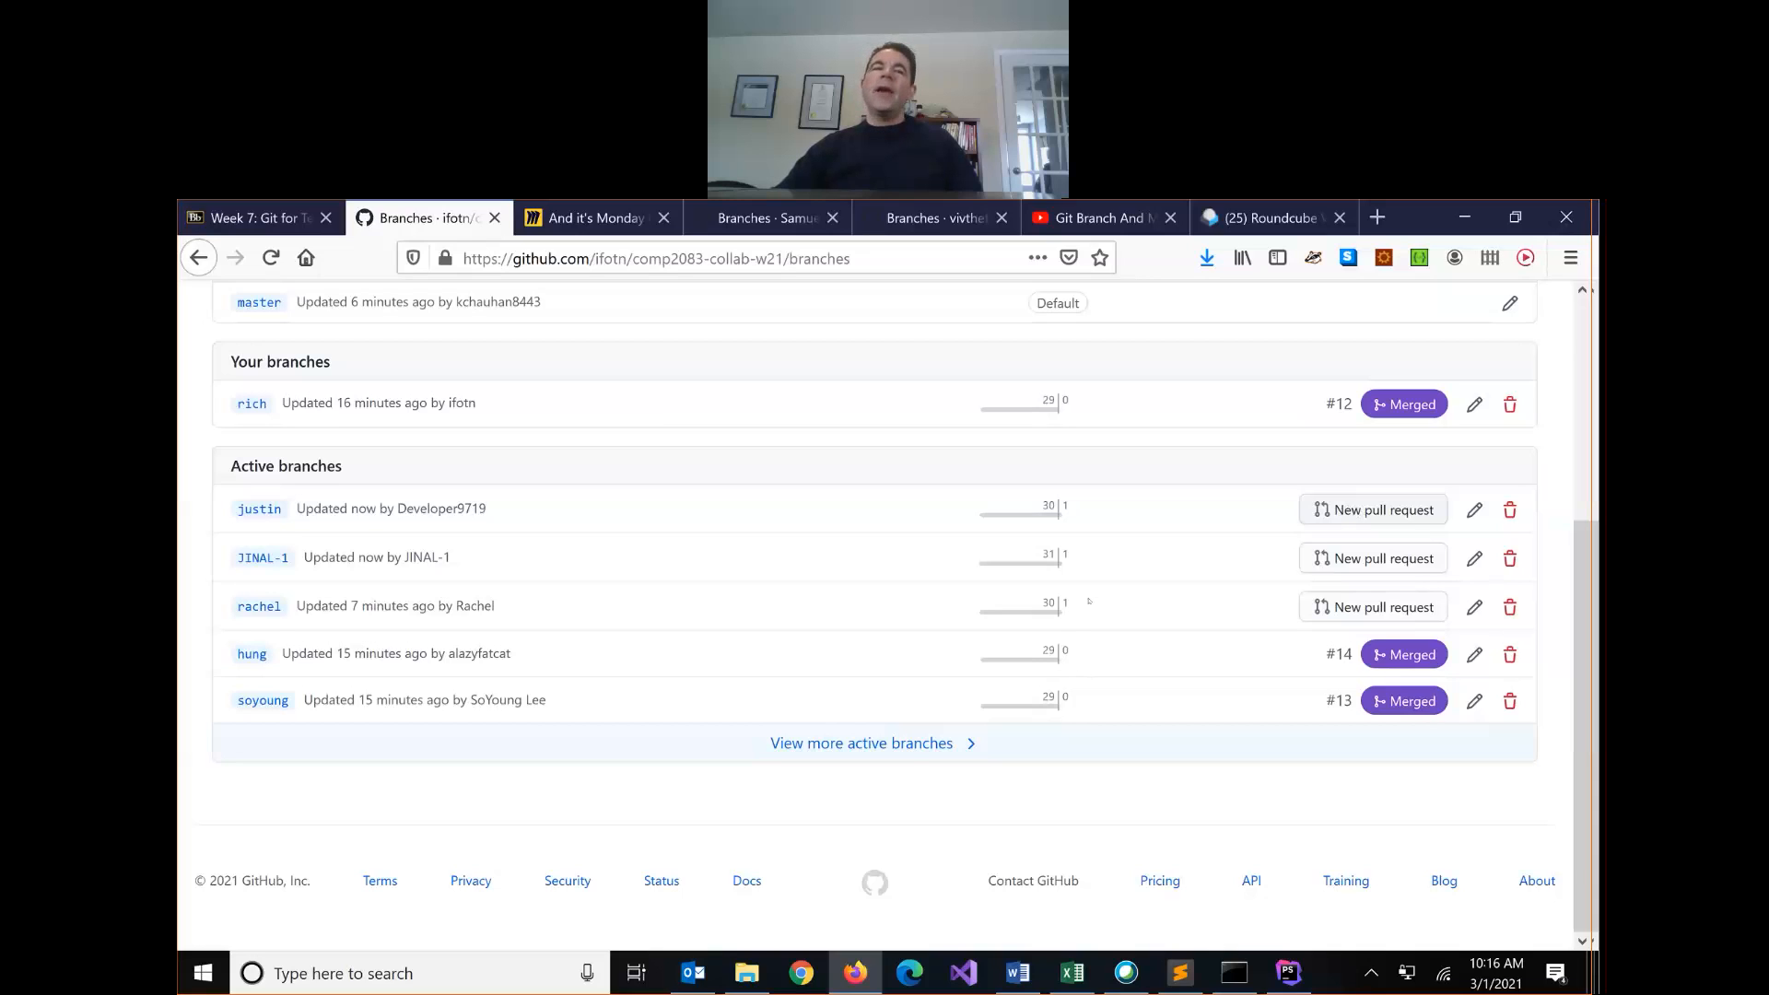
{"action": "scroll", "scroll_direction": "up", "scroll_amount": 3}
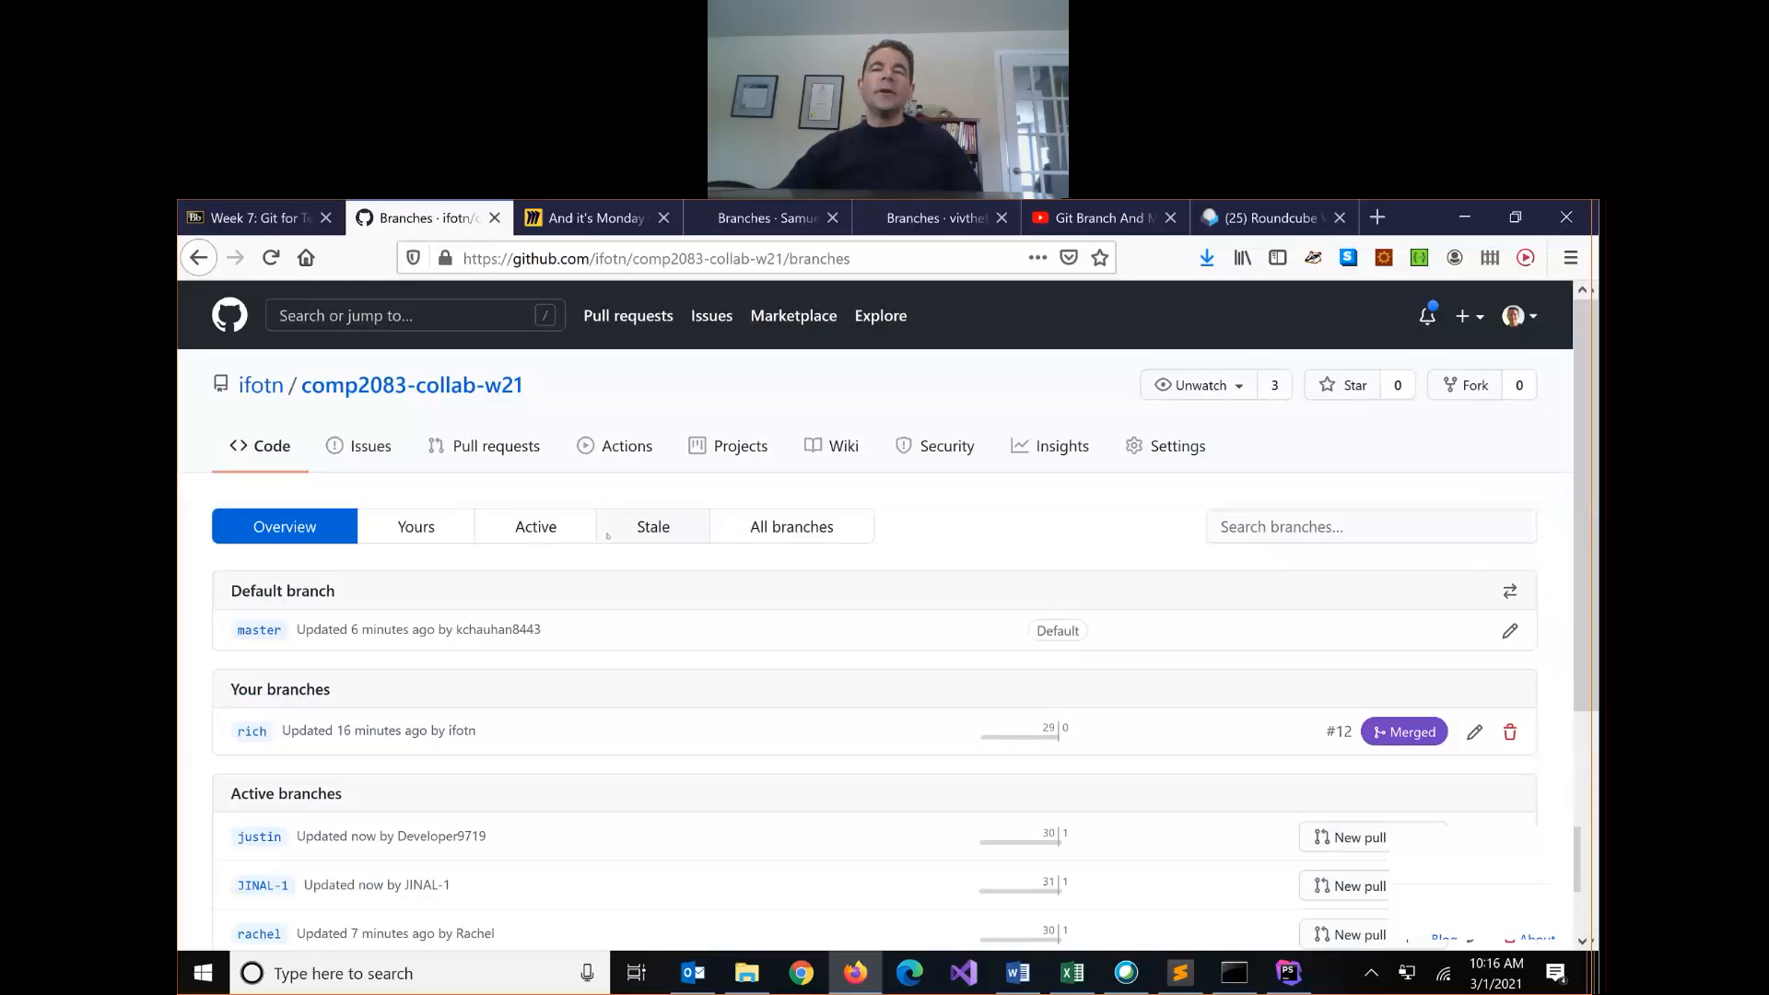
{"action": "scroll", "scroll_direction": "down", "scroll_amount": 3}
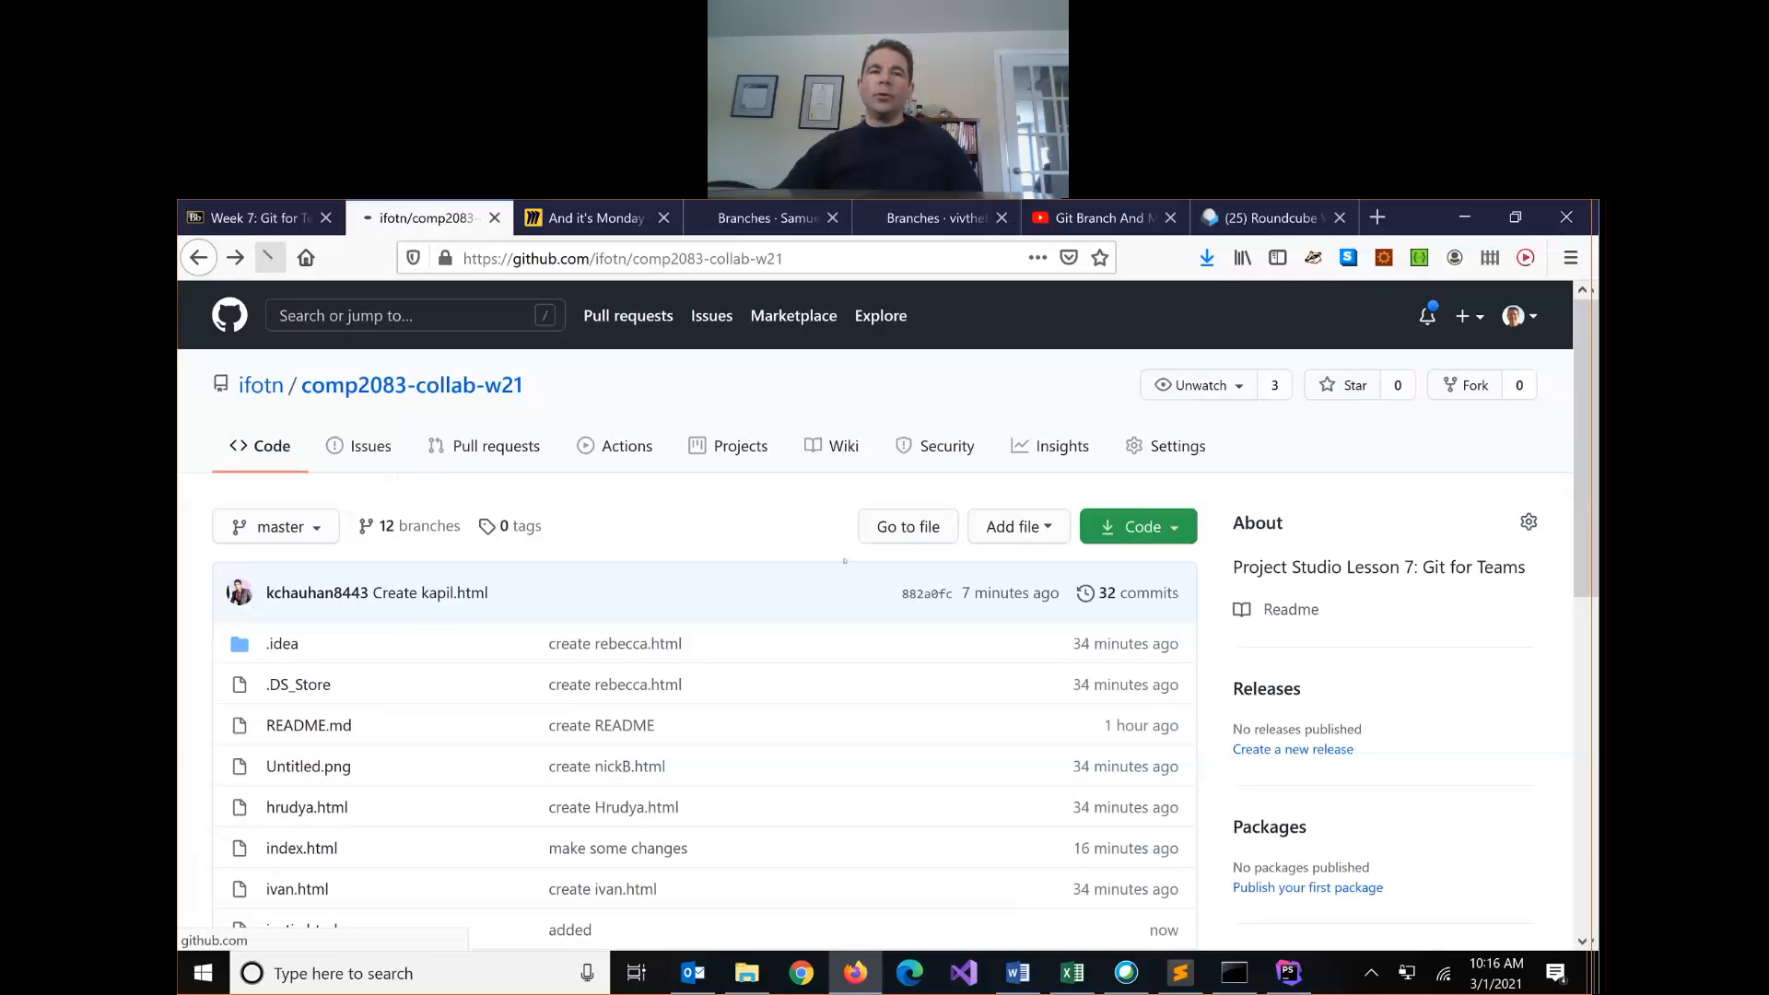
Step: Reload the Code tab to see 'Merge pull request #15', then switch to the Roundcube inbox
{"action": "left_click", "coordinate": [269, 258]}
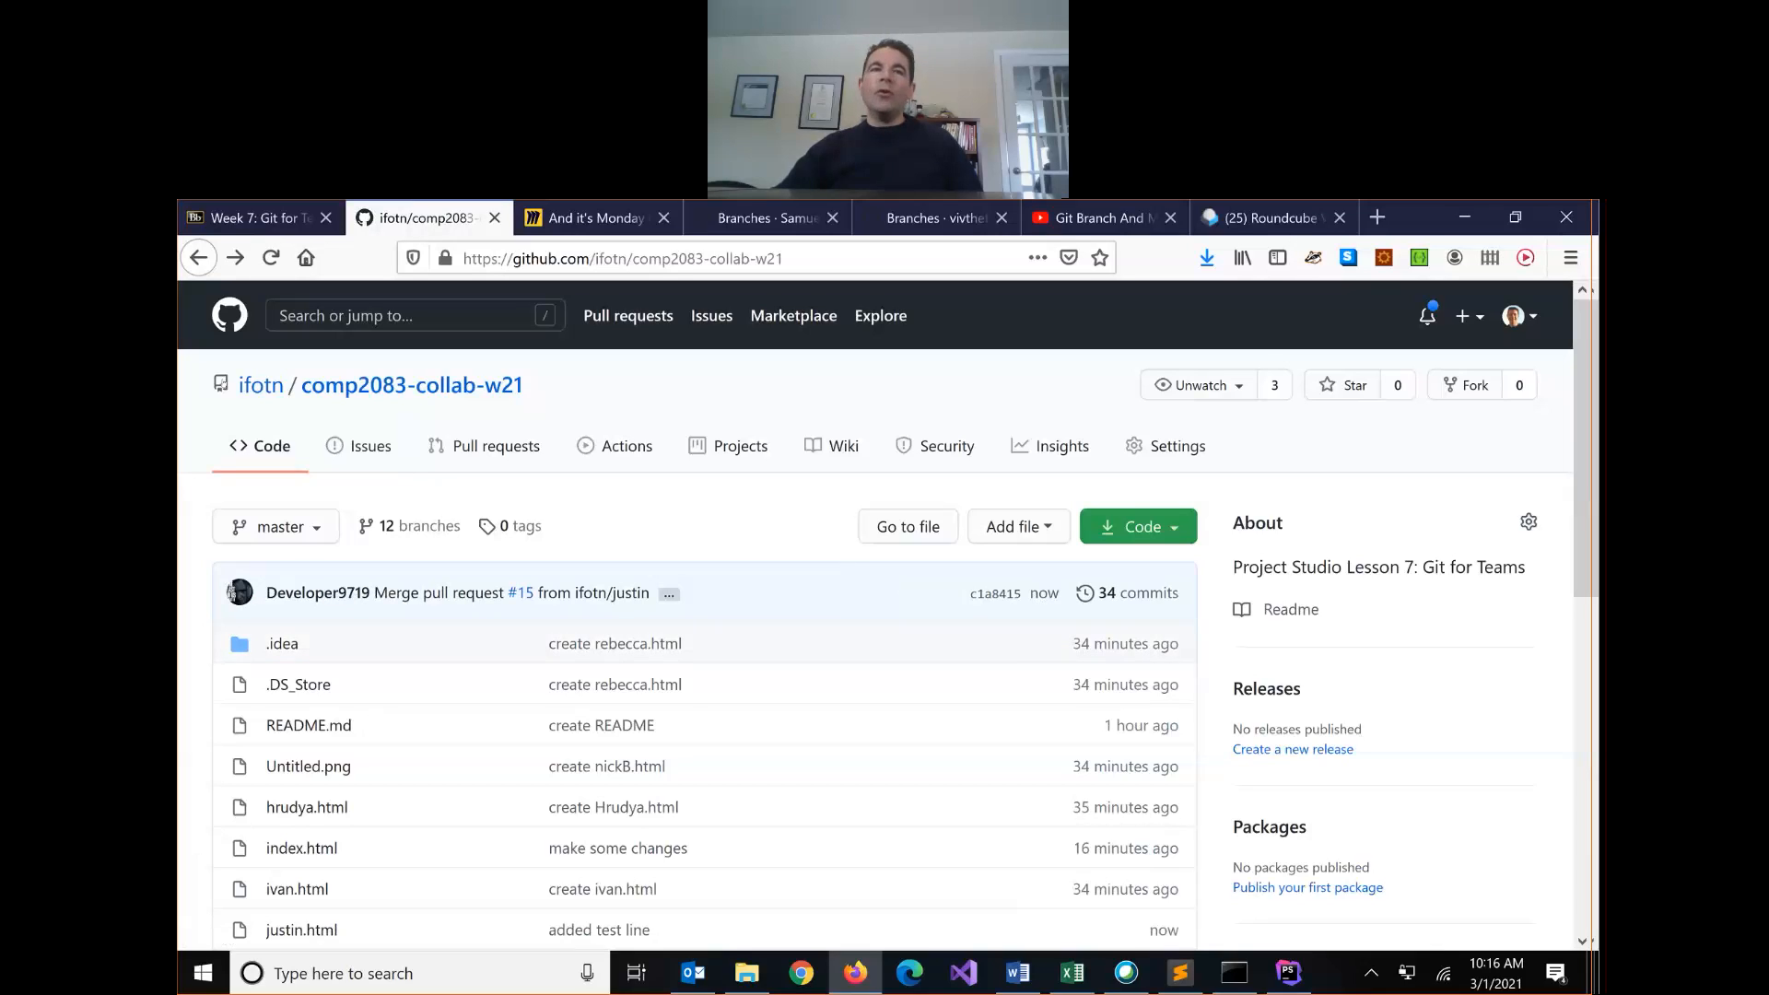
{"action": "mouse_move", "coordinate": [260, 385]}
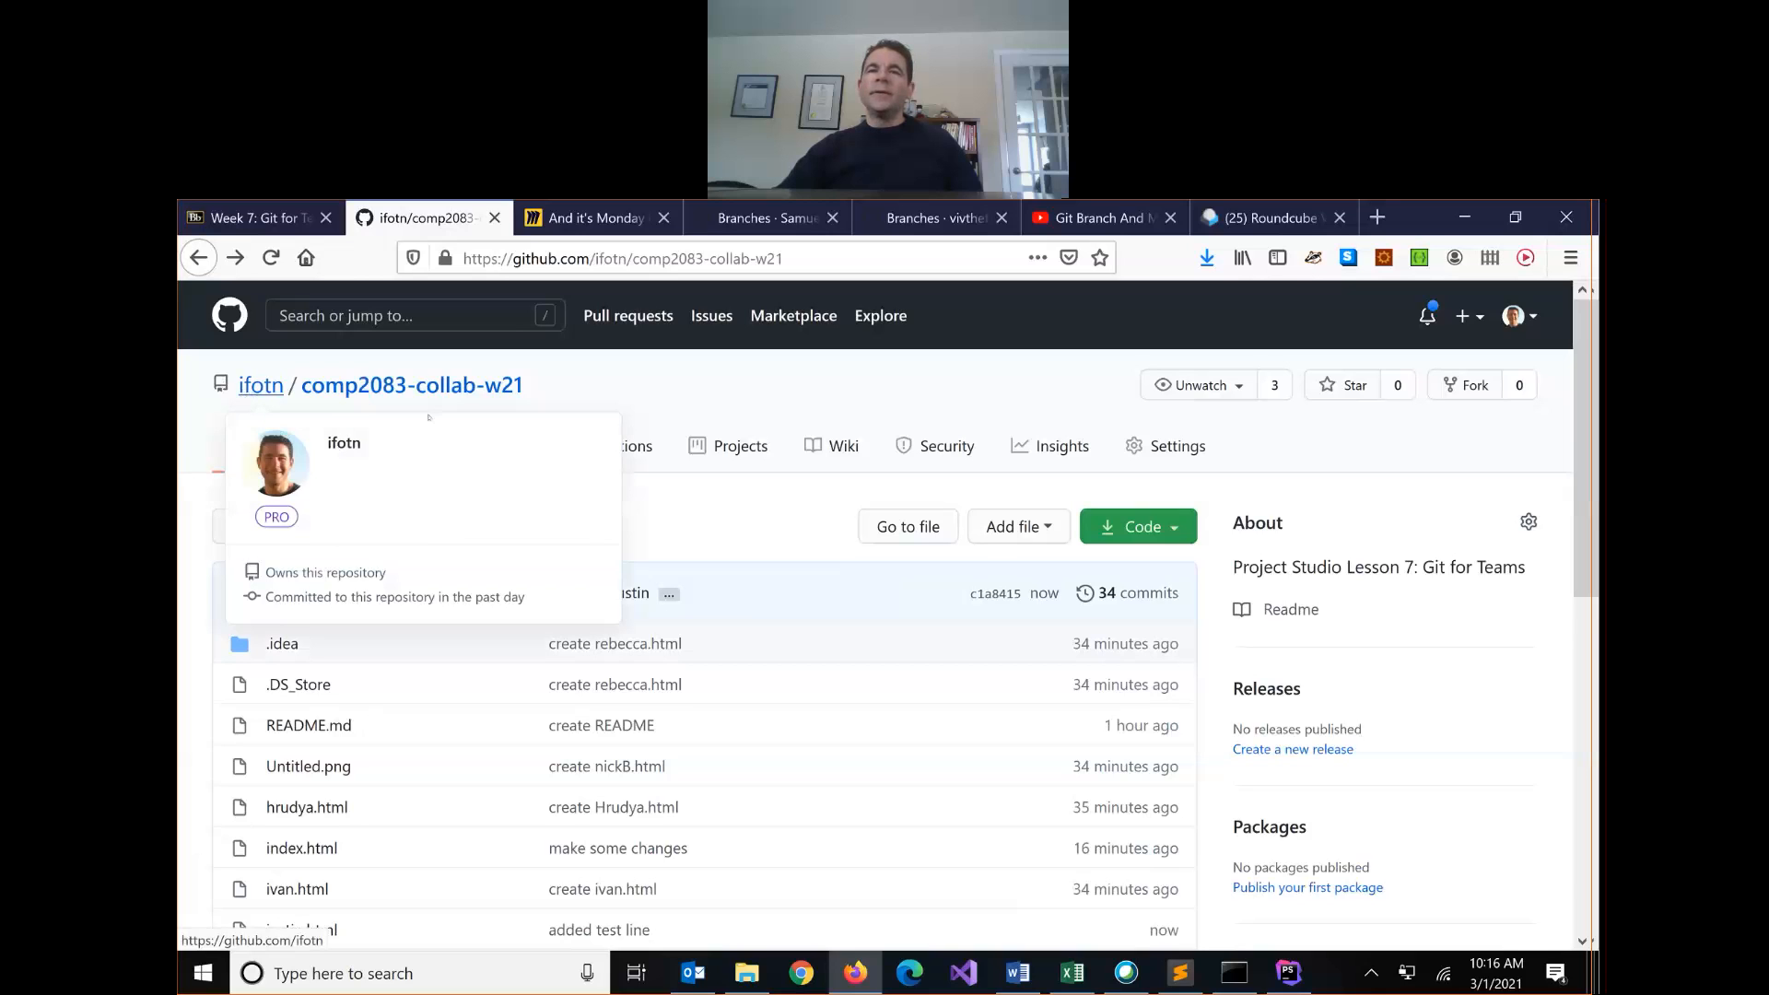
{"action": "left_click", "coordinate": [1274, 218]}
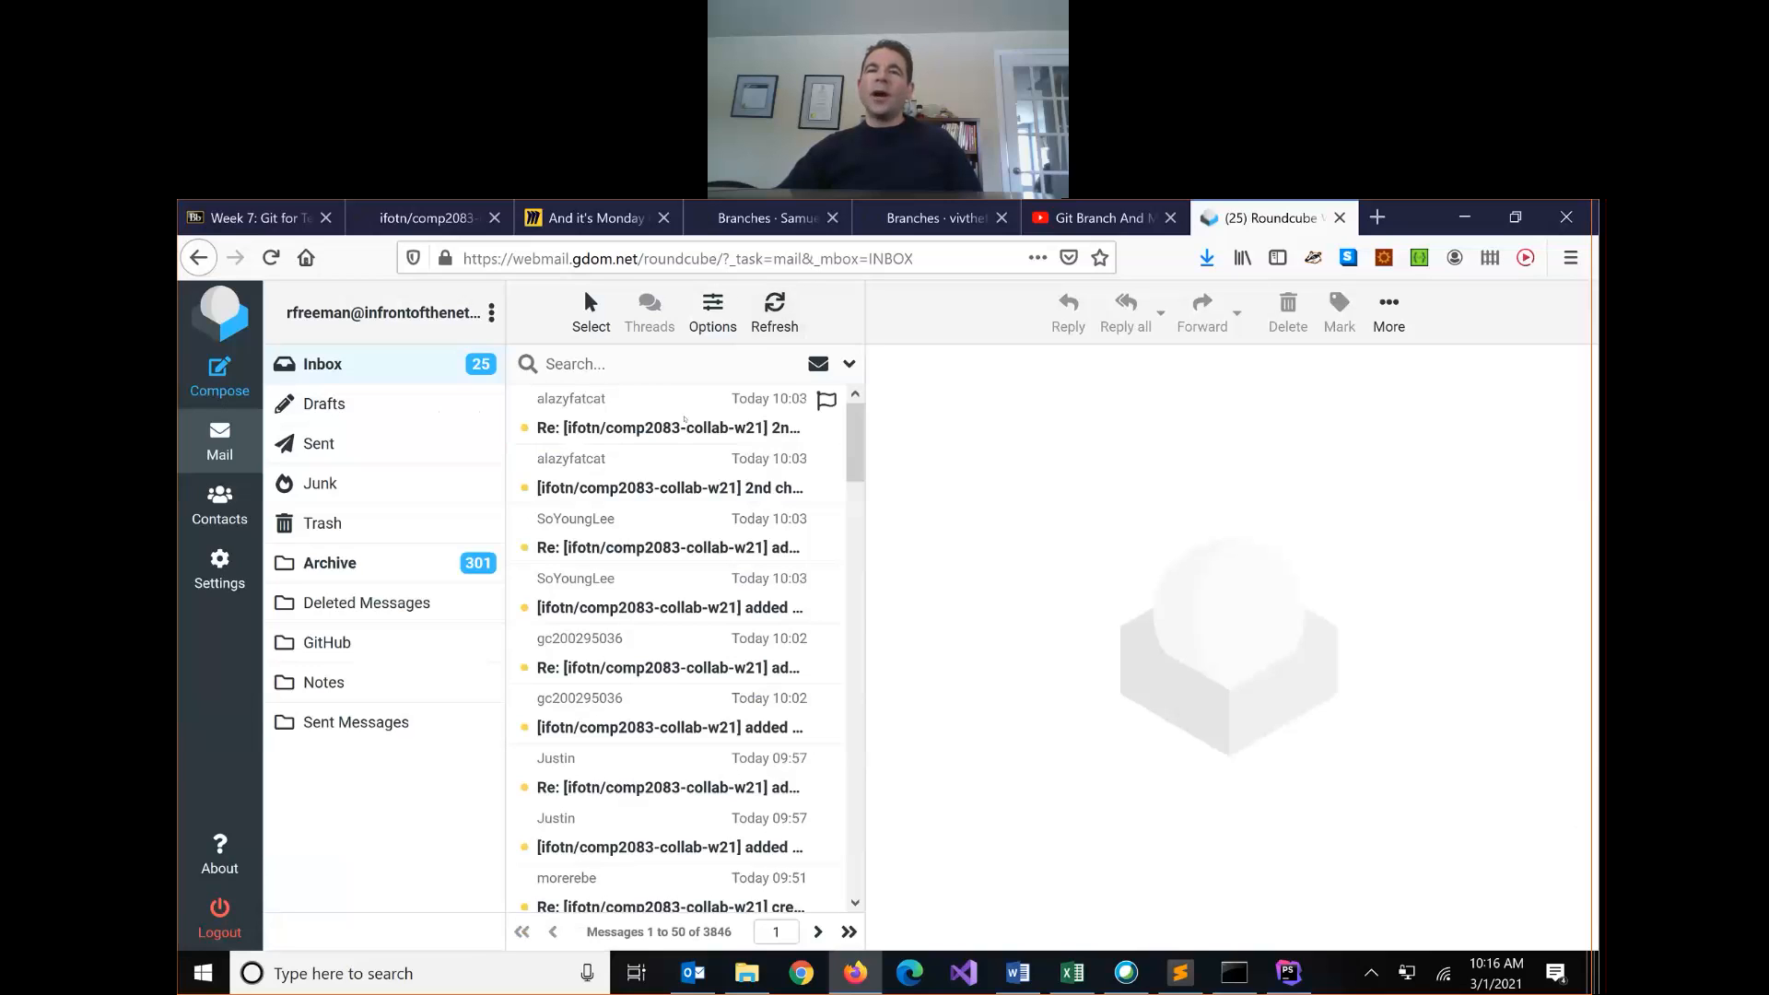
Step: Read the GitHub notification emails about '2nd changes (#14)' being merged
{"action": "left_click", "coordinate": [668, 428]}
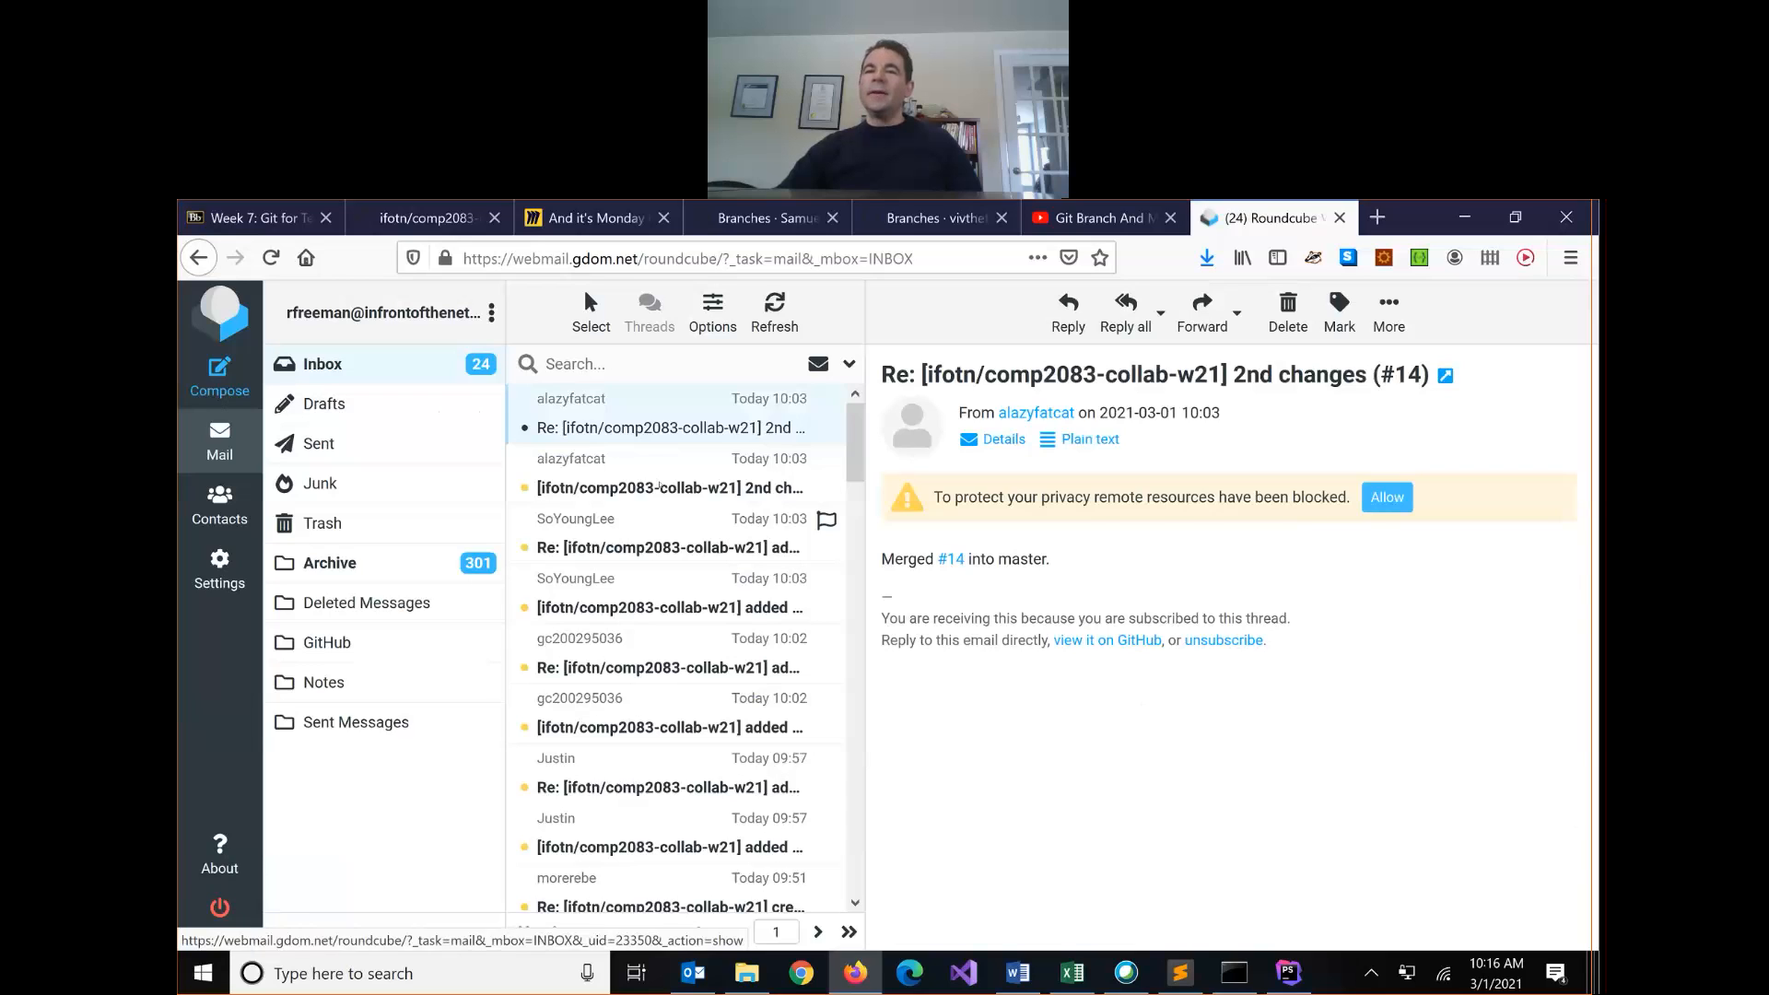
{"action": "left_click", "coordinate": [667, 487]}
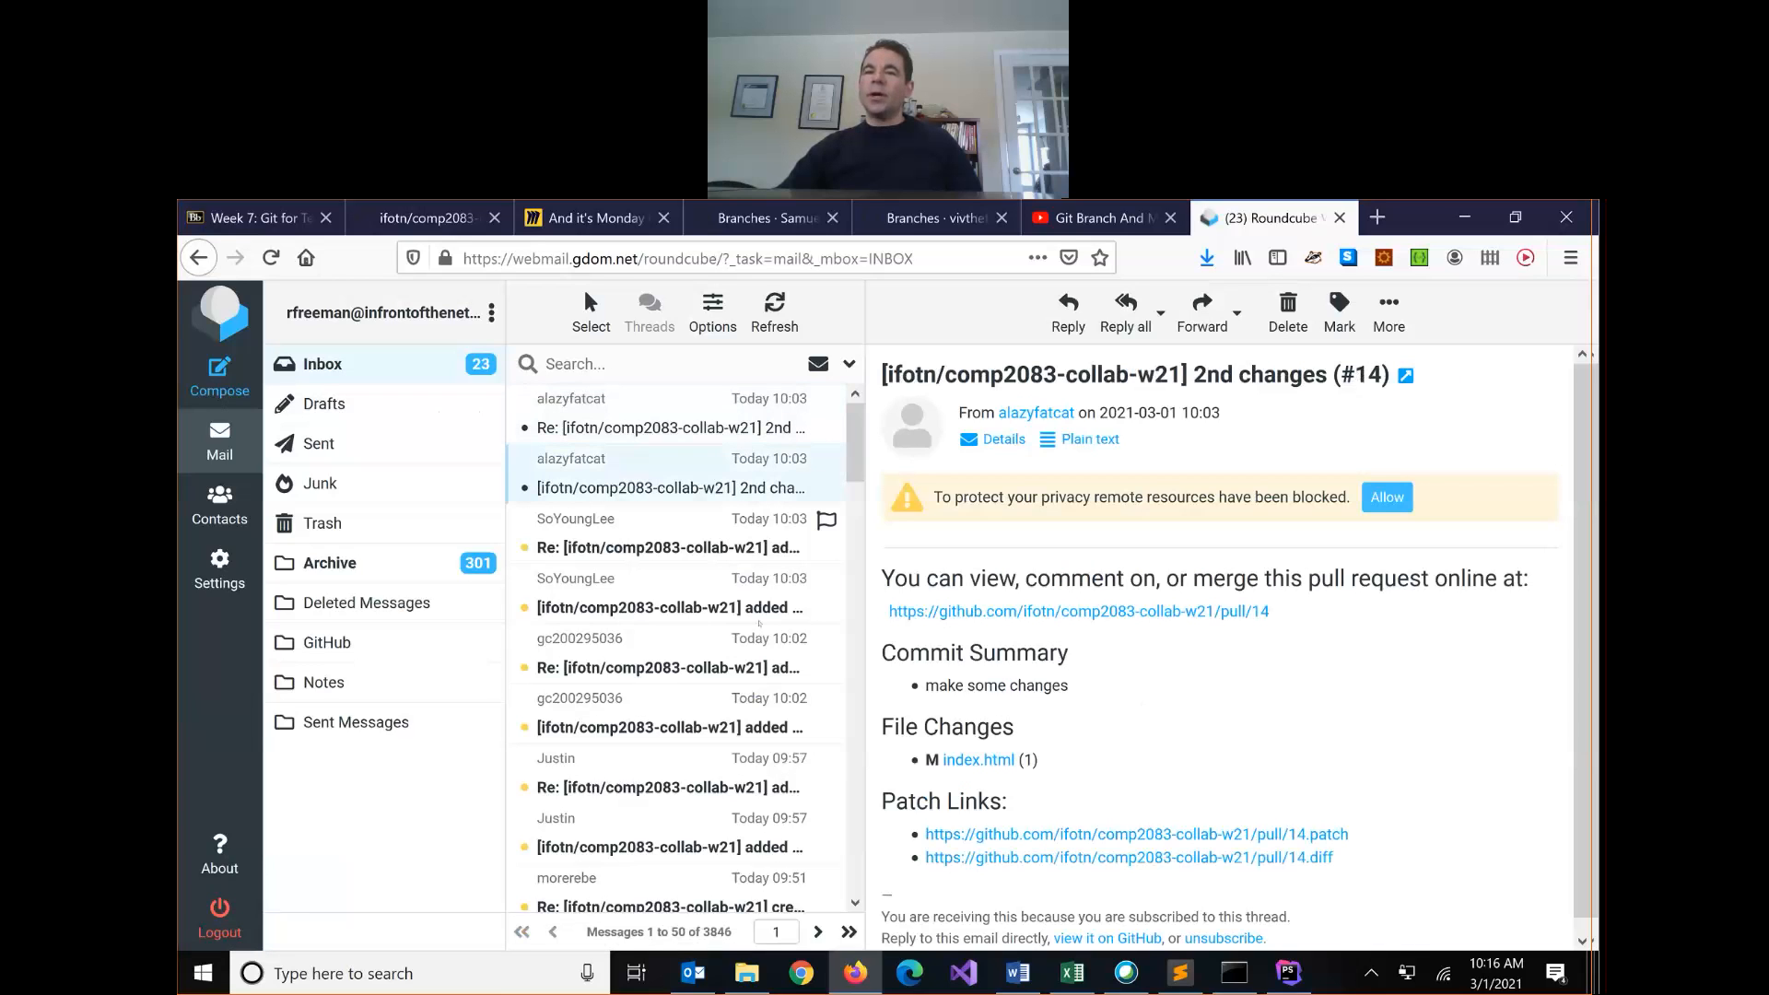
{"action": "scroll", "scroll_direction": "up", "scroll_amount": 3}
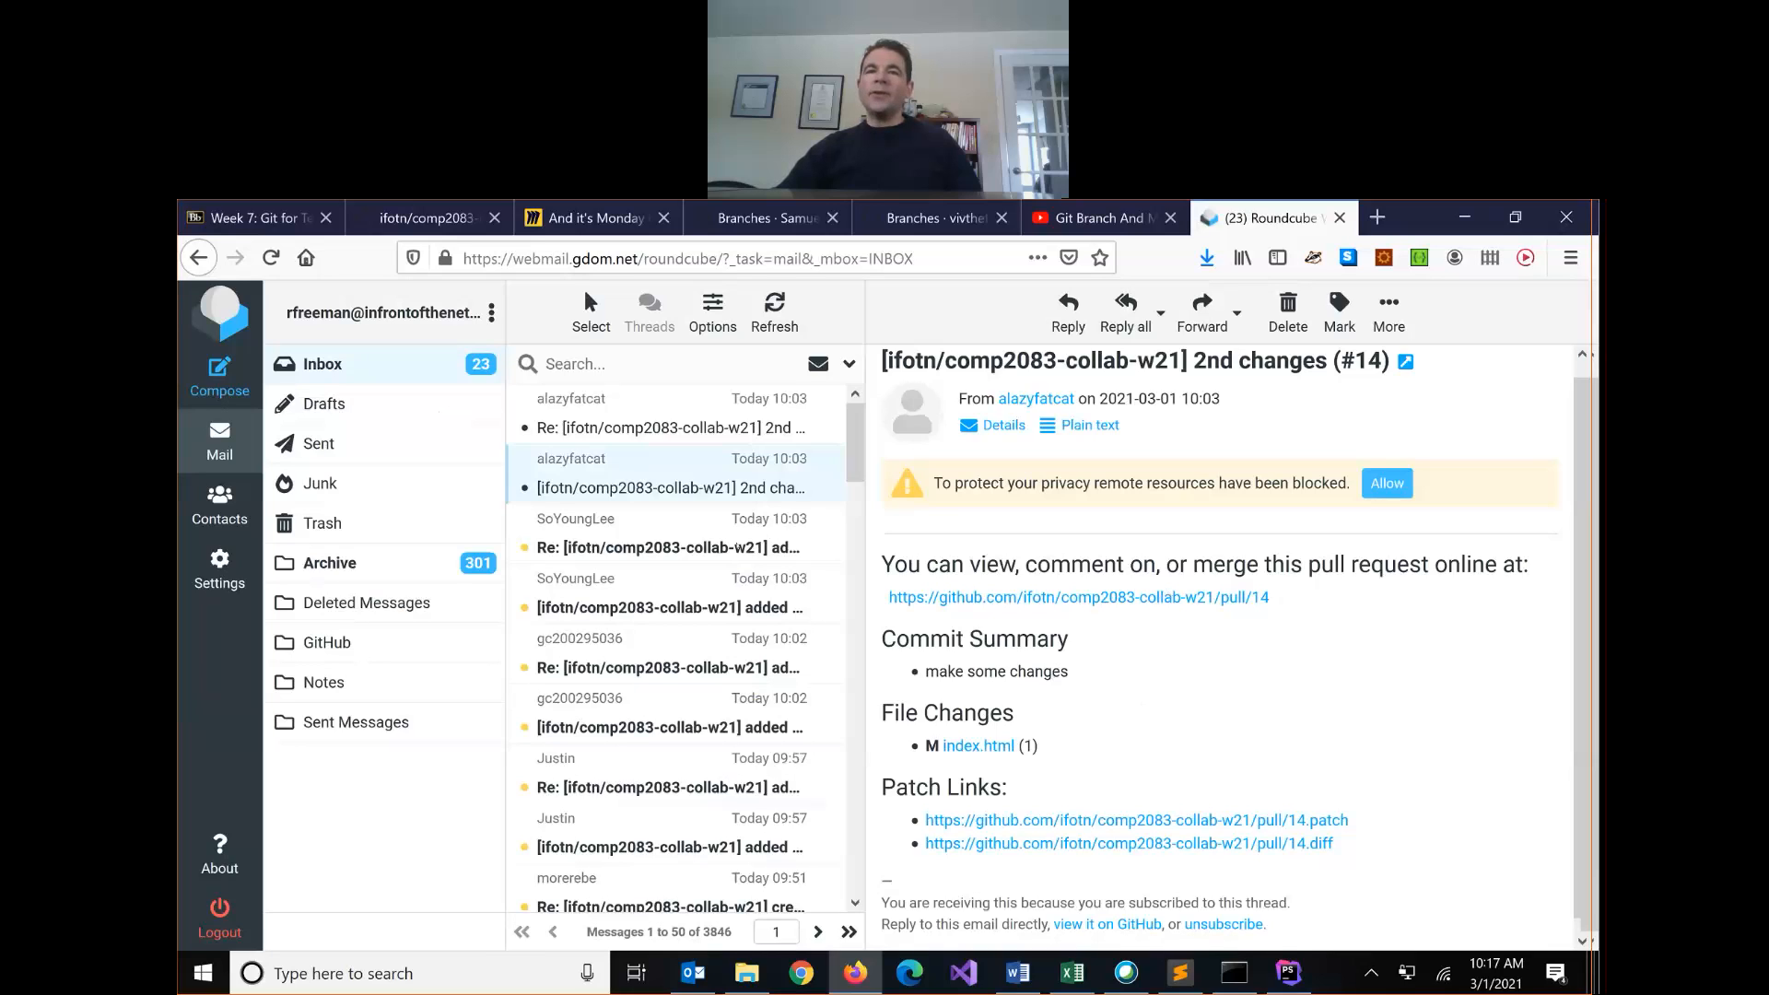
{"action": "left_click", "coordinate": [667, 548]}
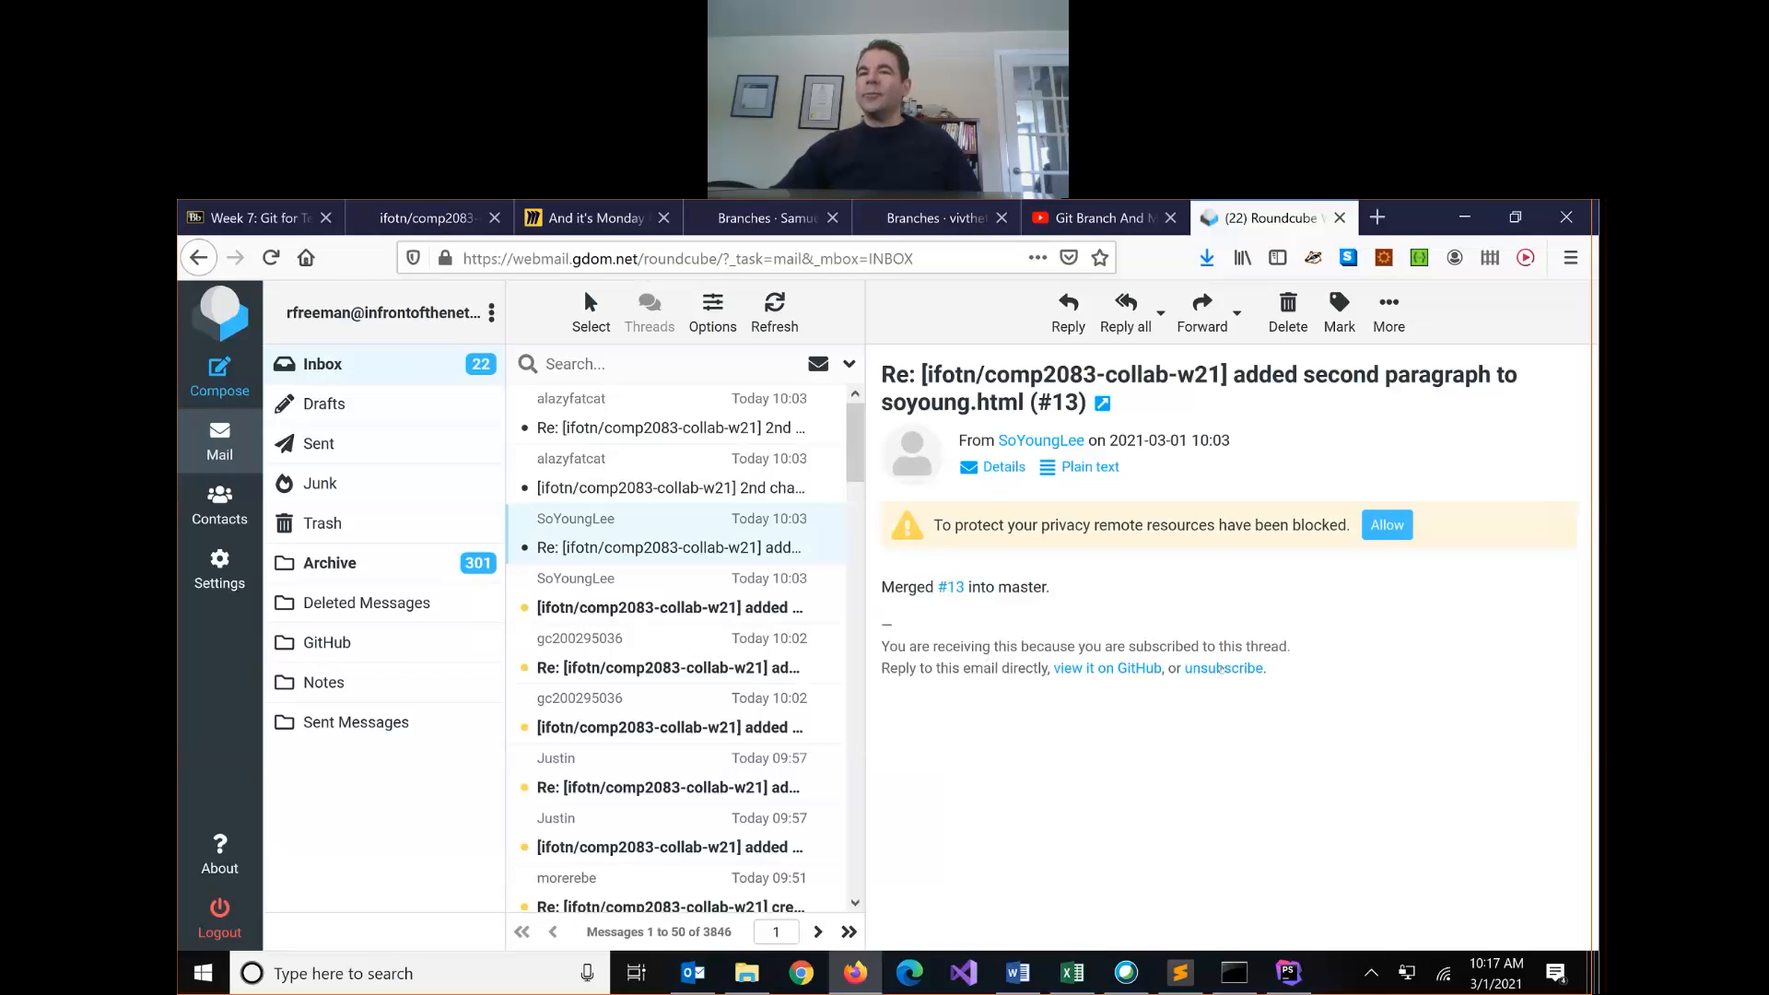
{"action": "mouse_move", "coordinate": [1224, 667]}
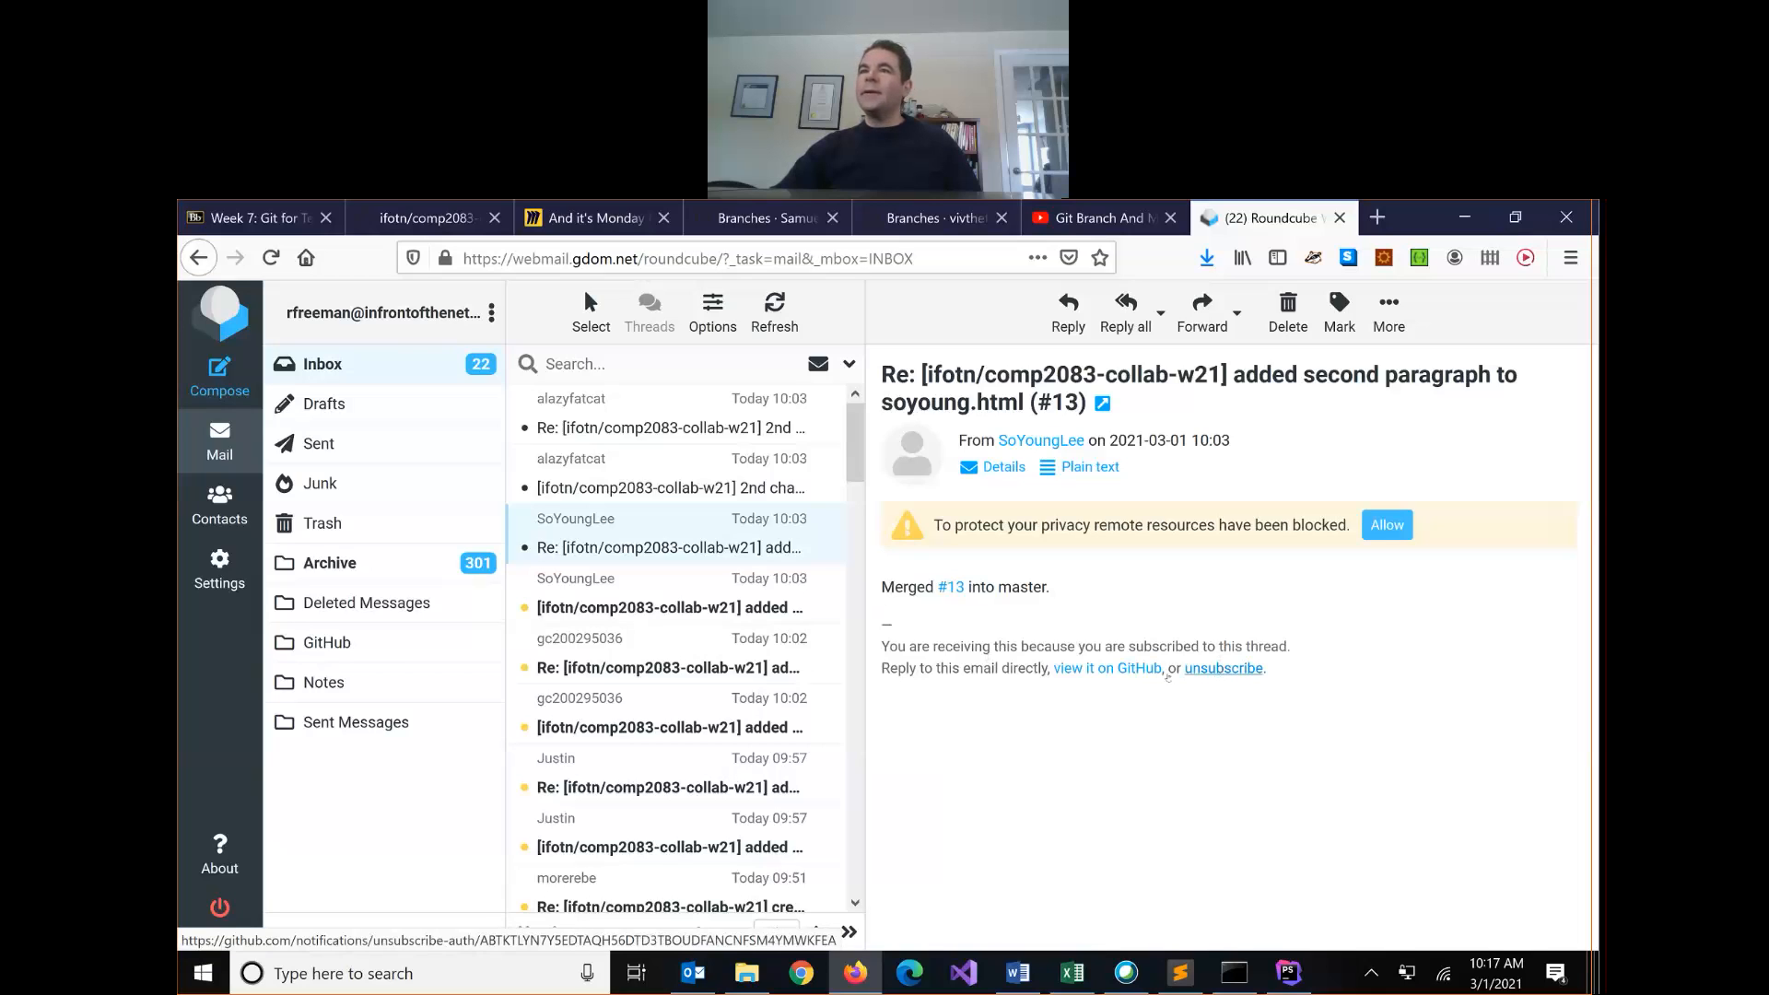
{"action": "scroll", "scroll_direction": "down", "scroll_amount": 3}
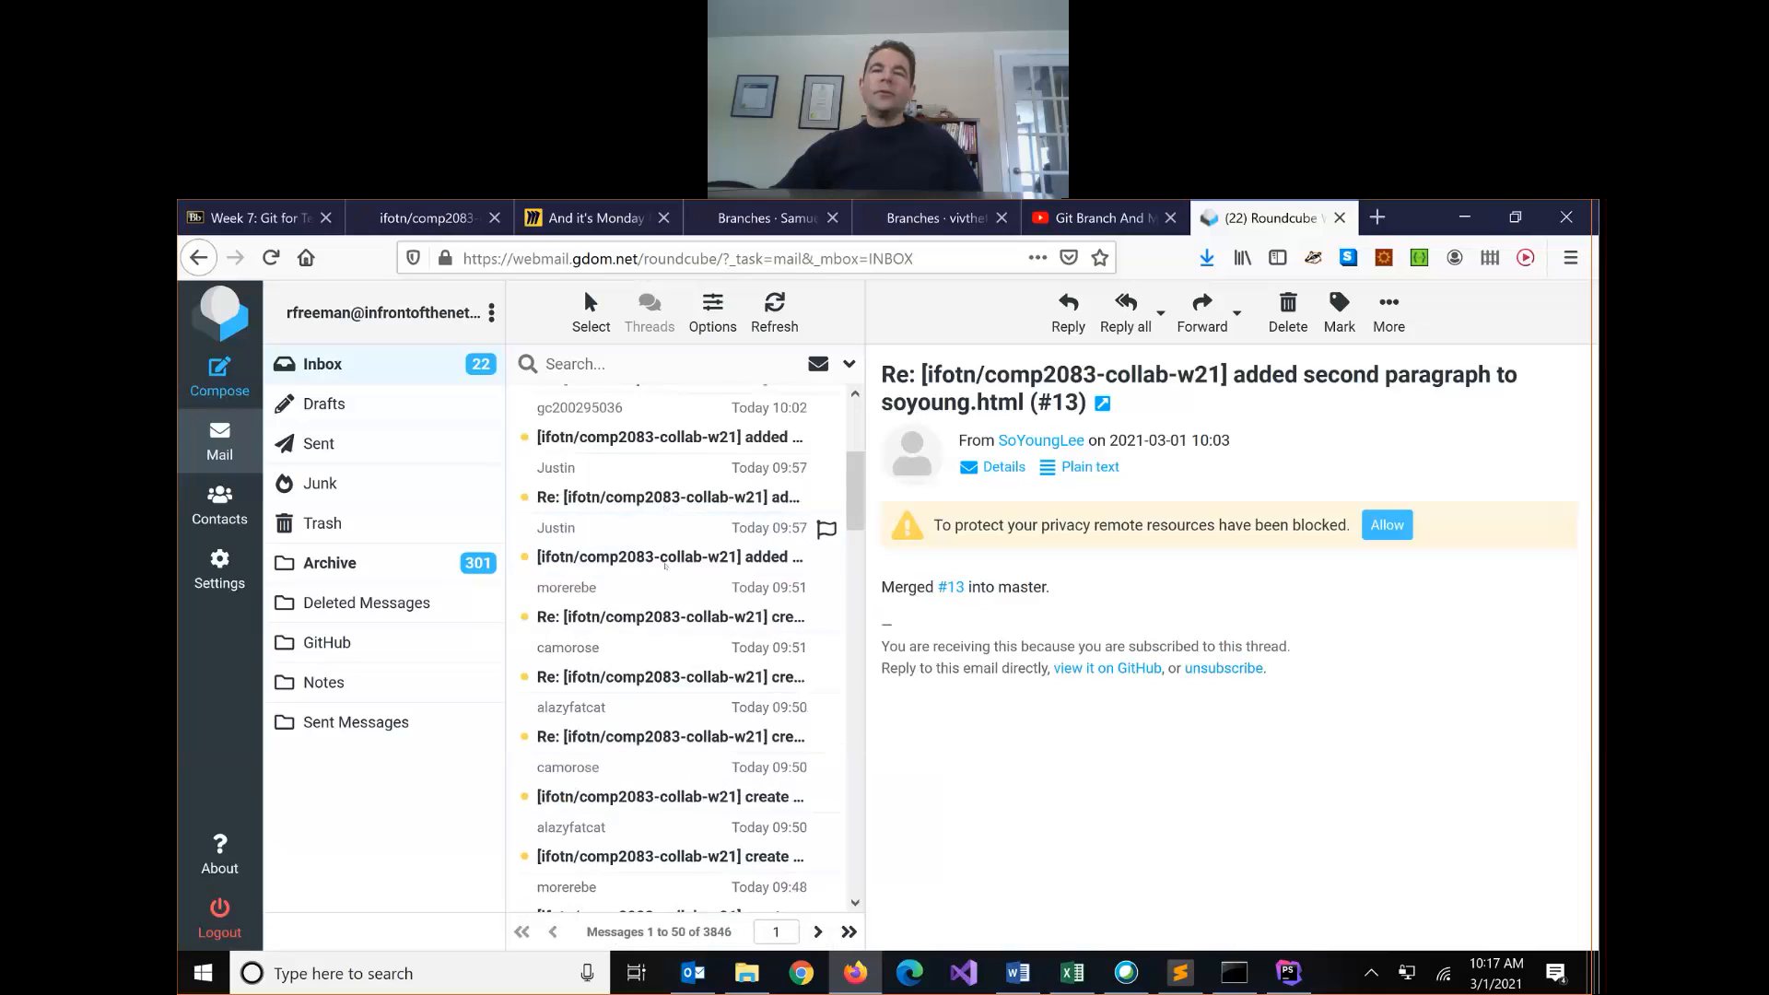
{"action": "scroll", "scroll_direction": "down", "scroll_amount": 3}
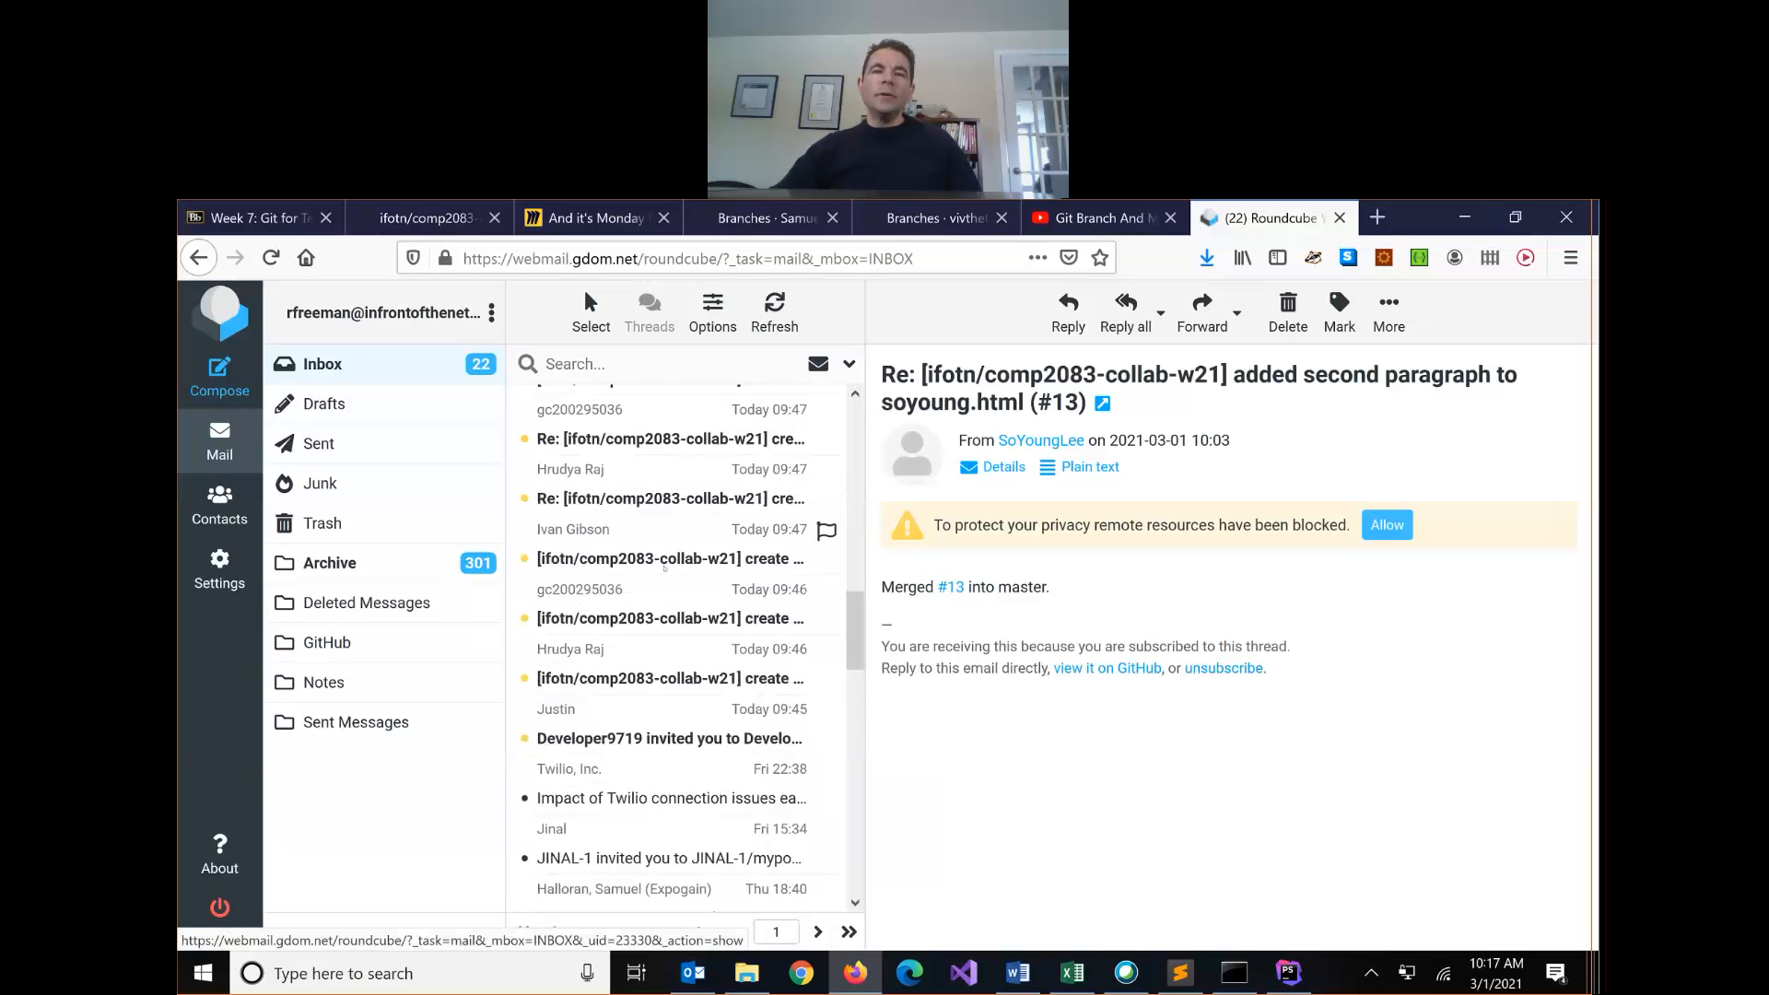
{"action": "scroll", "scroll_direction": "up", "scroll_amount": 3}
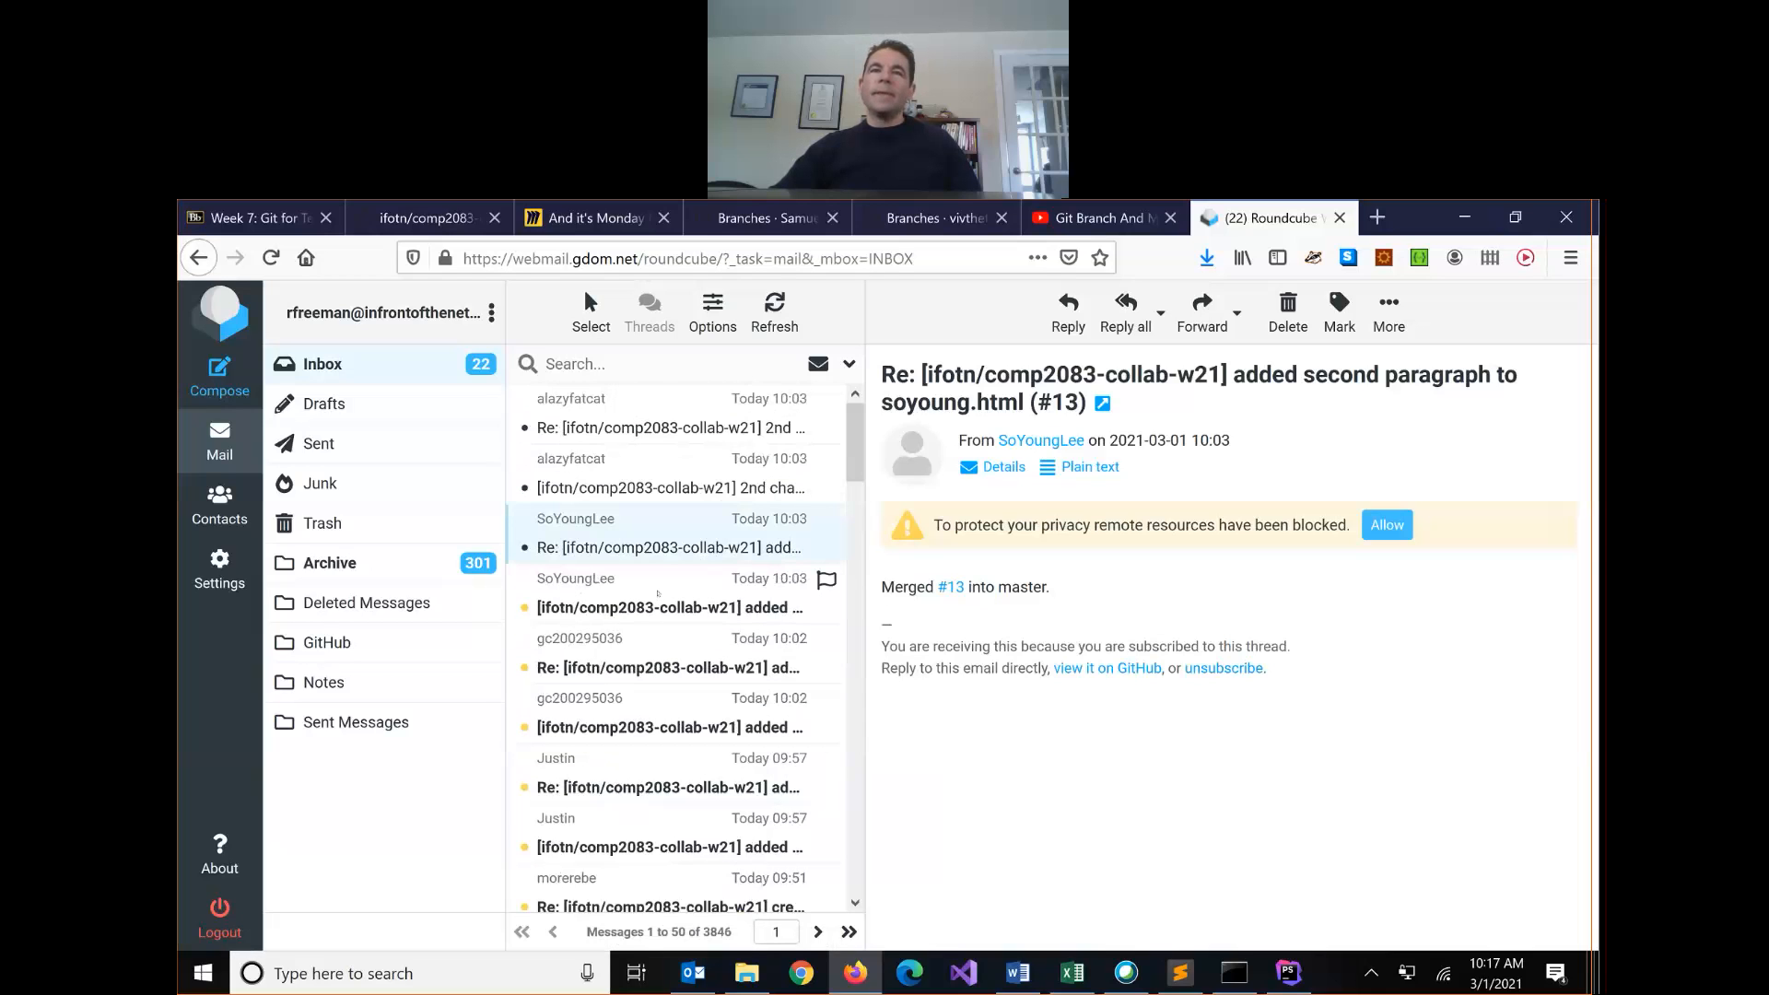
Step: Return to GitHub and view the '12 branches' overview showing justin and JINAL-1 merged
{"action": "left_click", "coordinate": [430, 218]}
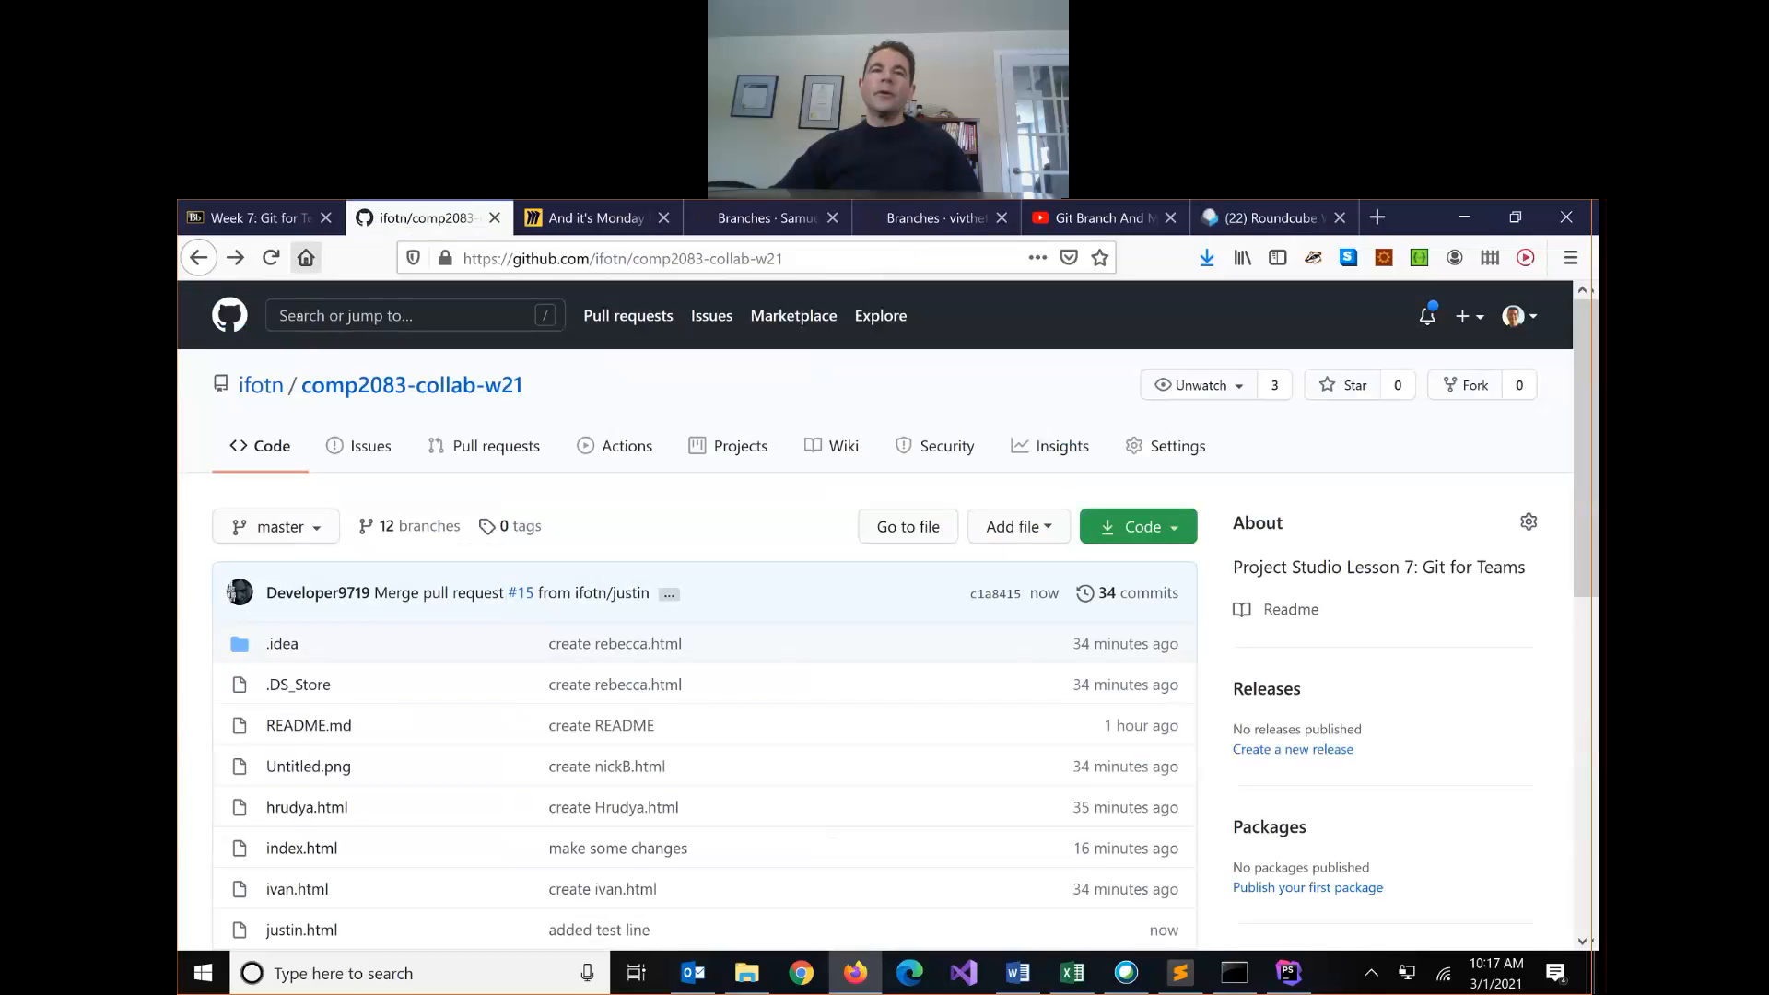
{"action": "left_click", "coordinate": [418, 526]}
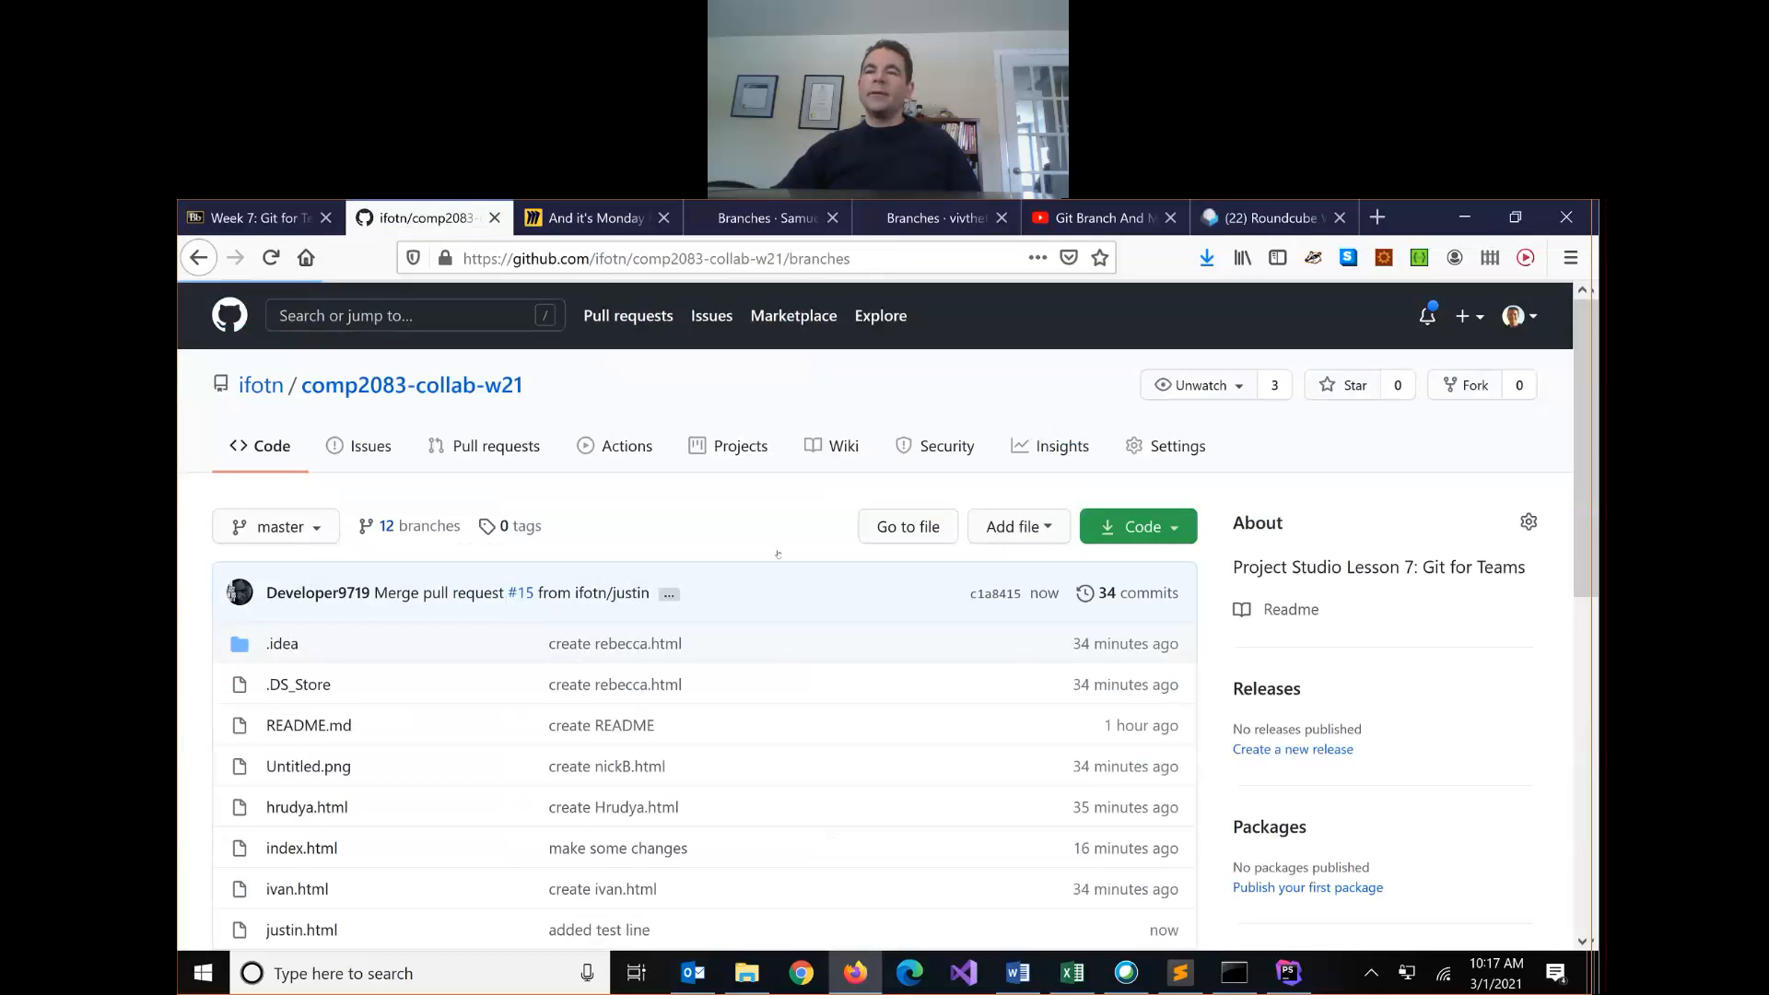
{"action": "left_click", "coordinate": [405, 526]}
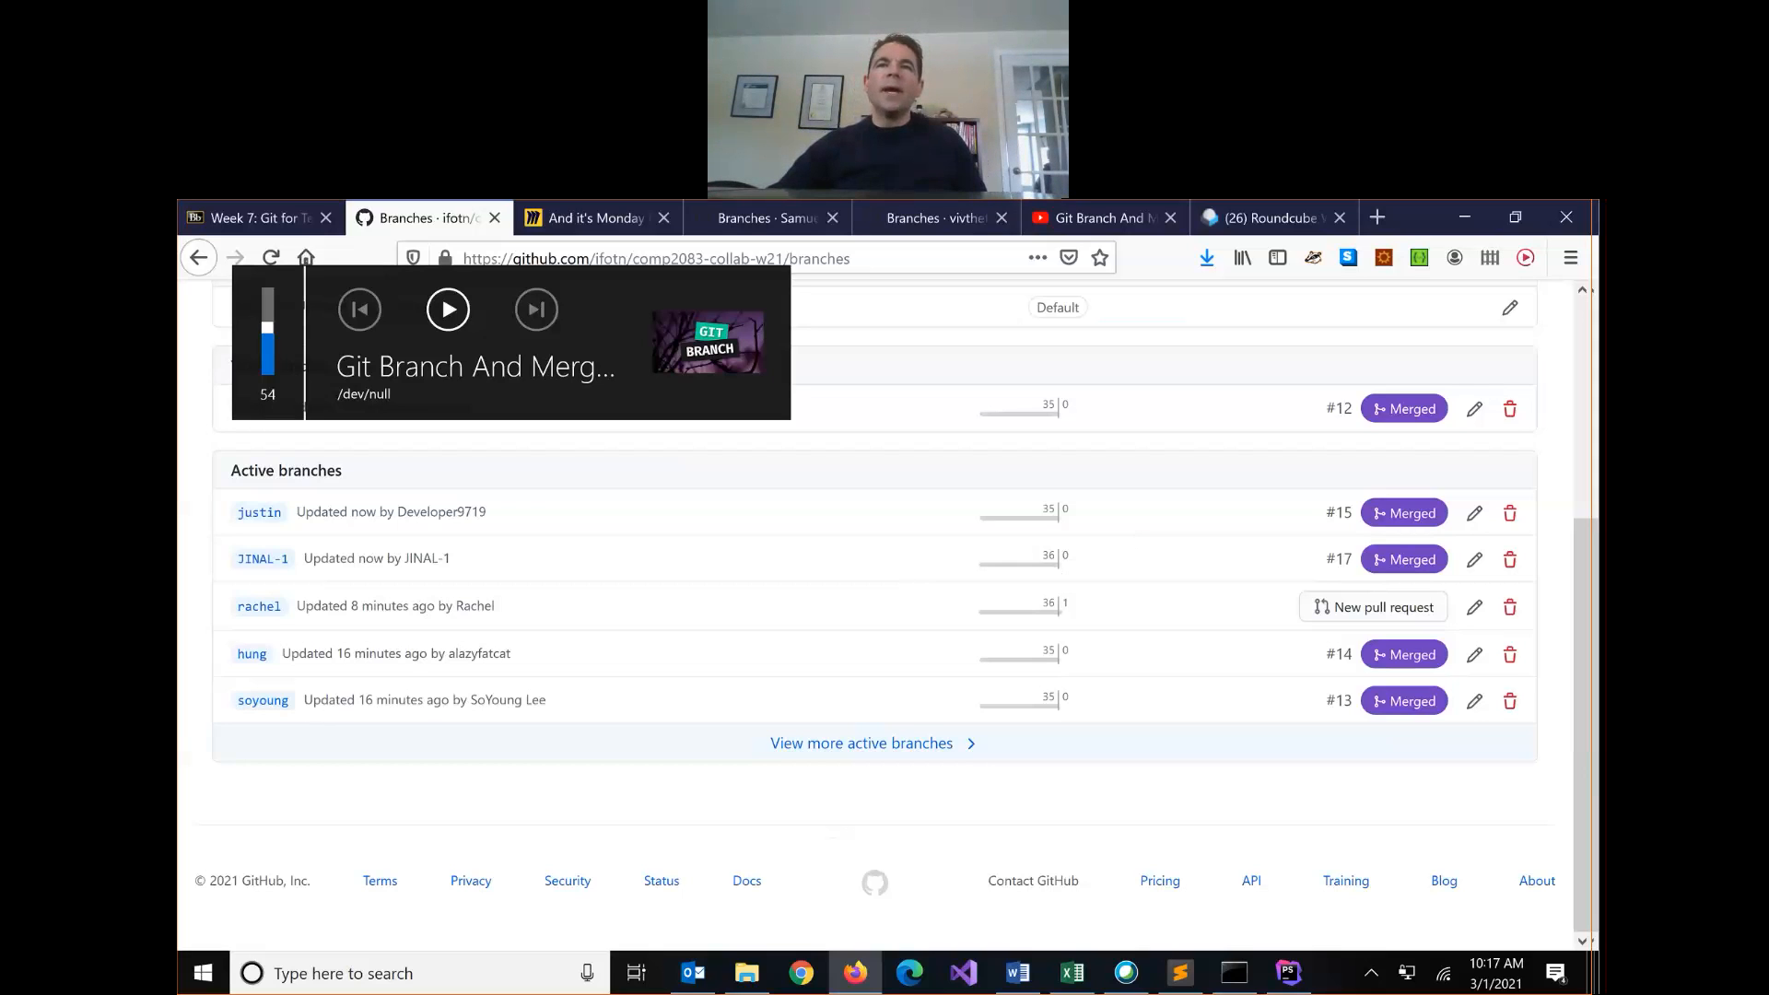
{"action": "mouse_move", "coordinate": [868, 239]}
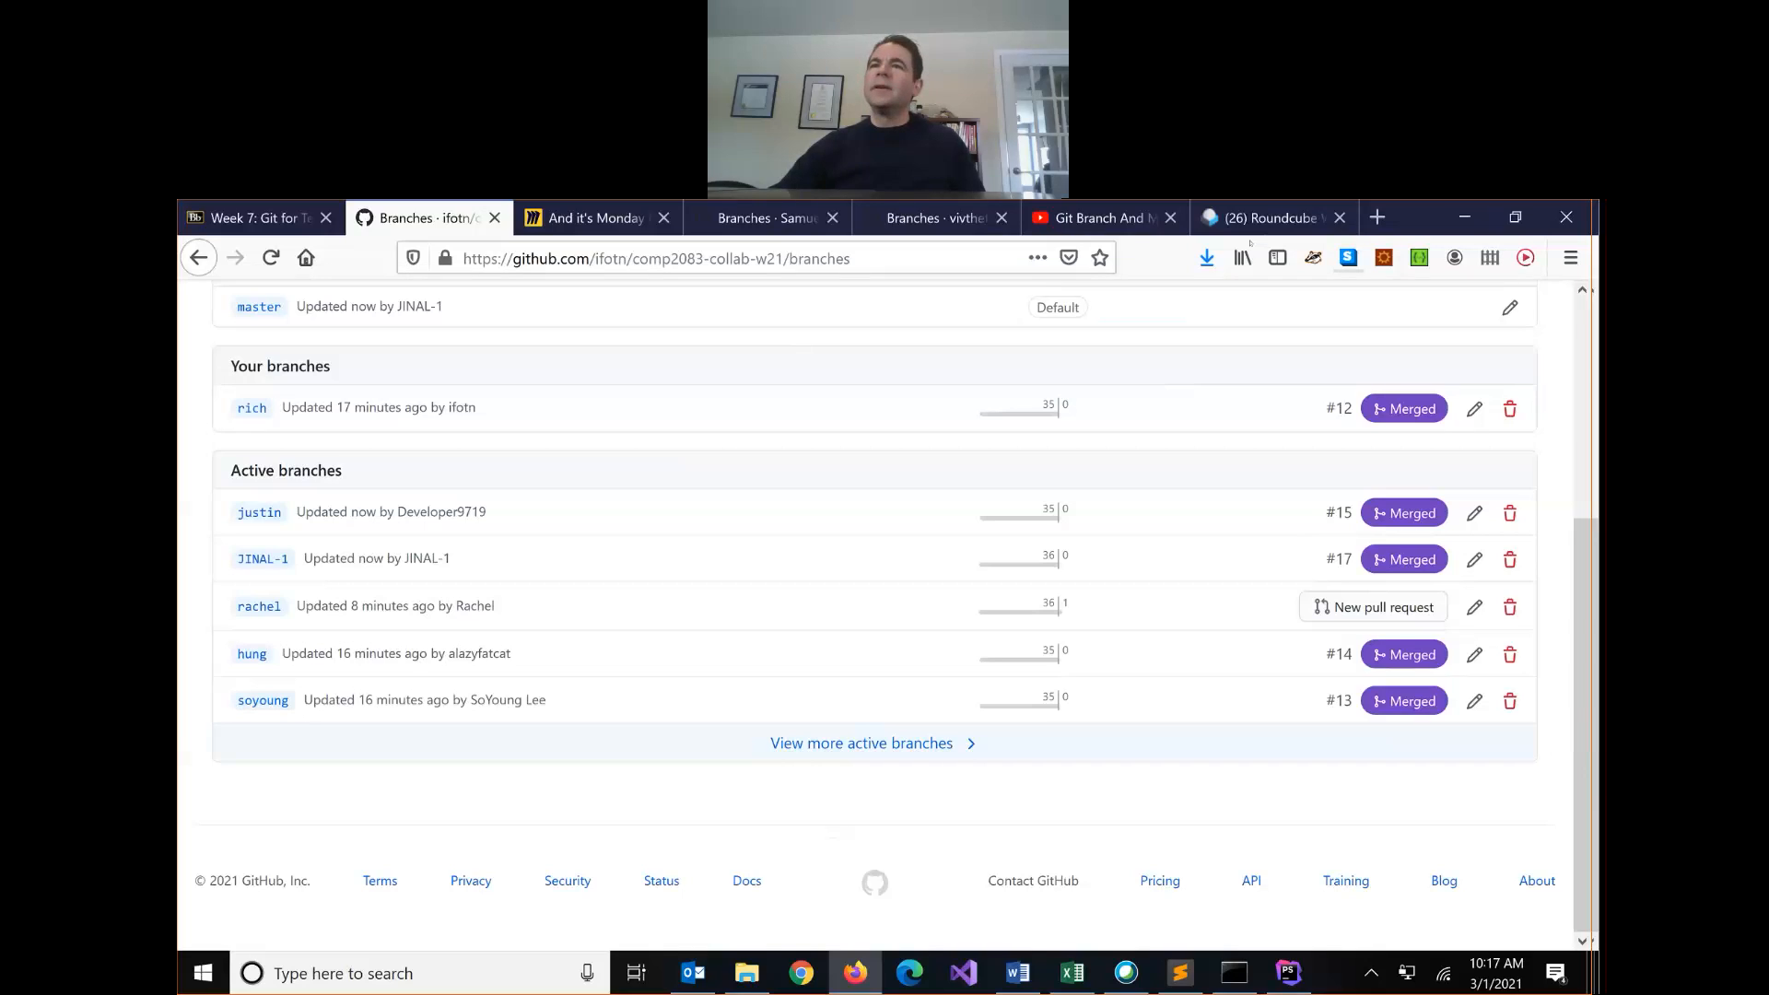
{"action": "mouse_move", "coordinate": [1306, 242]}
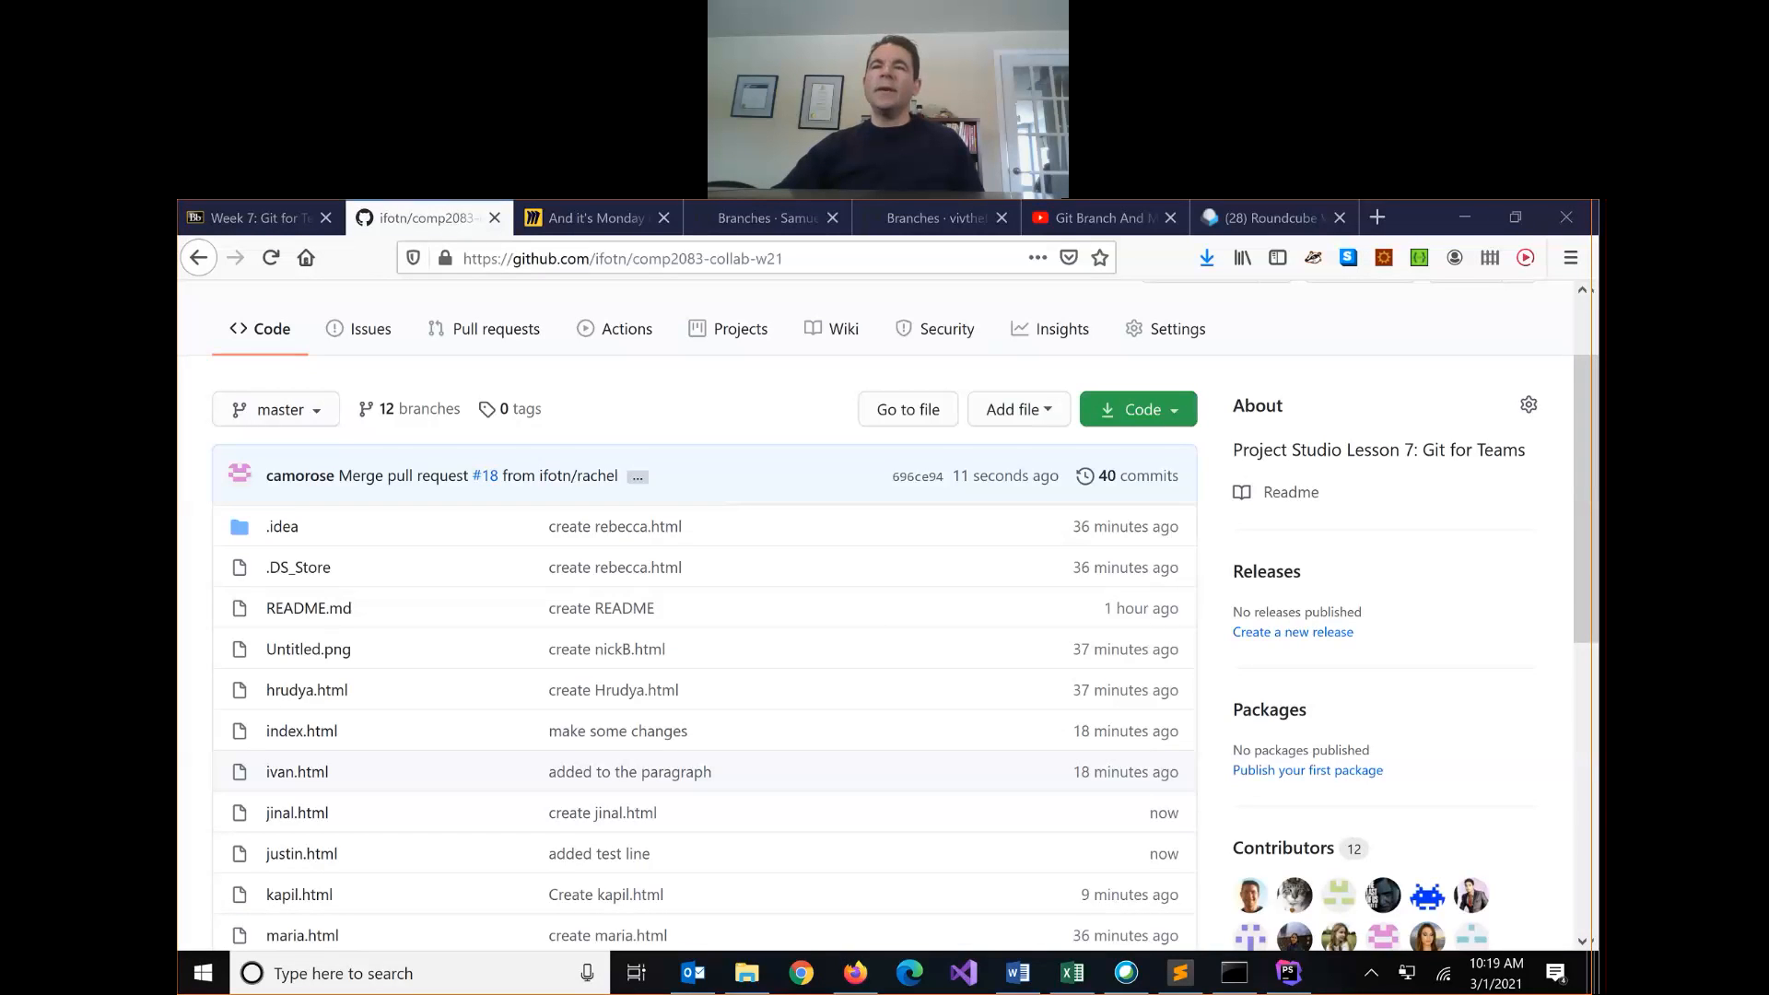
{"action": "mouse_move", "coordinate": [1373, 512]}
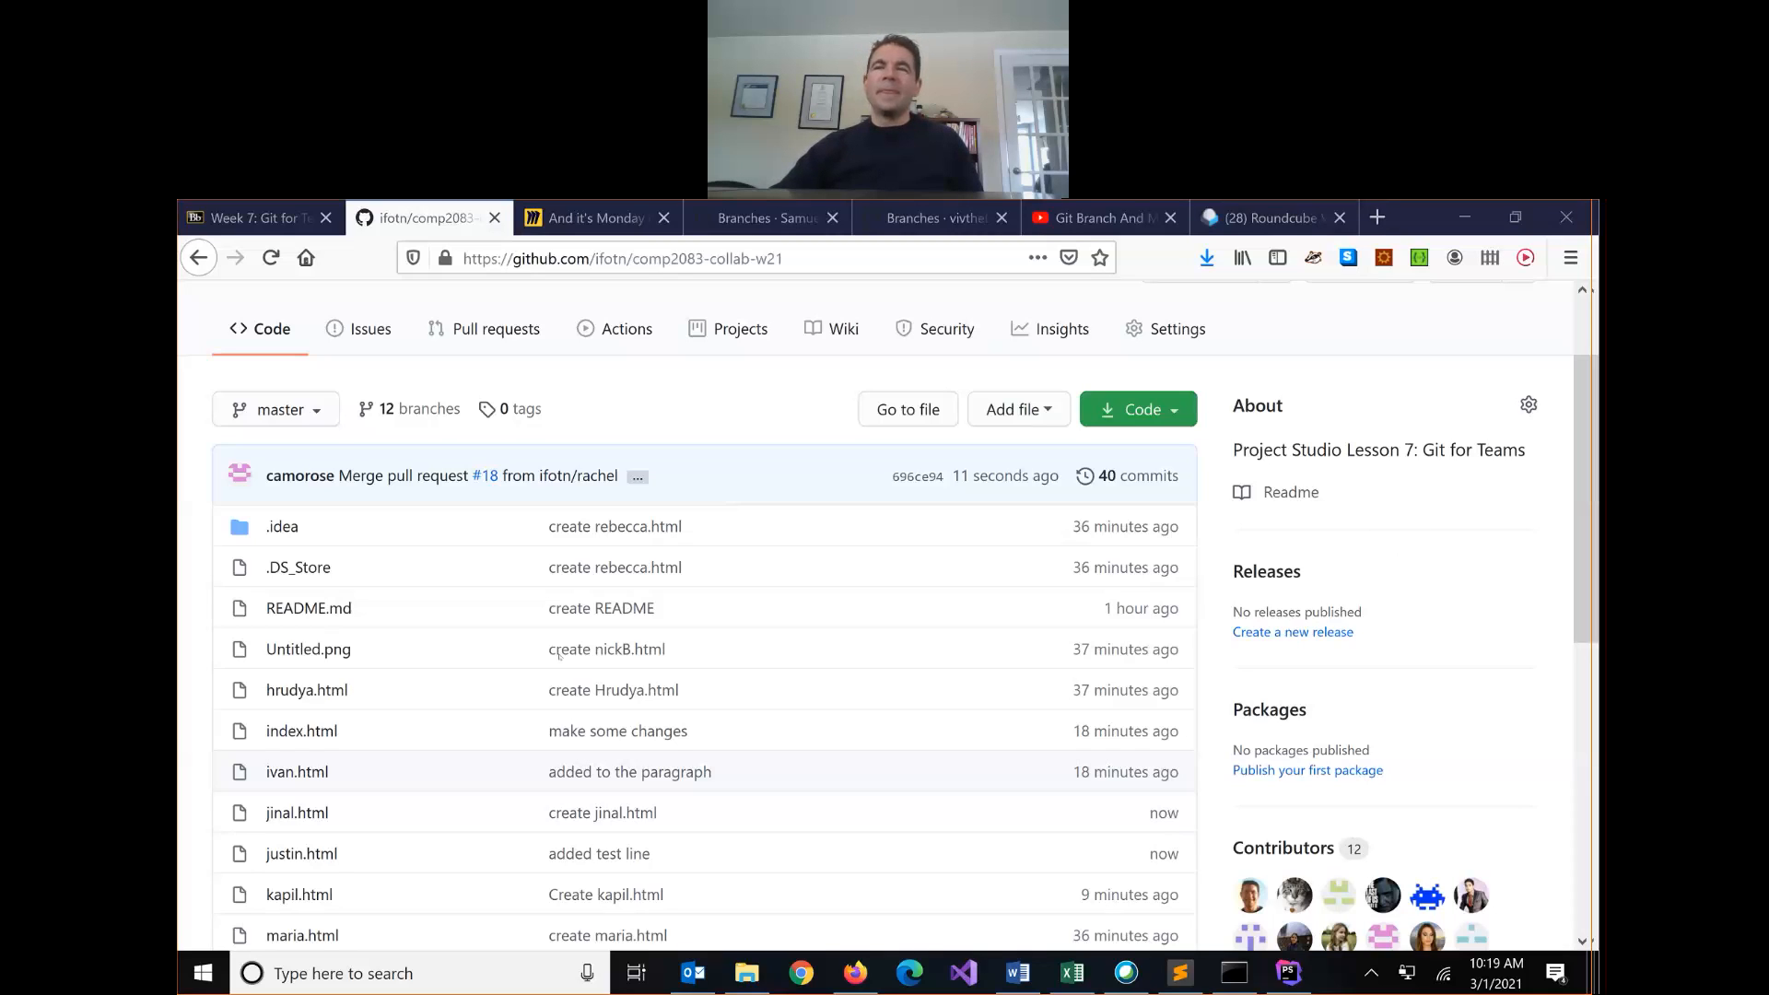
{"action": "mouse_move", "coordinate": [834, 675]}
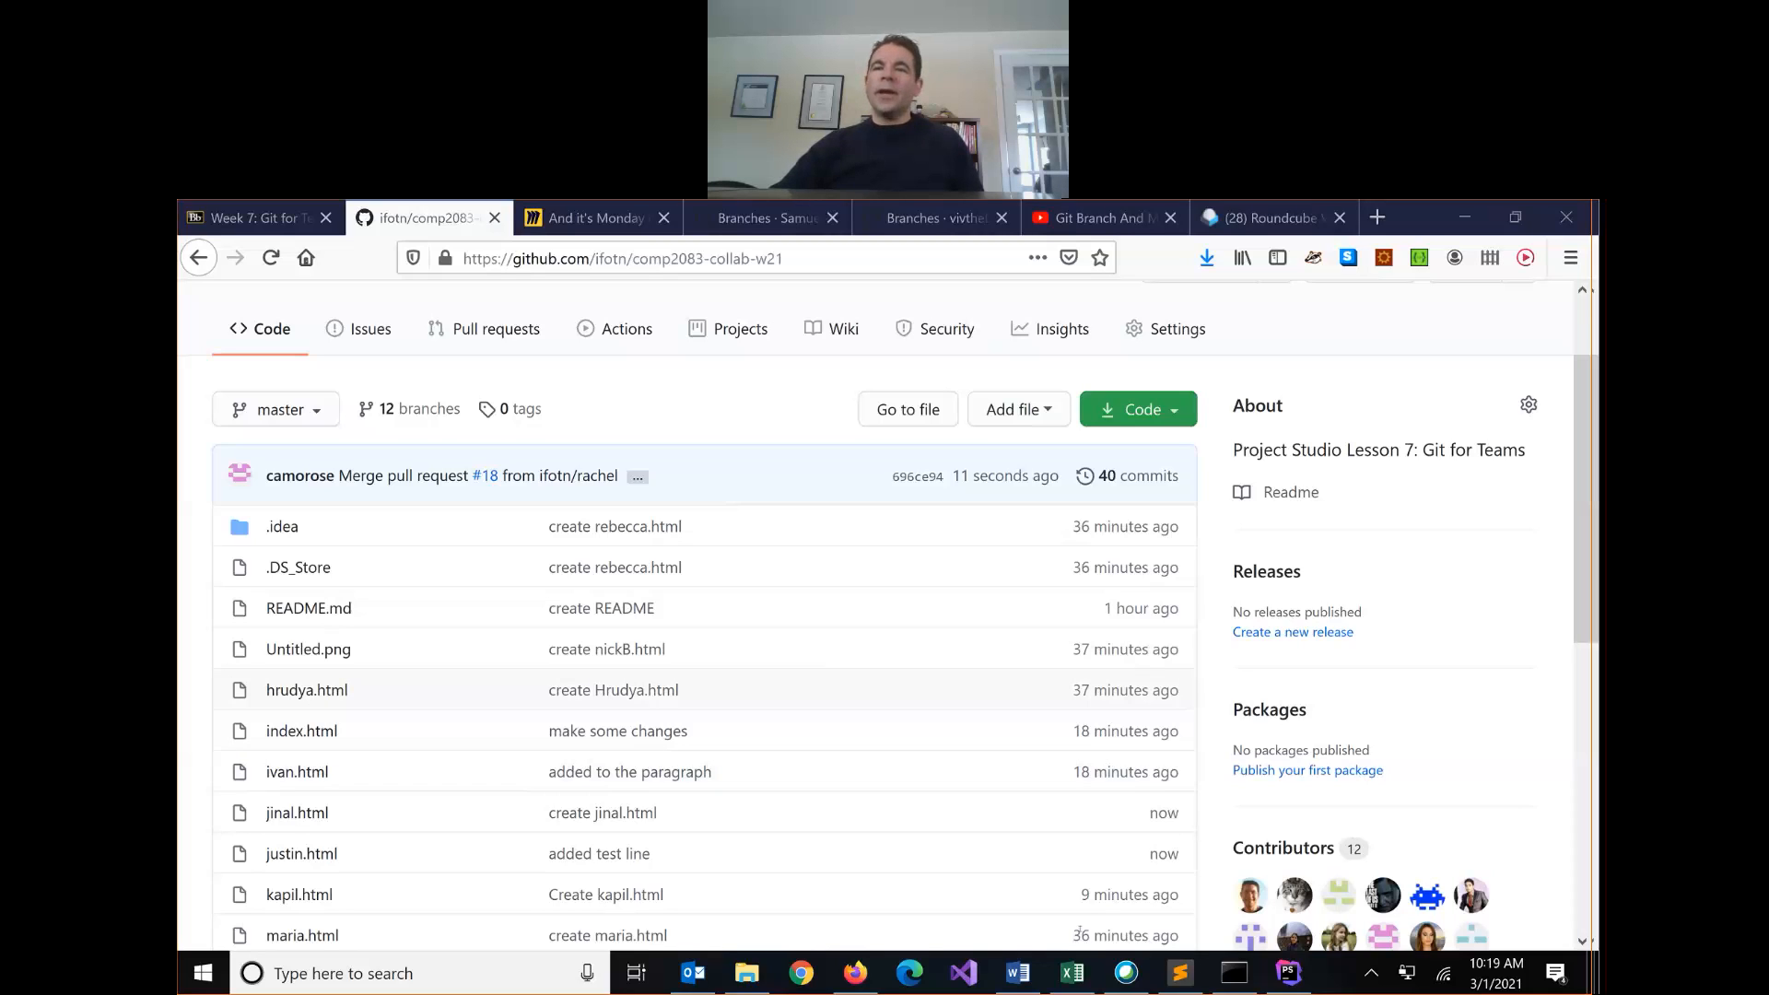
Step: Run git checkout master in the collab repository, which fails on untracked .idea files
{"action": "left_click", "coordinate": [1233, 973]}
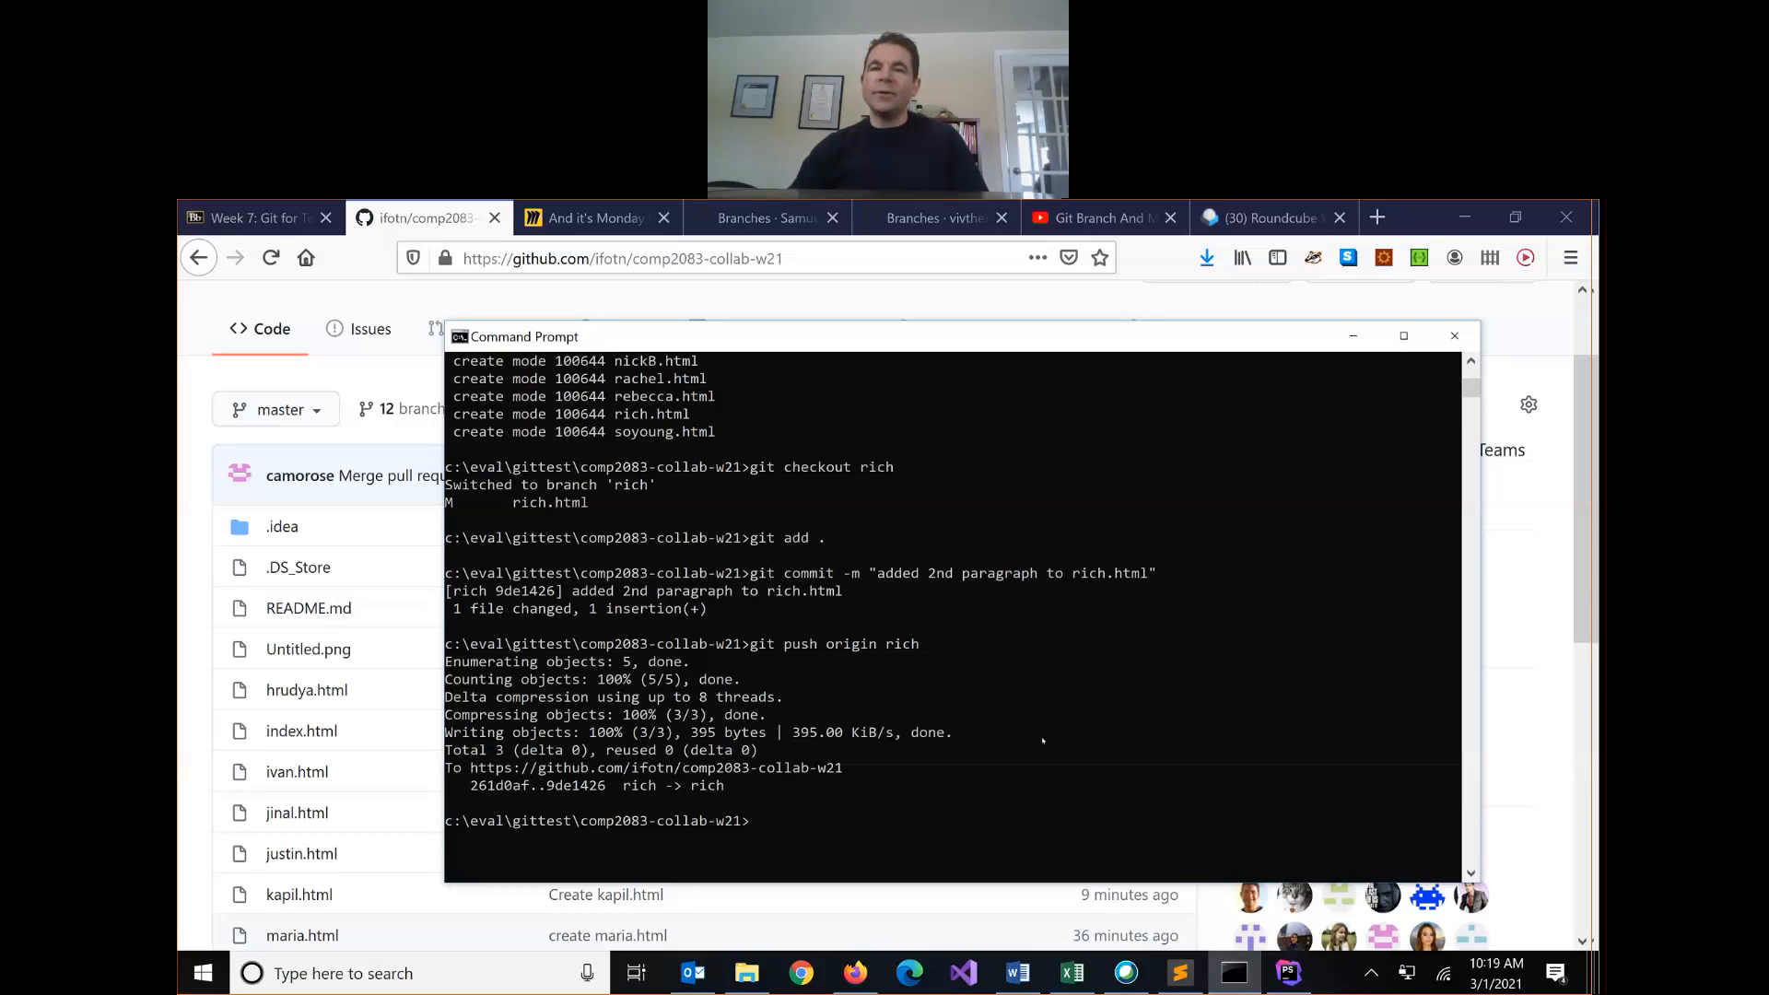
{"action": "type", "text": "git checkout master"}
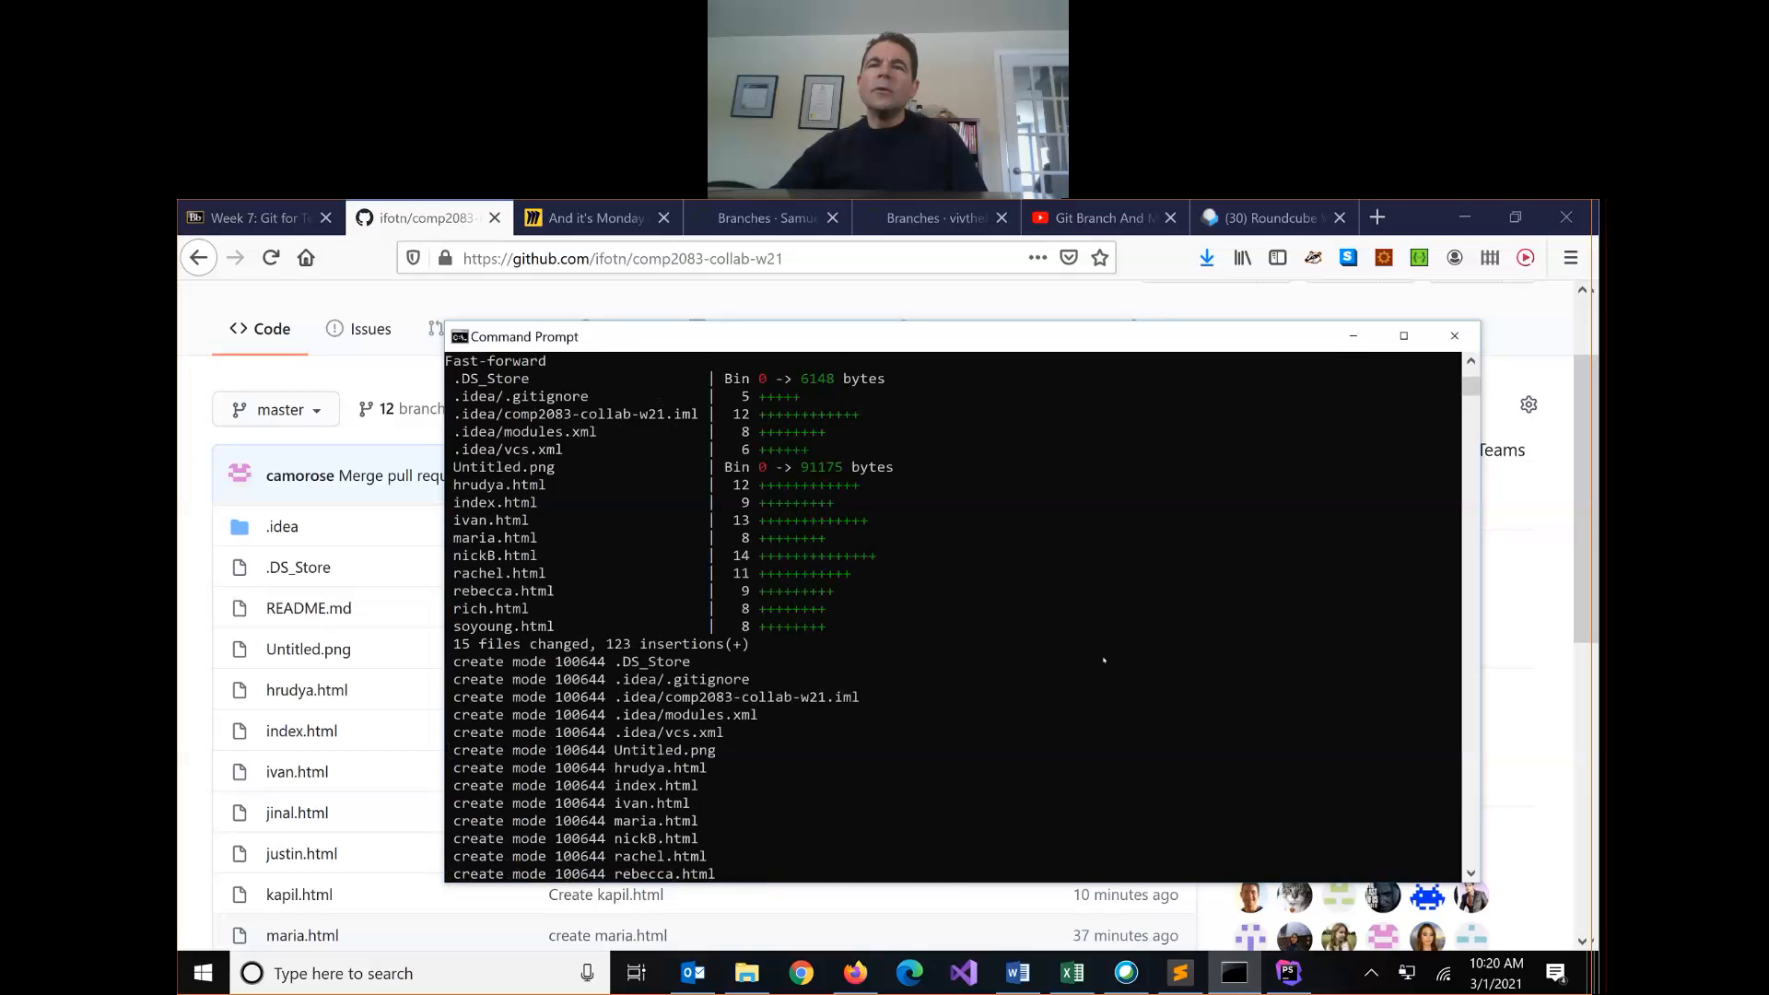
{"action": "scroll", "scroll_direction": "down", "scroll_amount": 3}
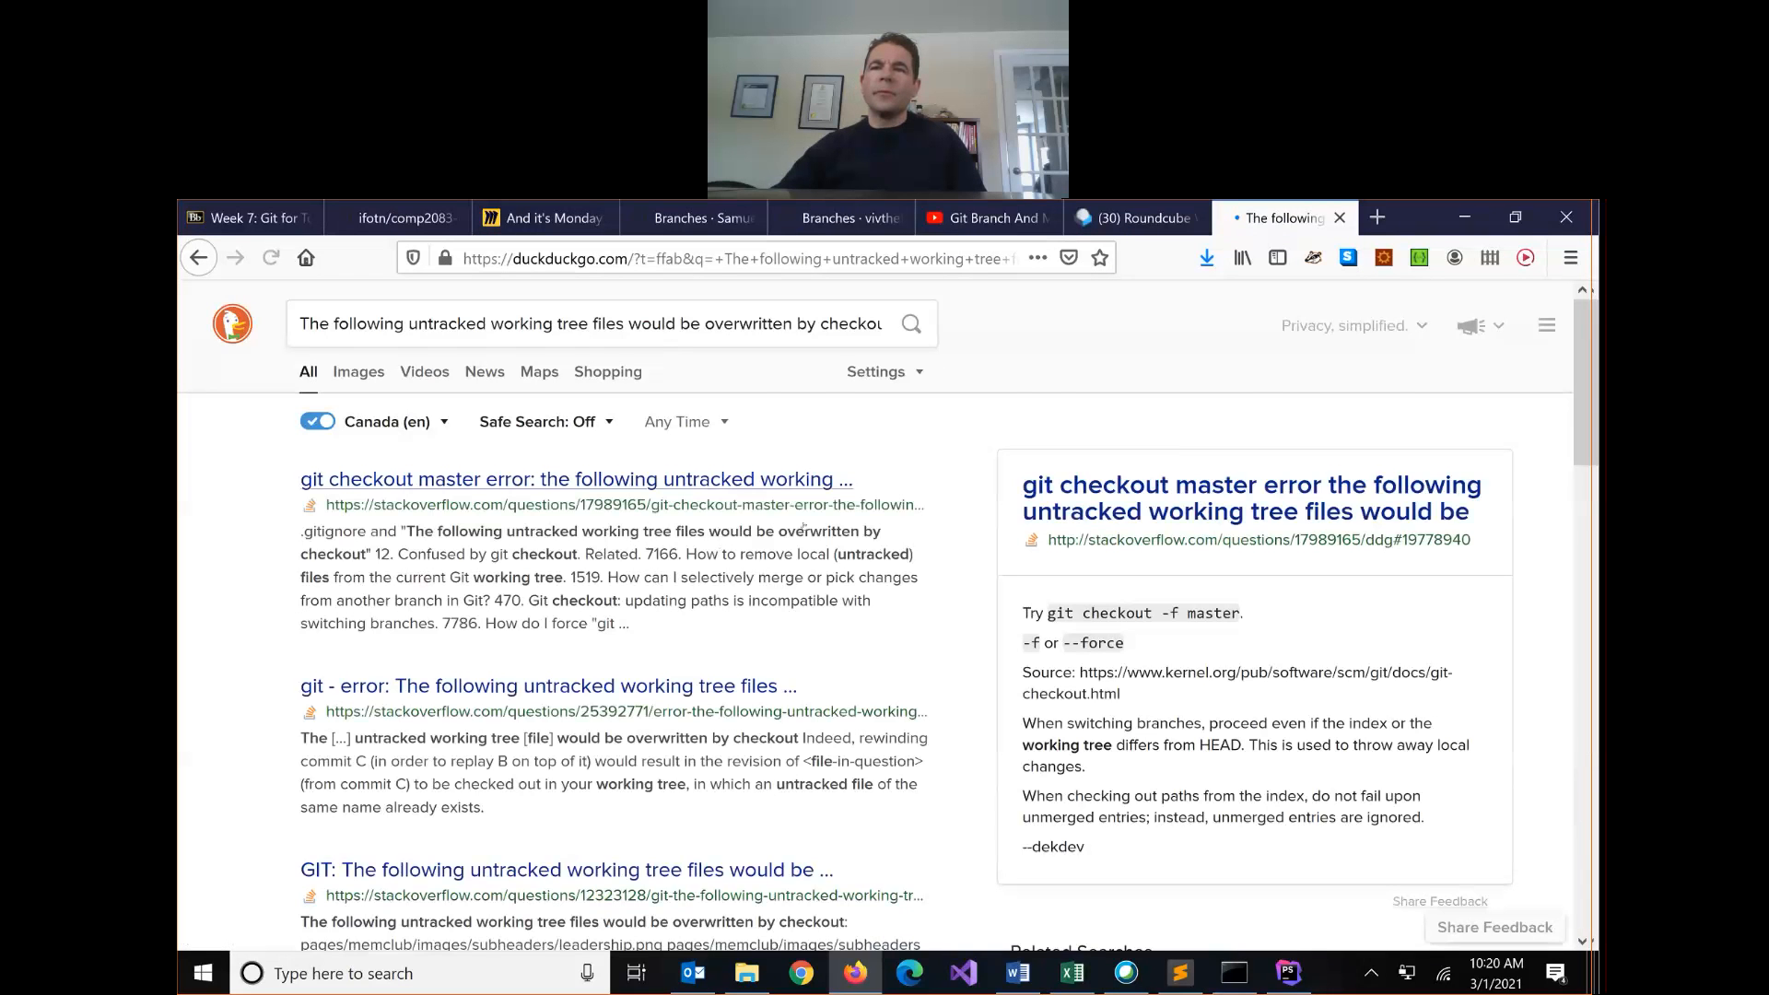
Step: Read the Stack Overflow answers on the untracked-files checkout error suggesting git checkout -f master
{"action": "left_click", "coordinate": [575, 479]}
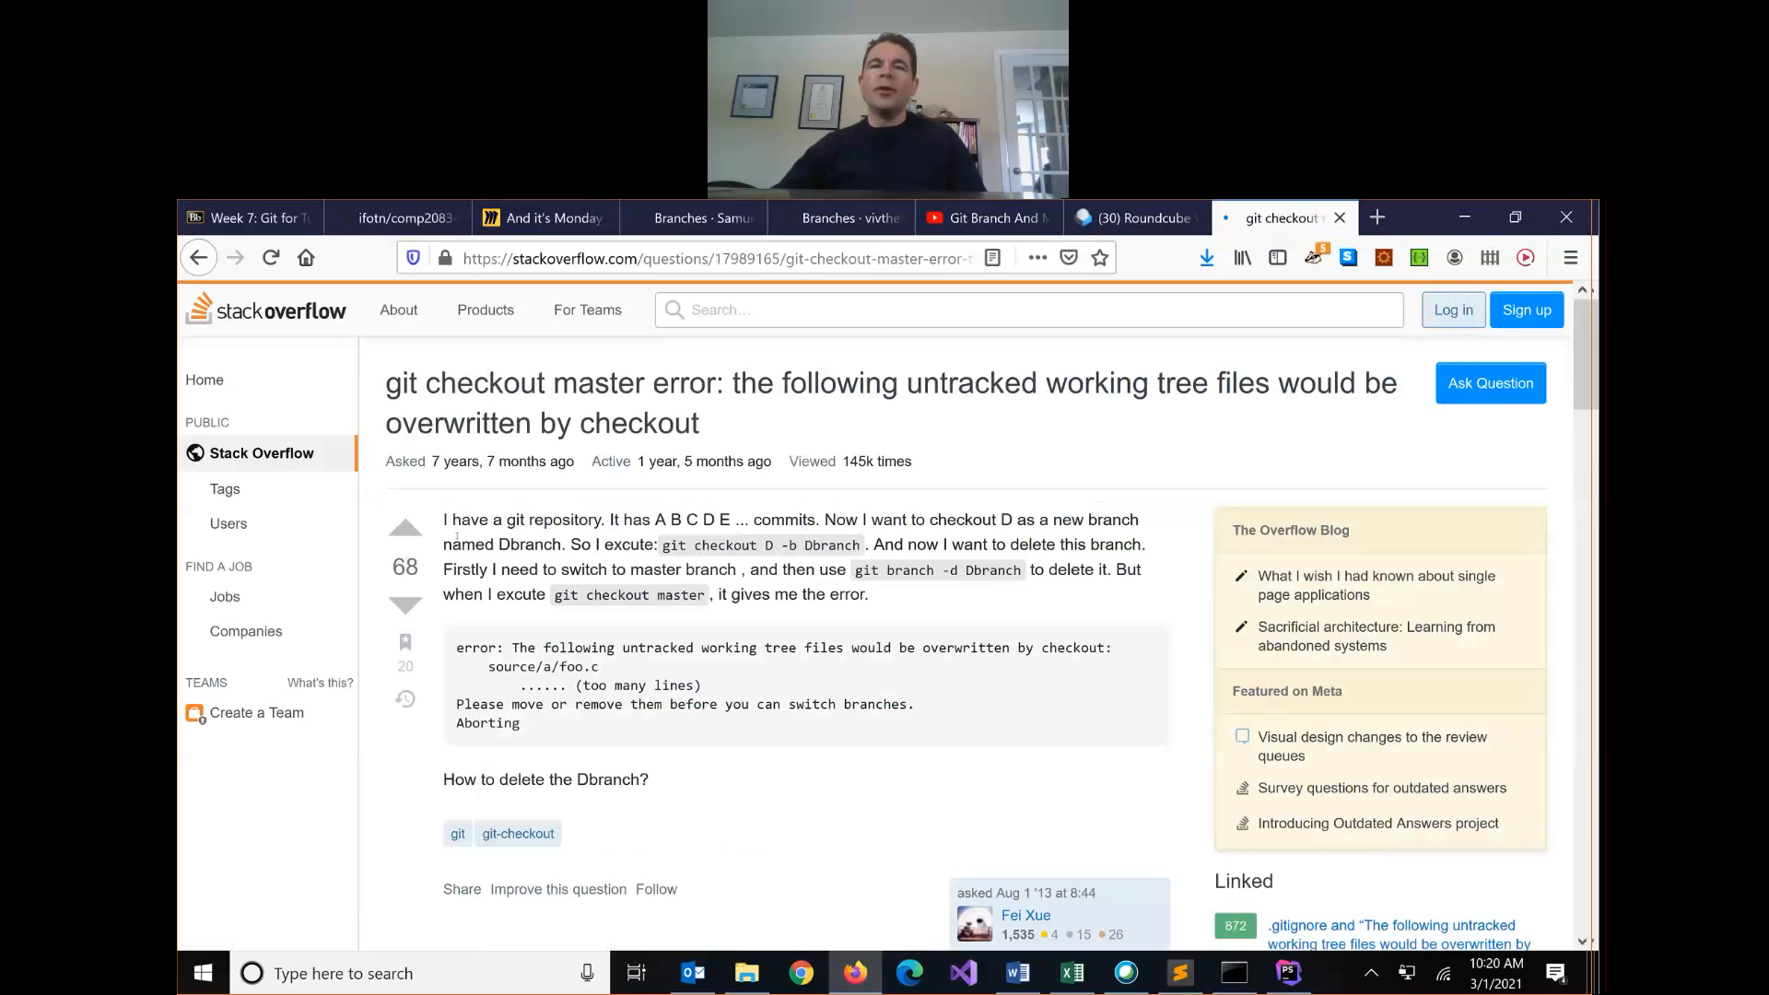
{"action": "scroll", "scroll_direction": "down", "scroll_amount": 3}
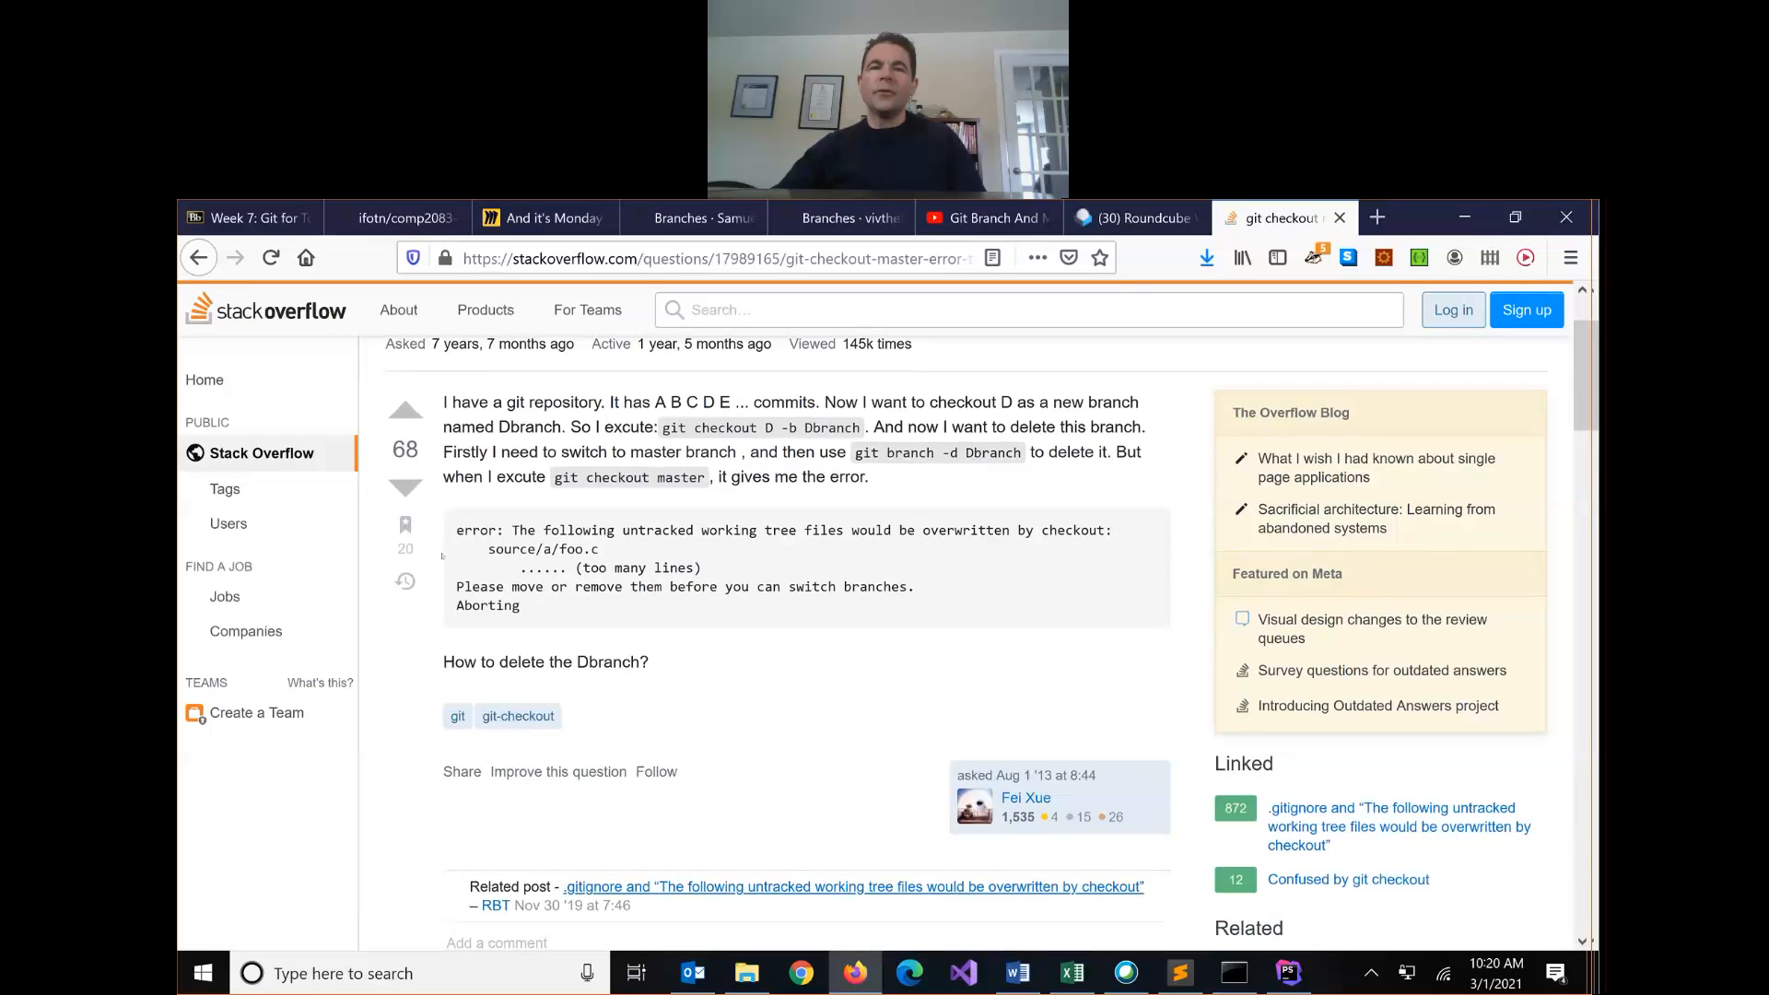
{"action": "scroll", "scroll_direction": "down", "scroll_amount": 3}
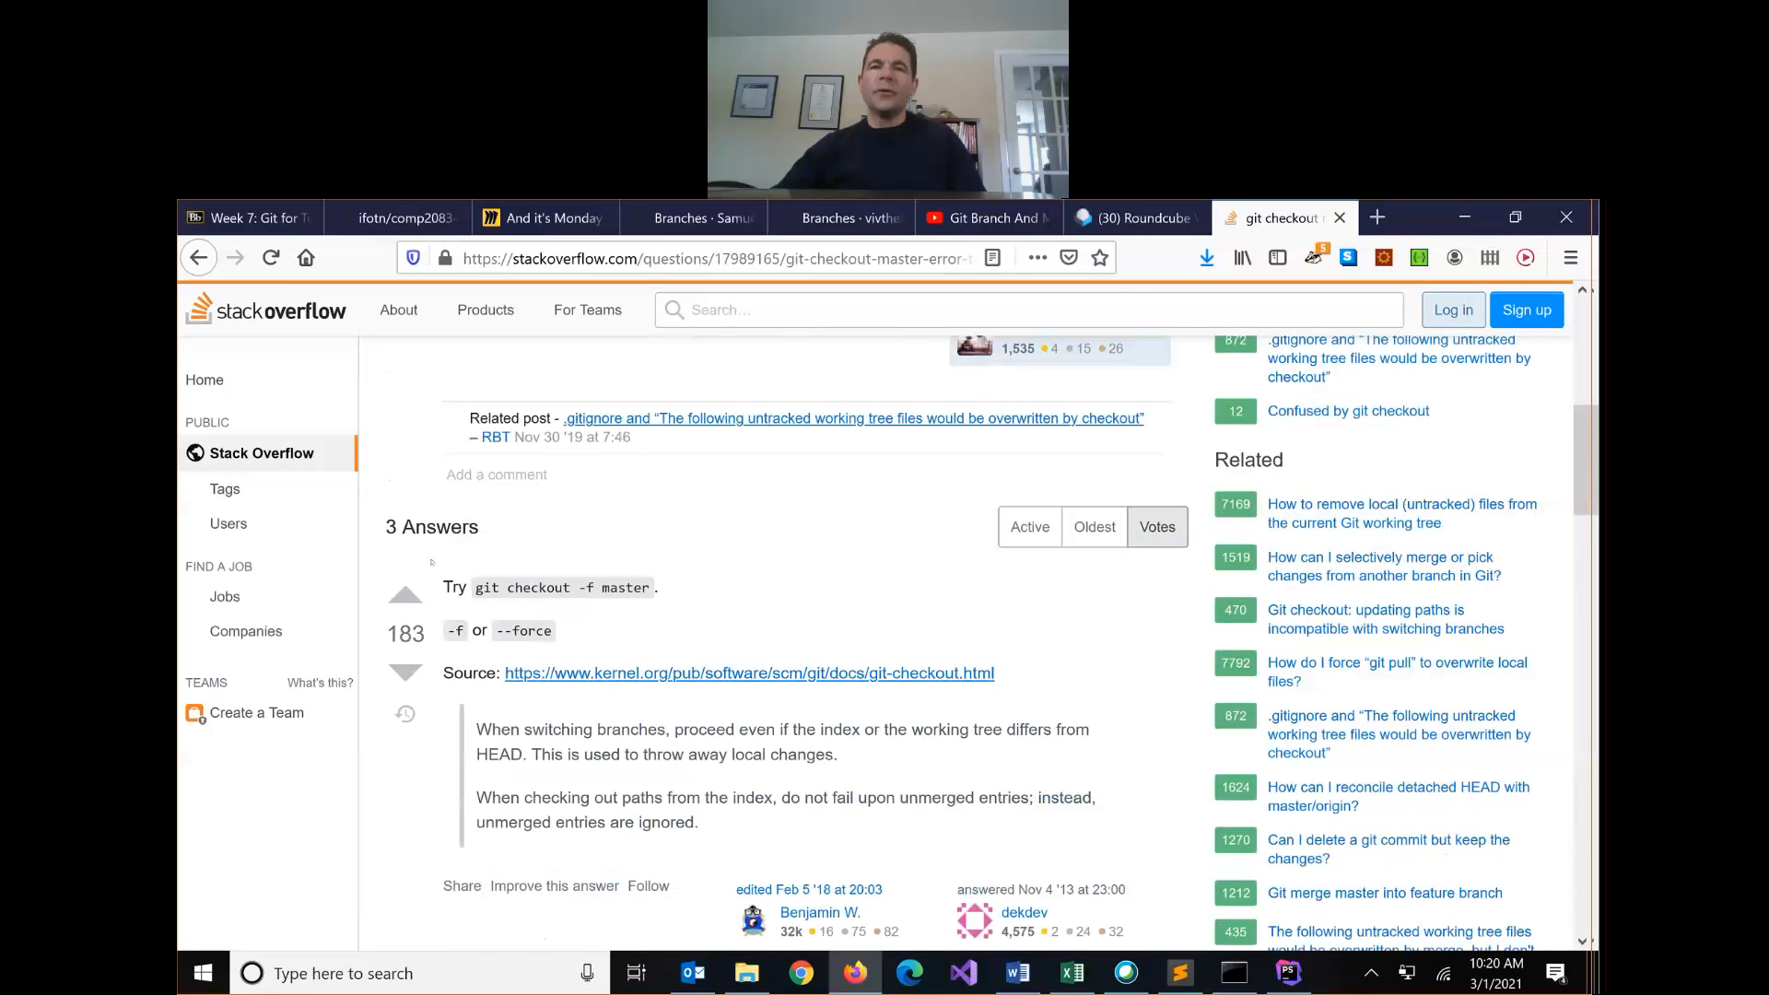
{"action": "scroll", "scroll_direction": "down", "scroll_amount": 3}
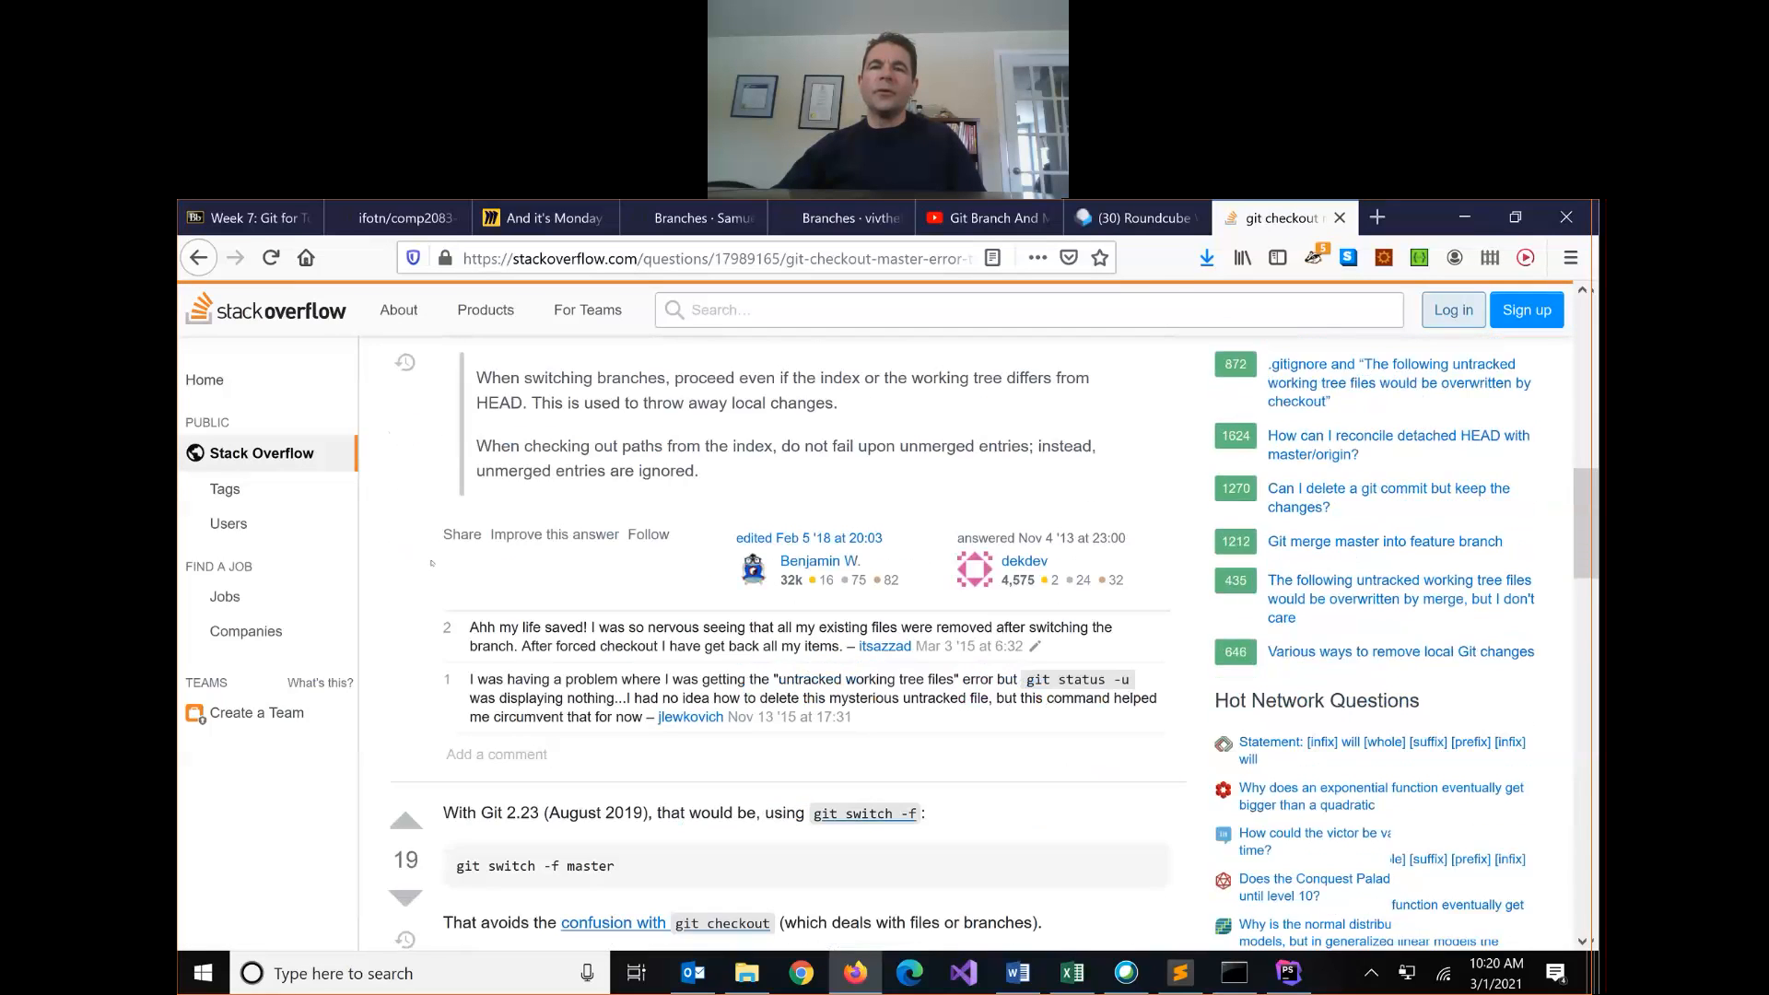
{"action": "scroll", "scroll_direction": "down", "scroll_amount": 3}
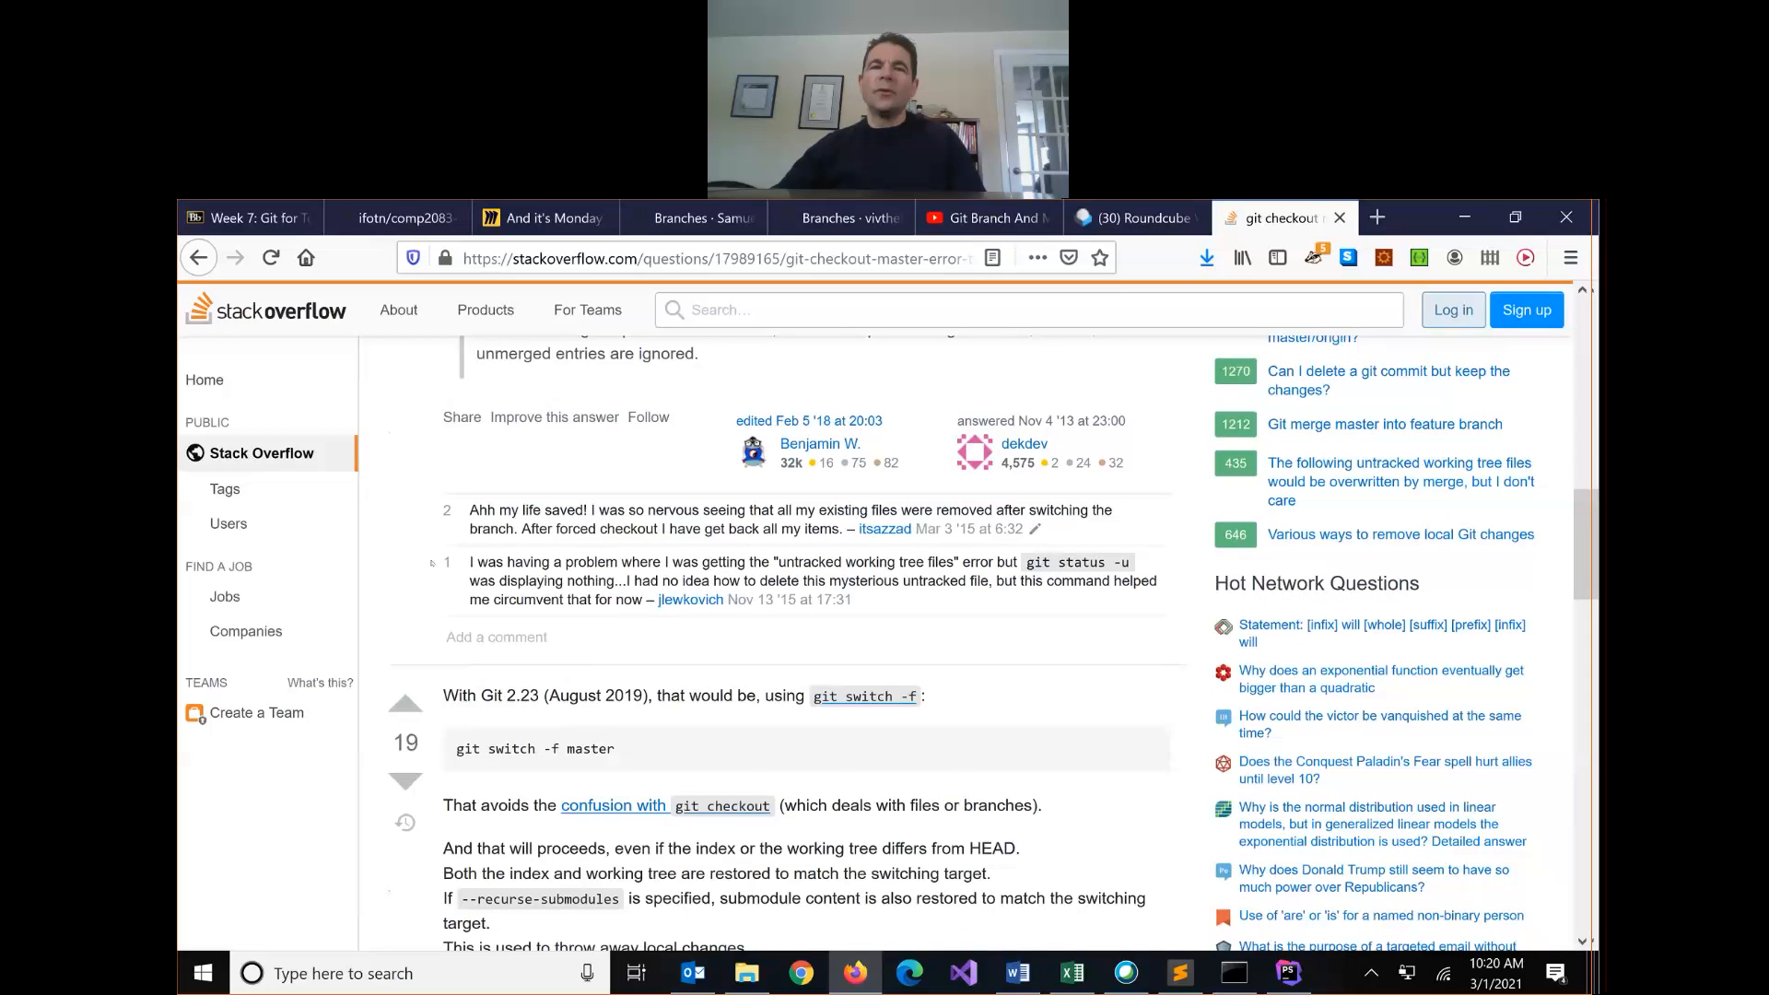
{"action": "scroll", "scroll_direction": "down", "scroll_amount": 3}
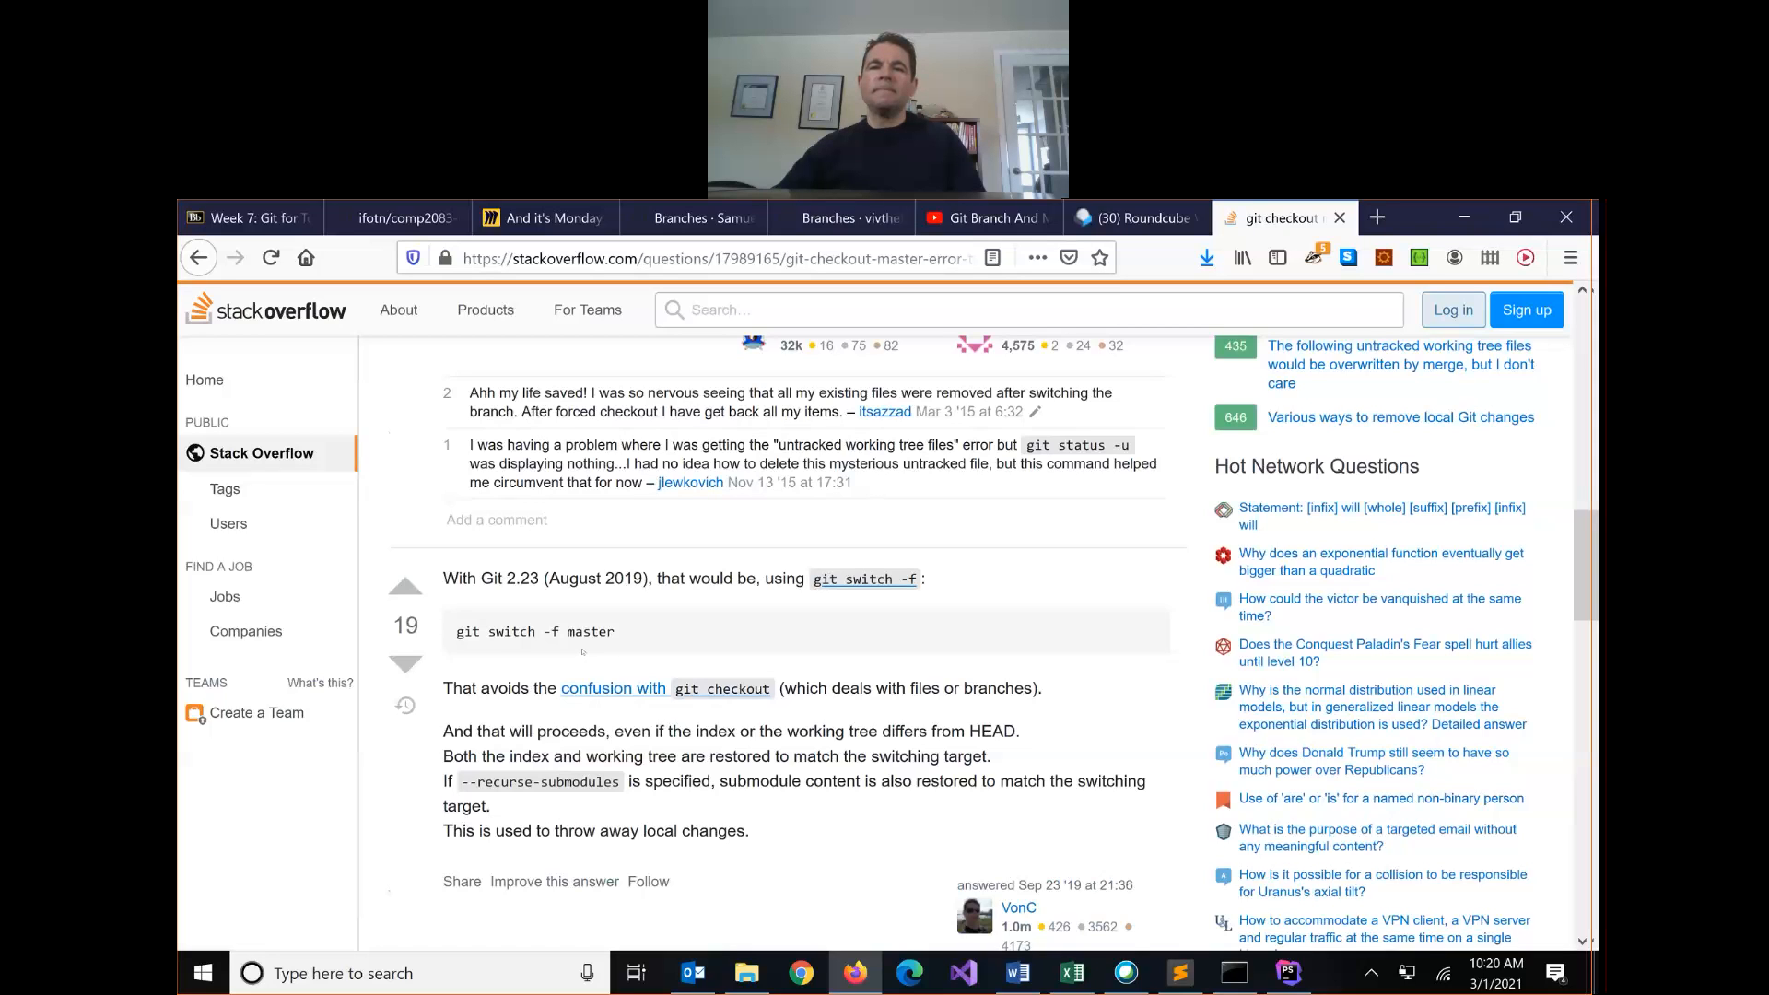
{"action": "scroll", "scroll_direction": "down", "scroll_amount": 3}
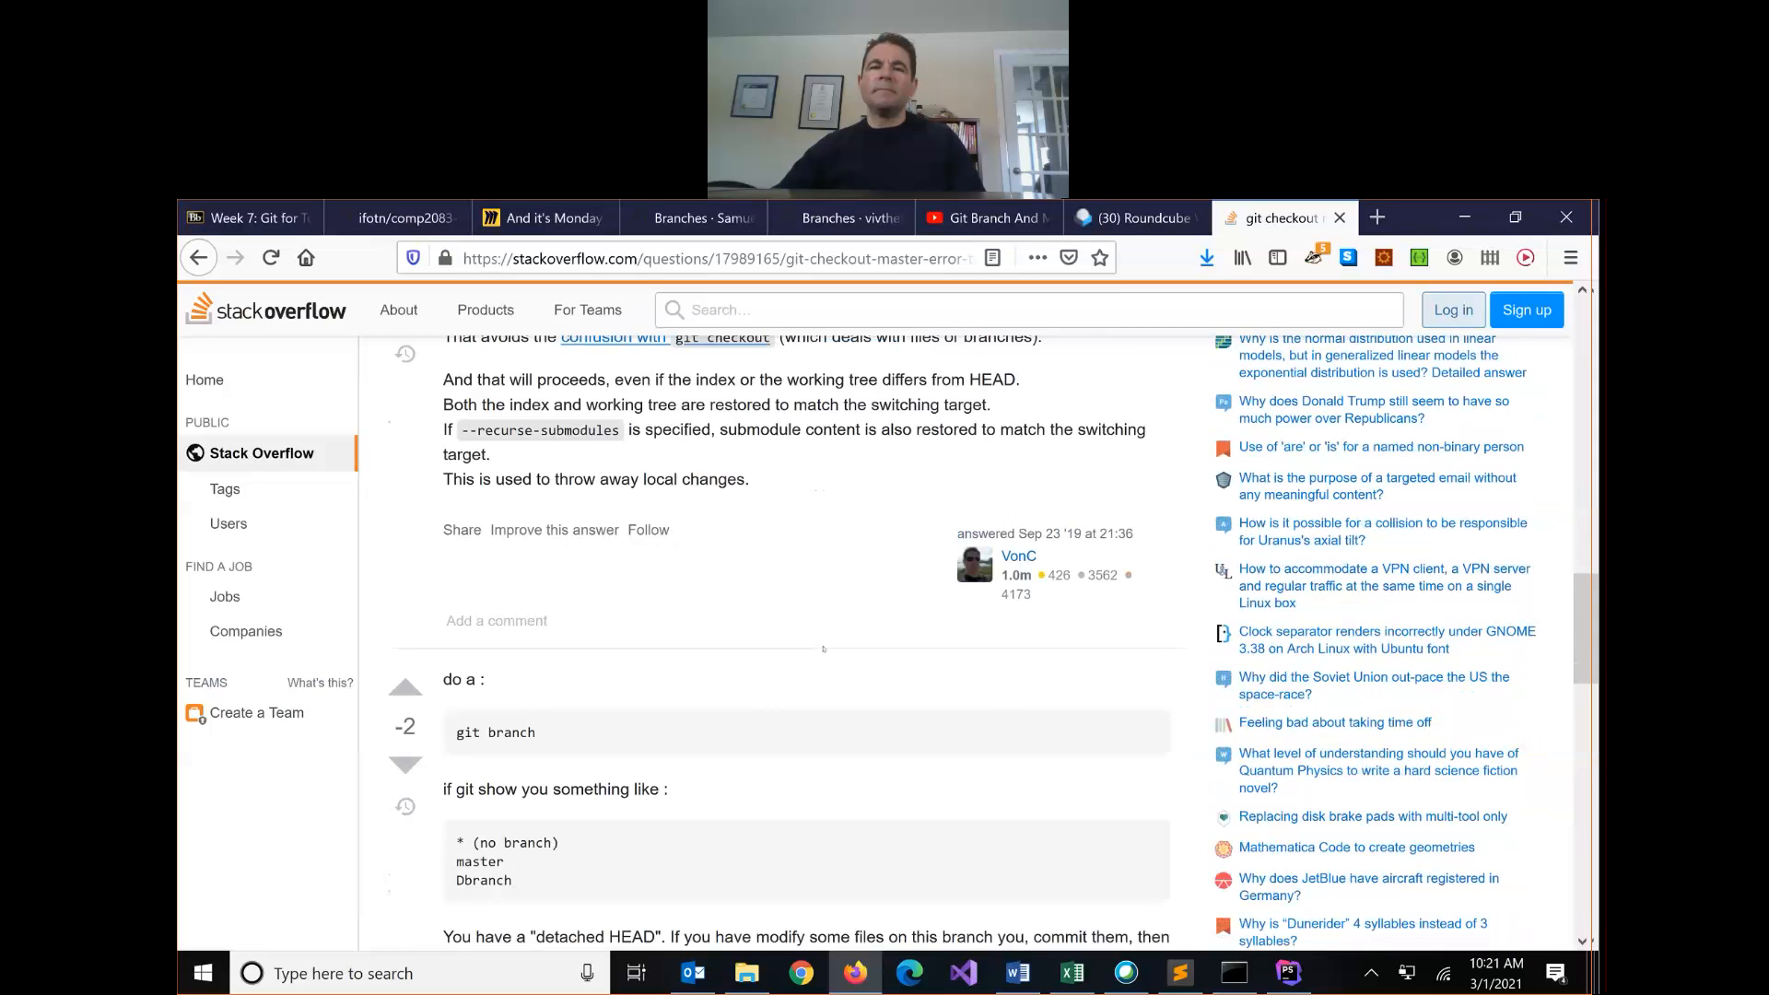
{"action": "scroll", "scroll_direction": "down", "scroll_amount": 3}
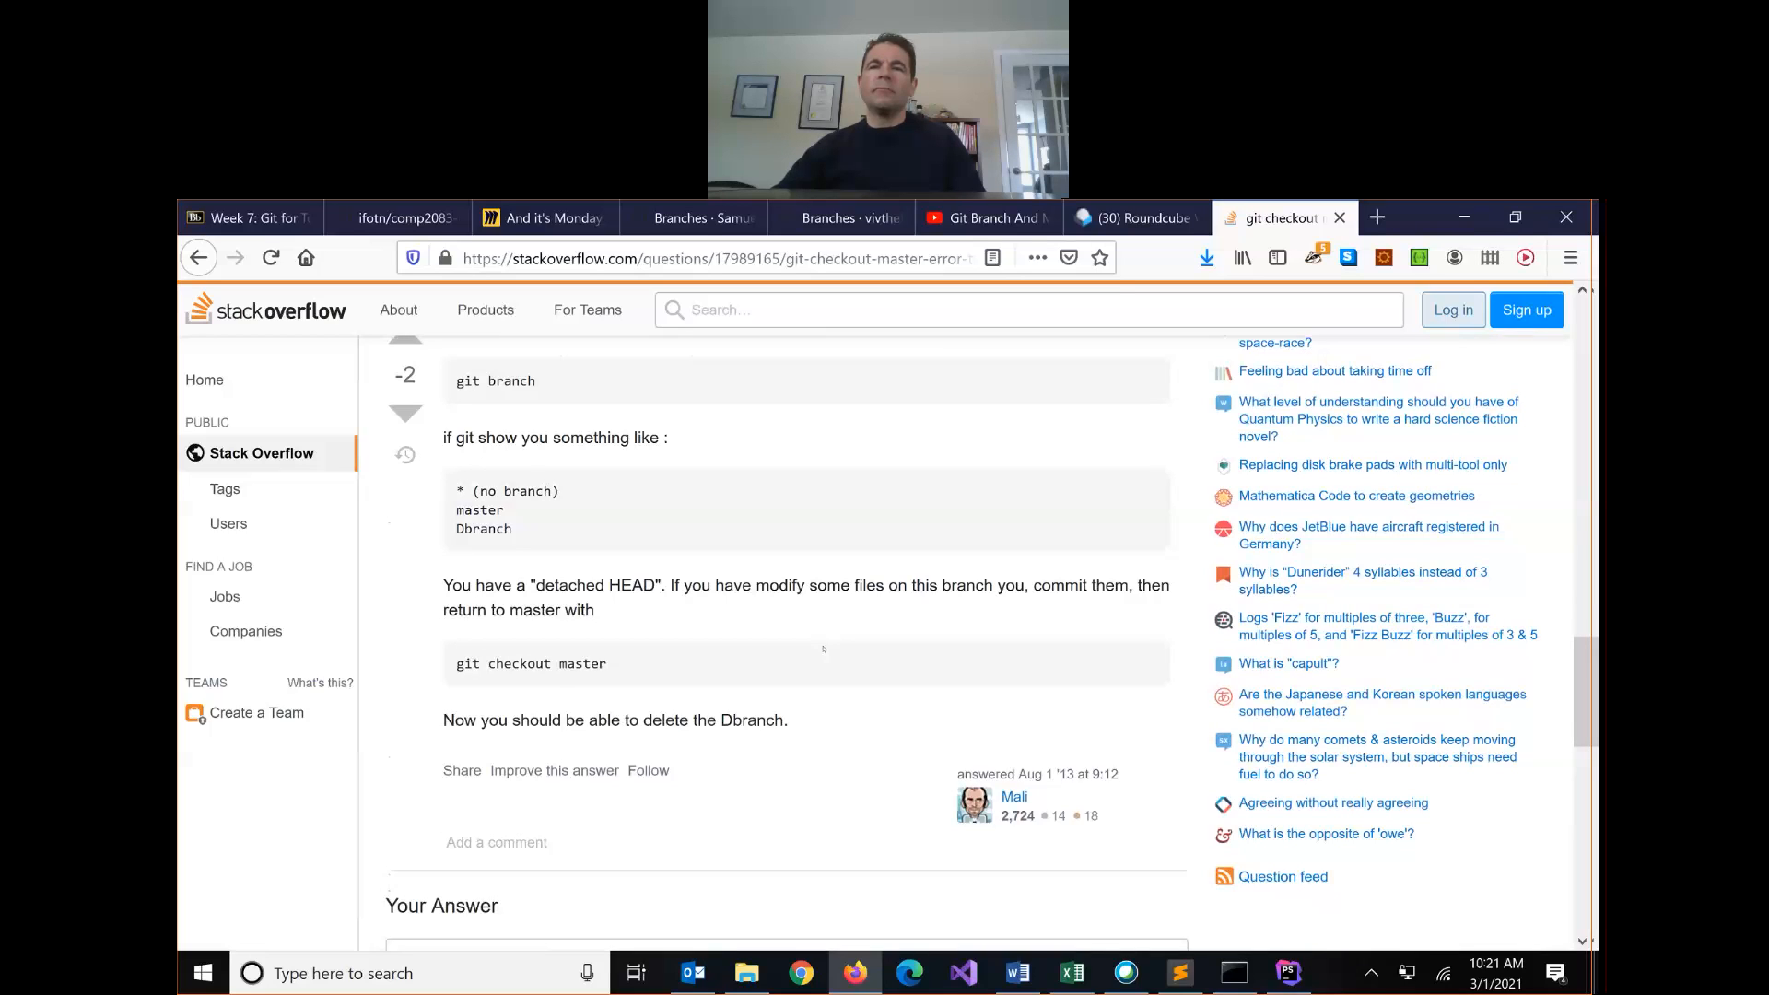
{"action": "scroll", "scroll_direction": "up", "scroll_amount": 3}
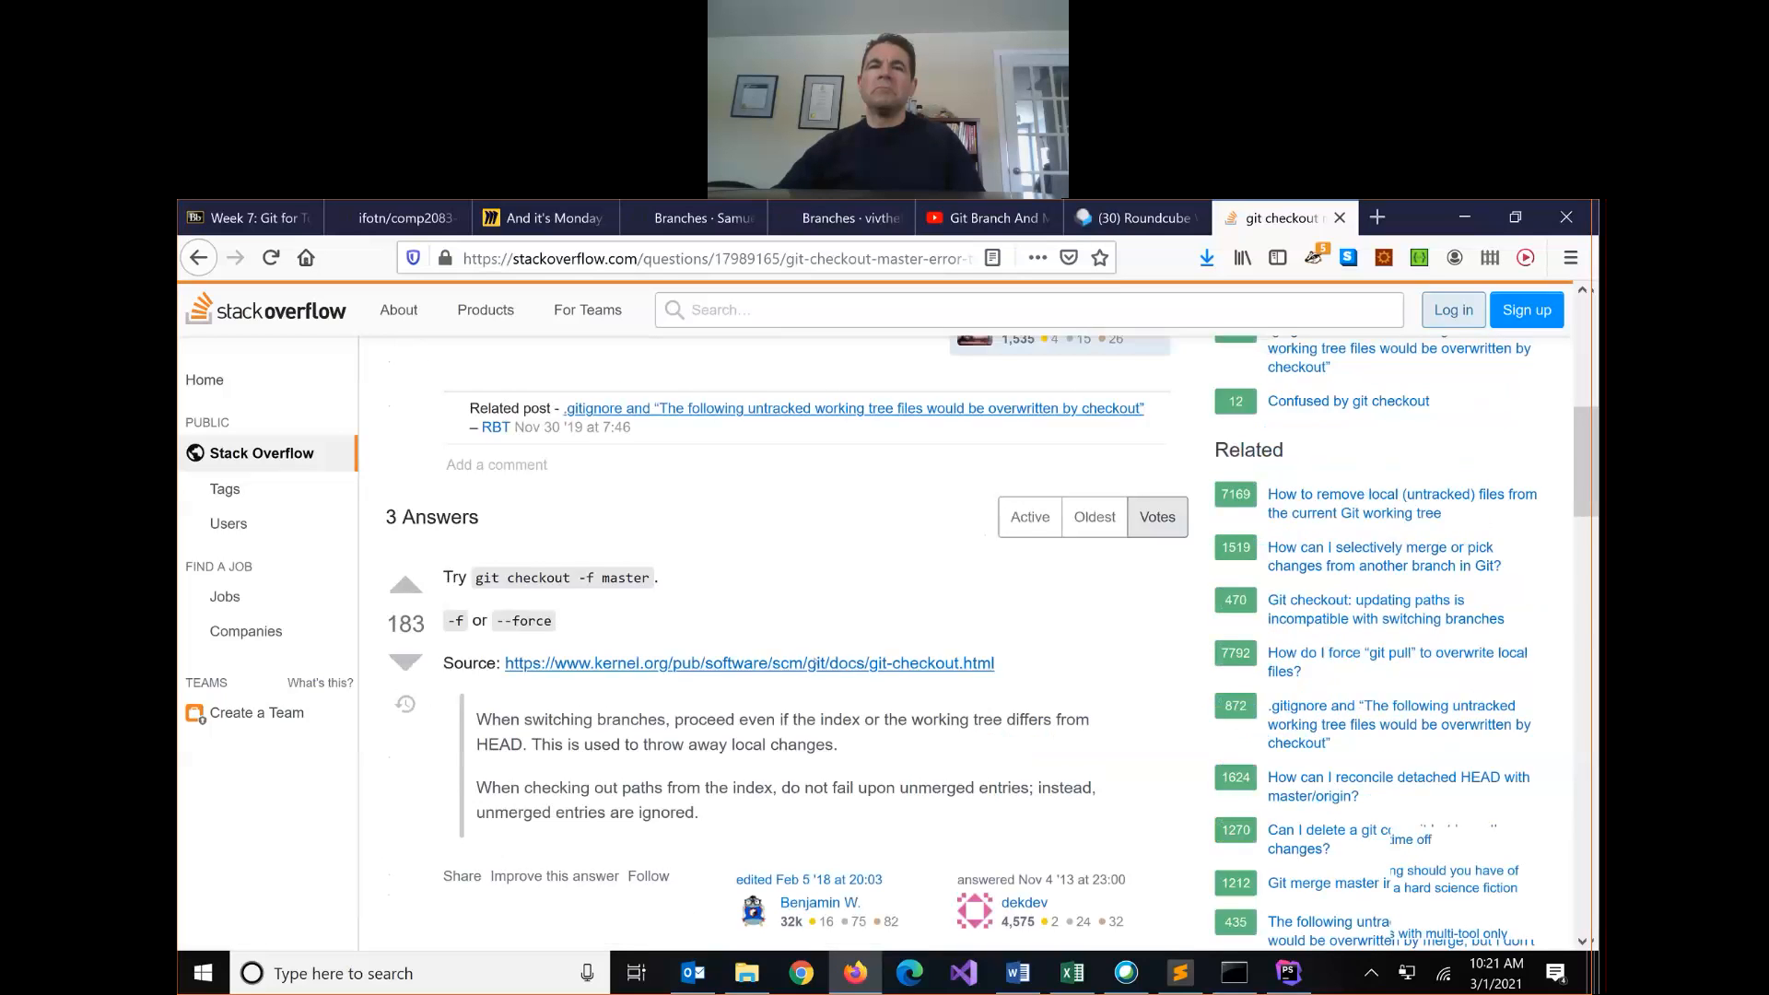
{"action": "scroll", "scroll_direction": "up", "scroll_amount": 3}
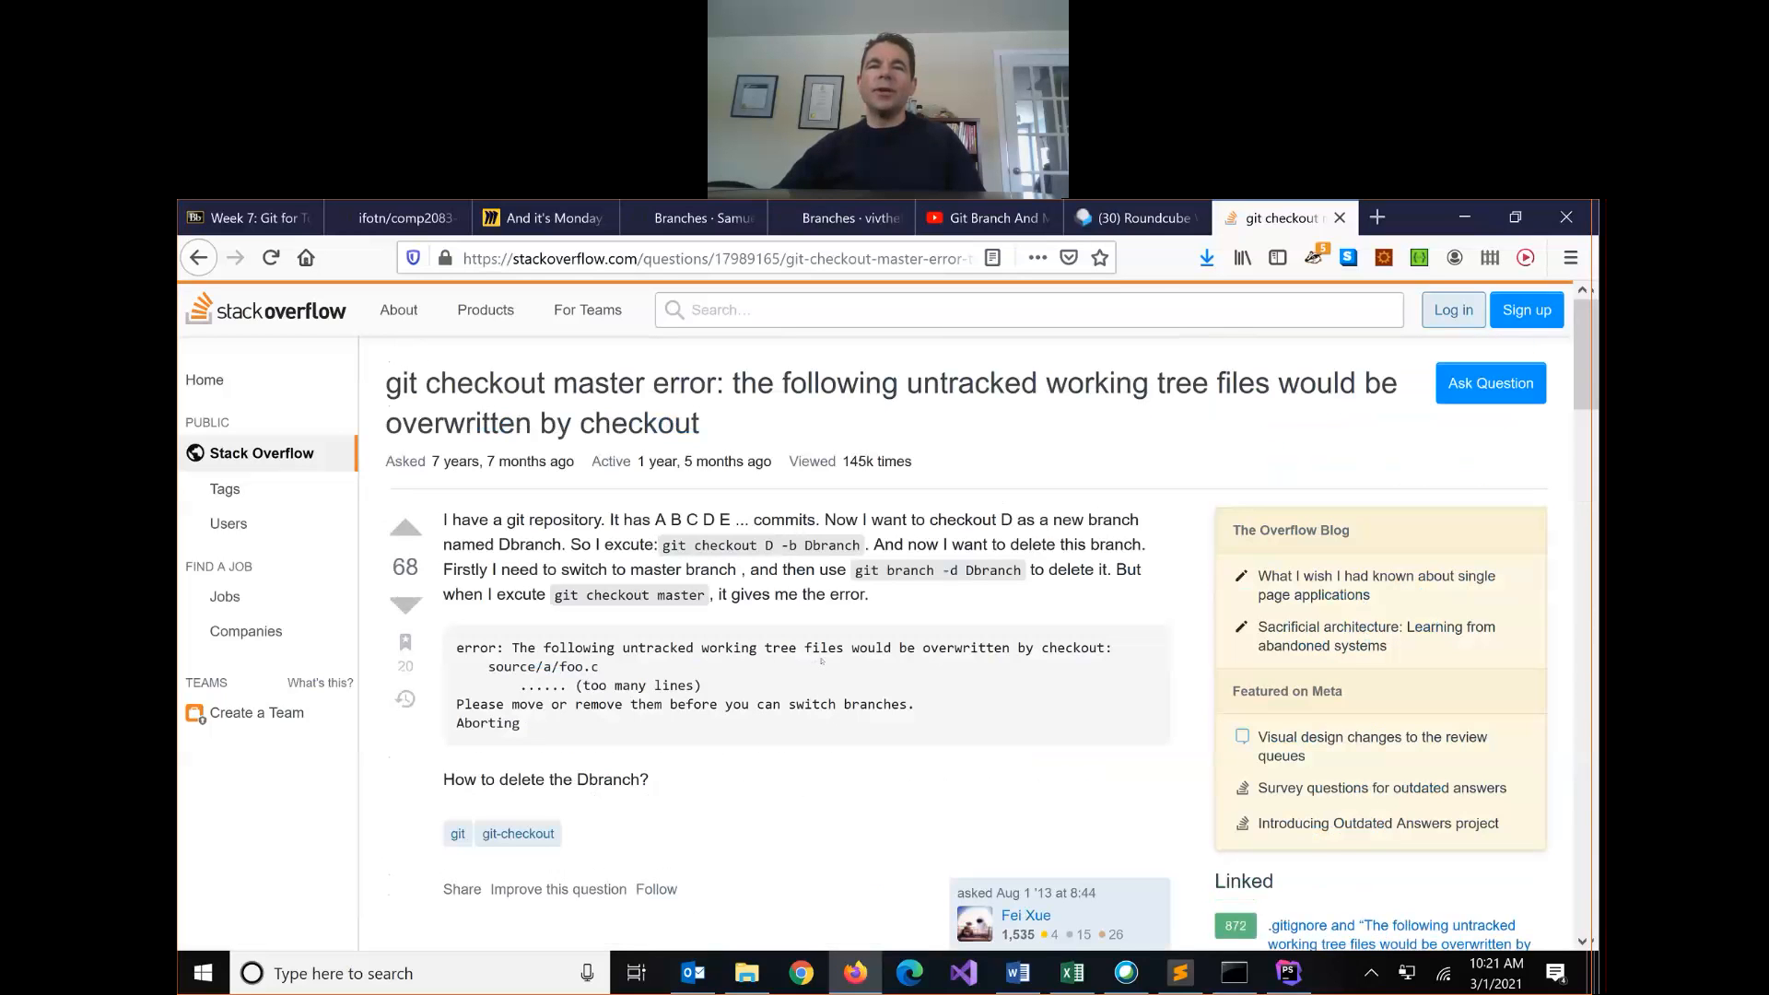
{"action": "scroll", "scroll_direction": "down", "scroll_amount": 3}
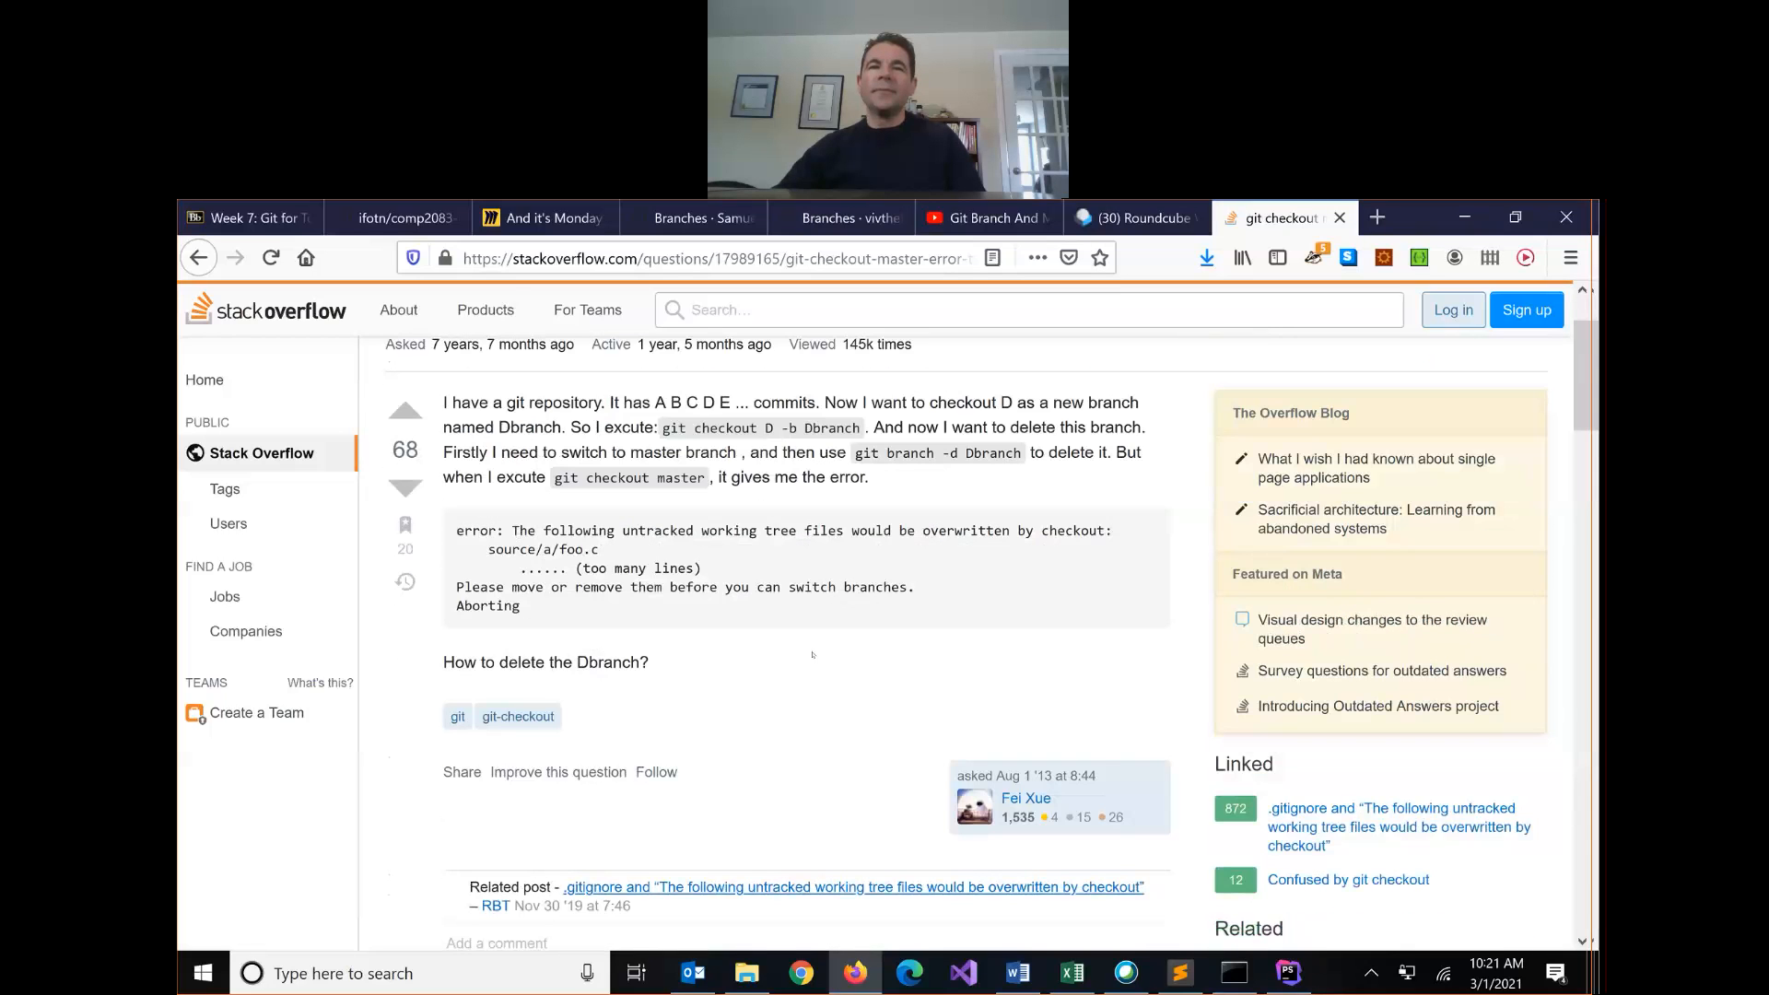
{"action": "scroll", "scroll_direction": "down", "scroll_amount": 3}
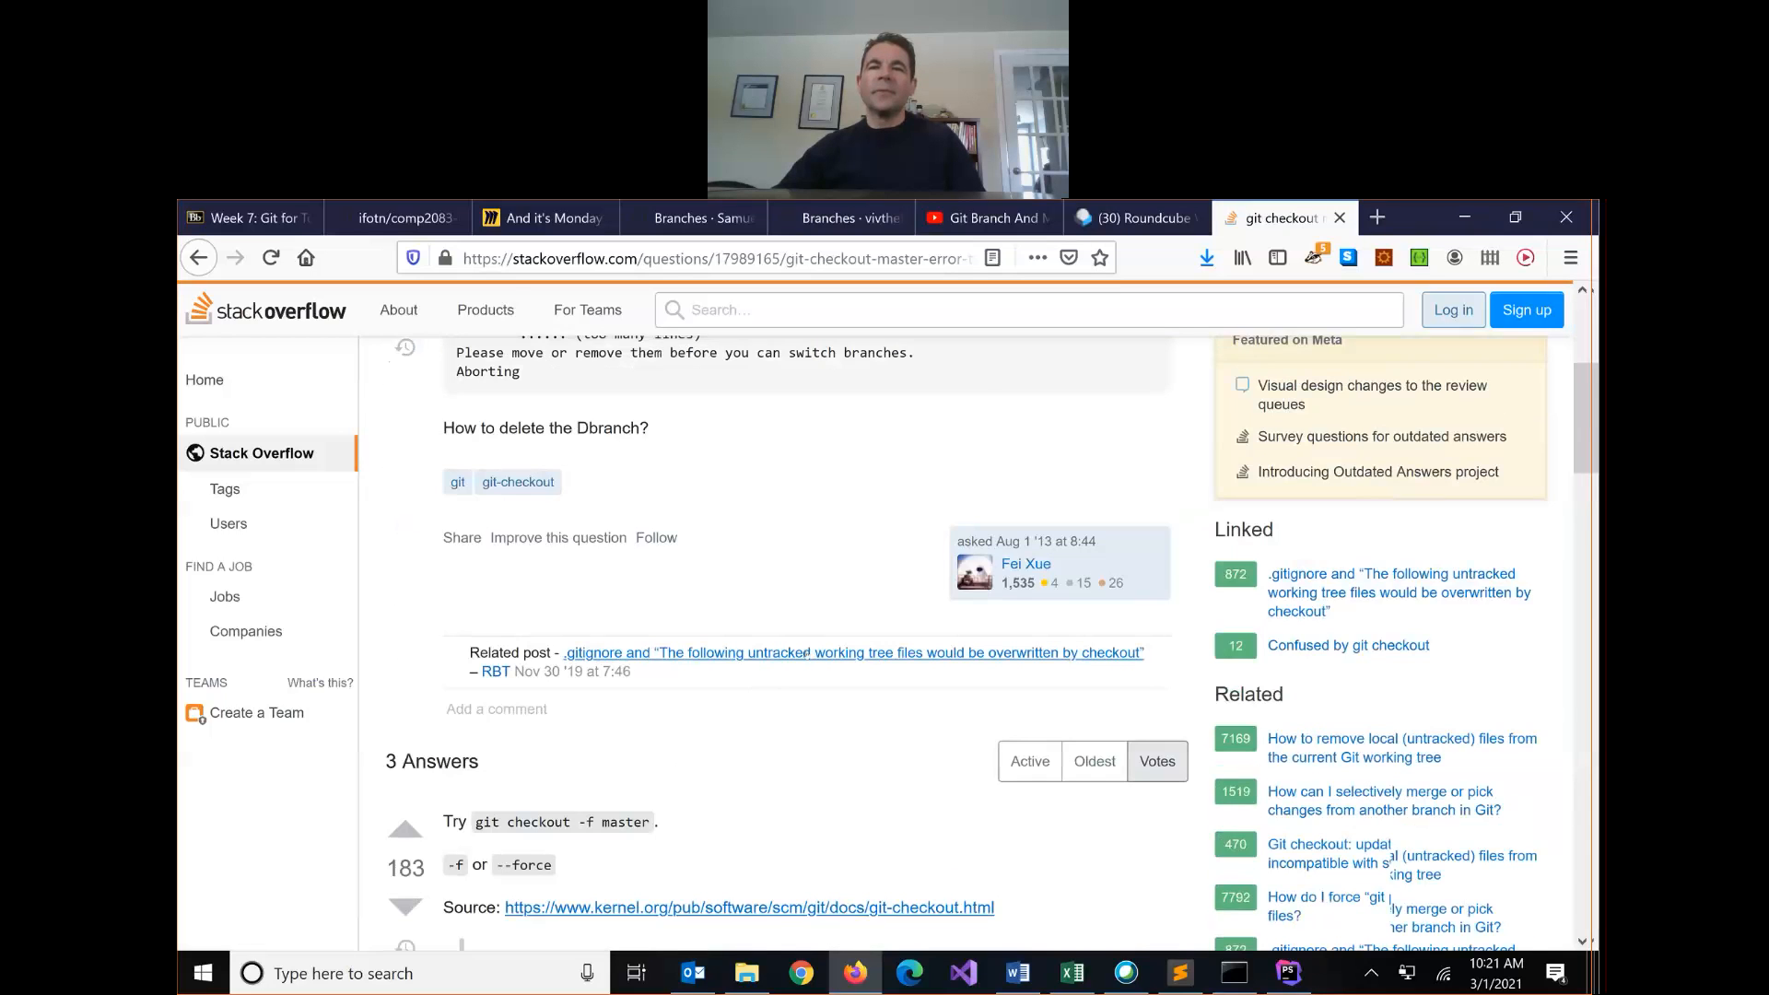
{"action": "scroll", "scroll_direction": "down", "scroll_amount": 3}
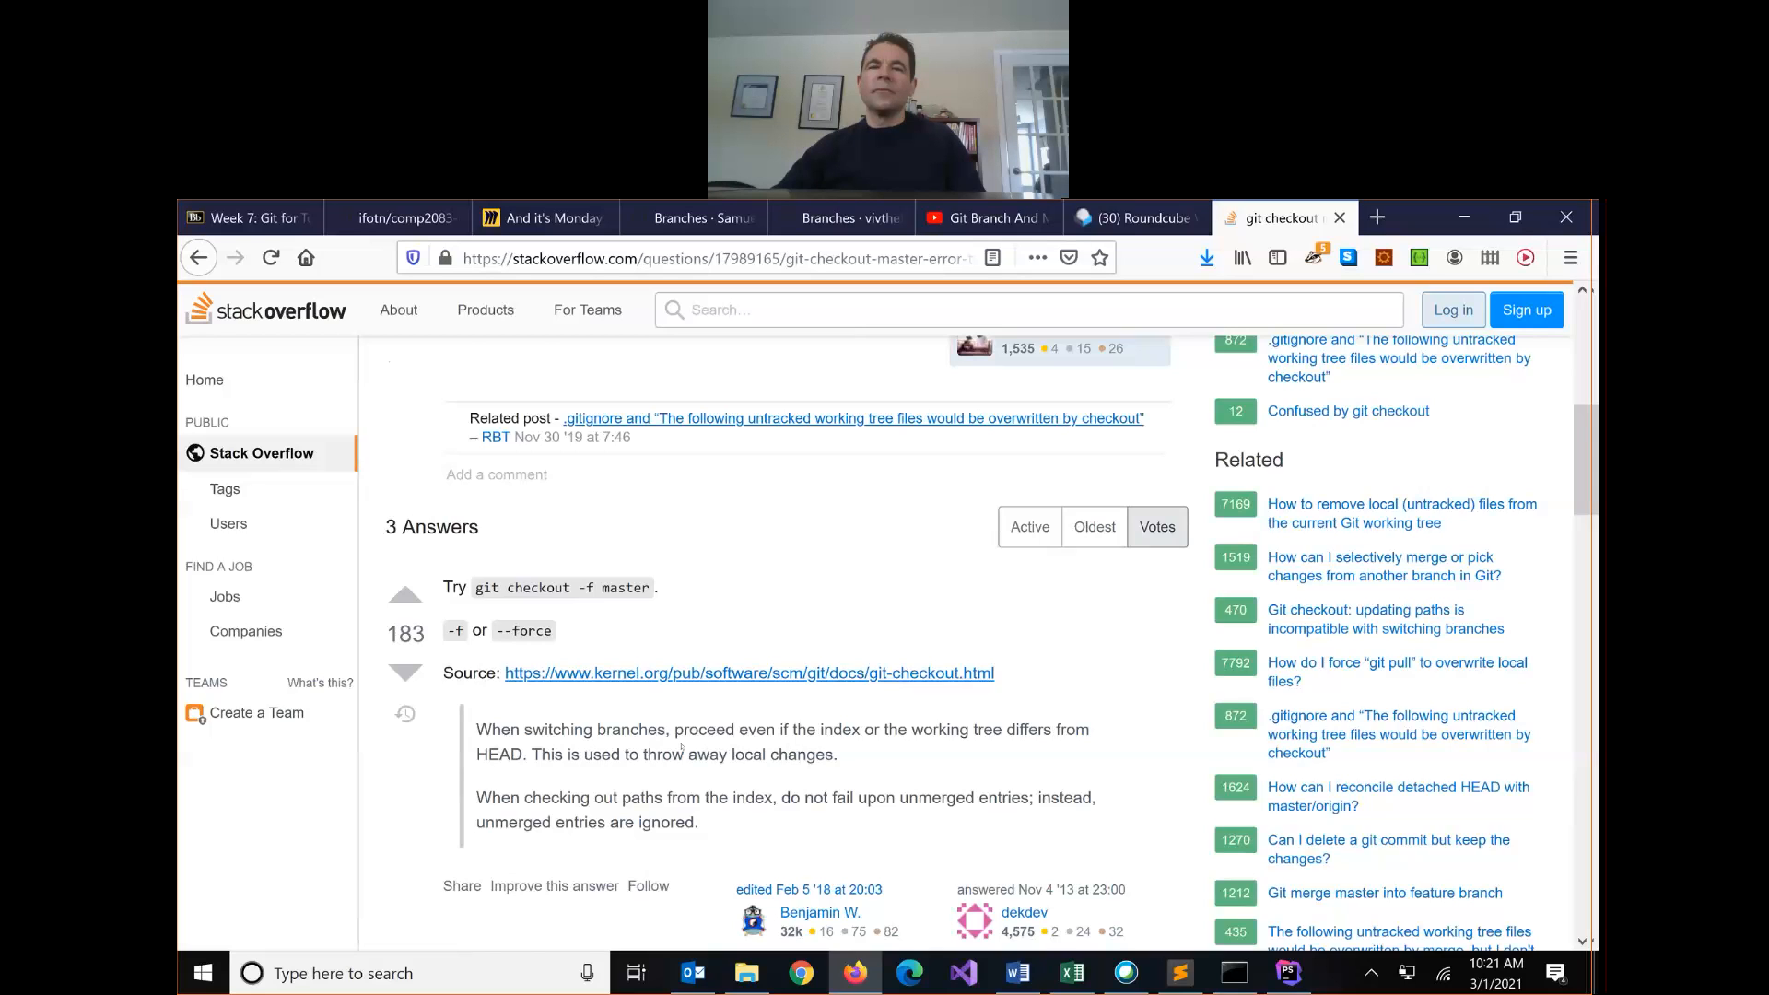
Step: Leave the answer page and bring the Command Prompt with the failed checkout back in front
{"action": "scroll", "scroll_direction": "down", "scroll_amount": 3}
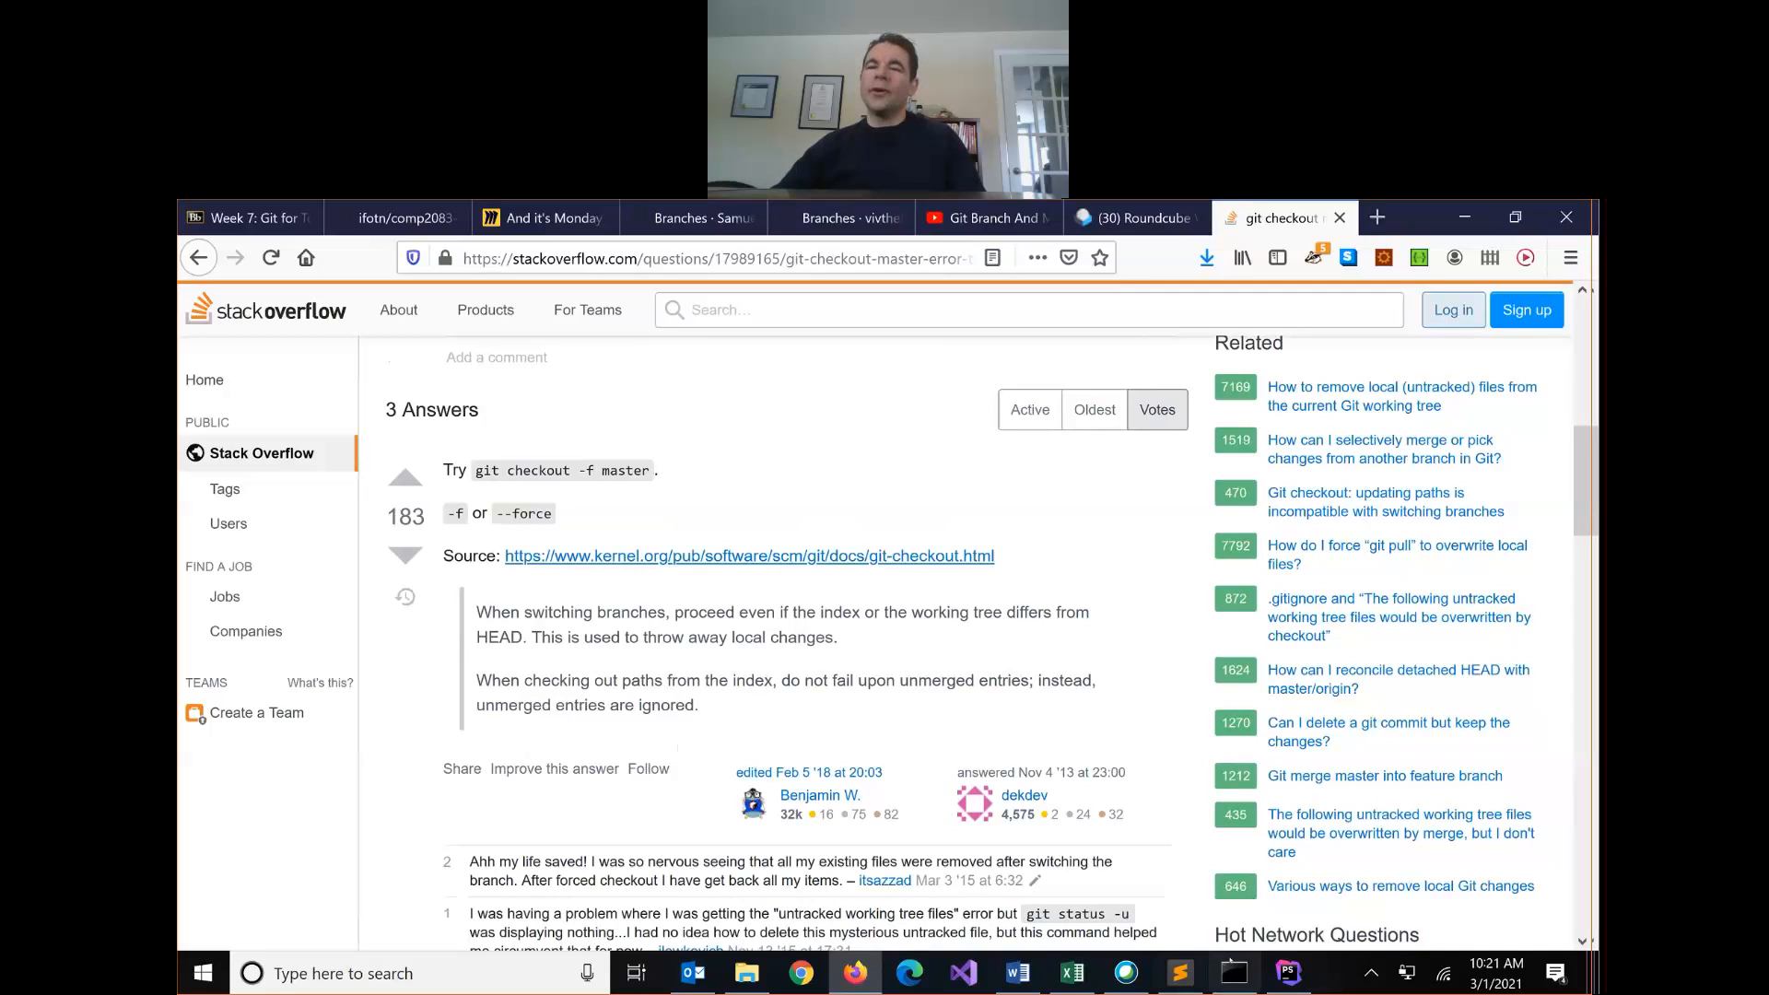
{"action": "left_click", "coordinate": [1233, 973]}
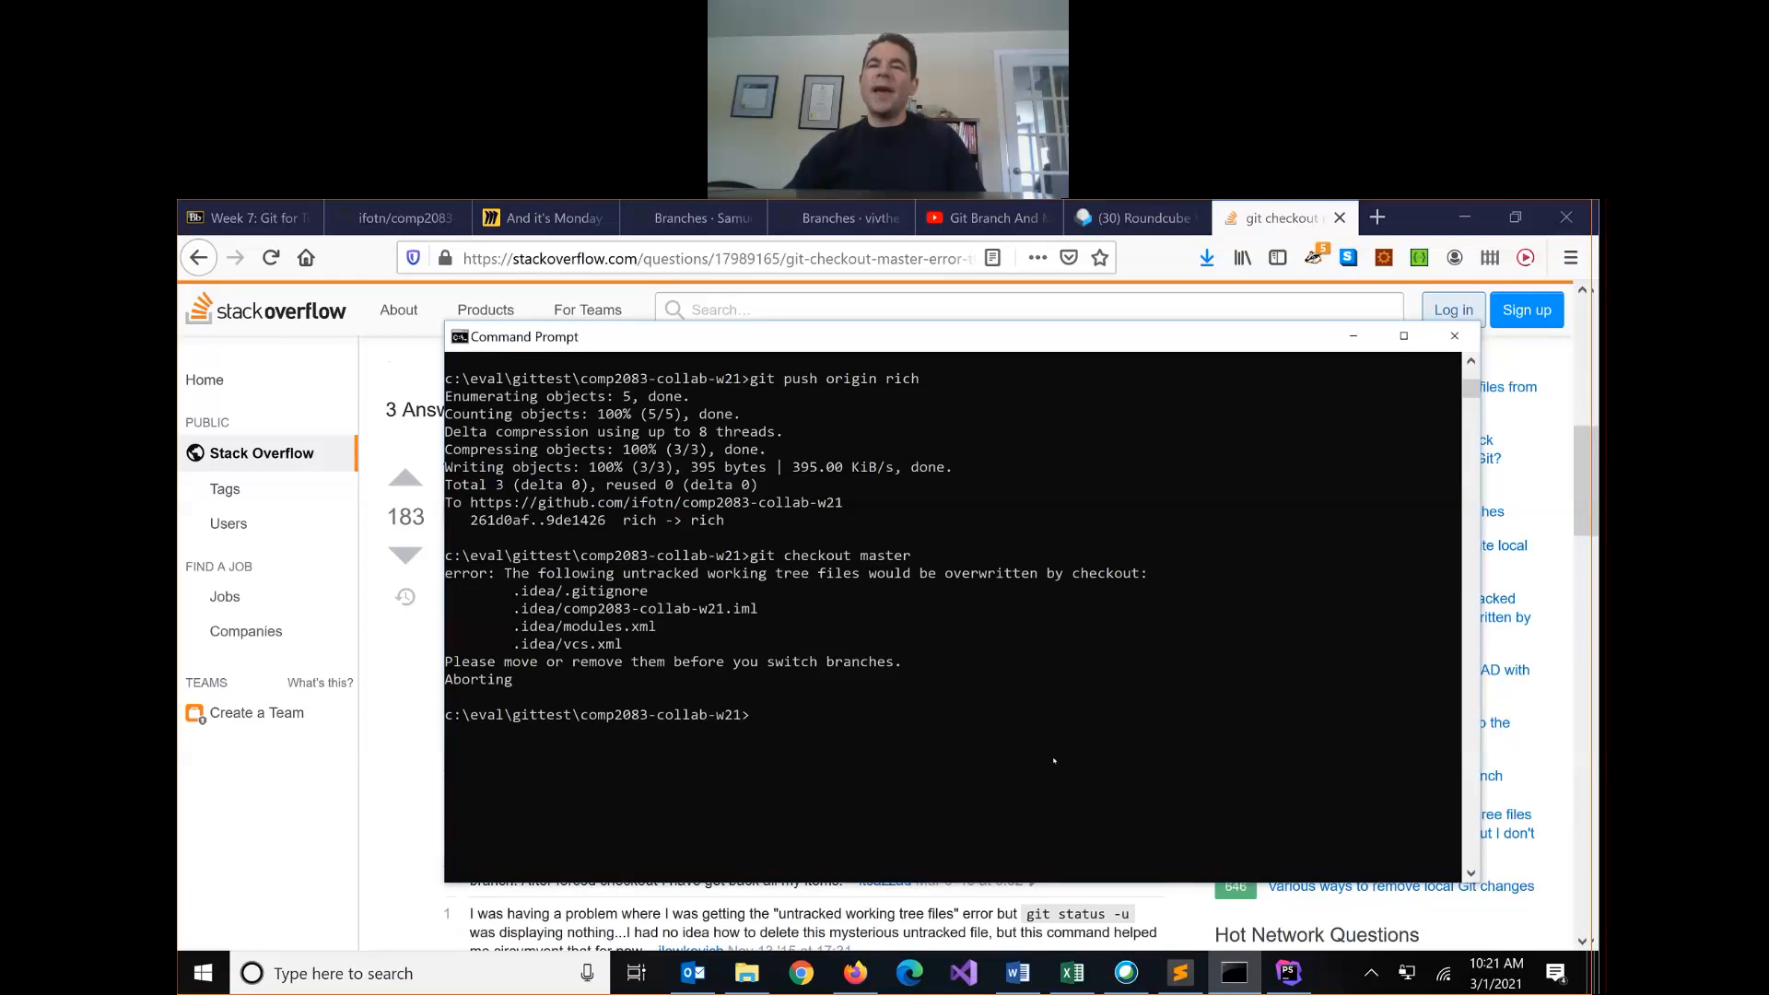
Step: Run git checkout -f master, then git pull to fast-forward nine changed files from origin
{"action": "type", "text": "git checkout -f m"}
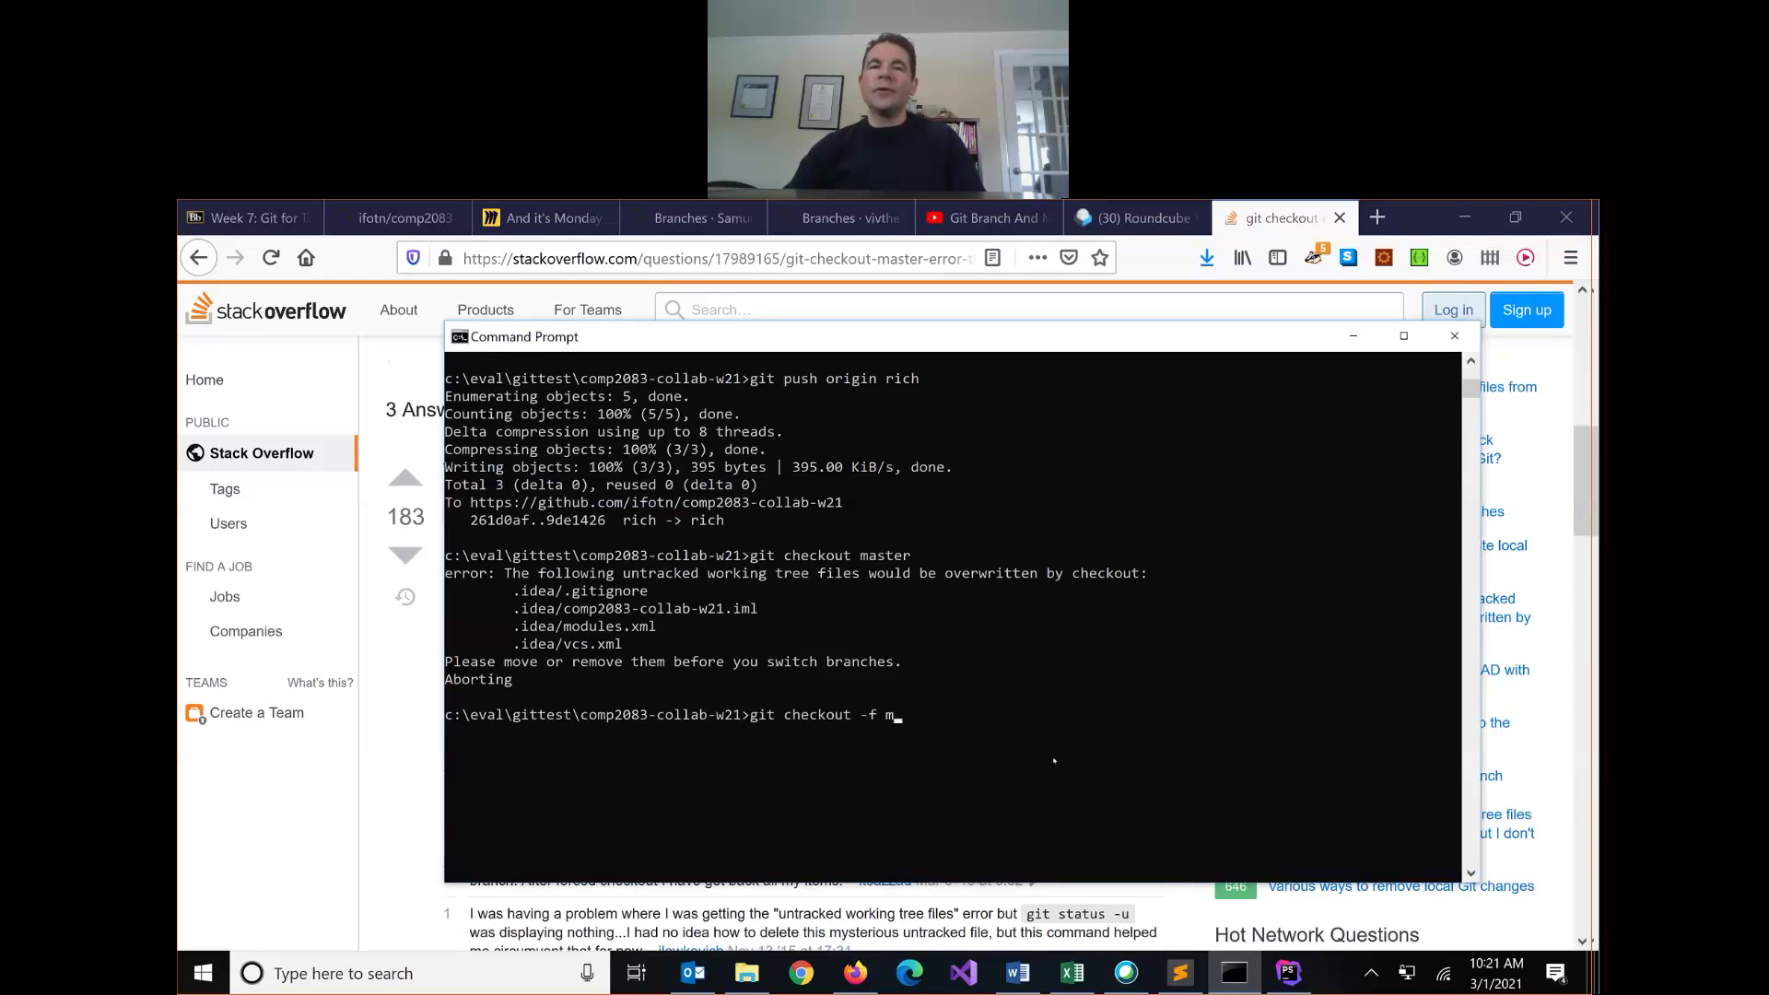
{"action": "key", "text": "Return"}
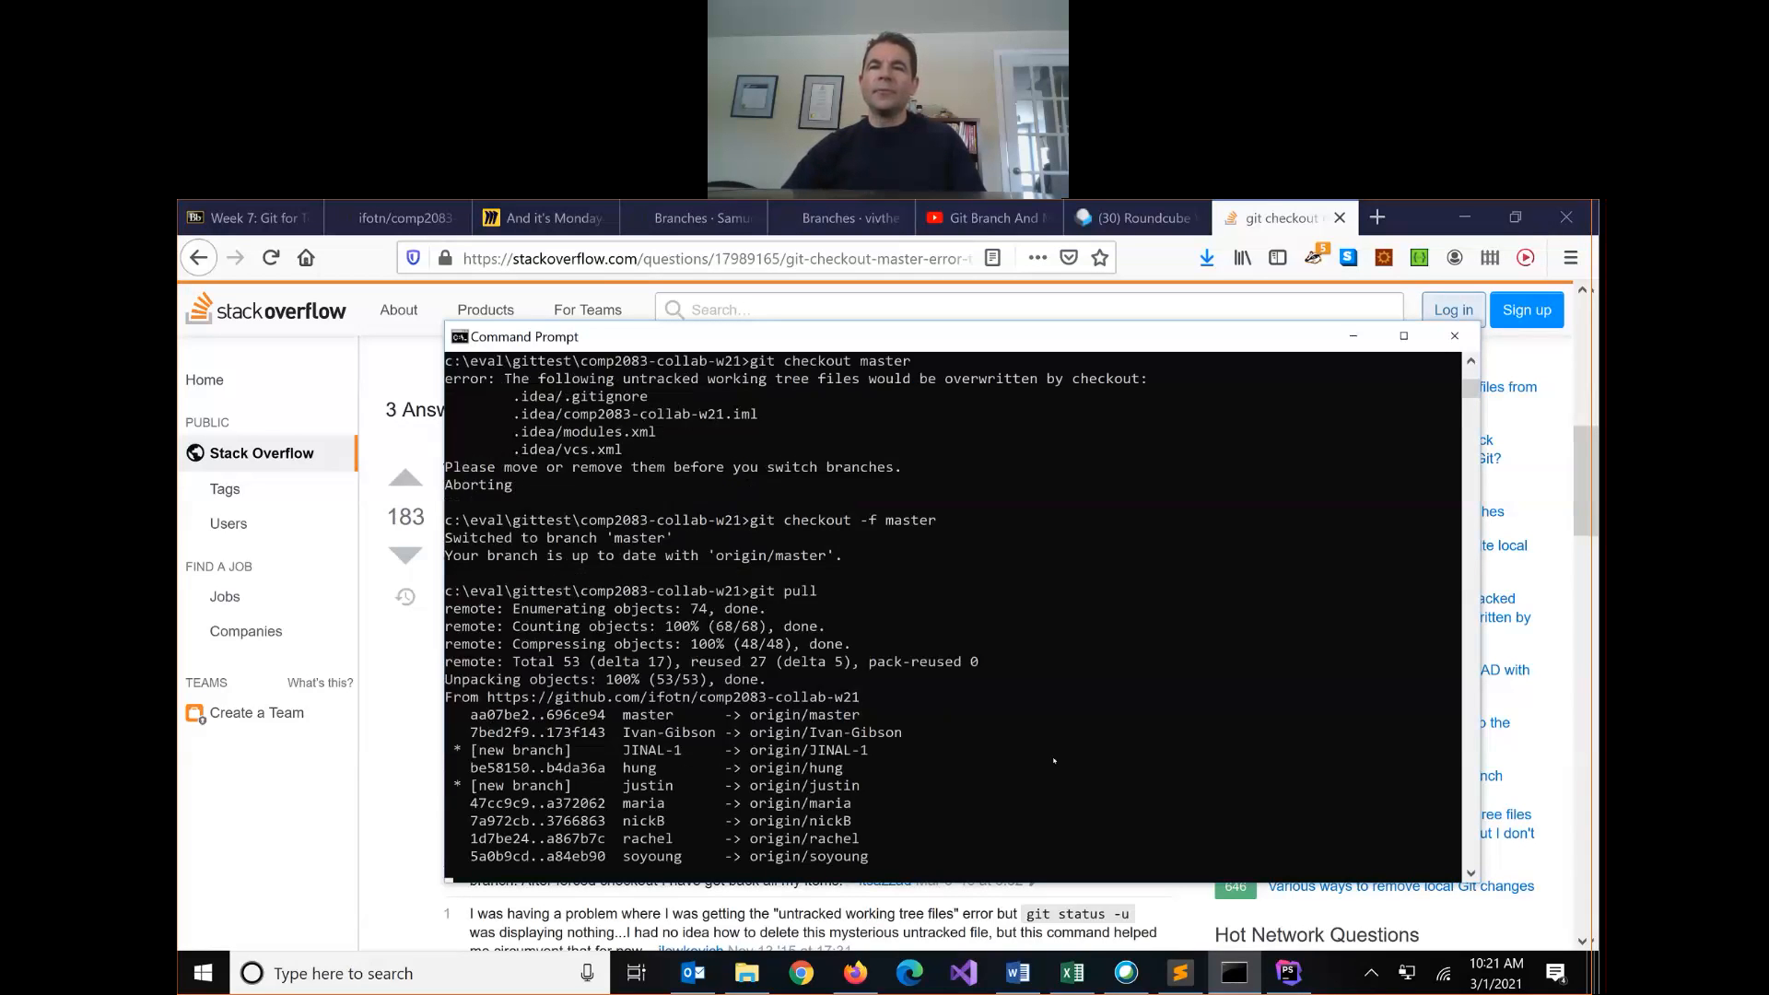
{"action": "scroll", "scroll_direction": "down", "scroll_amount": 3}
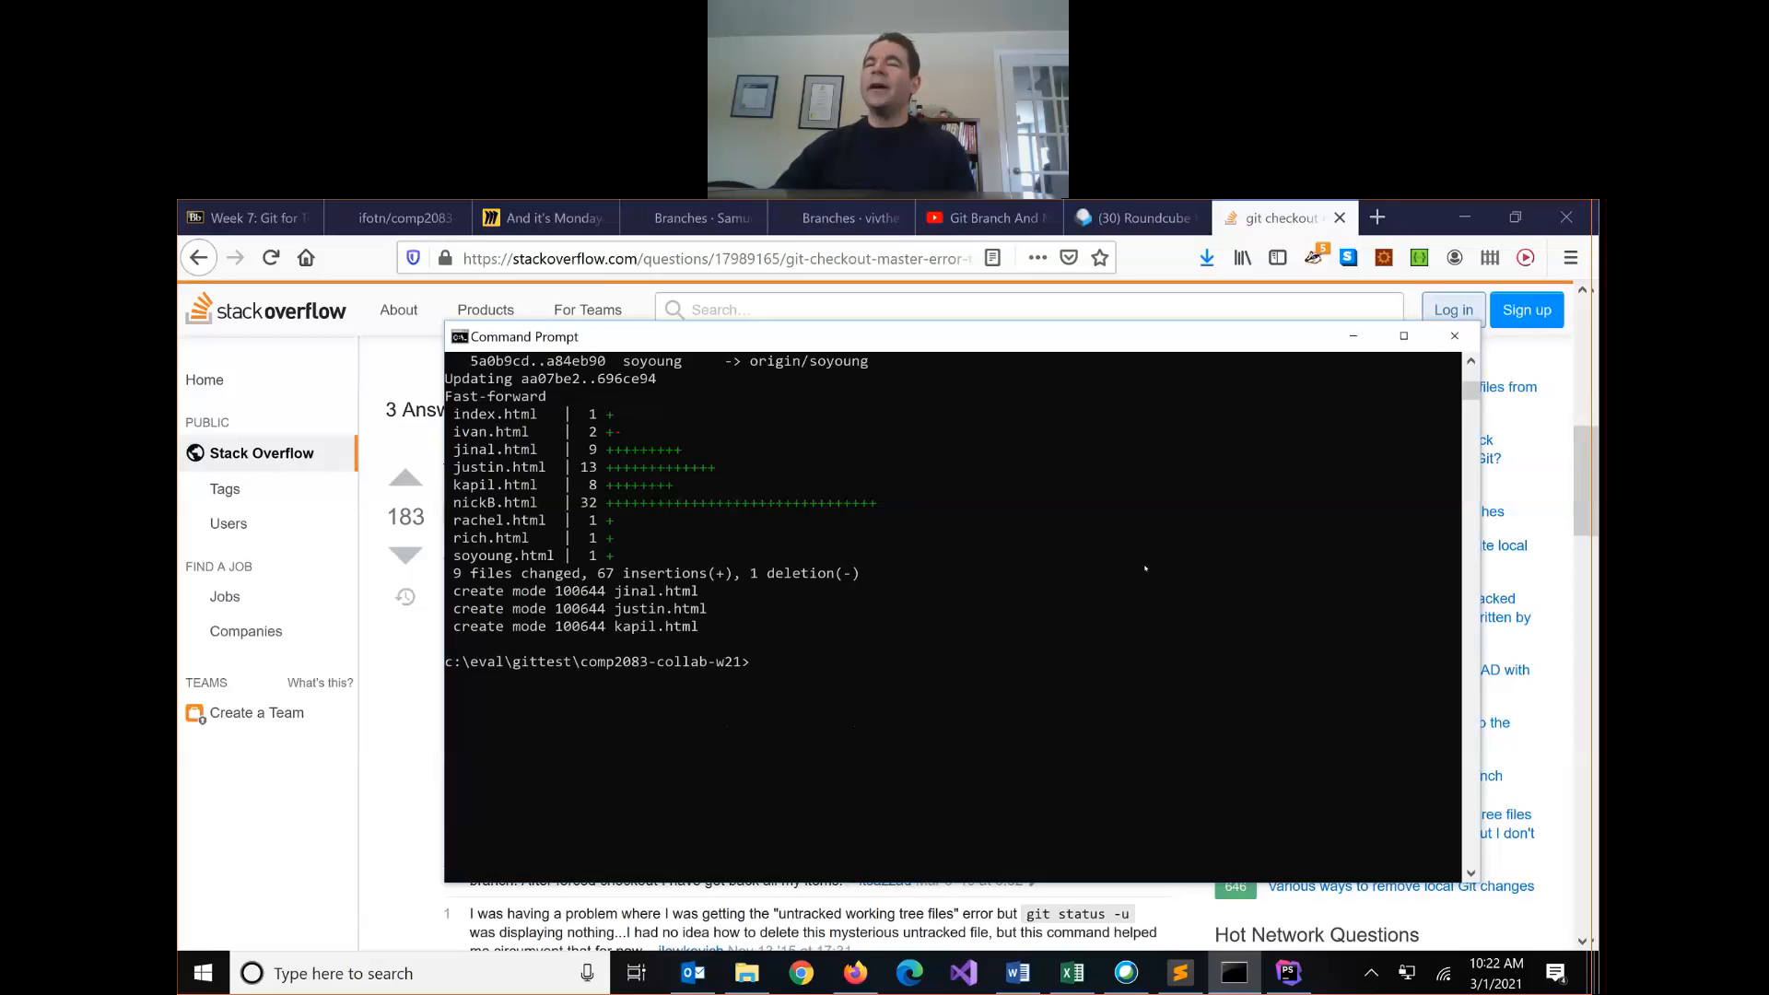
{"action": "mouse_move", "coordinate": [803, 519]}
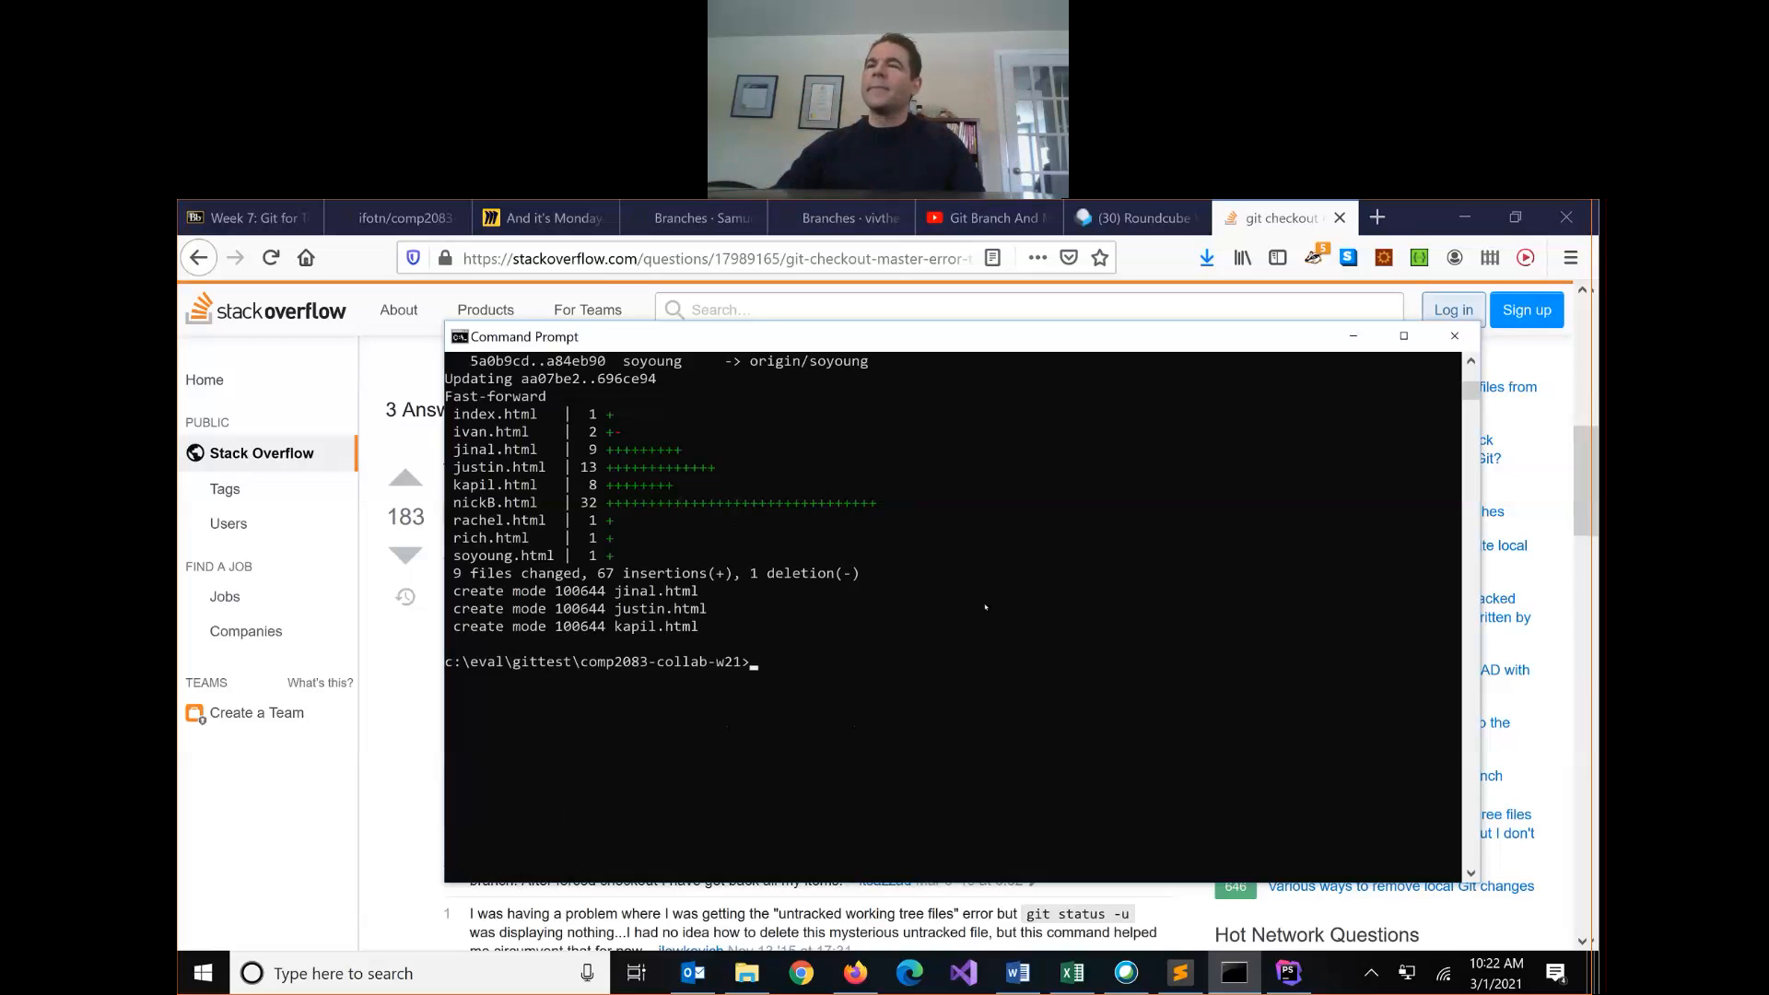
{"action": "mouse_move", "coordinate": [986, 607]}
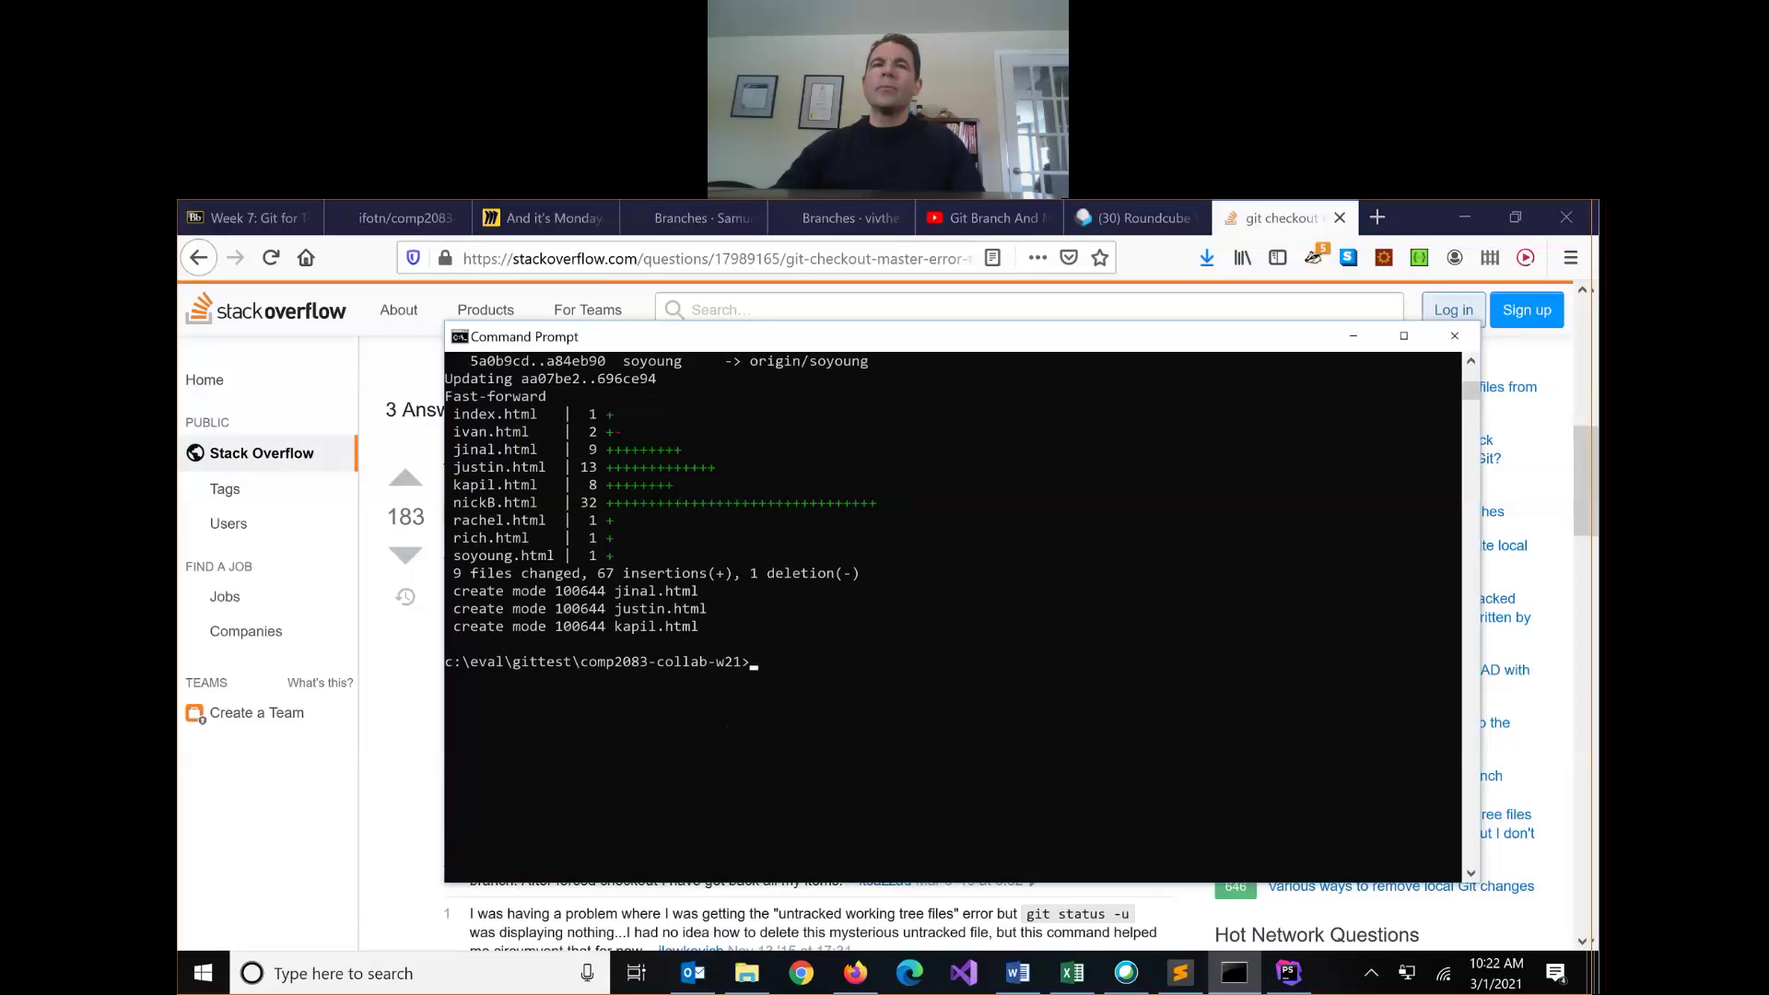
{"action": "mouse_move", "coordinate": [923, 528]}
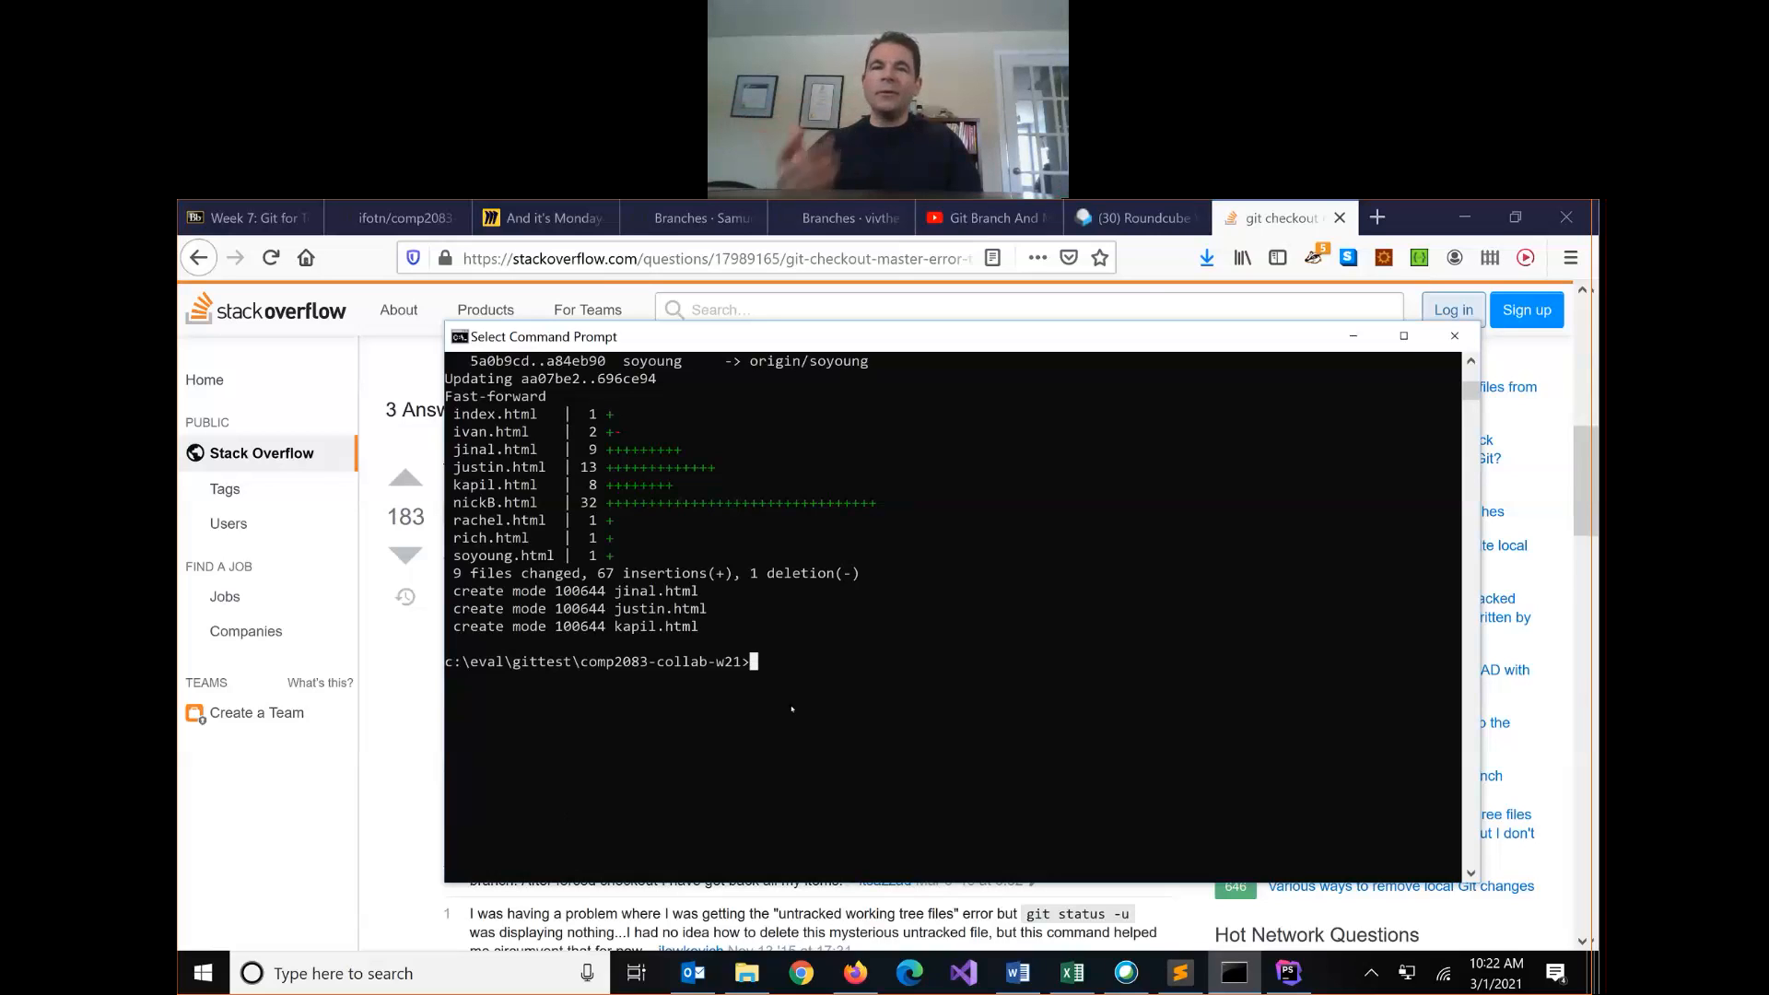
Step: Create a local design branch with git branch design and check it out
{"action": "type", "text": "git"}
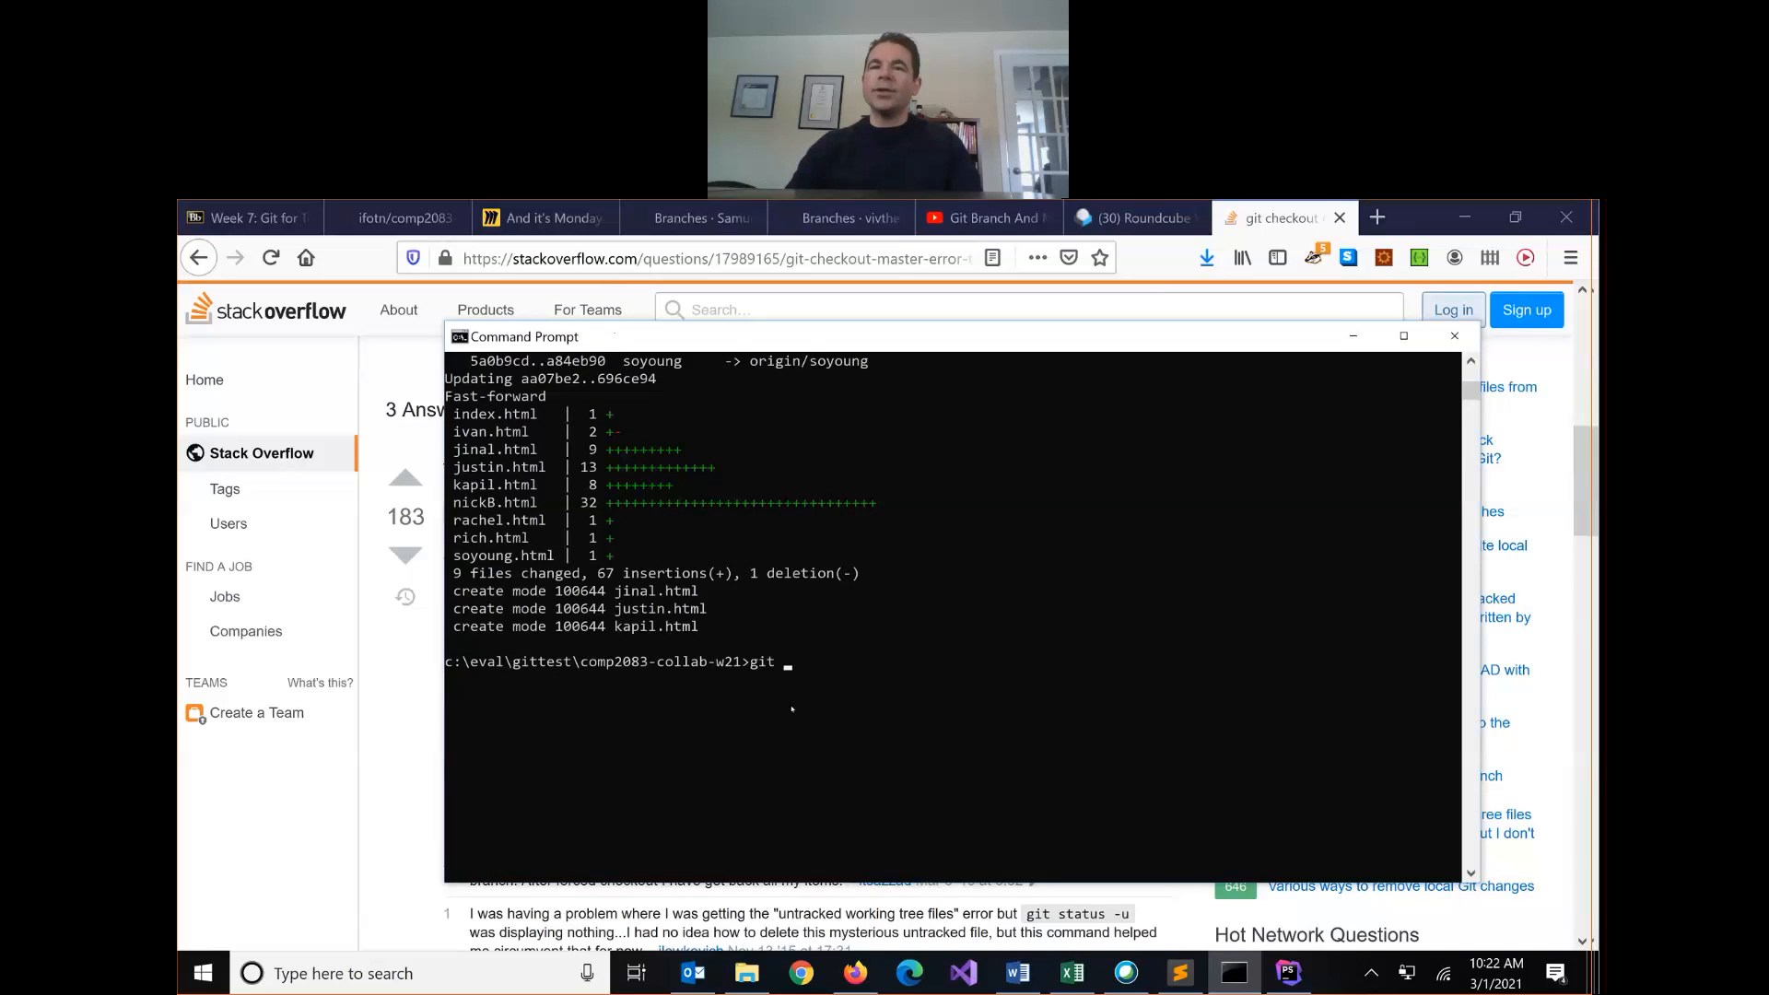
{"action": "type", "text": "b"}
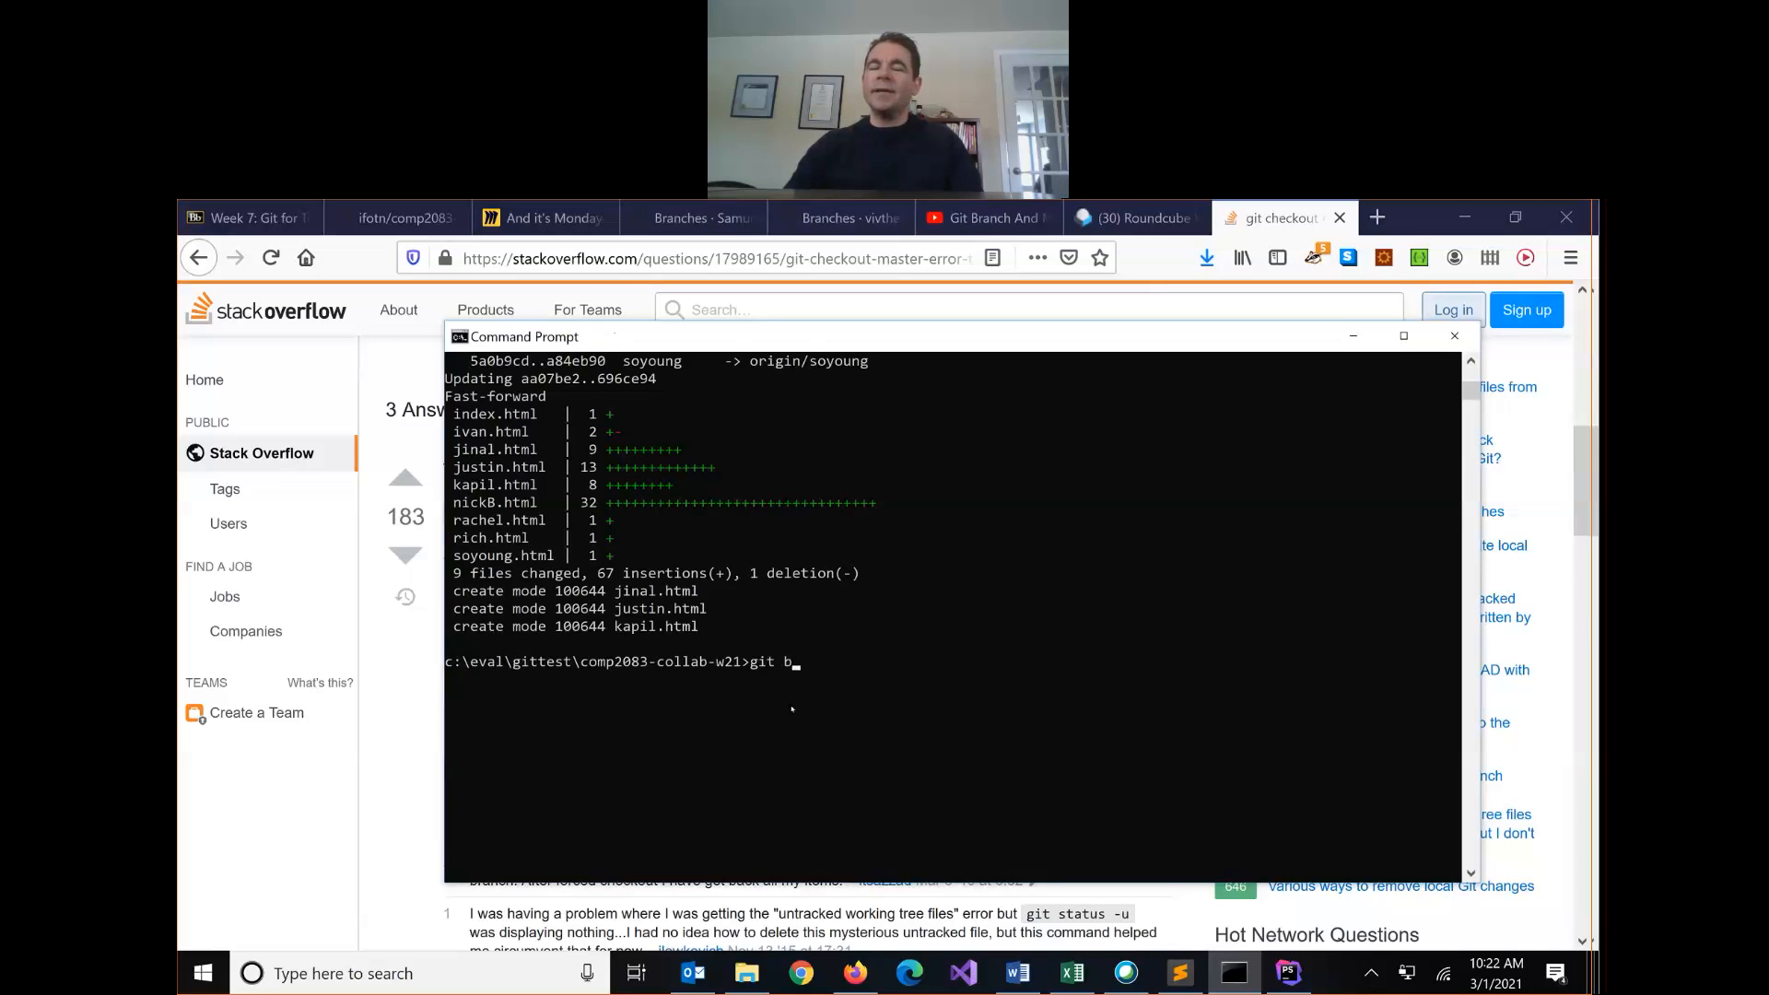
{"action": "type", "text": "ranch des"}
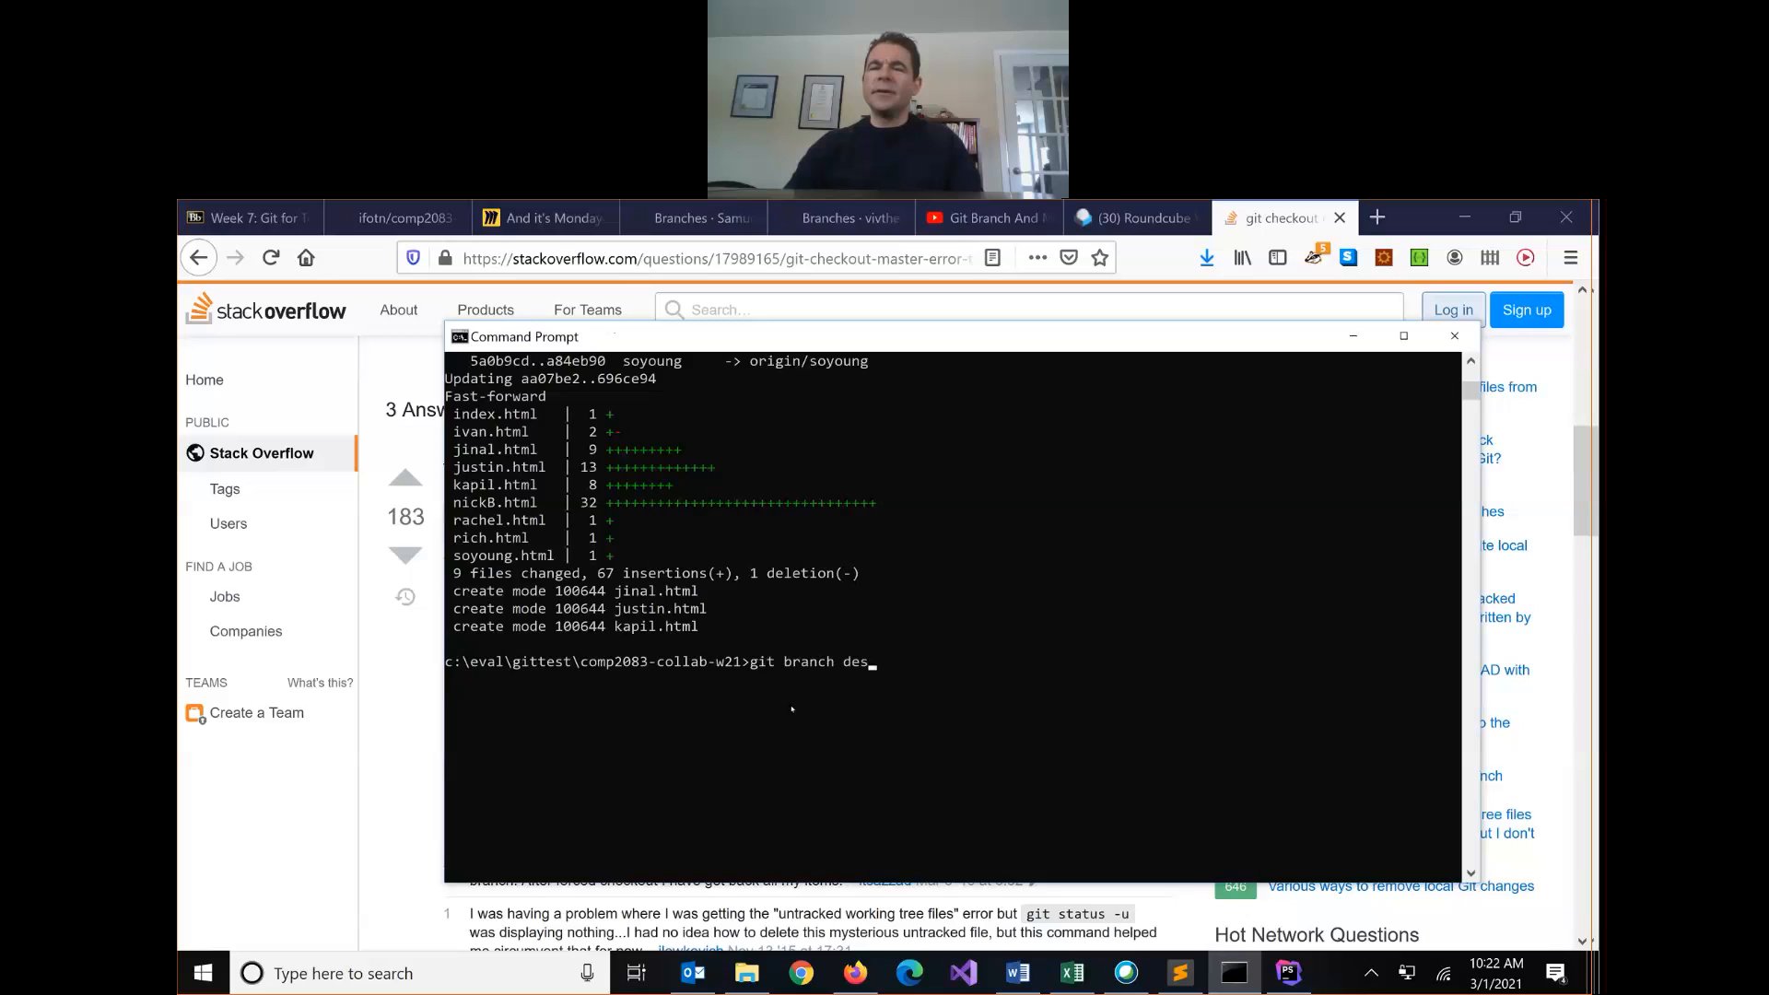
{"action": "type", "text": "ign"}
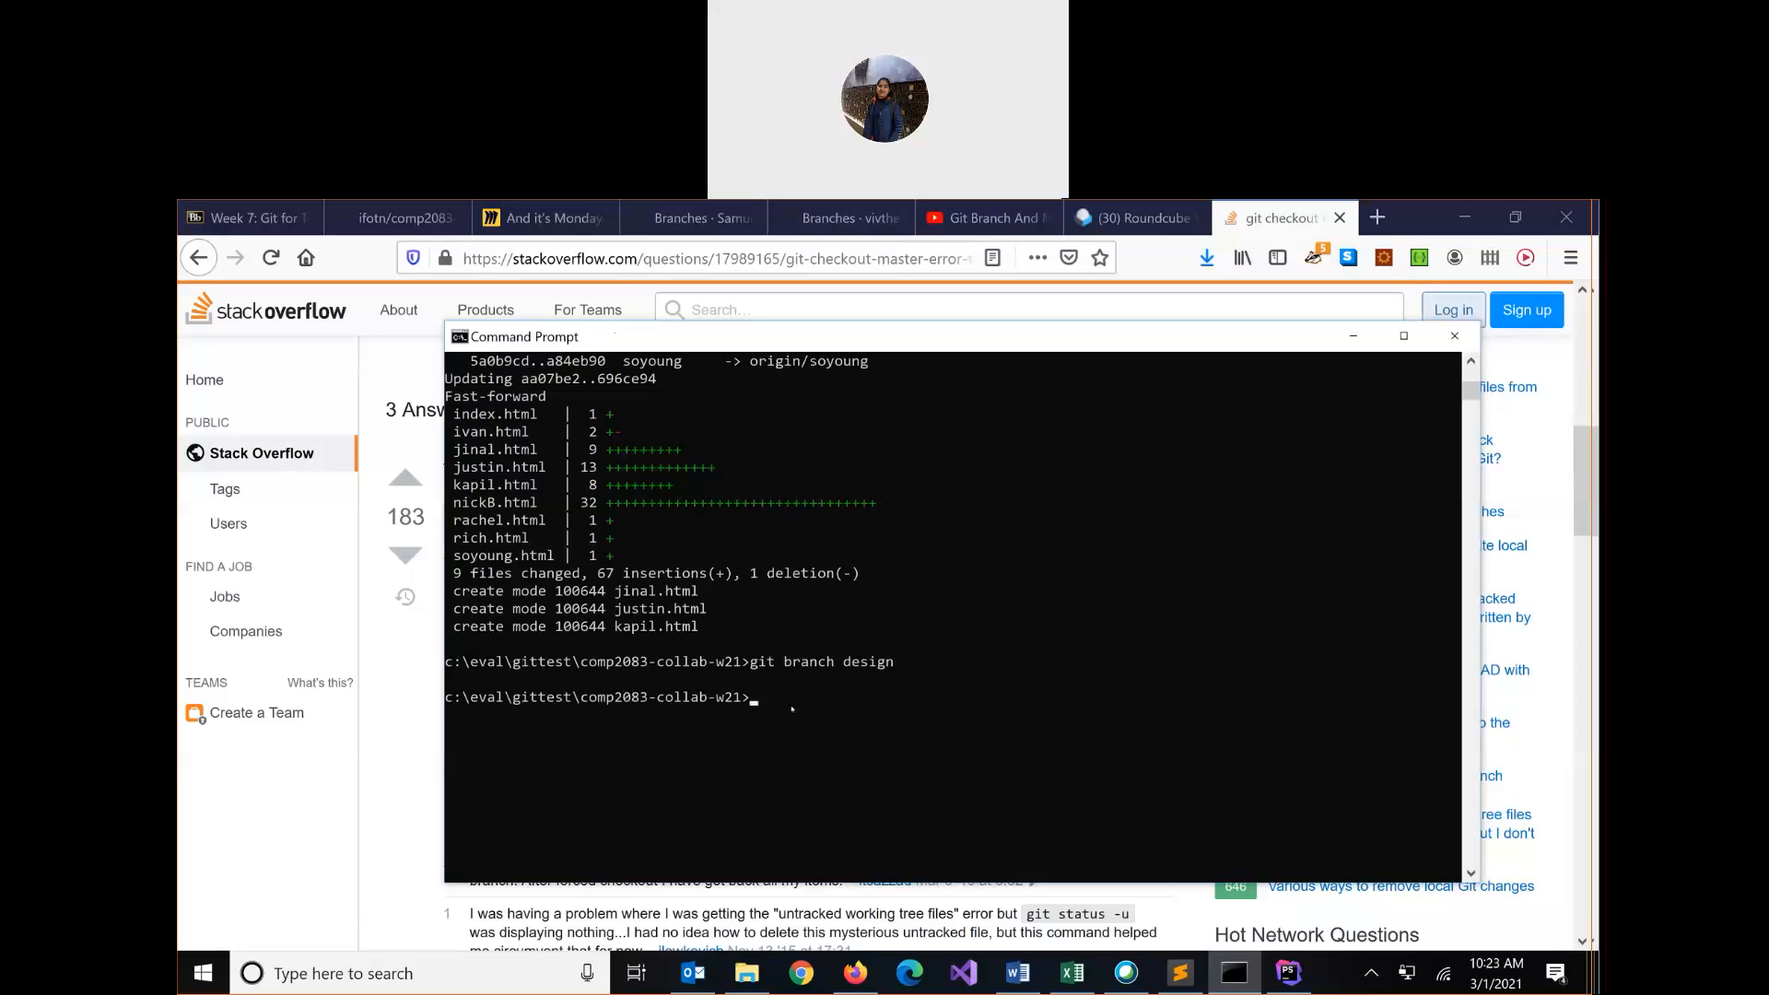
{"action": "type", "text": "gity"}
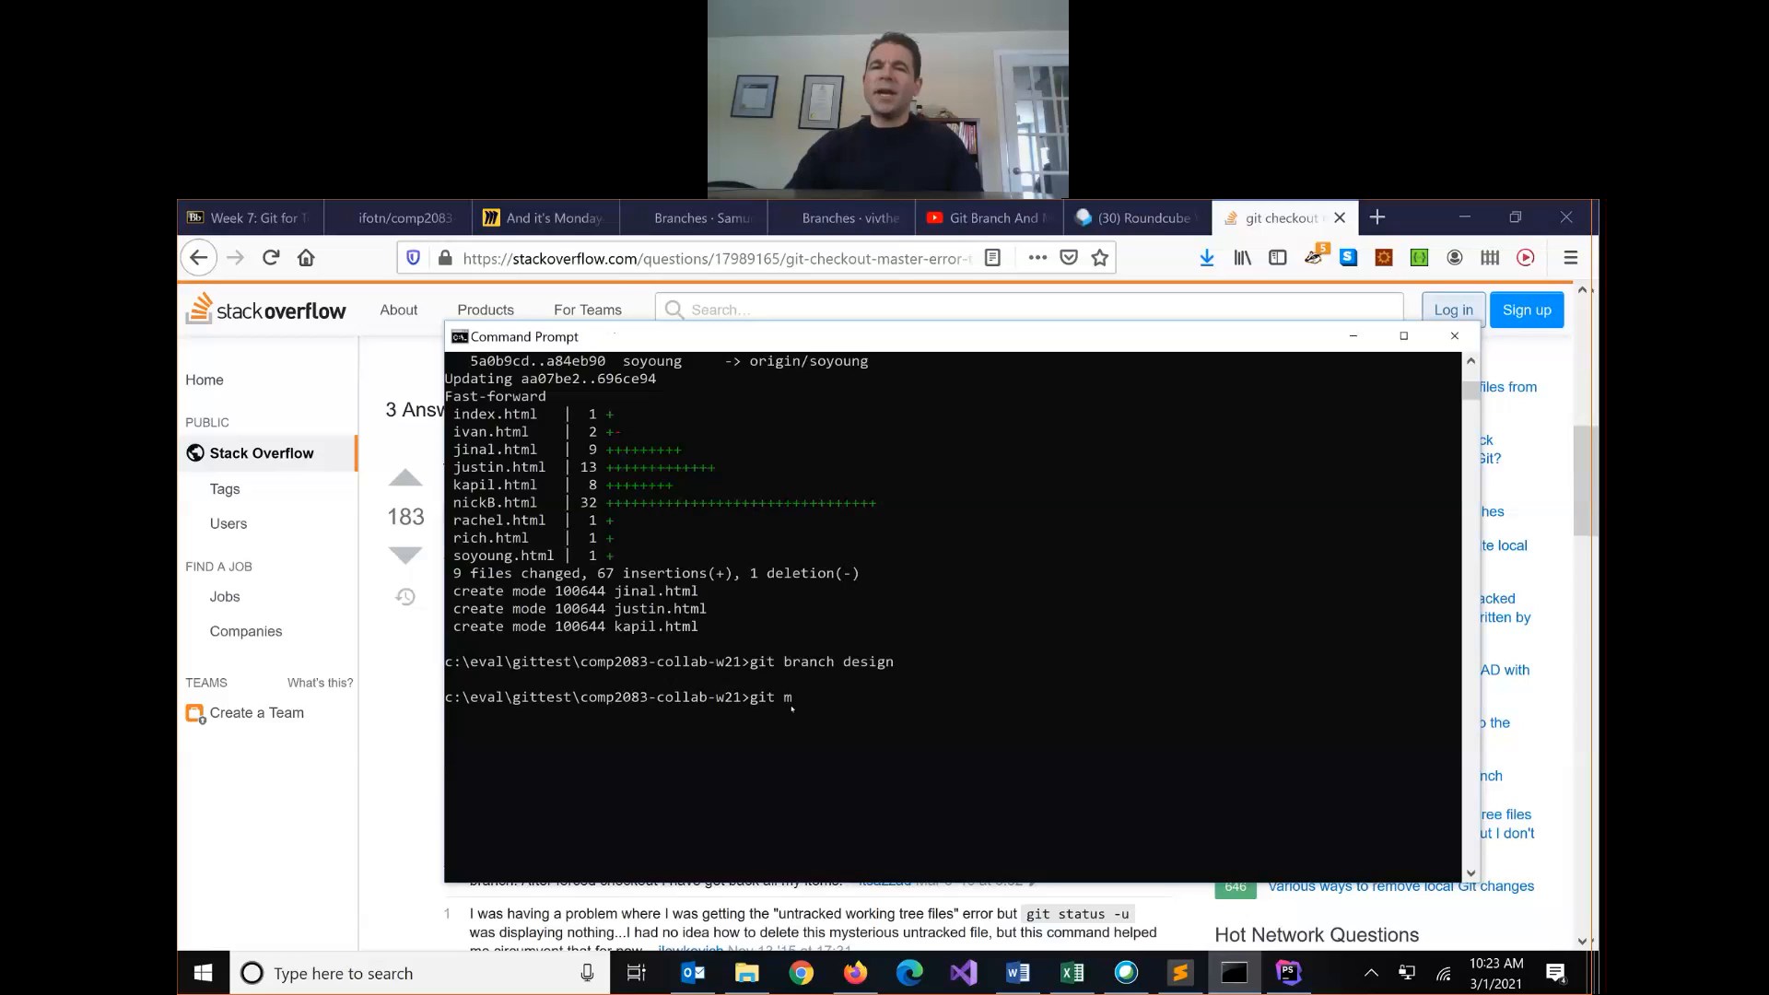
{"action": "key", "text": "Backspace"}
{"action": "type", "text": "checkout"}
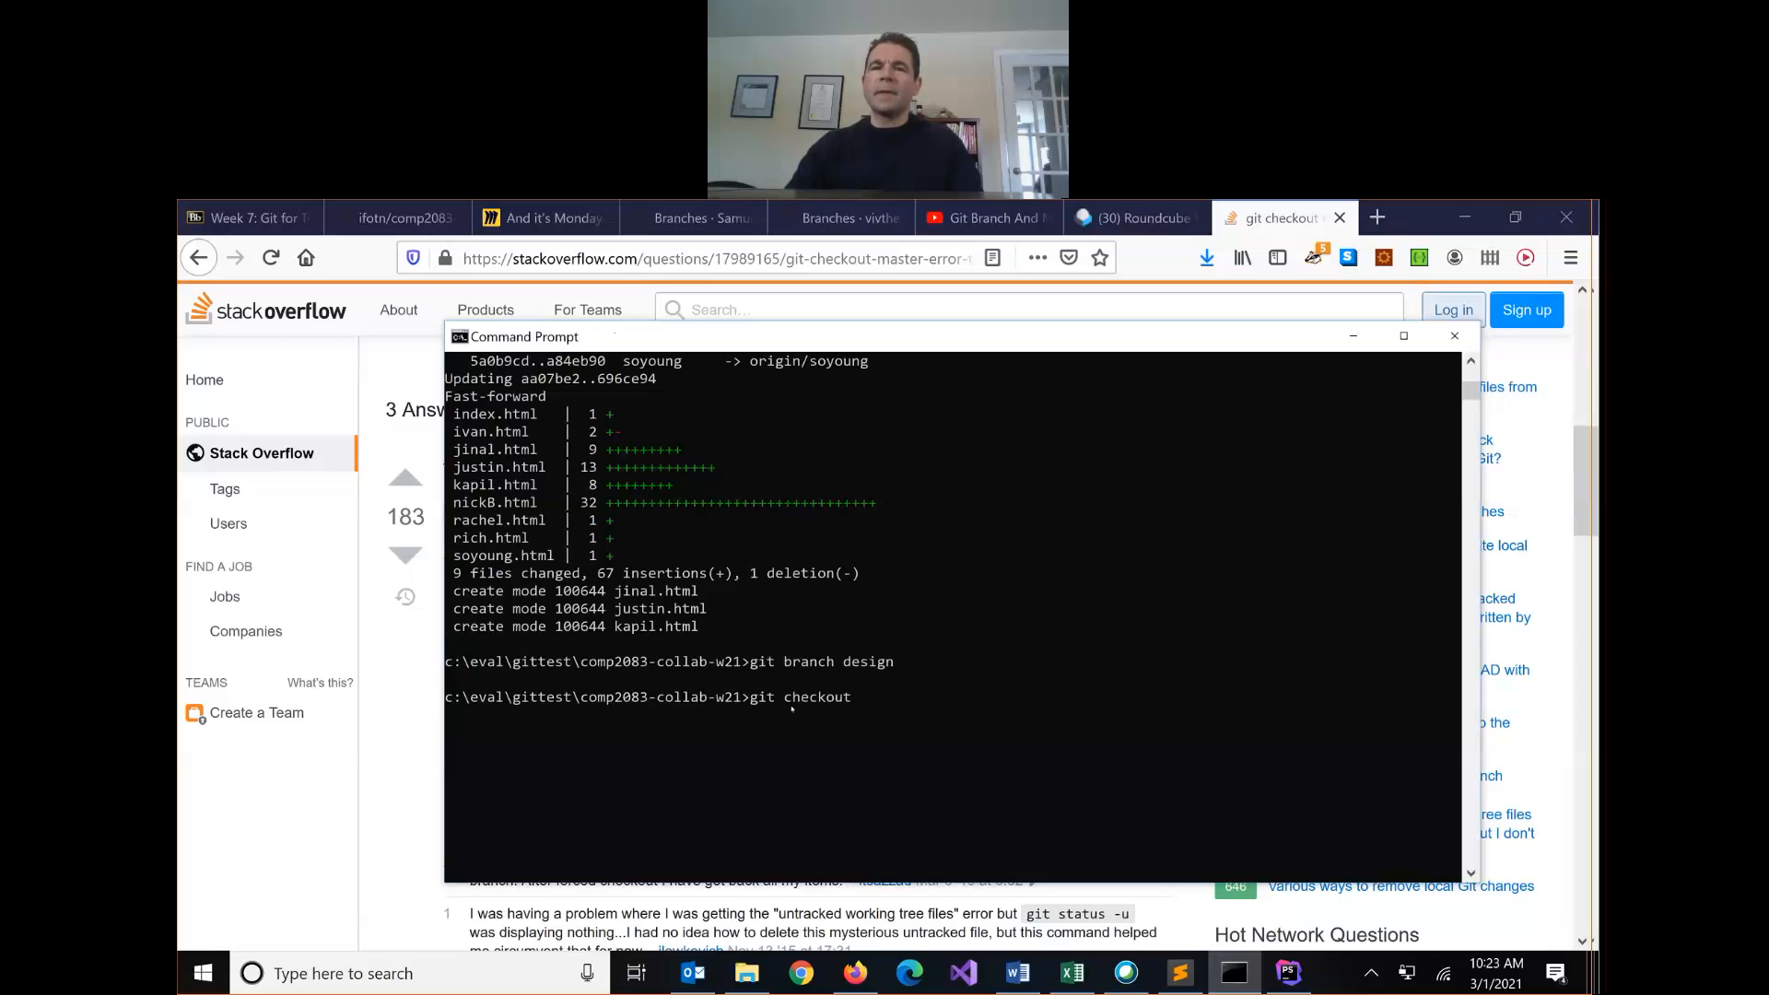
{"action": "type", "text": " design"}
{"action": "key", "text": "Return"}
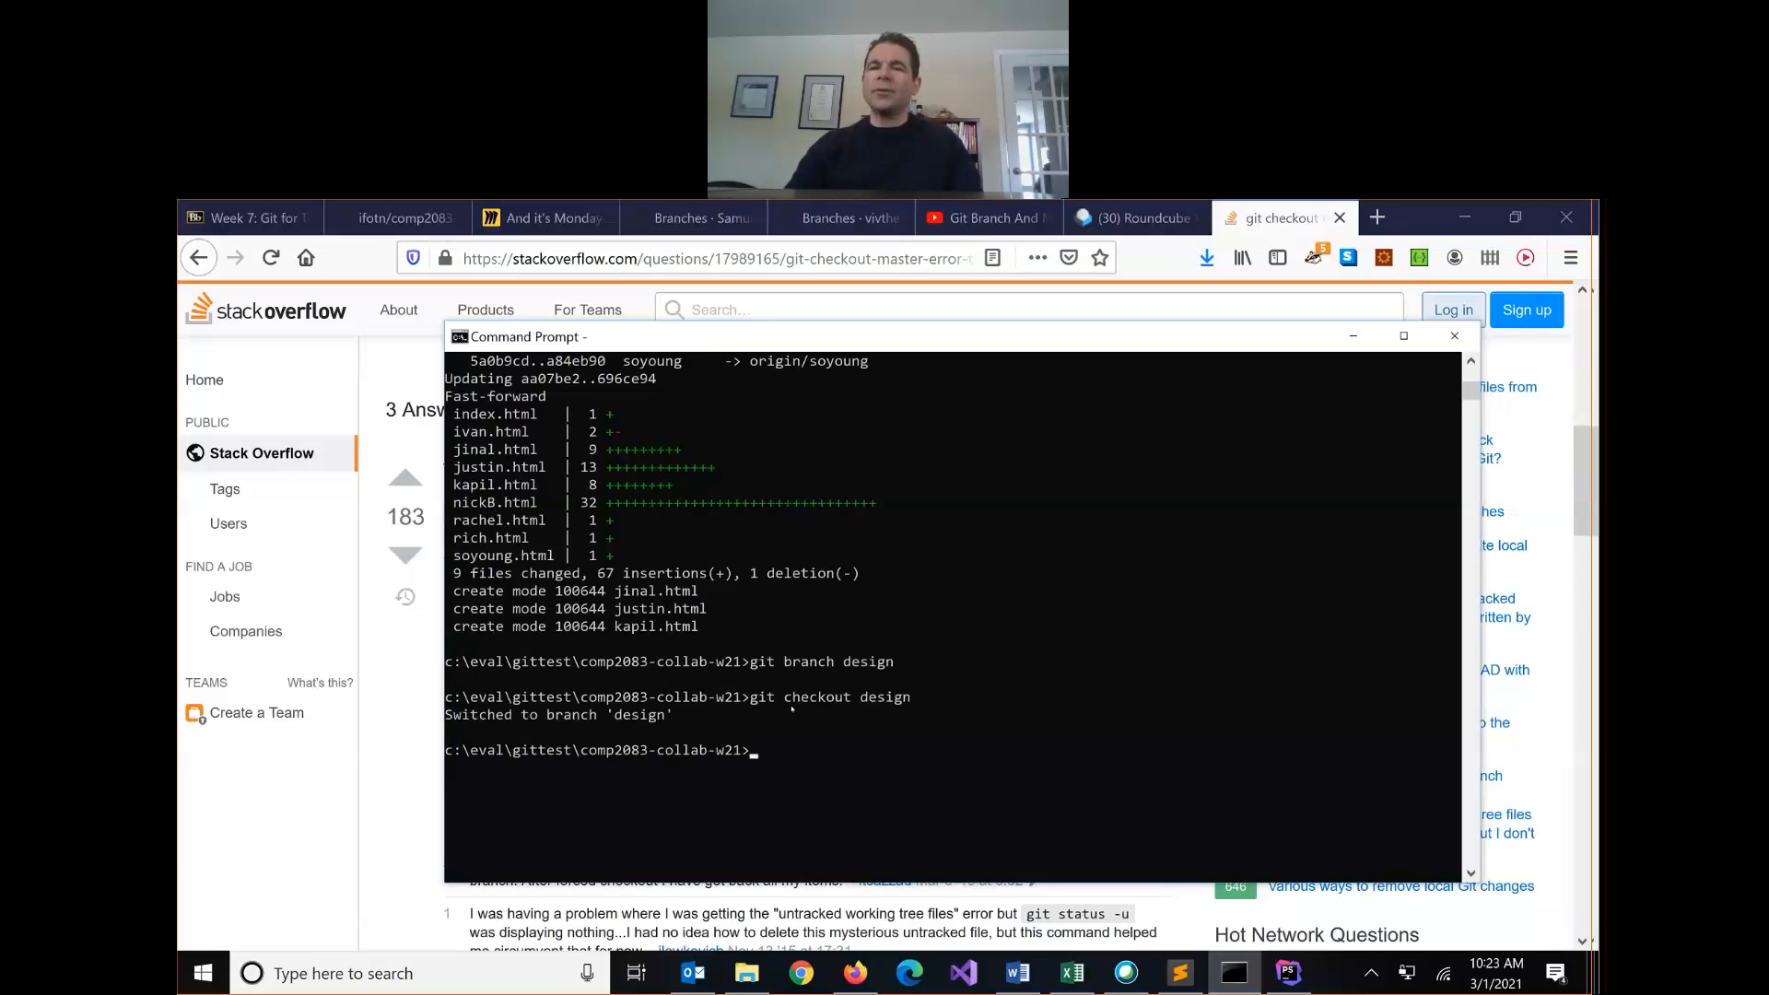
Step: Run git merge master into design, which reports already up to date
{"action": "type", "text": "git mer"}
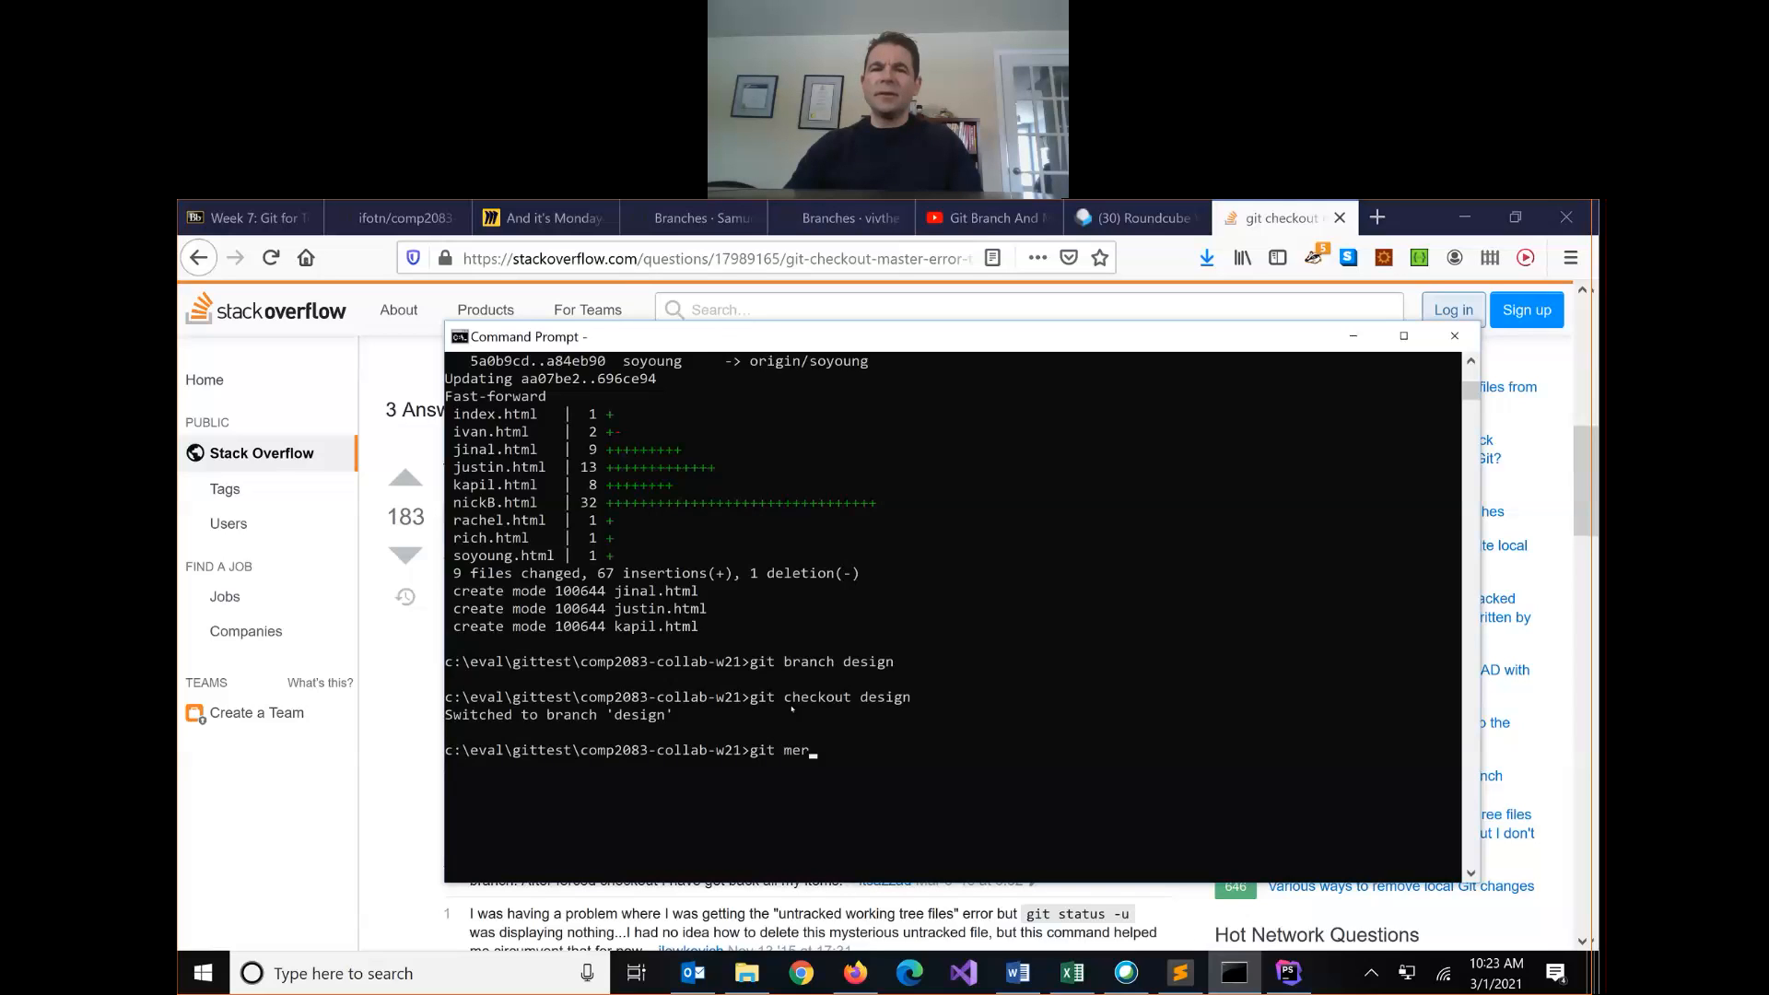
{"action": "type", "text": "ge master"}
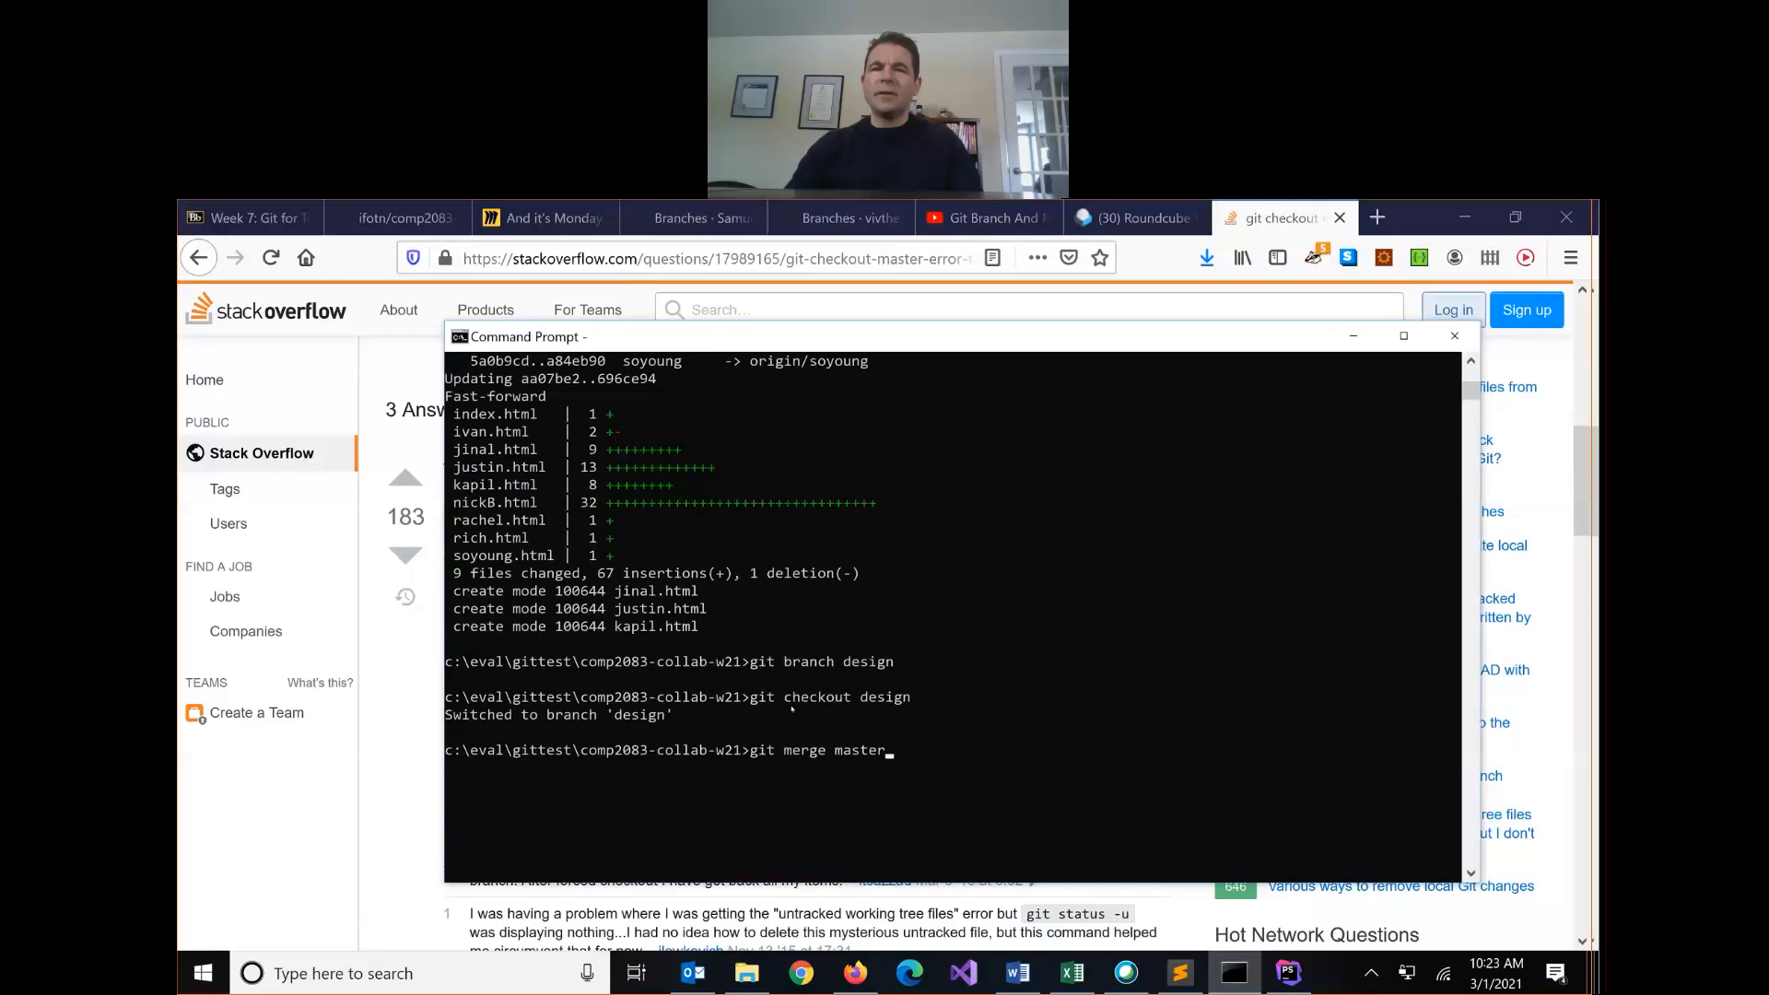
{"action": "key", "text": "Return"}
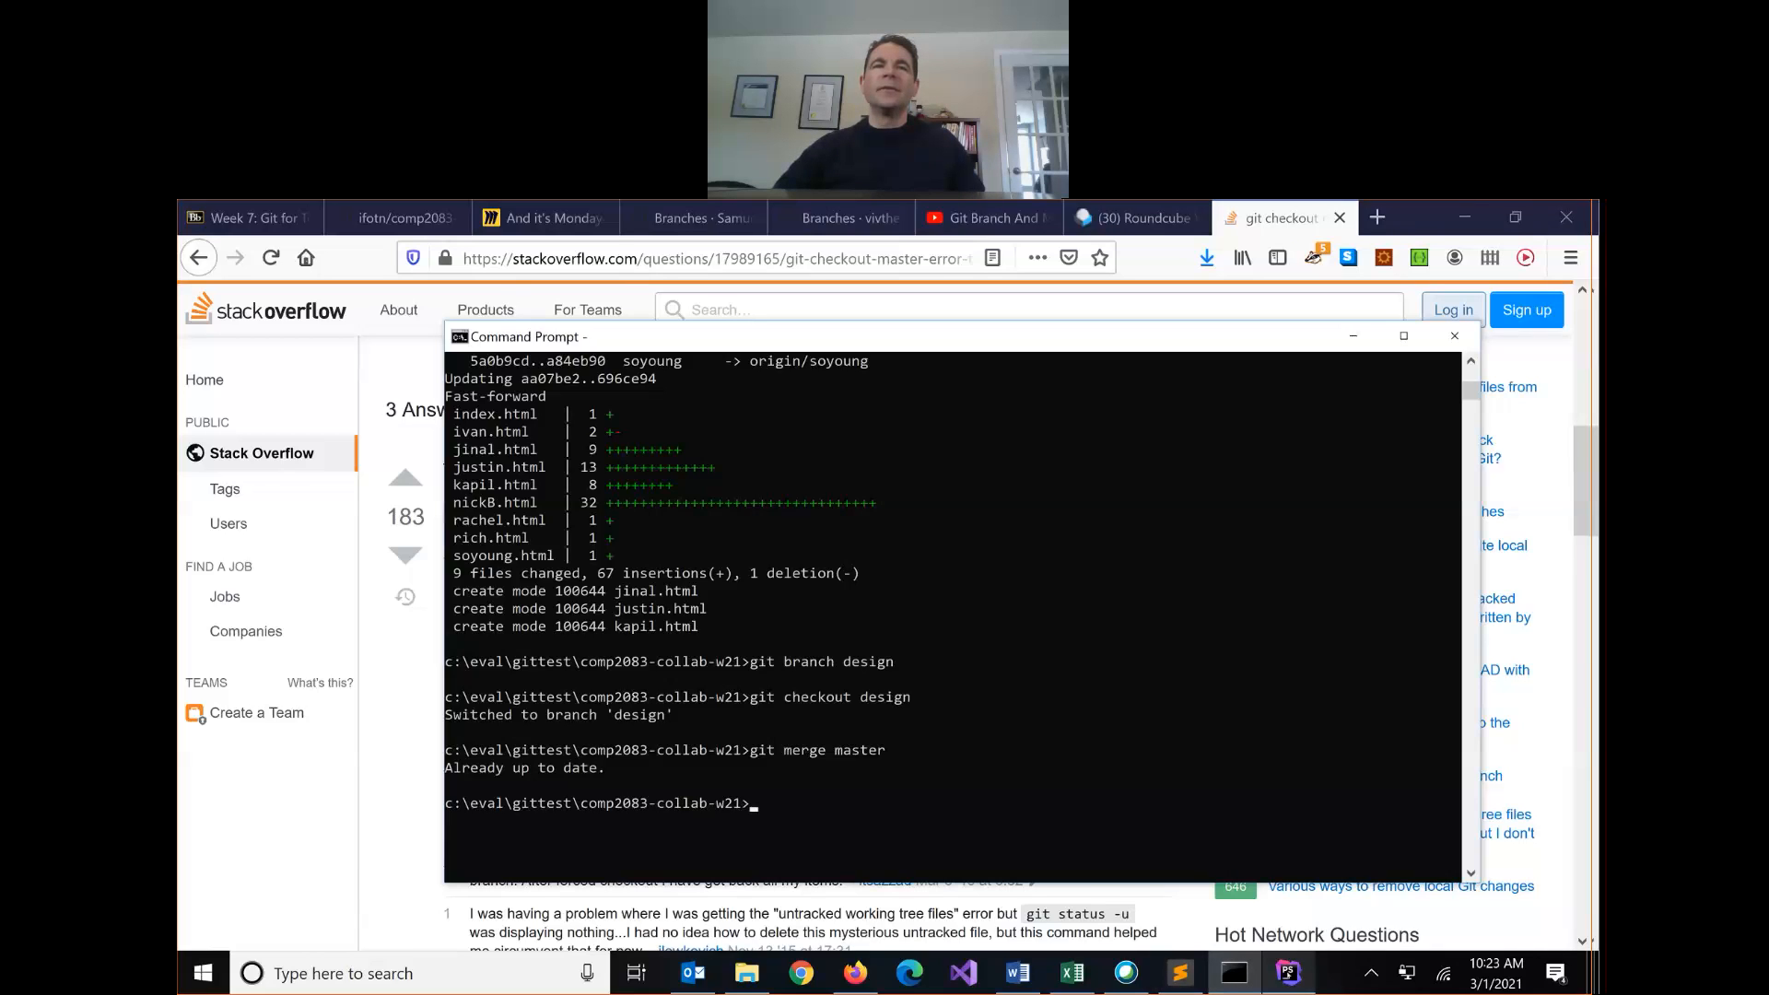
Step: In PhpStorm, create a new stylesheet named styles in the project root
{"action": "left_click", "coordinate": [1288, 973]}
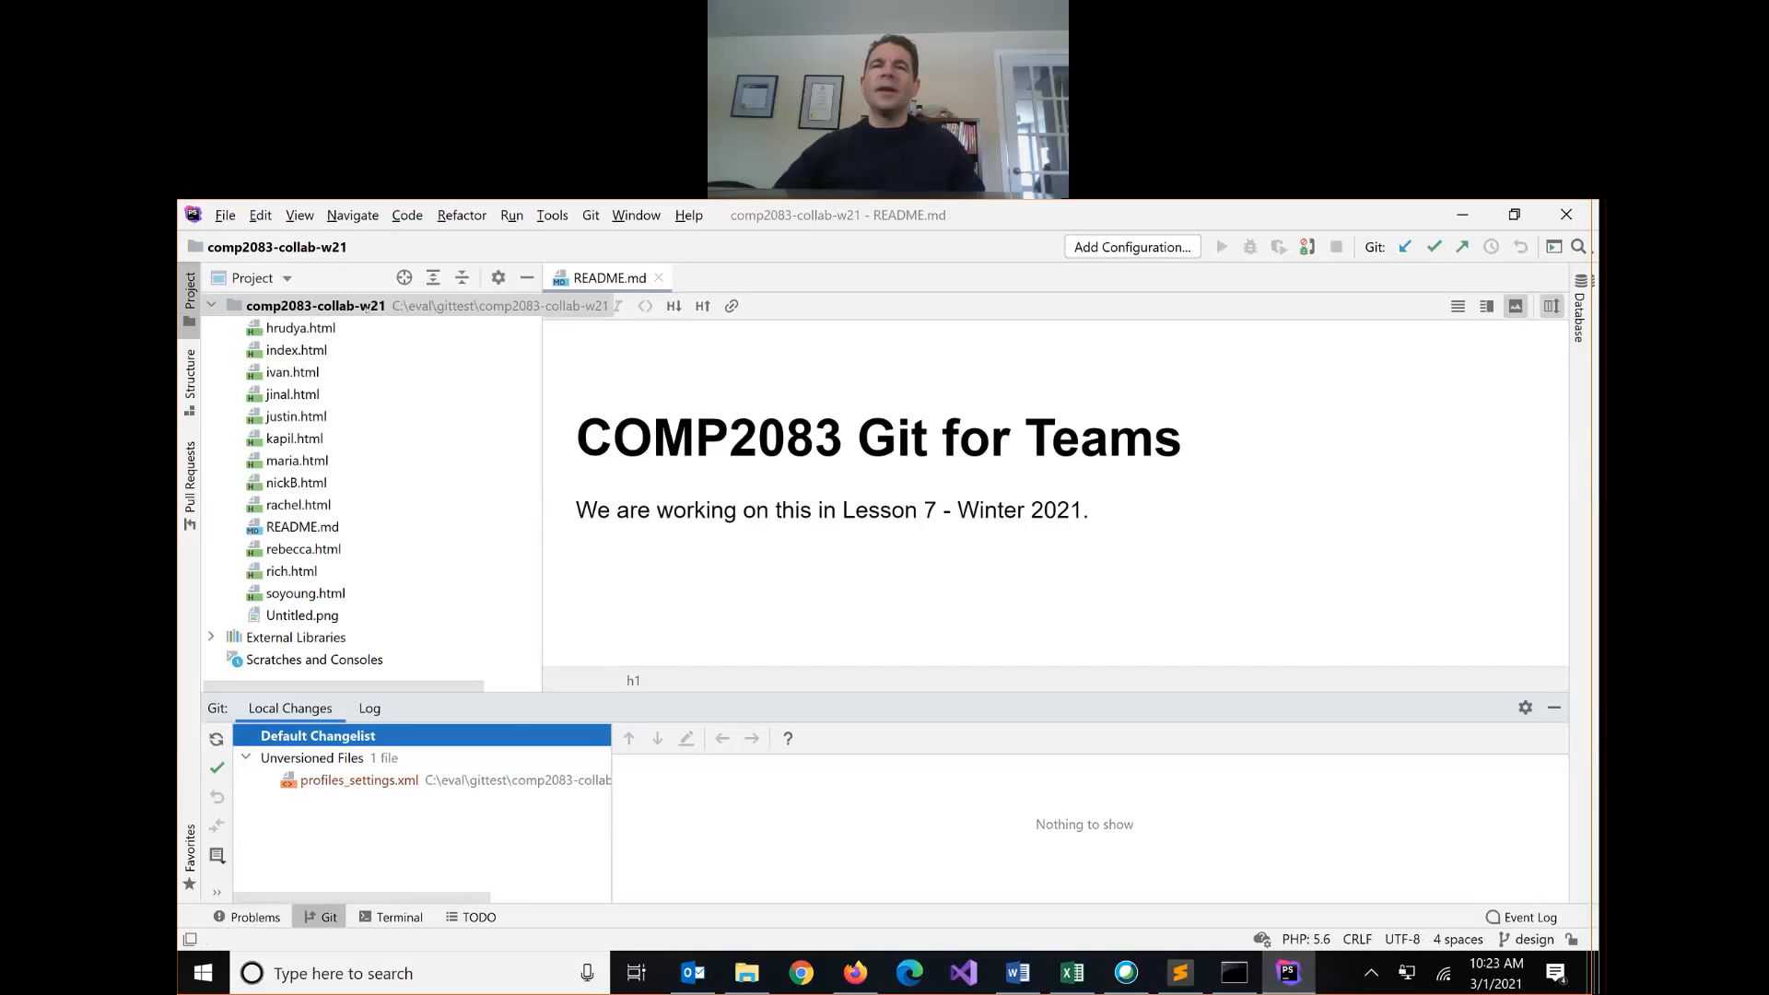
{"action": "right_click", "coordinate": [315, 306]}
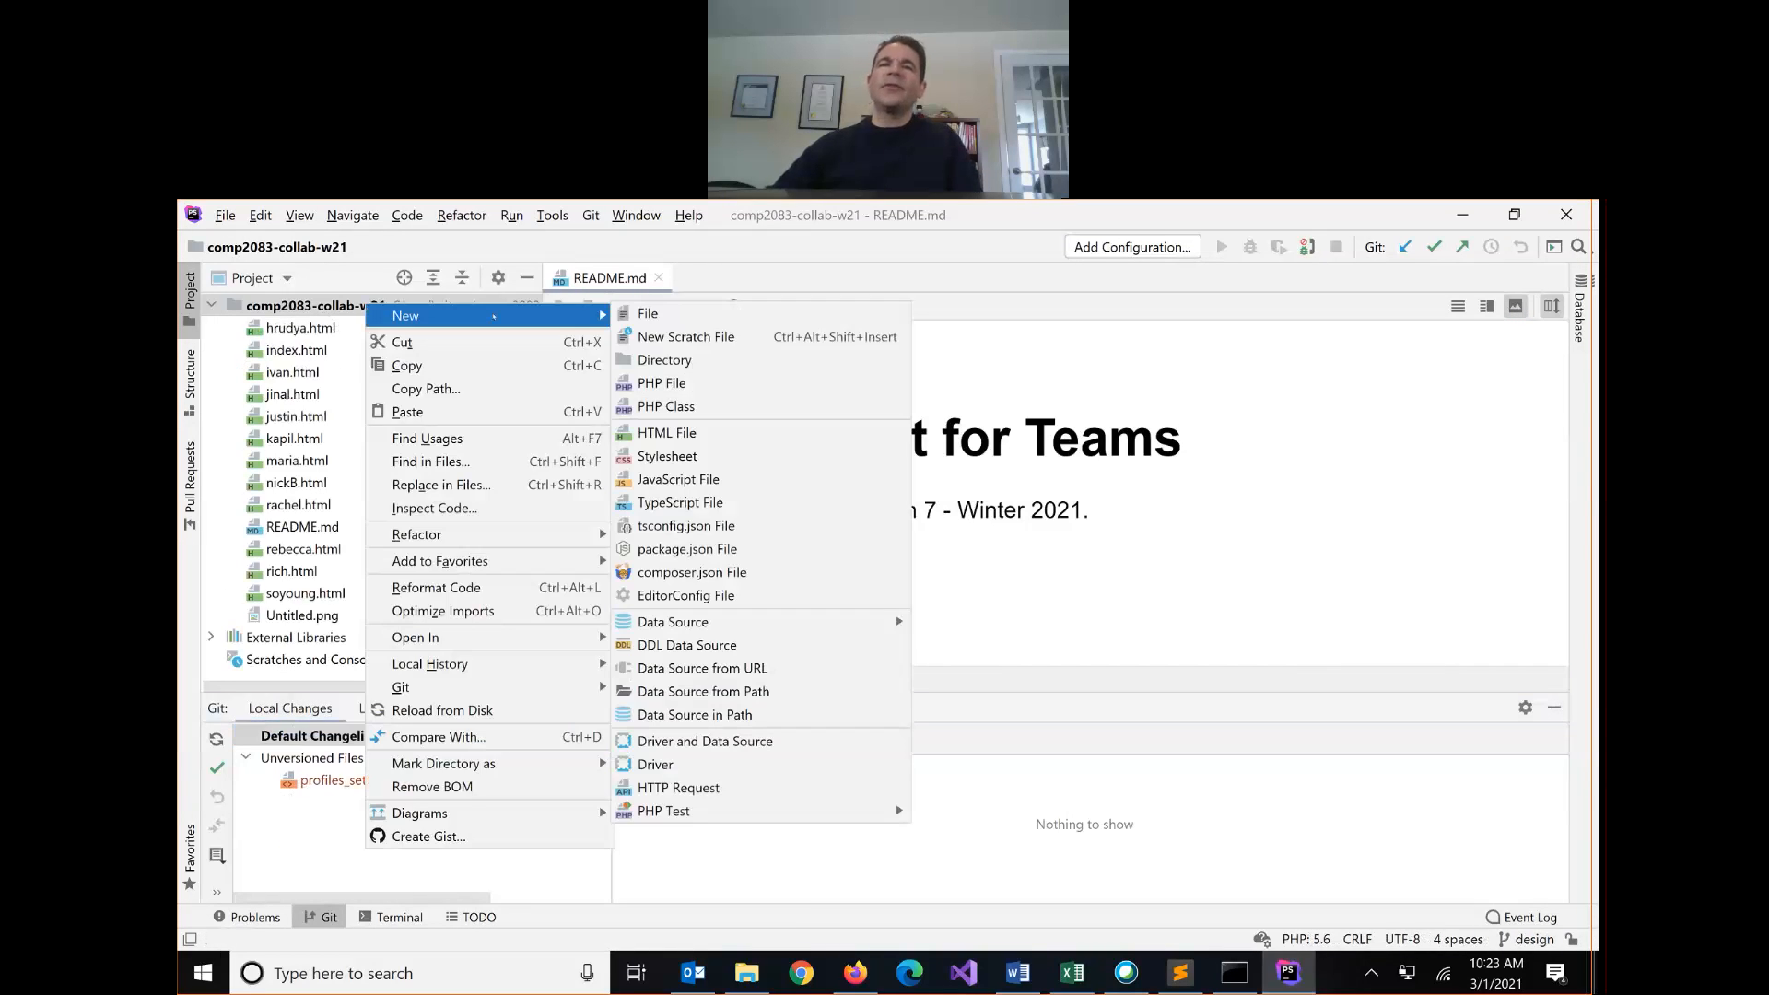
{"action": "mouse_move", "coordinate": [667, 455]}
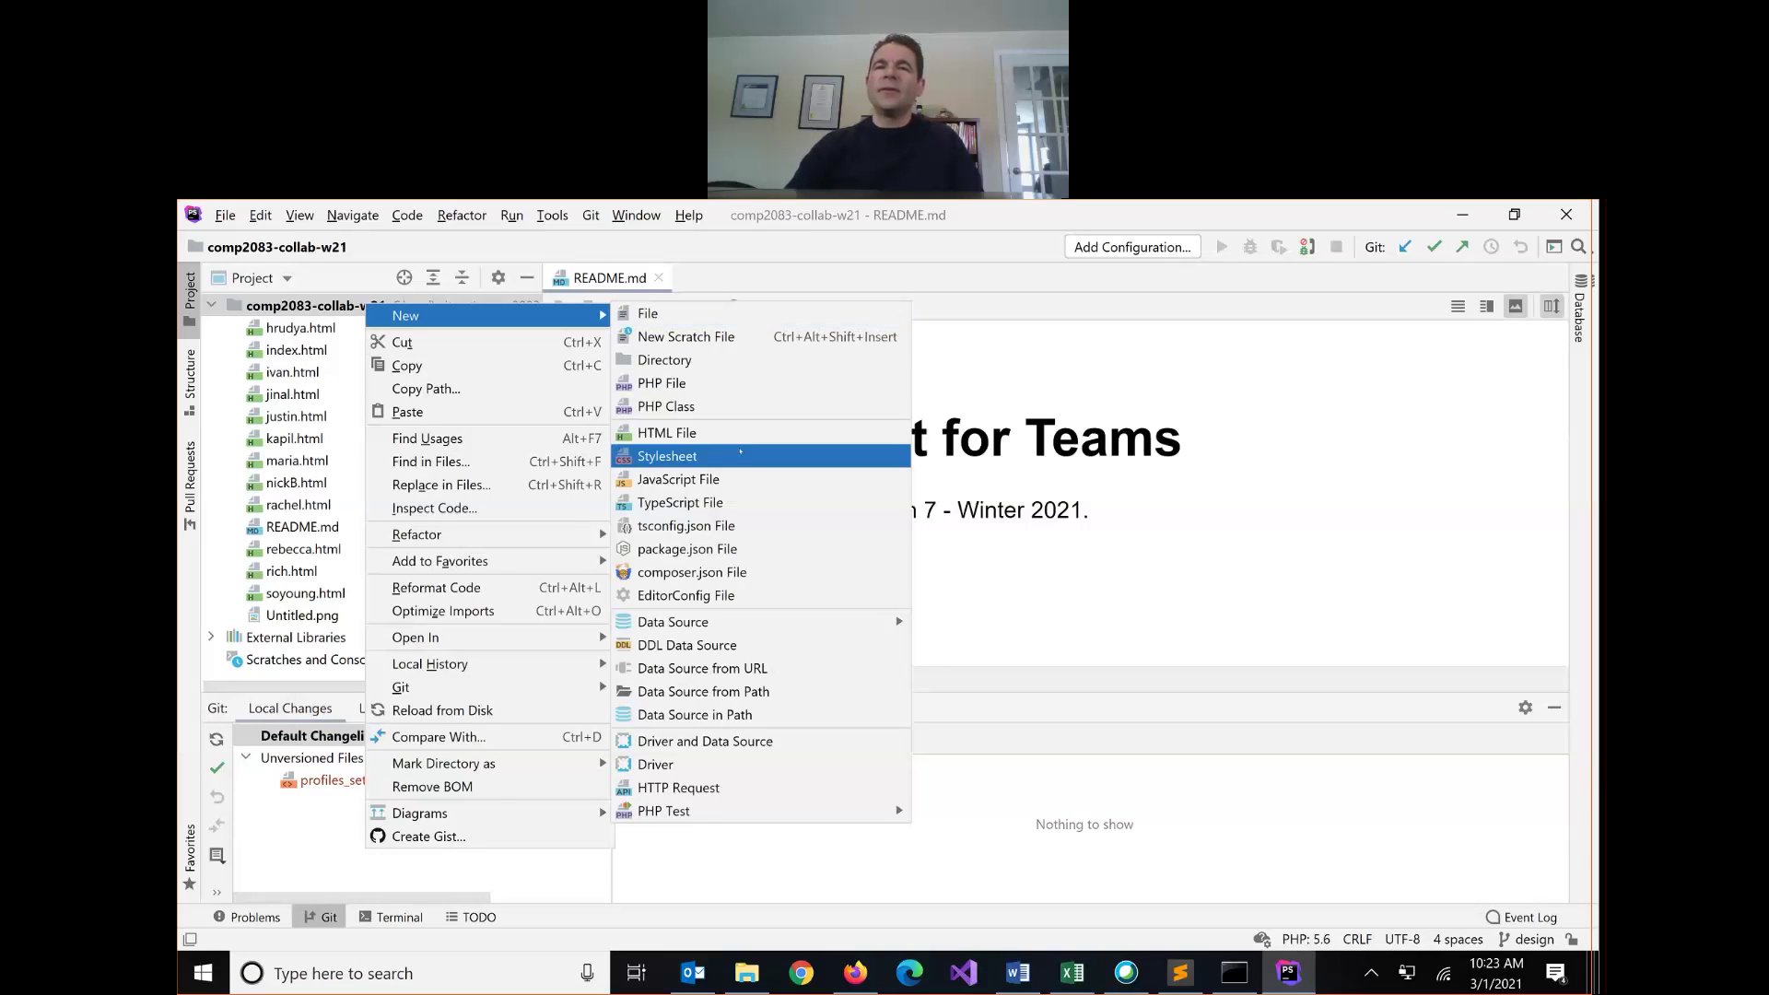
{"action": "left_click", "coordinate": [665, 455]}
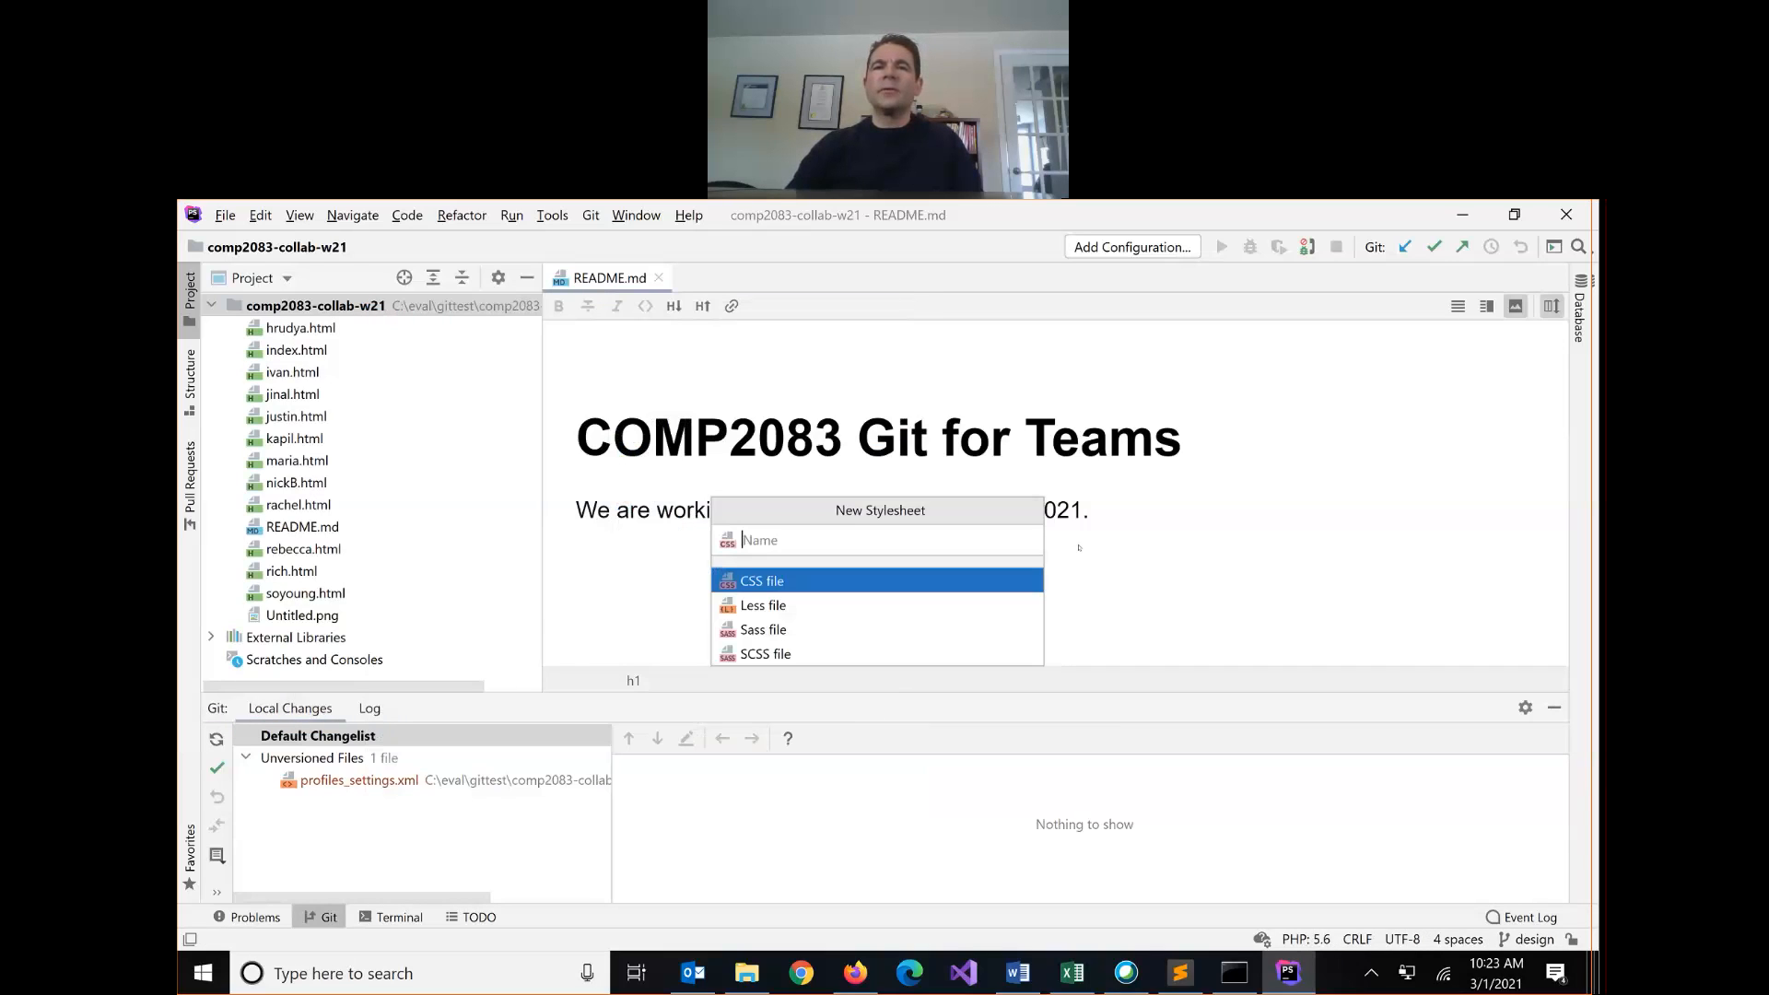
{"action": "type", "text": "styles"}
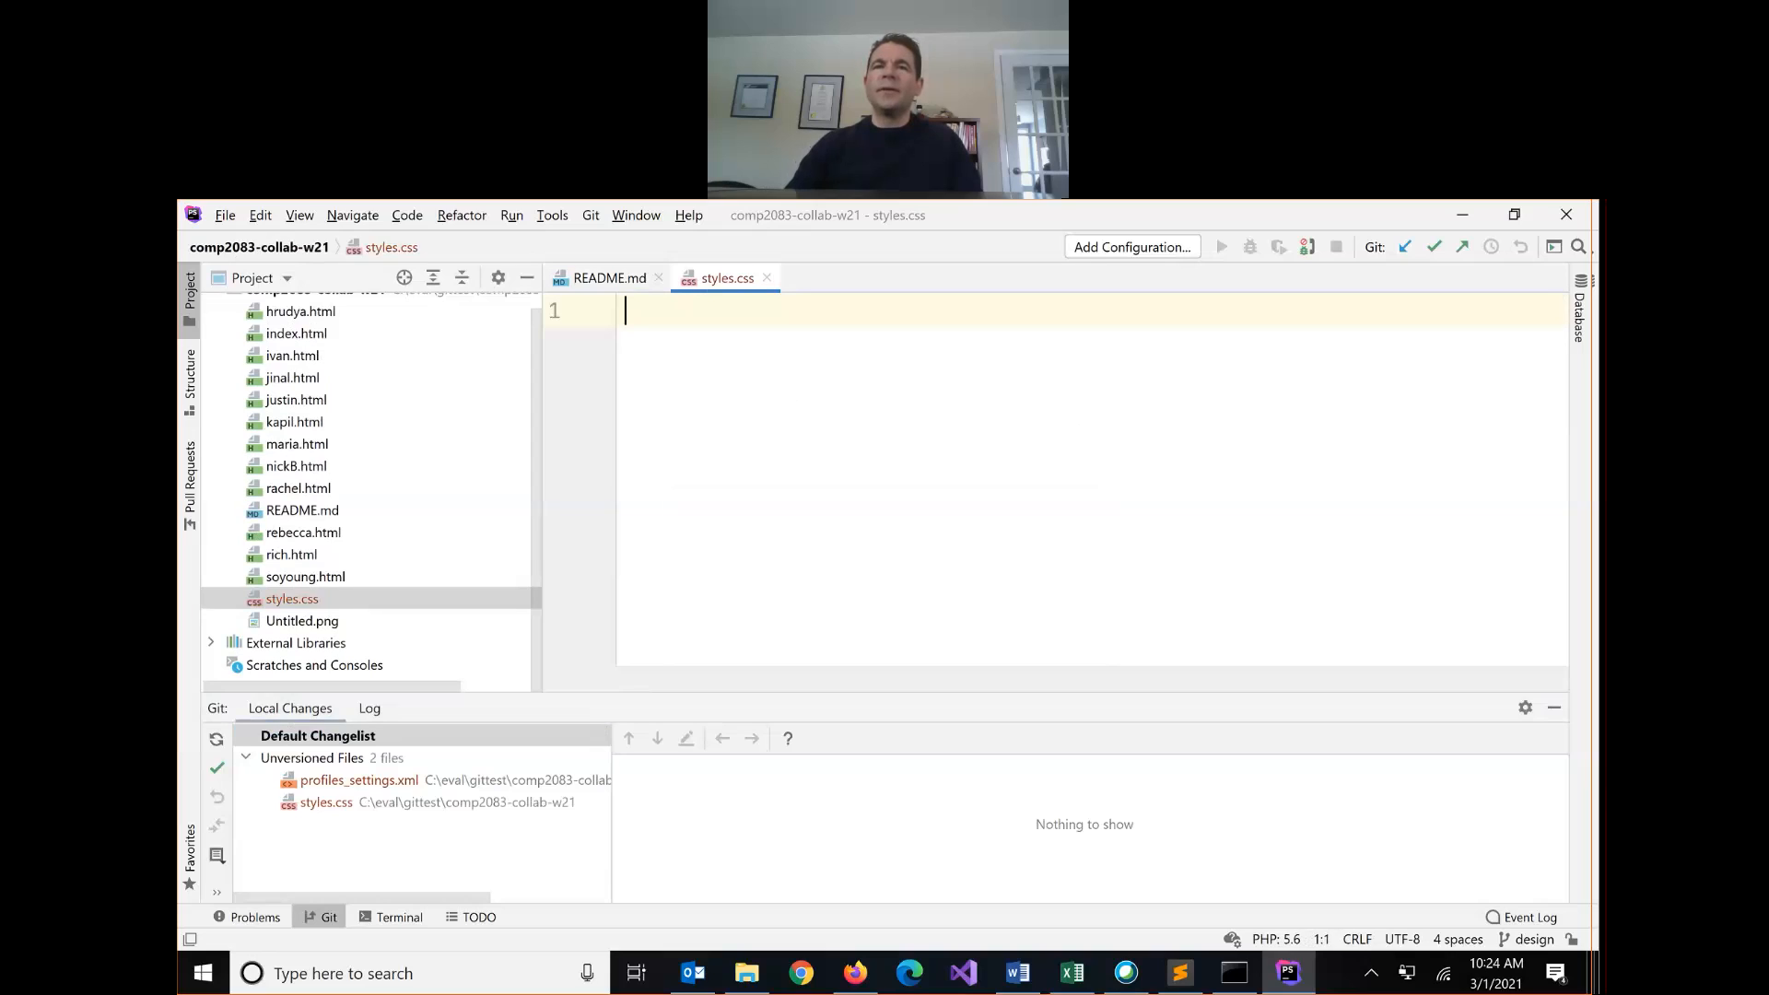
Step: Write a rule setting font-family: Arial in styles.css
{"action": "type", "text": "{ d"}
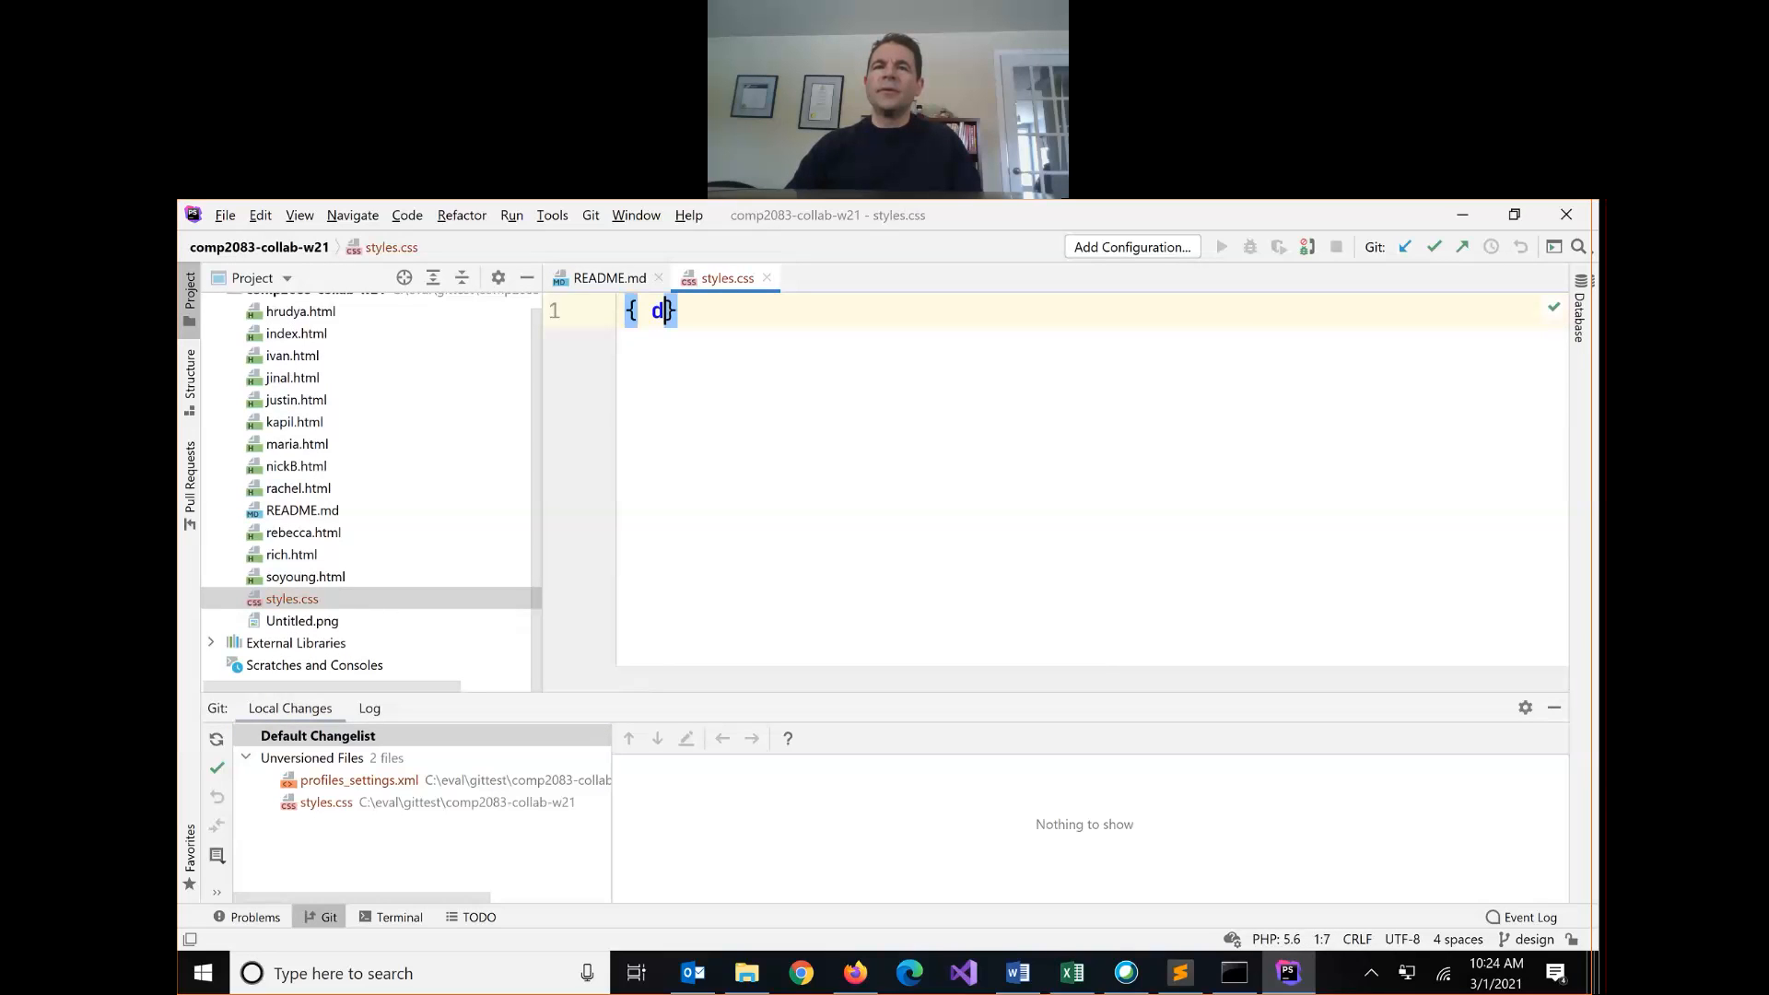
{"action": "type", "text": "fon"}
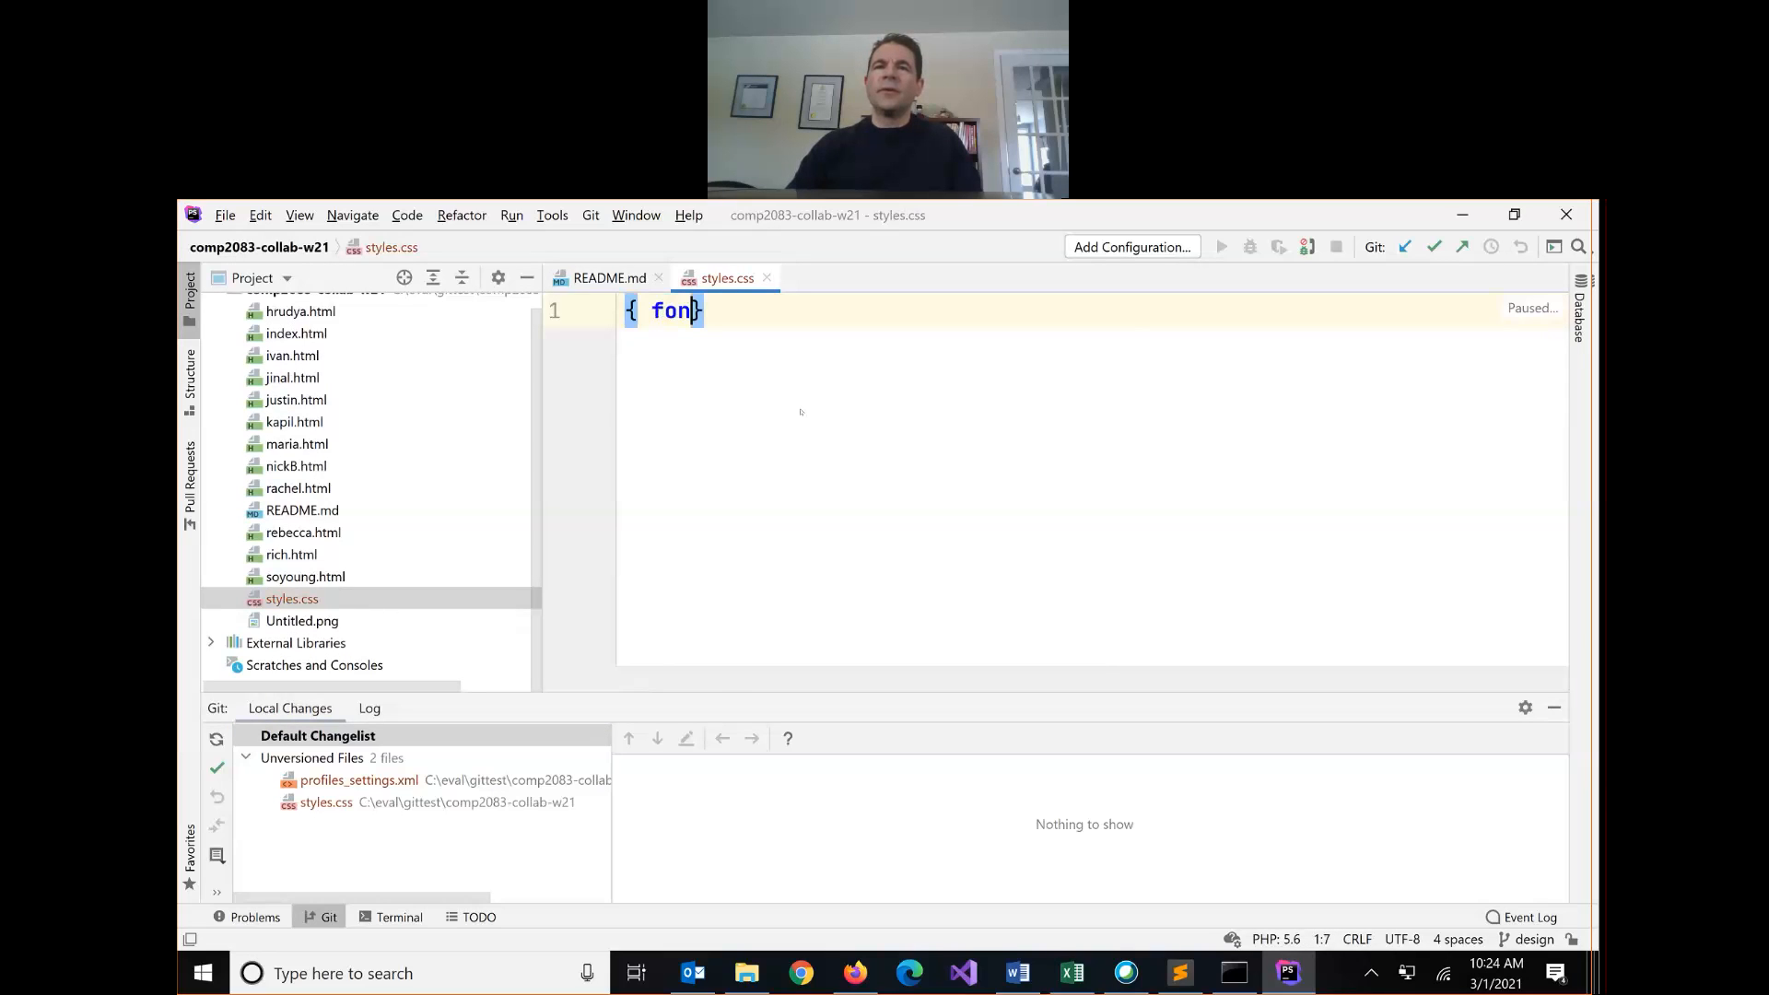
{"action": "type", "text": "t-fa"}
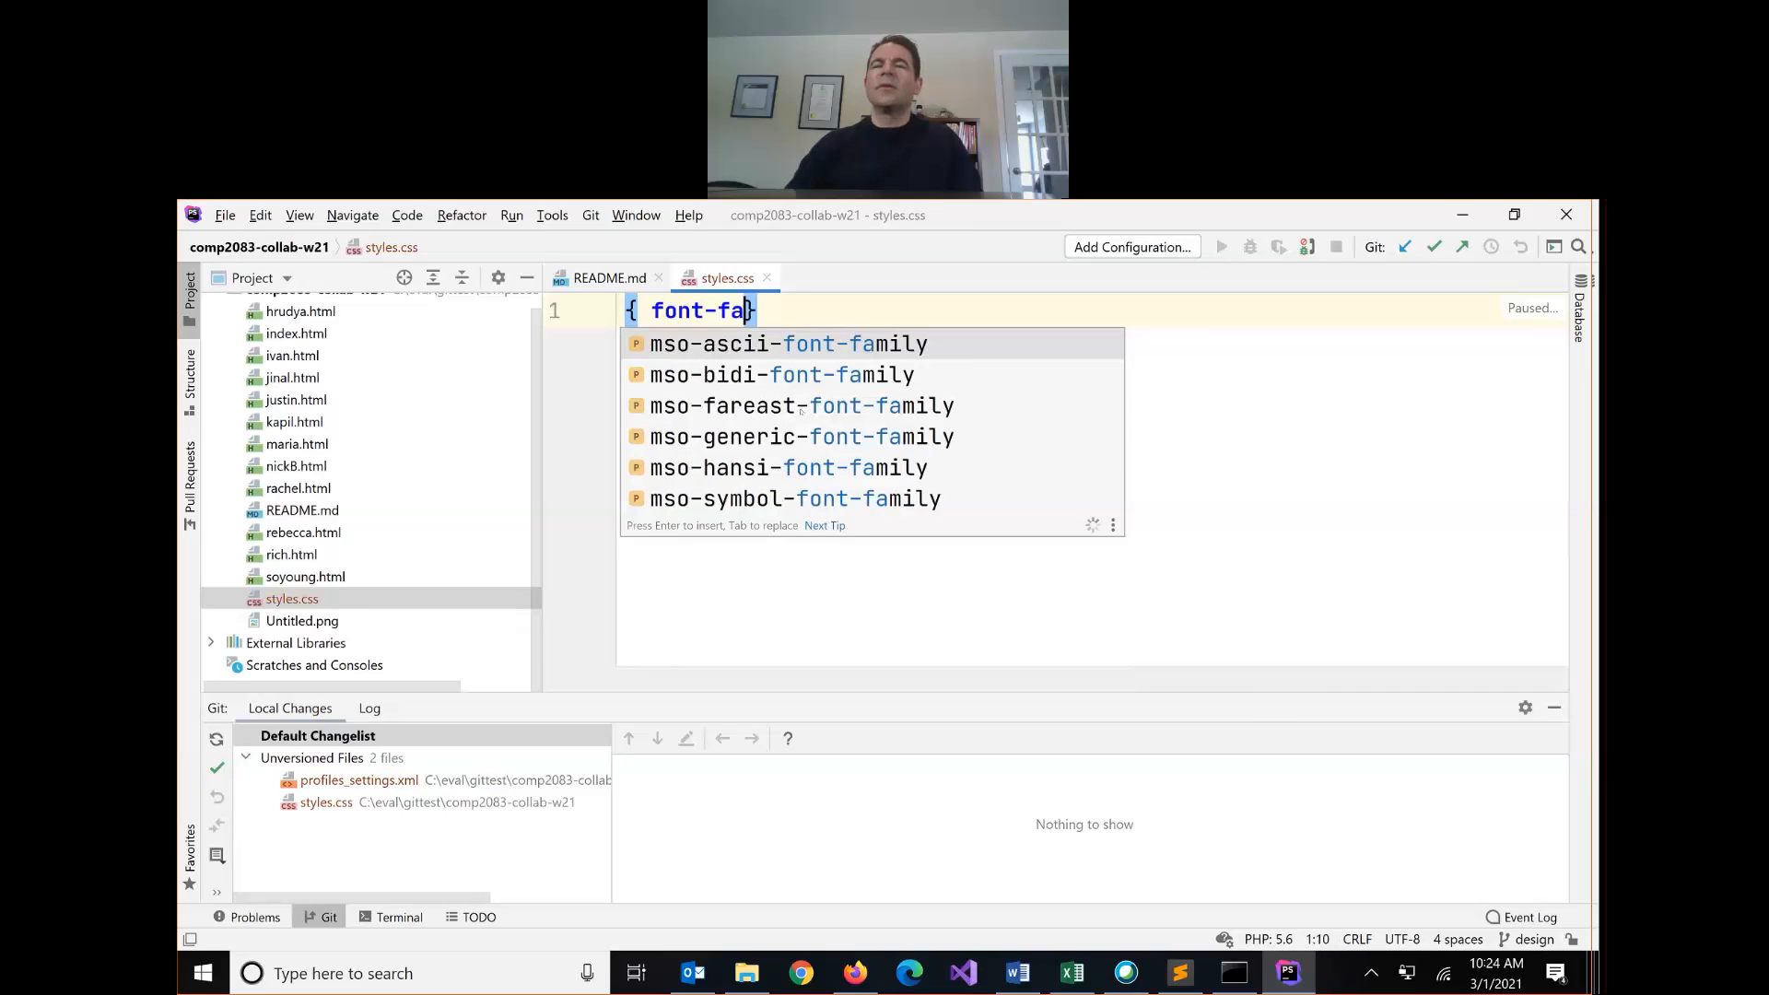
{"action": "type", "text": "mily"}
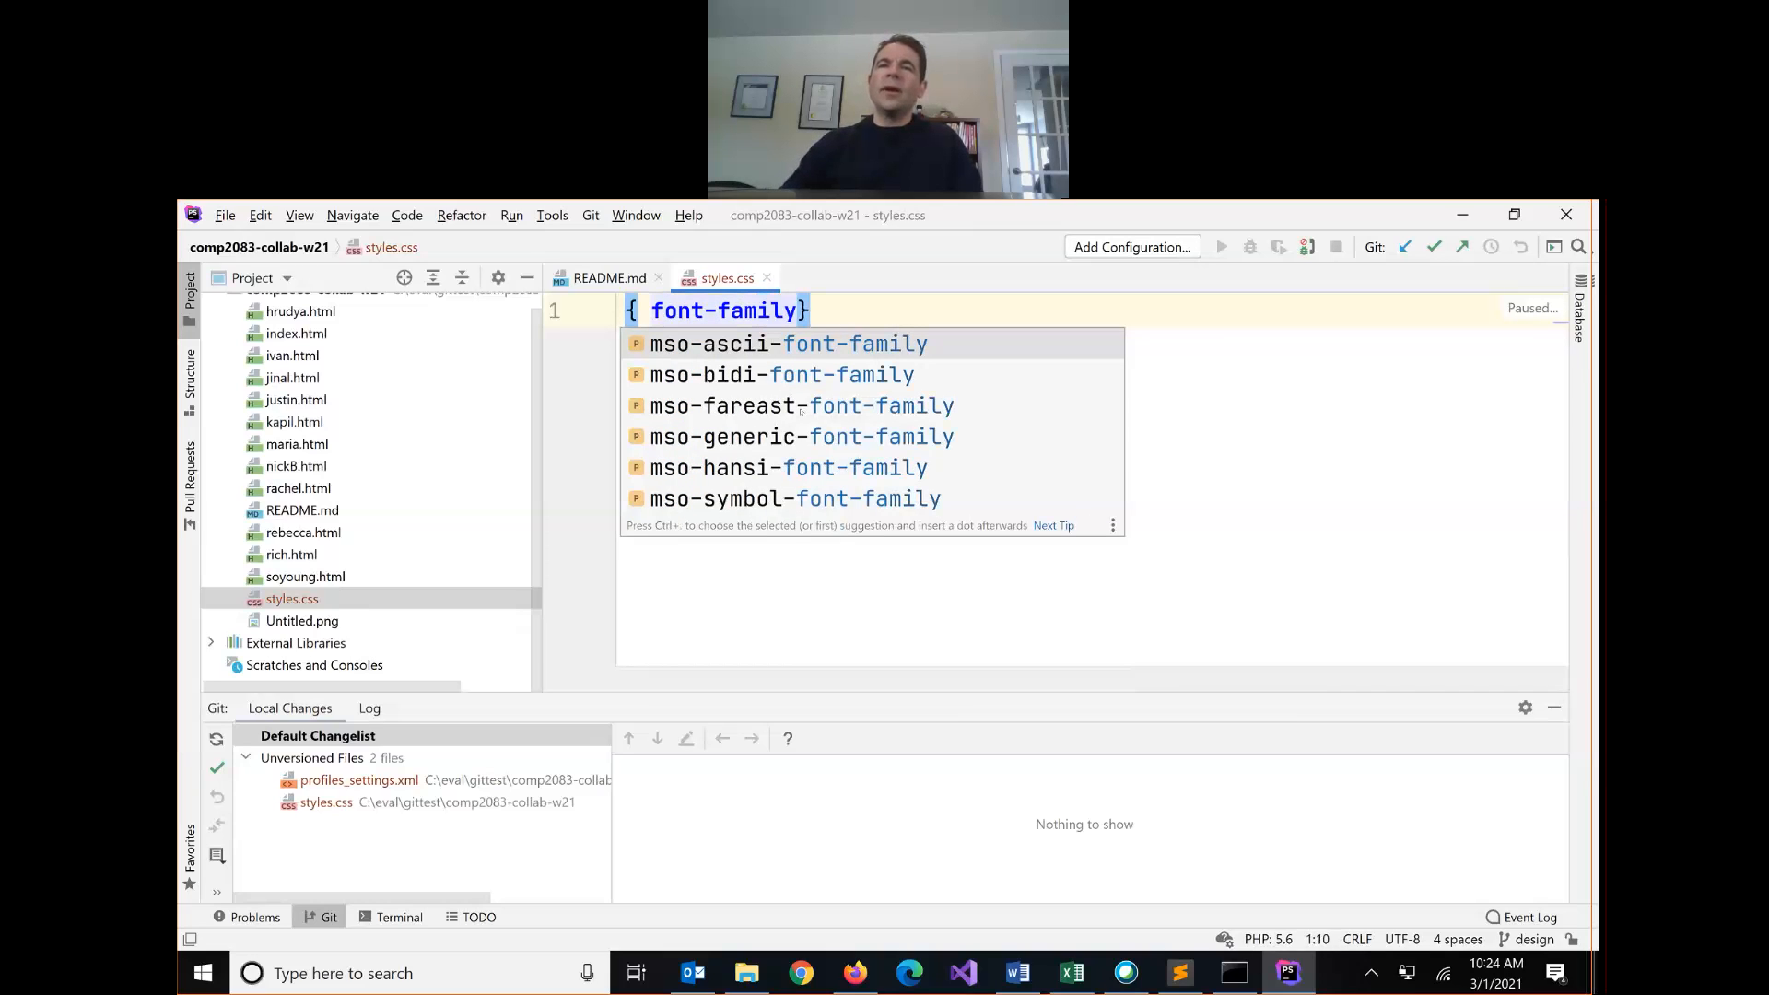
{"action": "type", "text": ": Arial"}
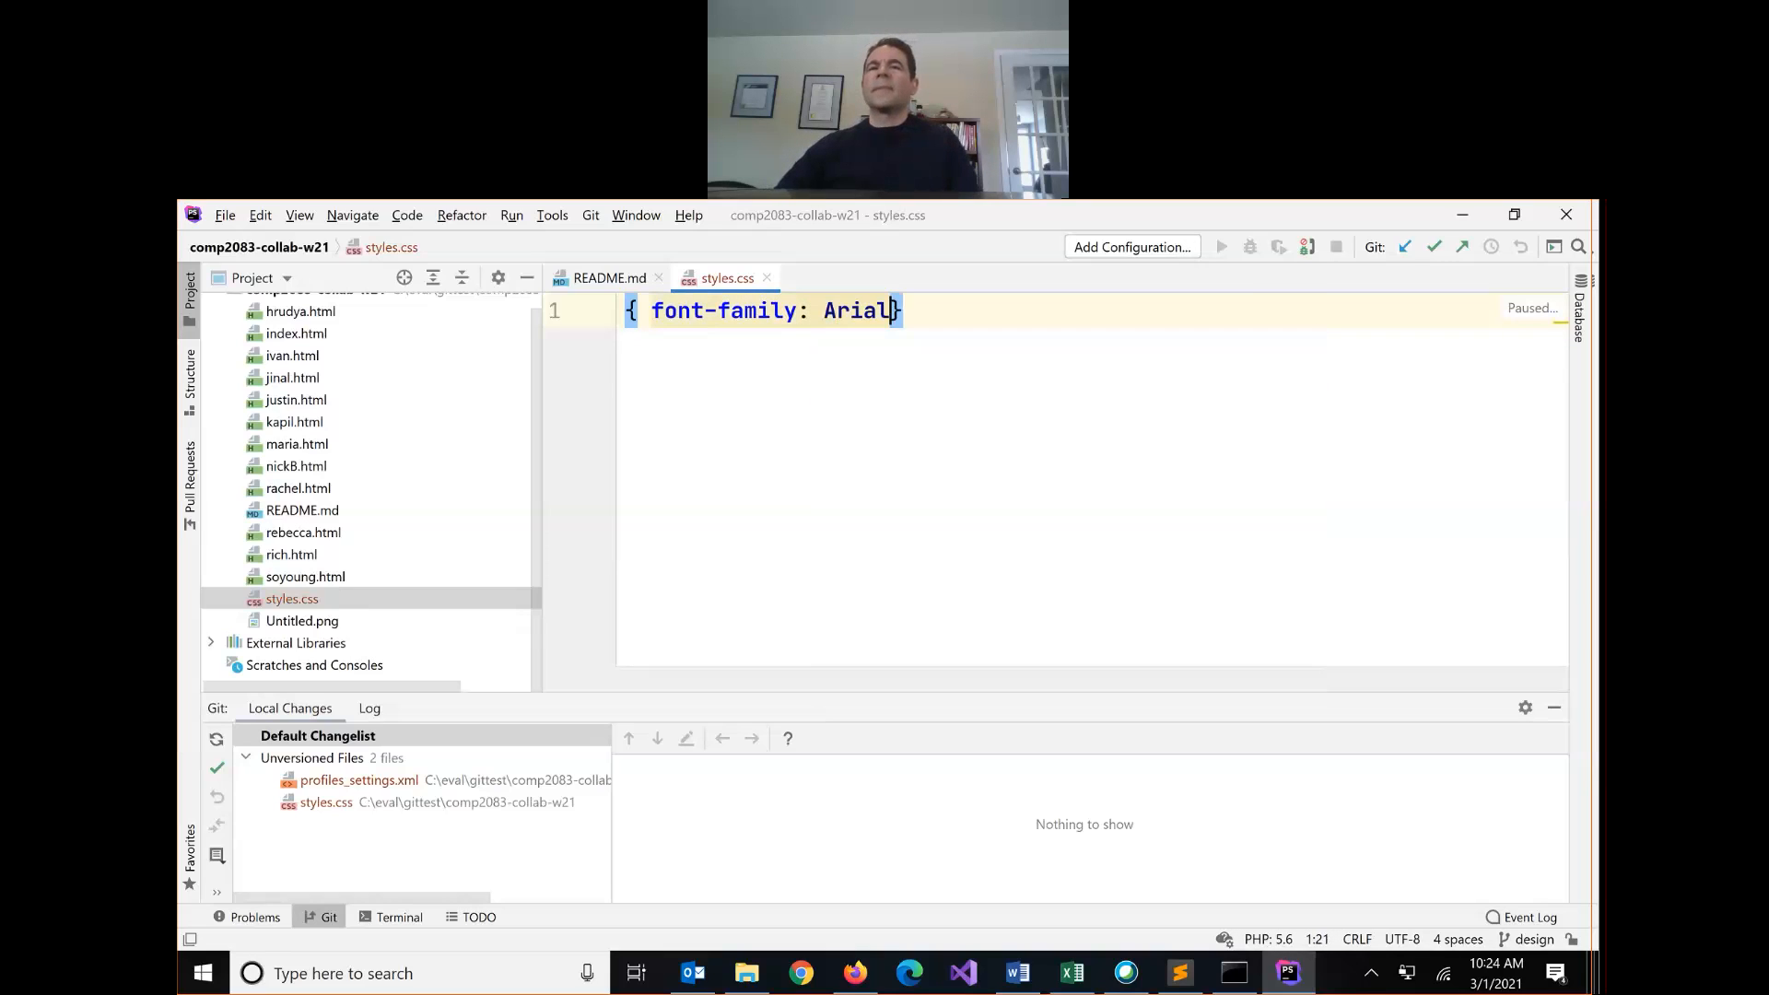
{"action": "type", "text": ";"}
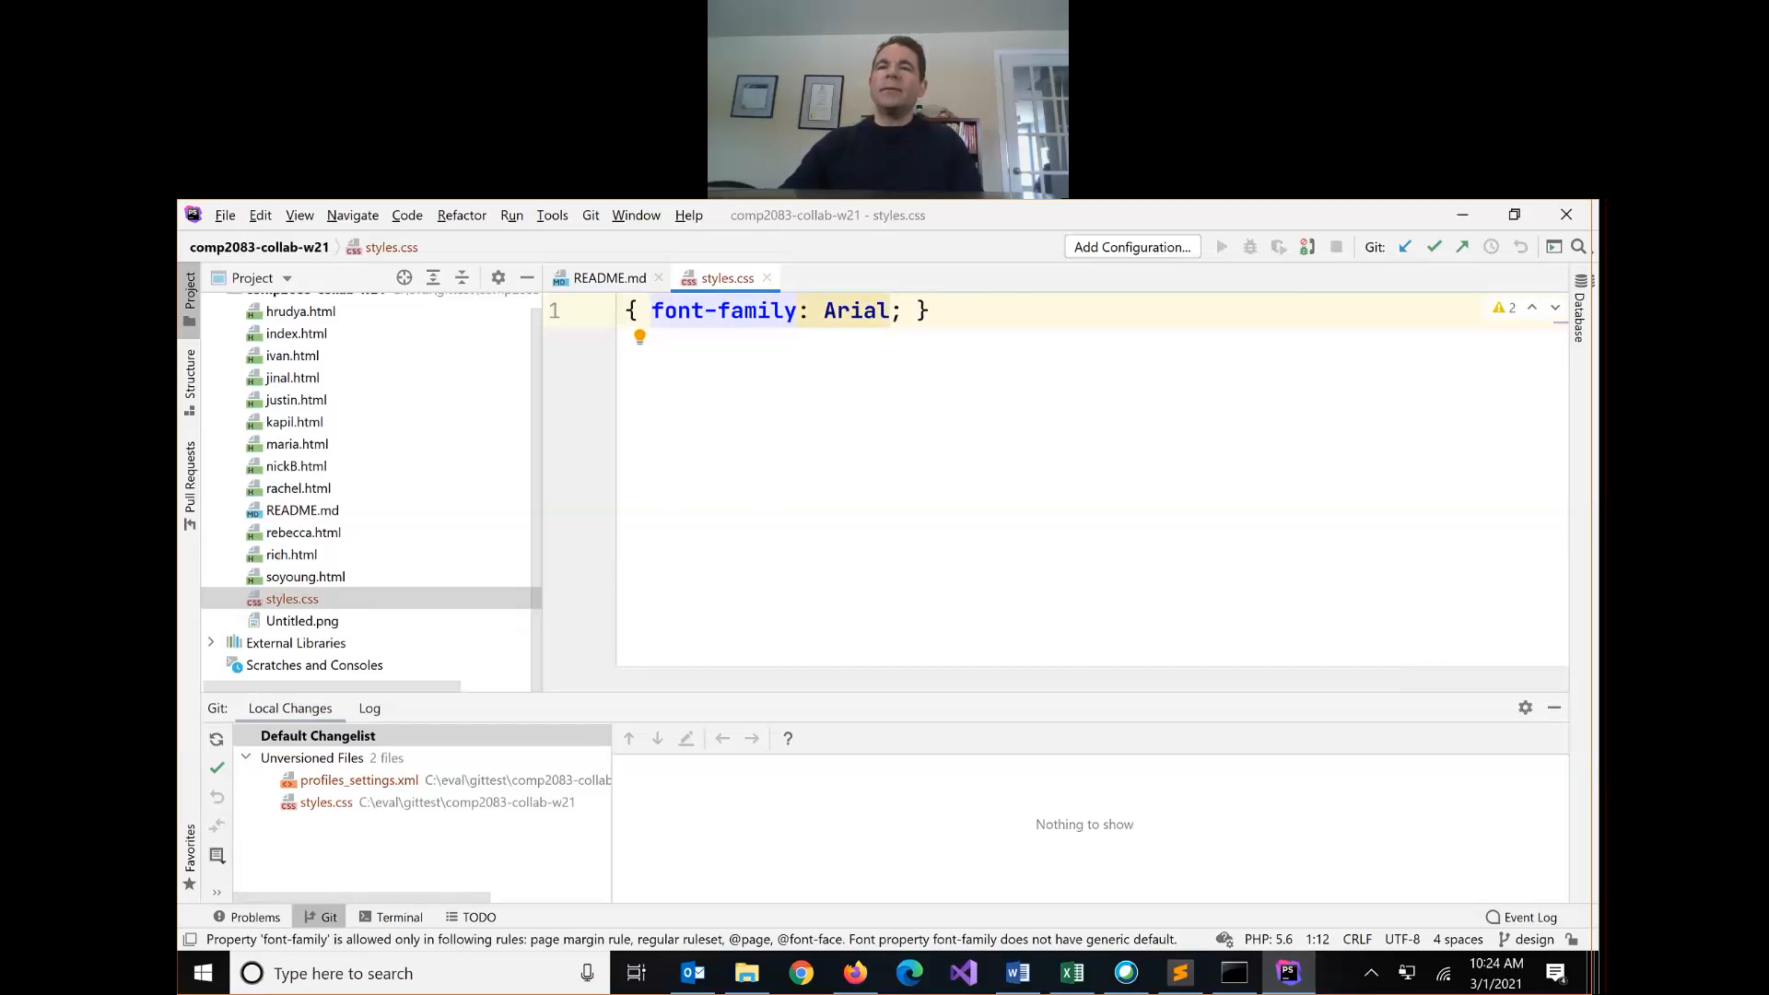
Step: Add a <link rel="stylesheet" href="styles.css" /> tag to rich.html's head, then return to Command Prompt
{"action": "left_click", "coordinate": [291, 554]}
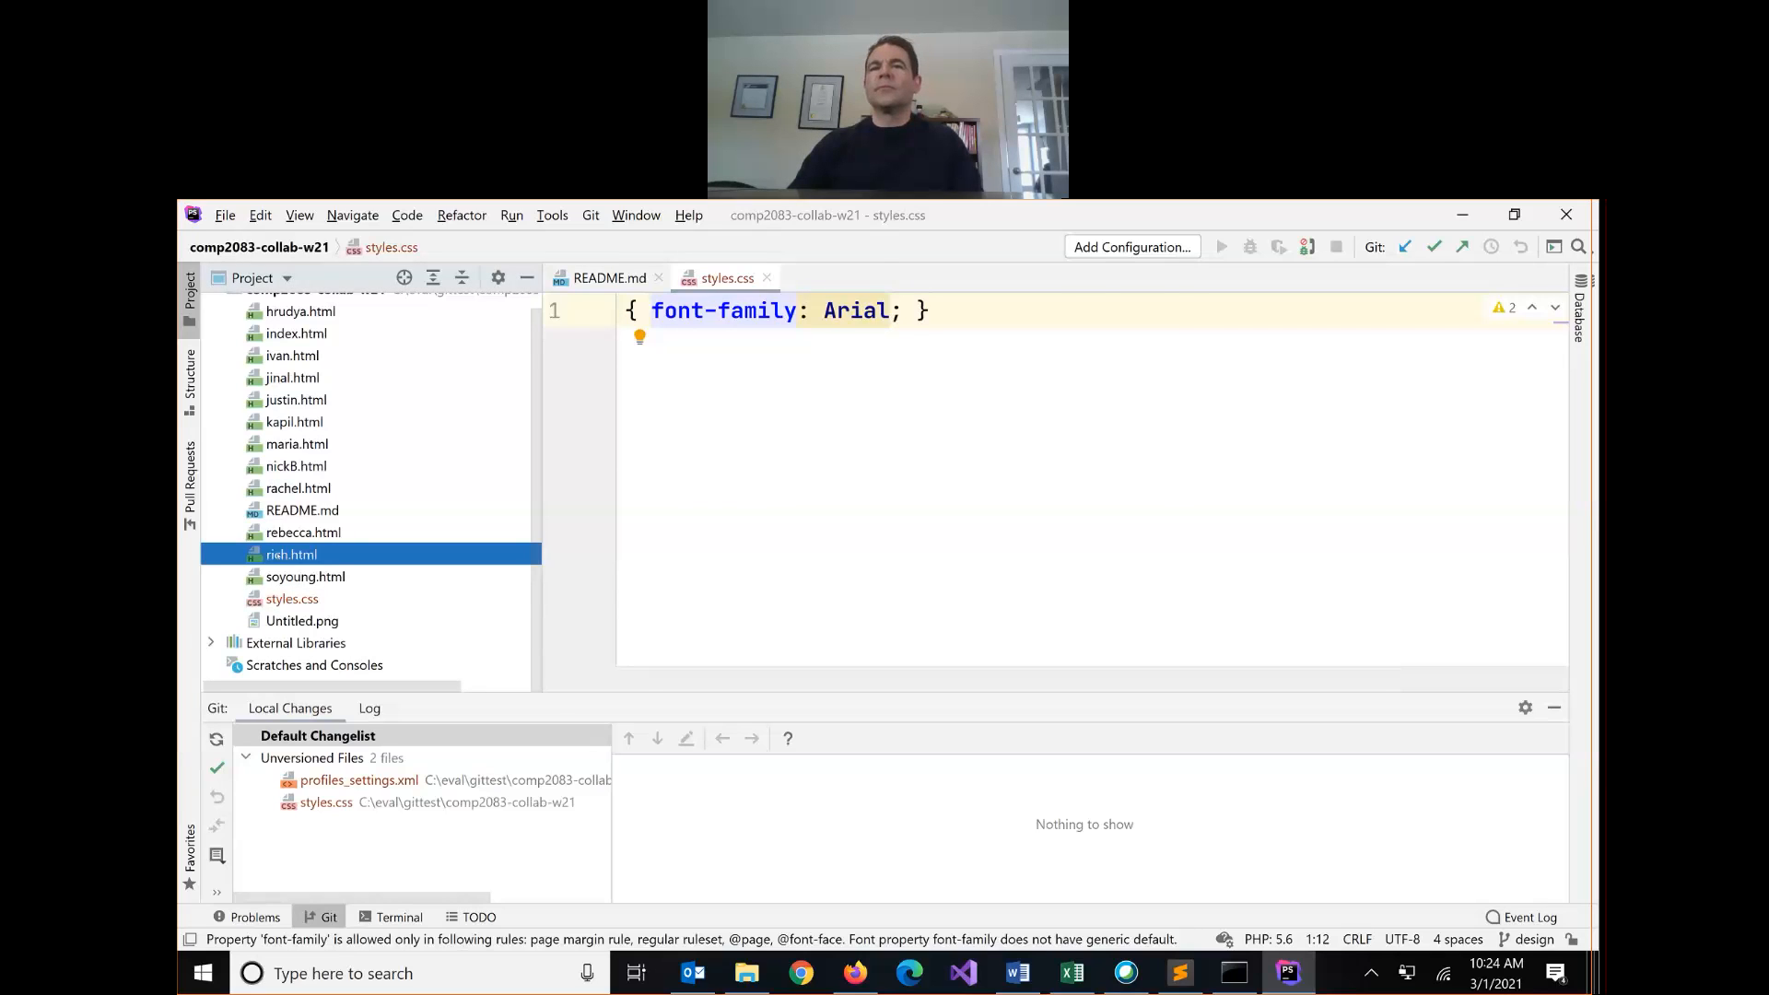
{"action": "double_click", "coordinate": [291, 555]}
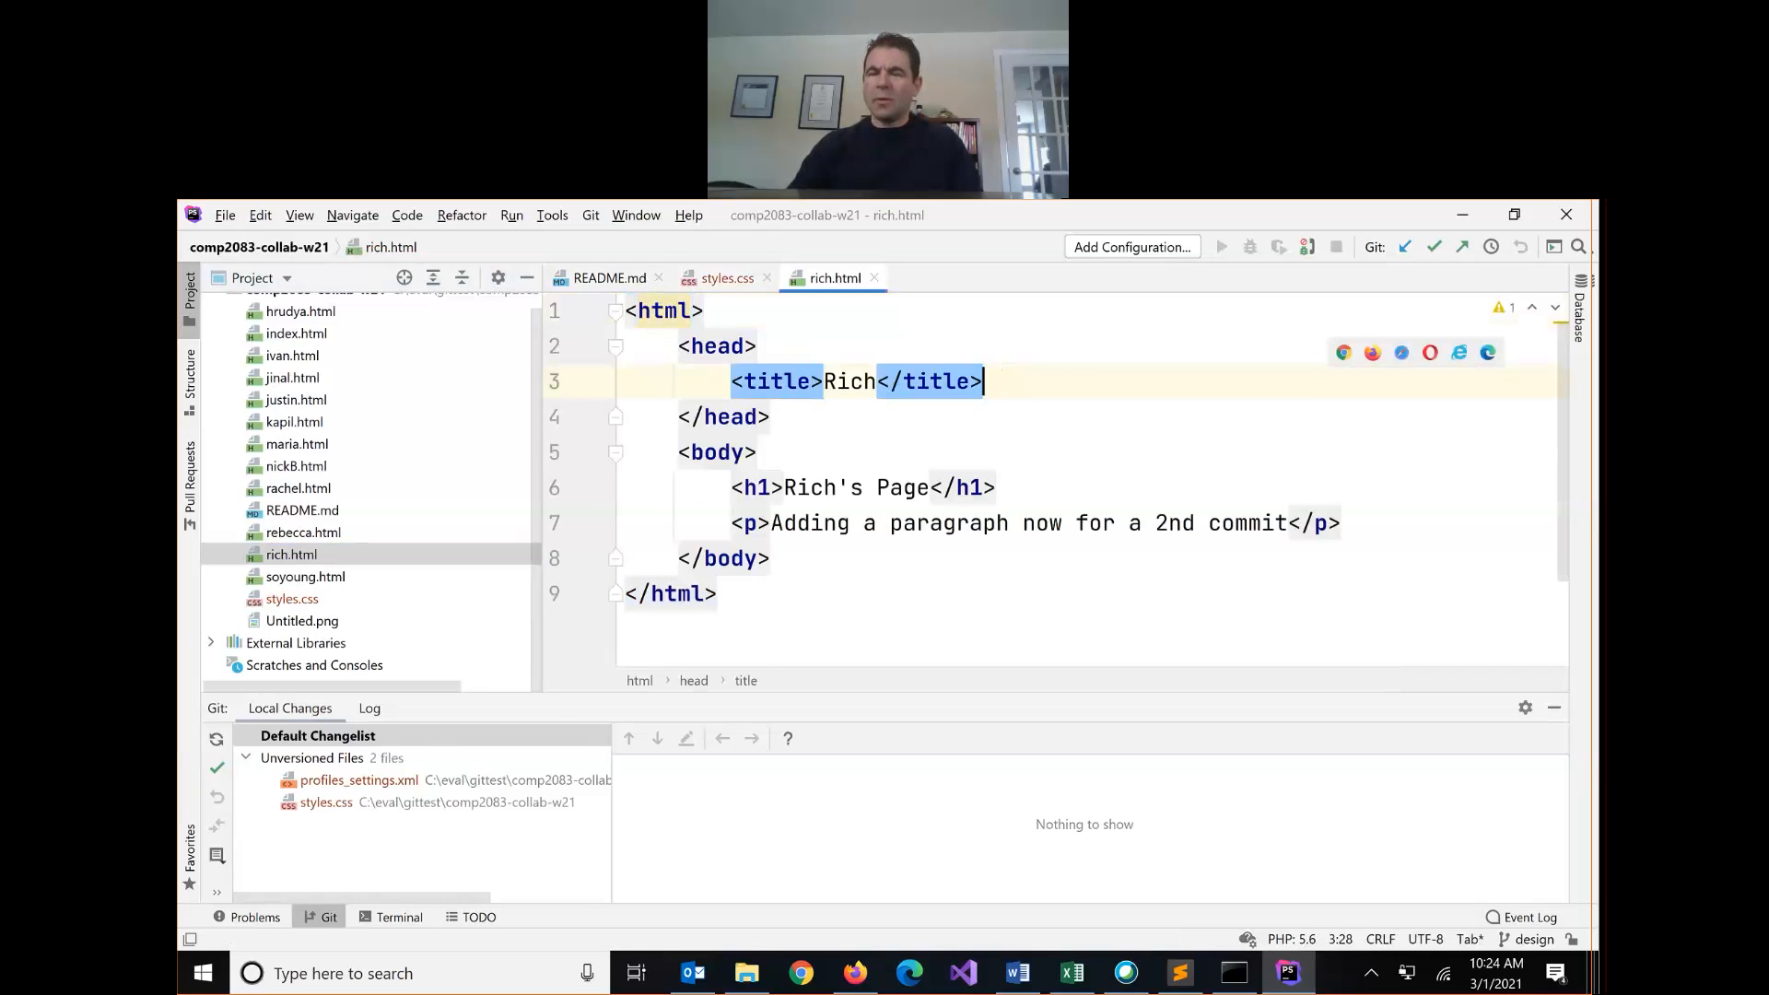
{"action": "type", "text": "<link type"}
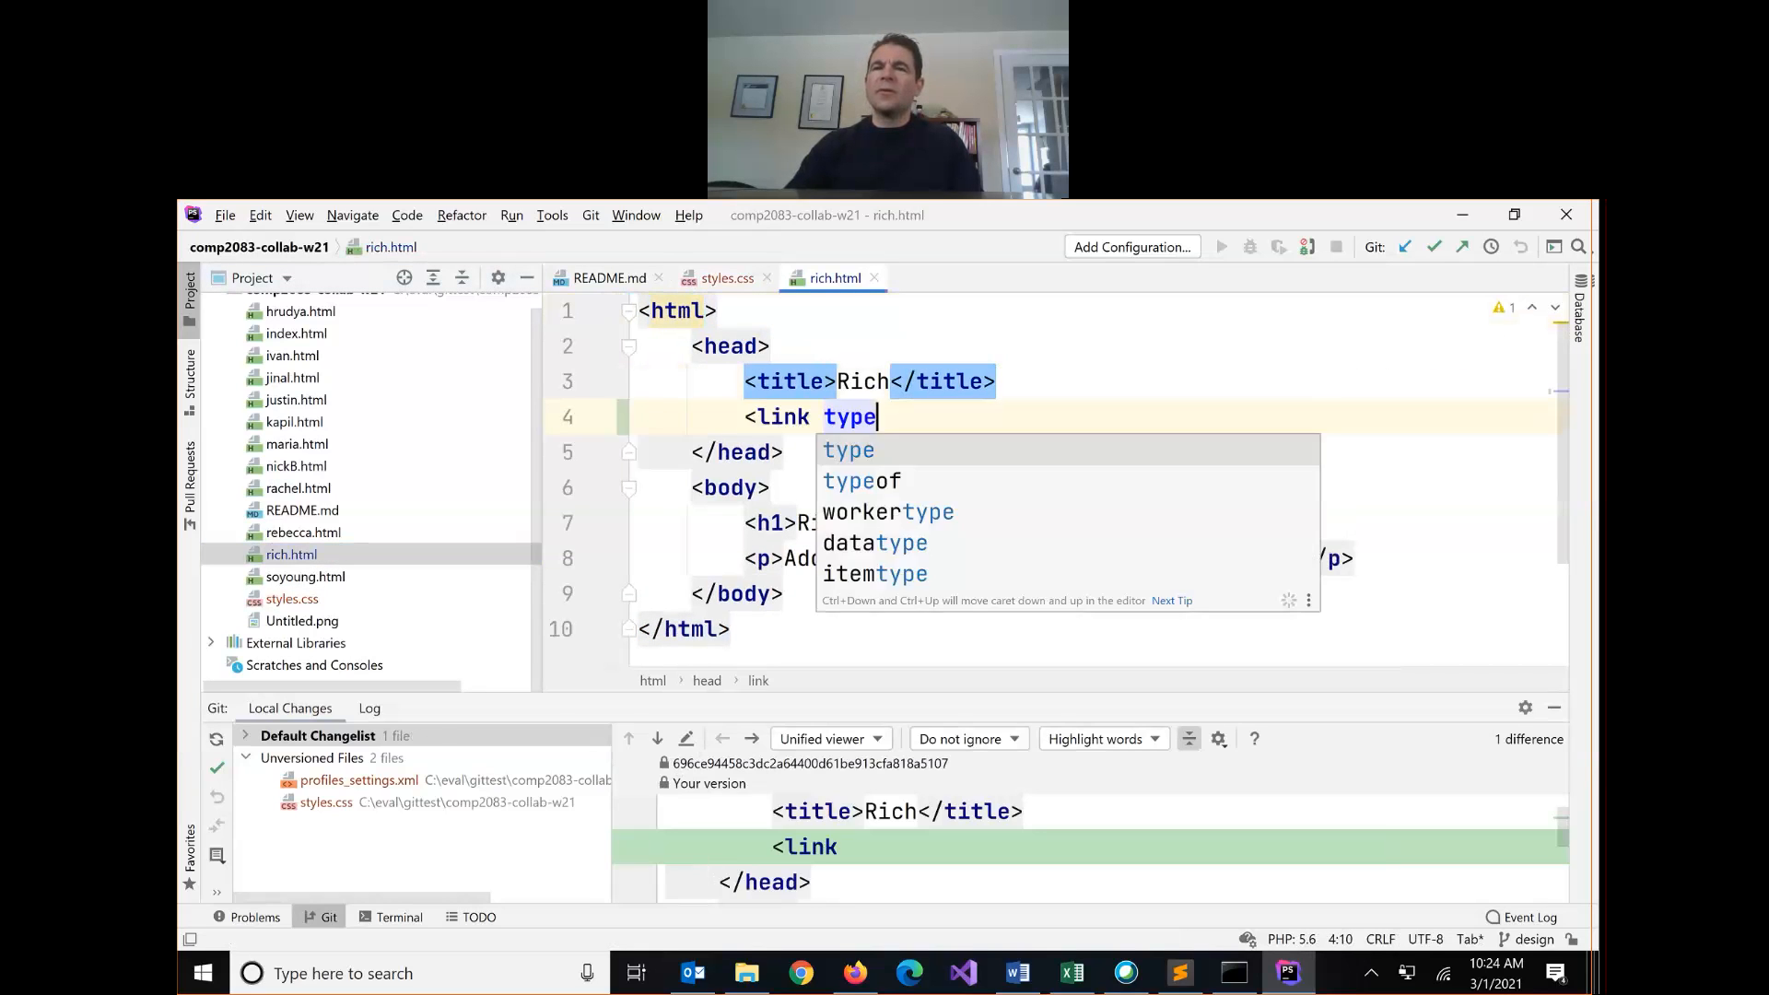
{"action": "type", "text": "=\"s"}
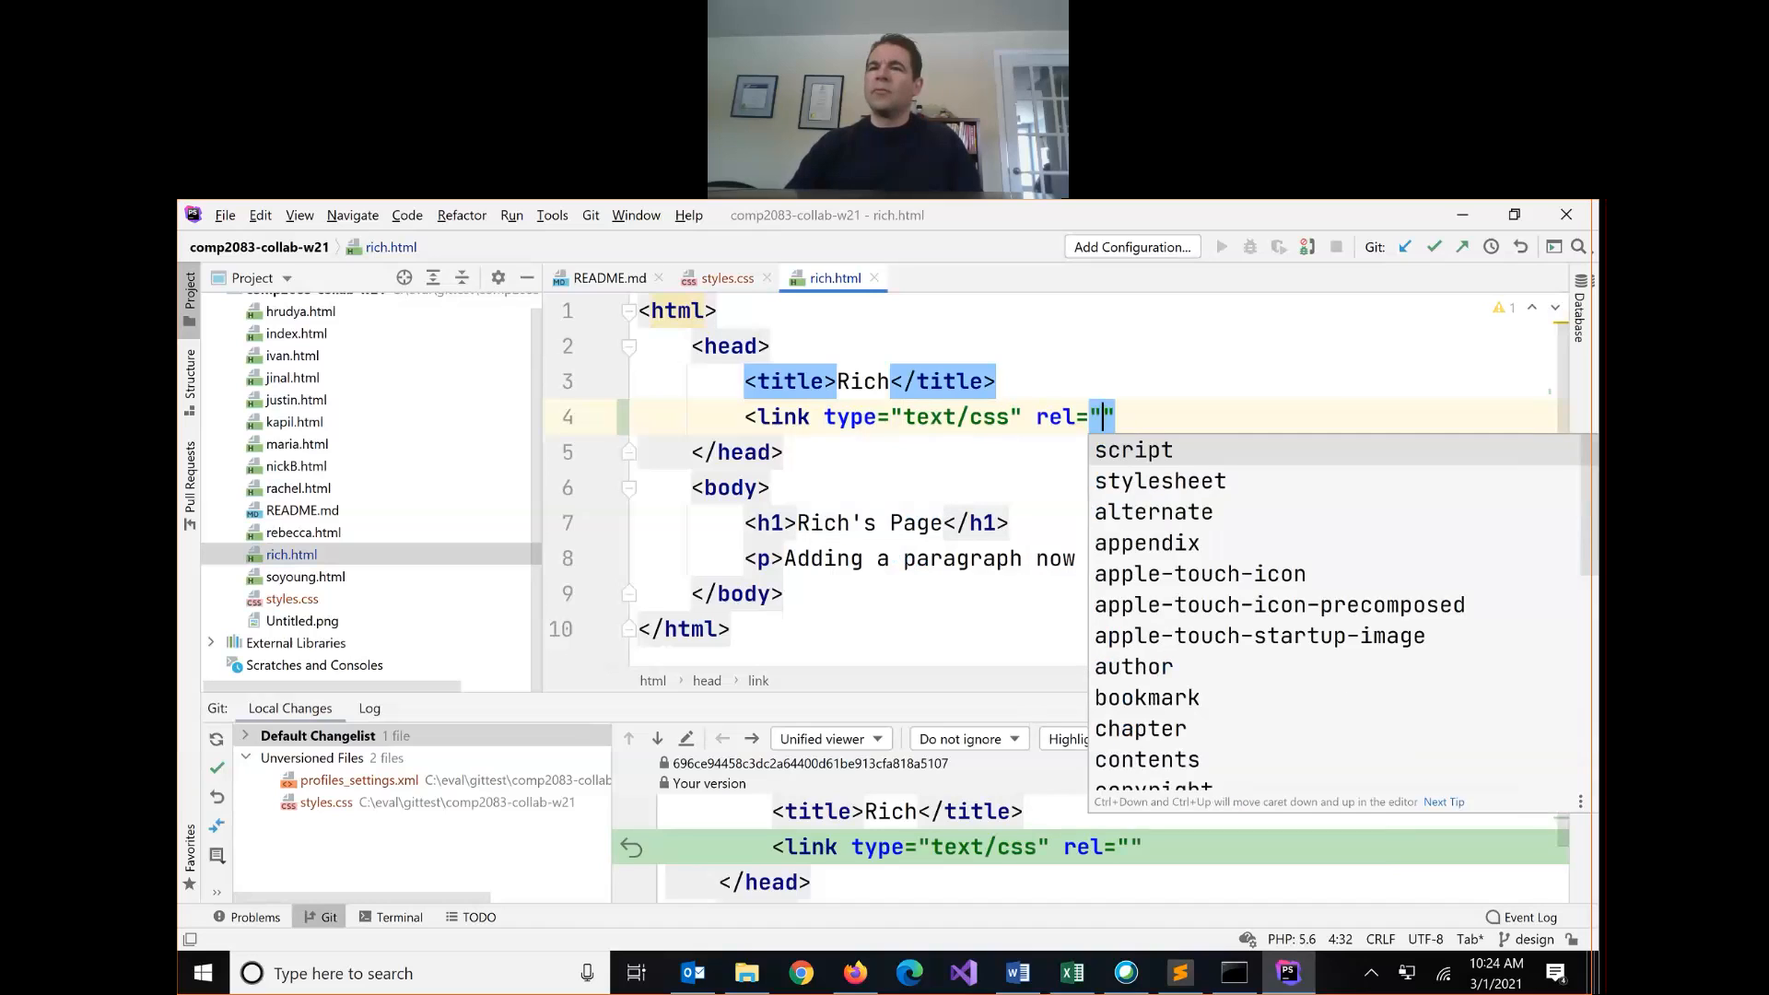
{"action": "left_click", "coordinate": [1159, 481]}
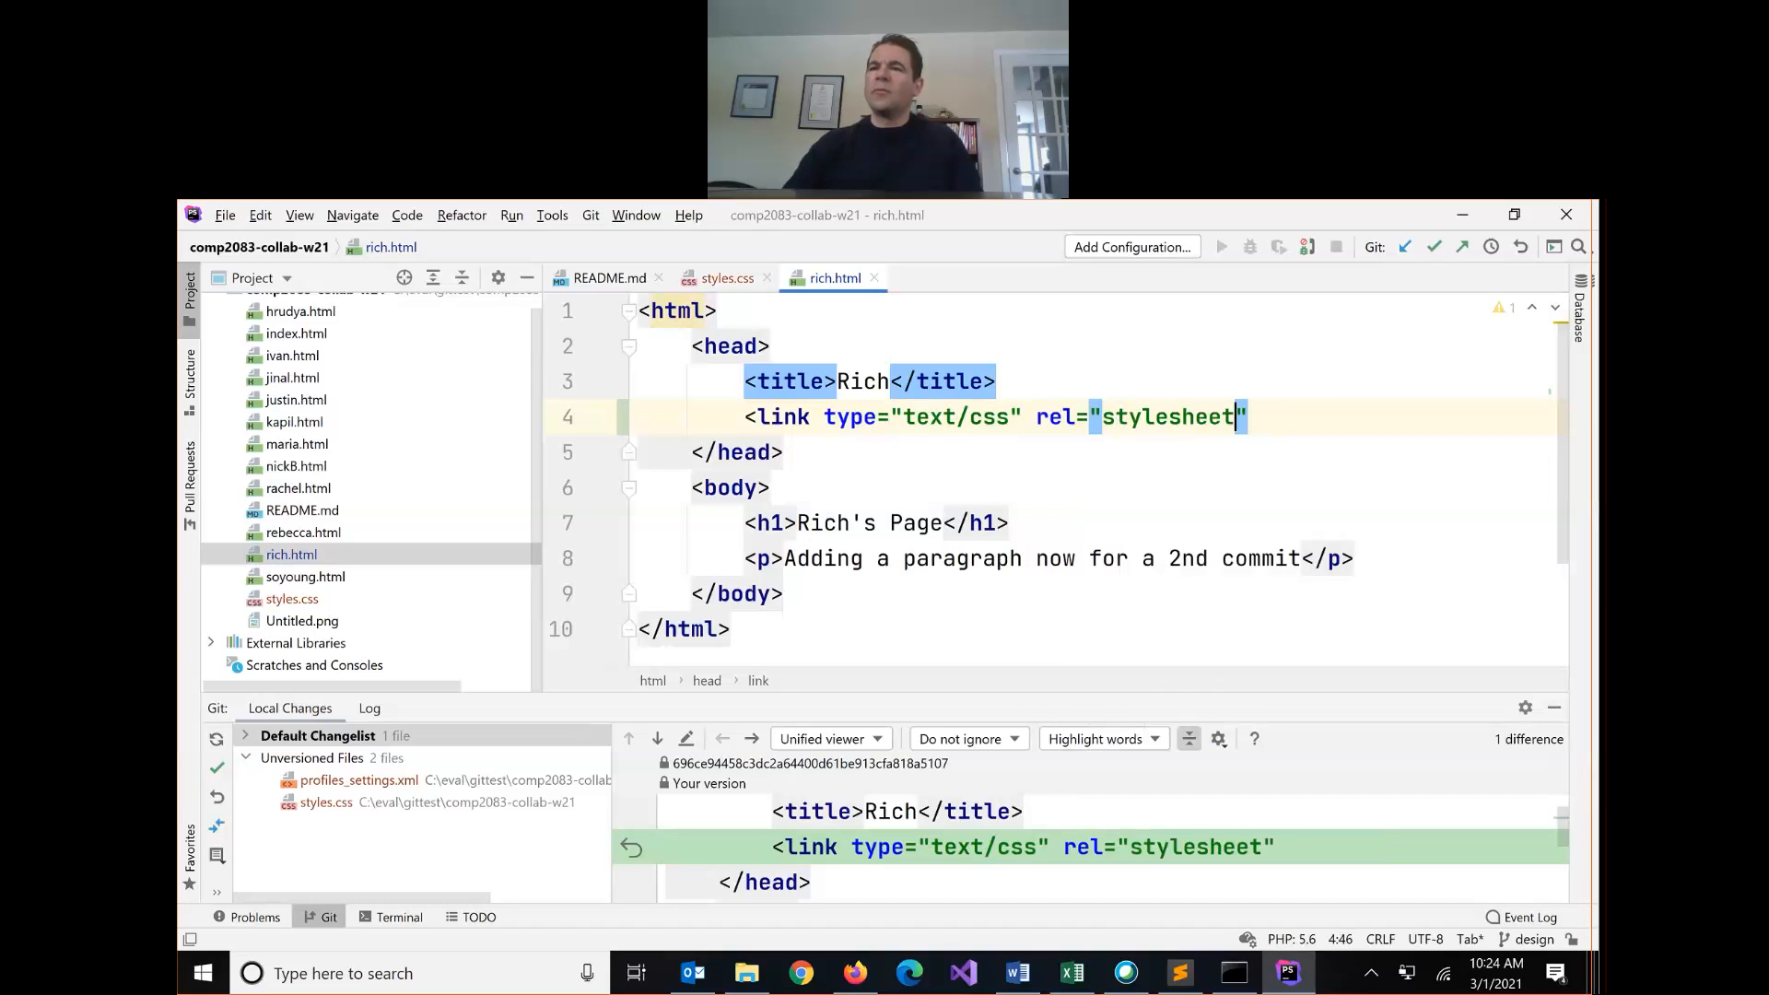
{"action": "type", "text": "href=\"styles.css"}
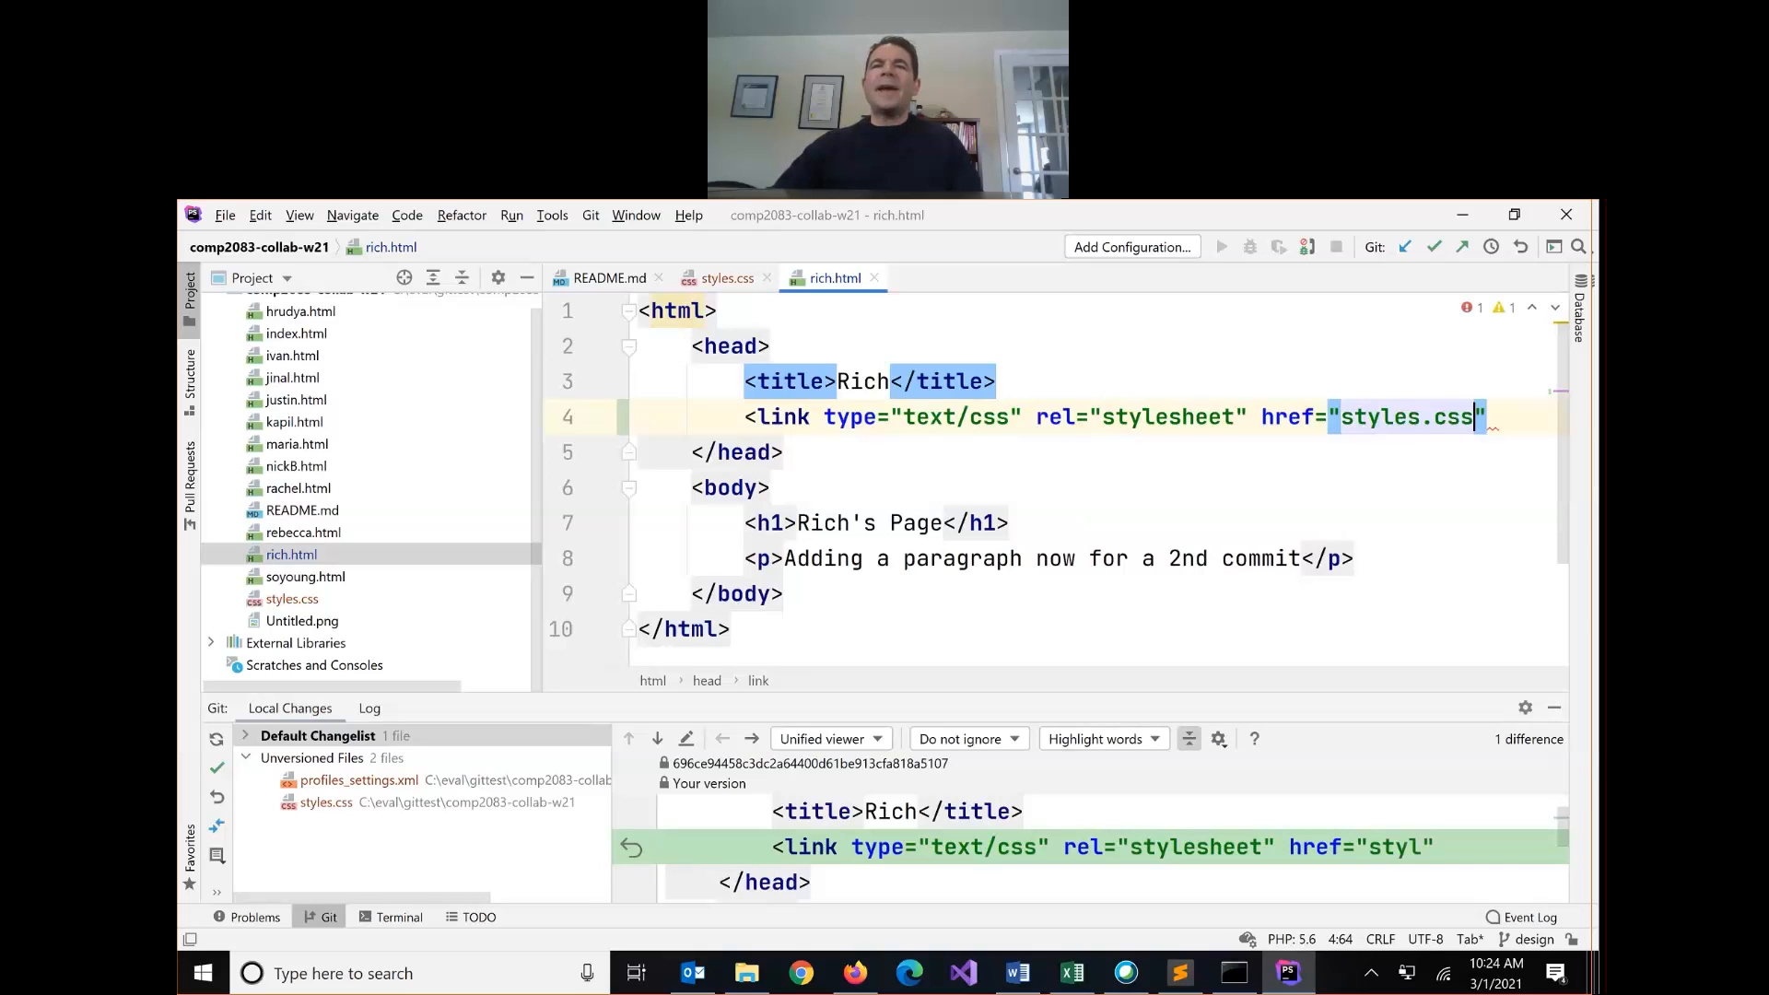
{"action": "type", "text": "/>"}
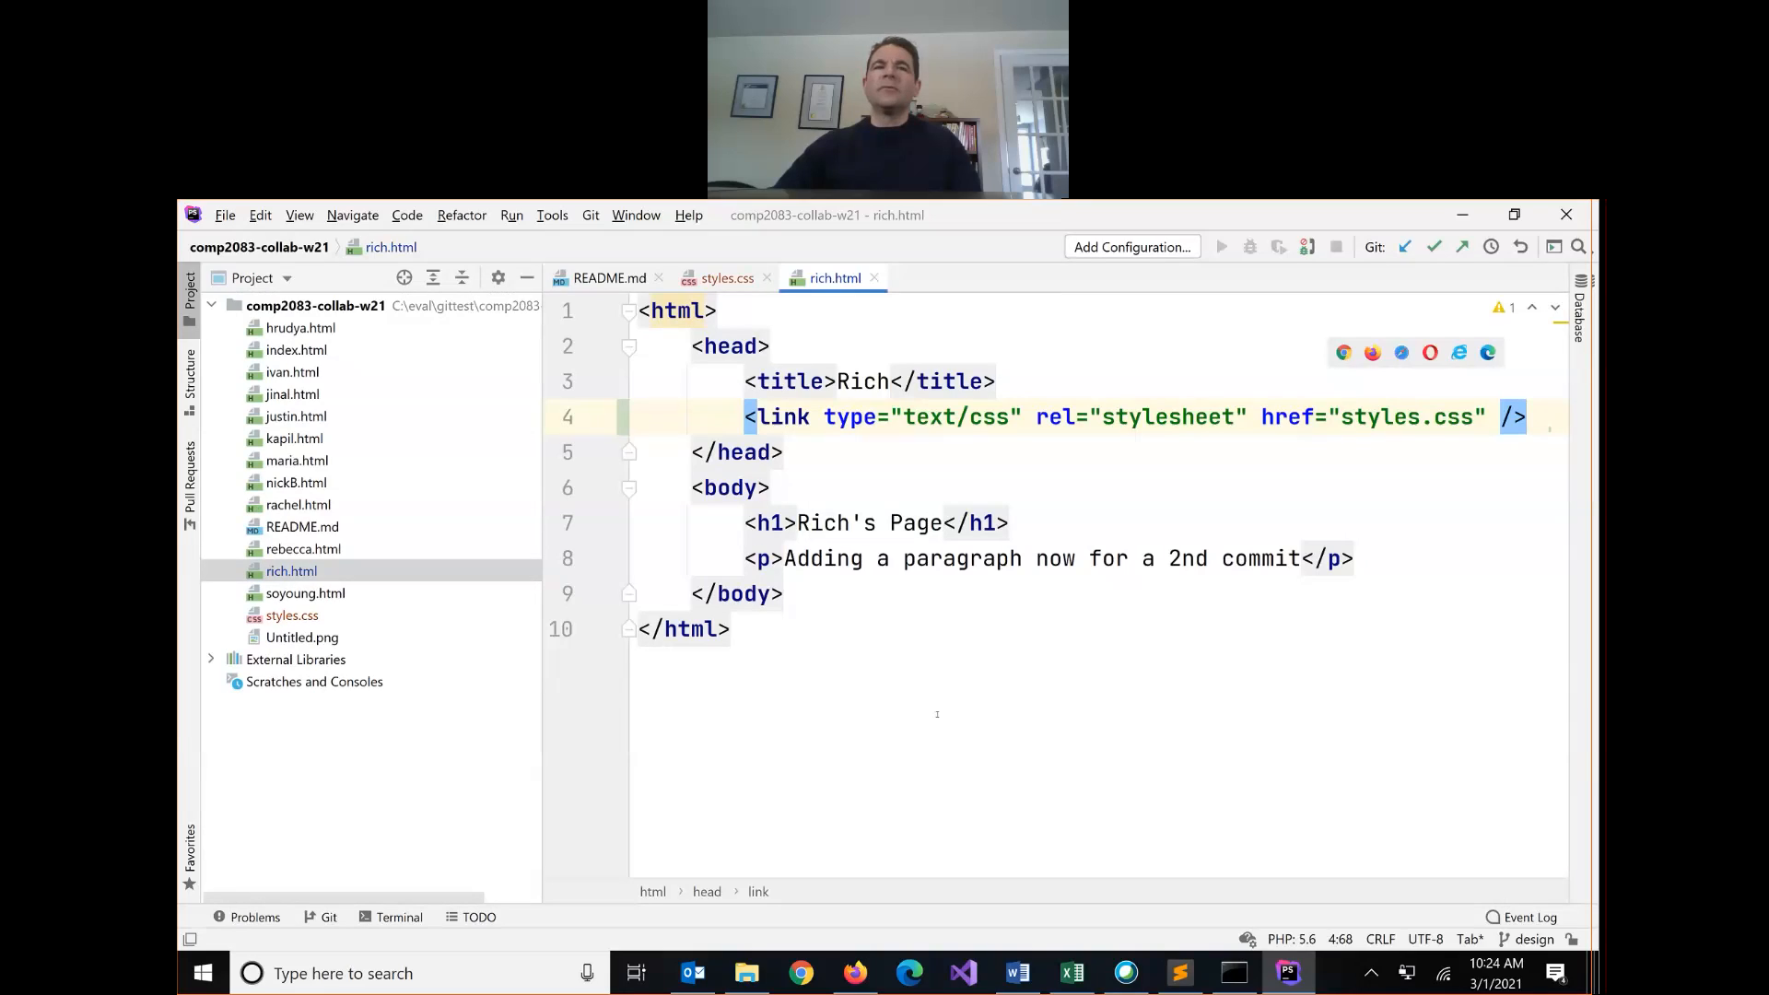
{"action": "left_click", "coordinate": [682, 629]}
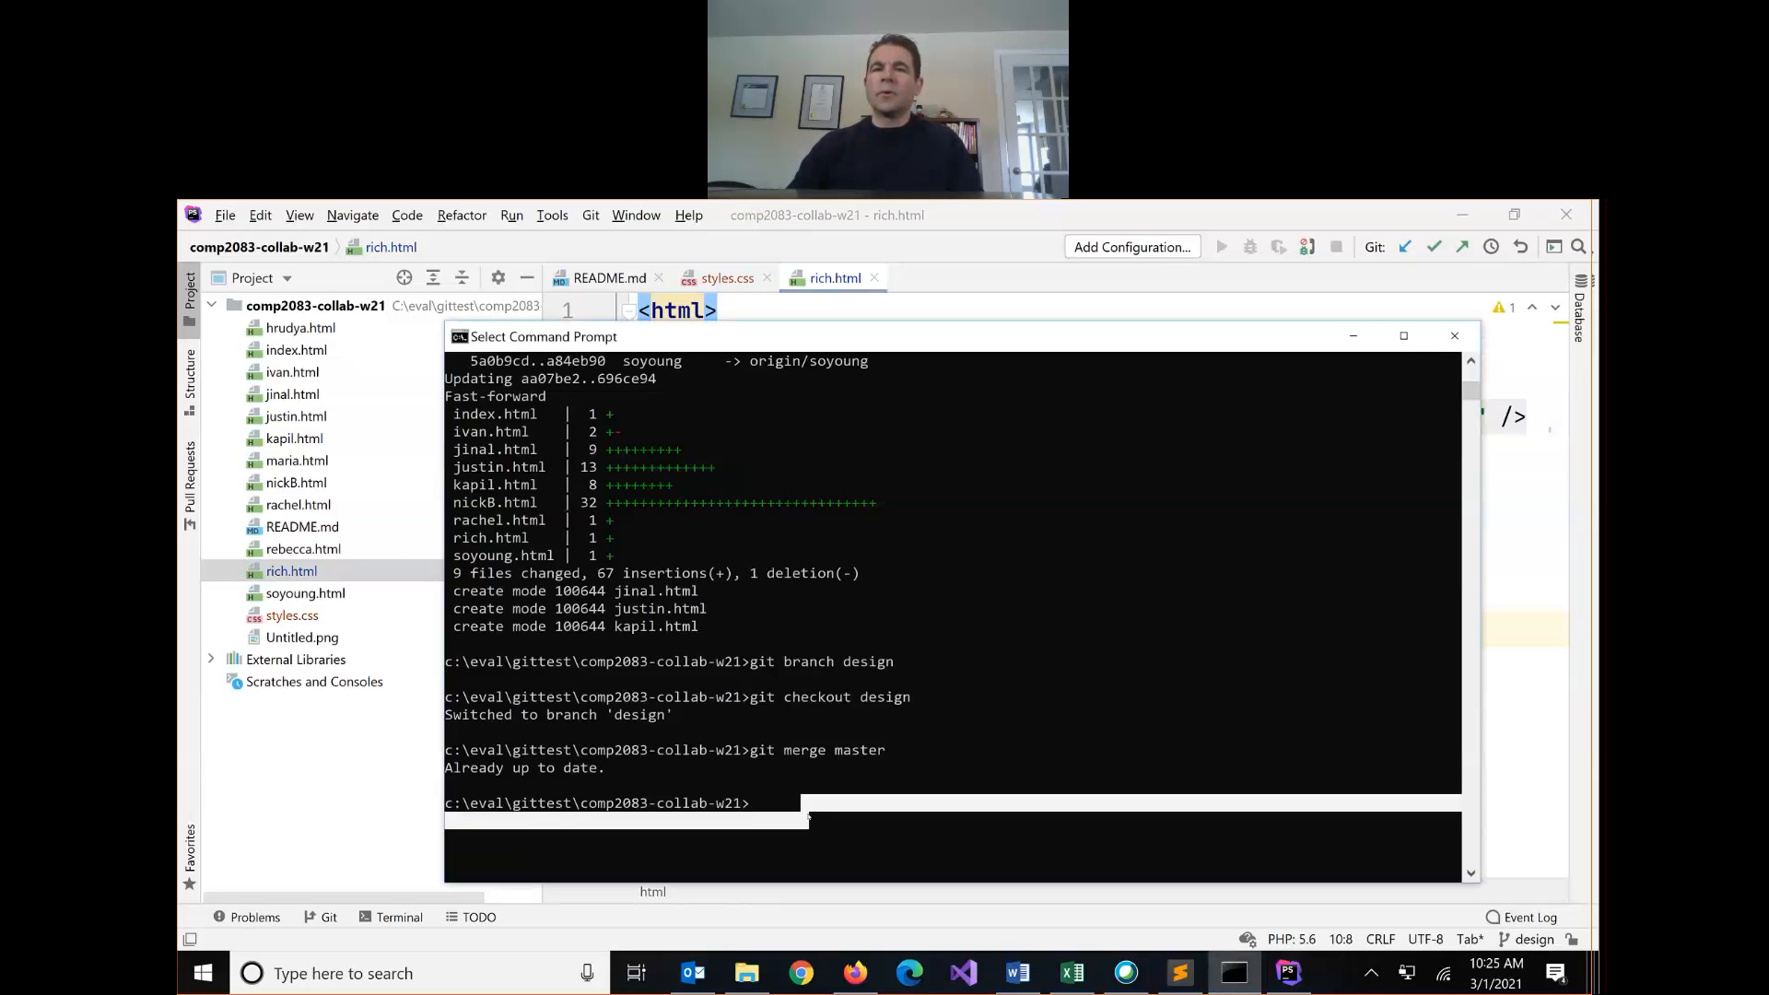
Step: Stage all changes and commit them as "added css; styled rich.html" on the design branch
{"action": "type", "text": "git"}
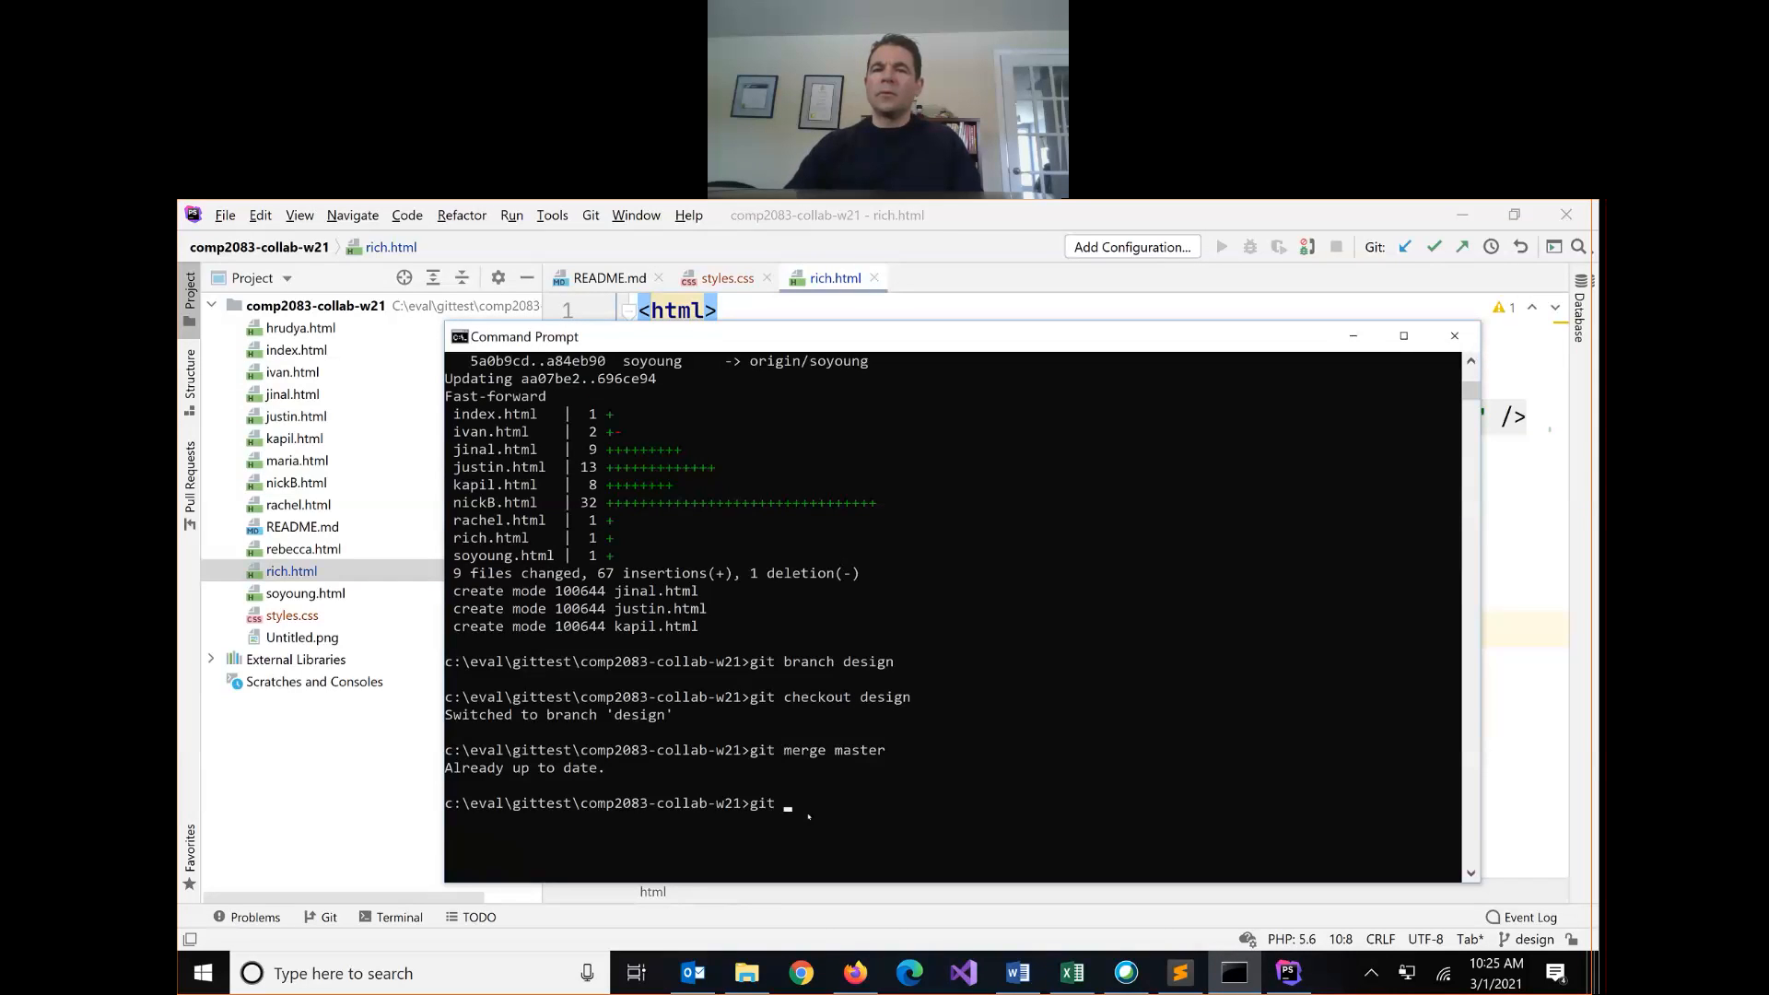
{"action": "type", "text": "add"}
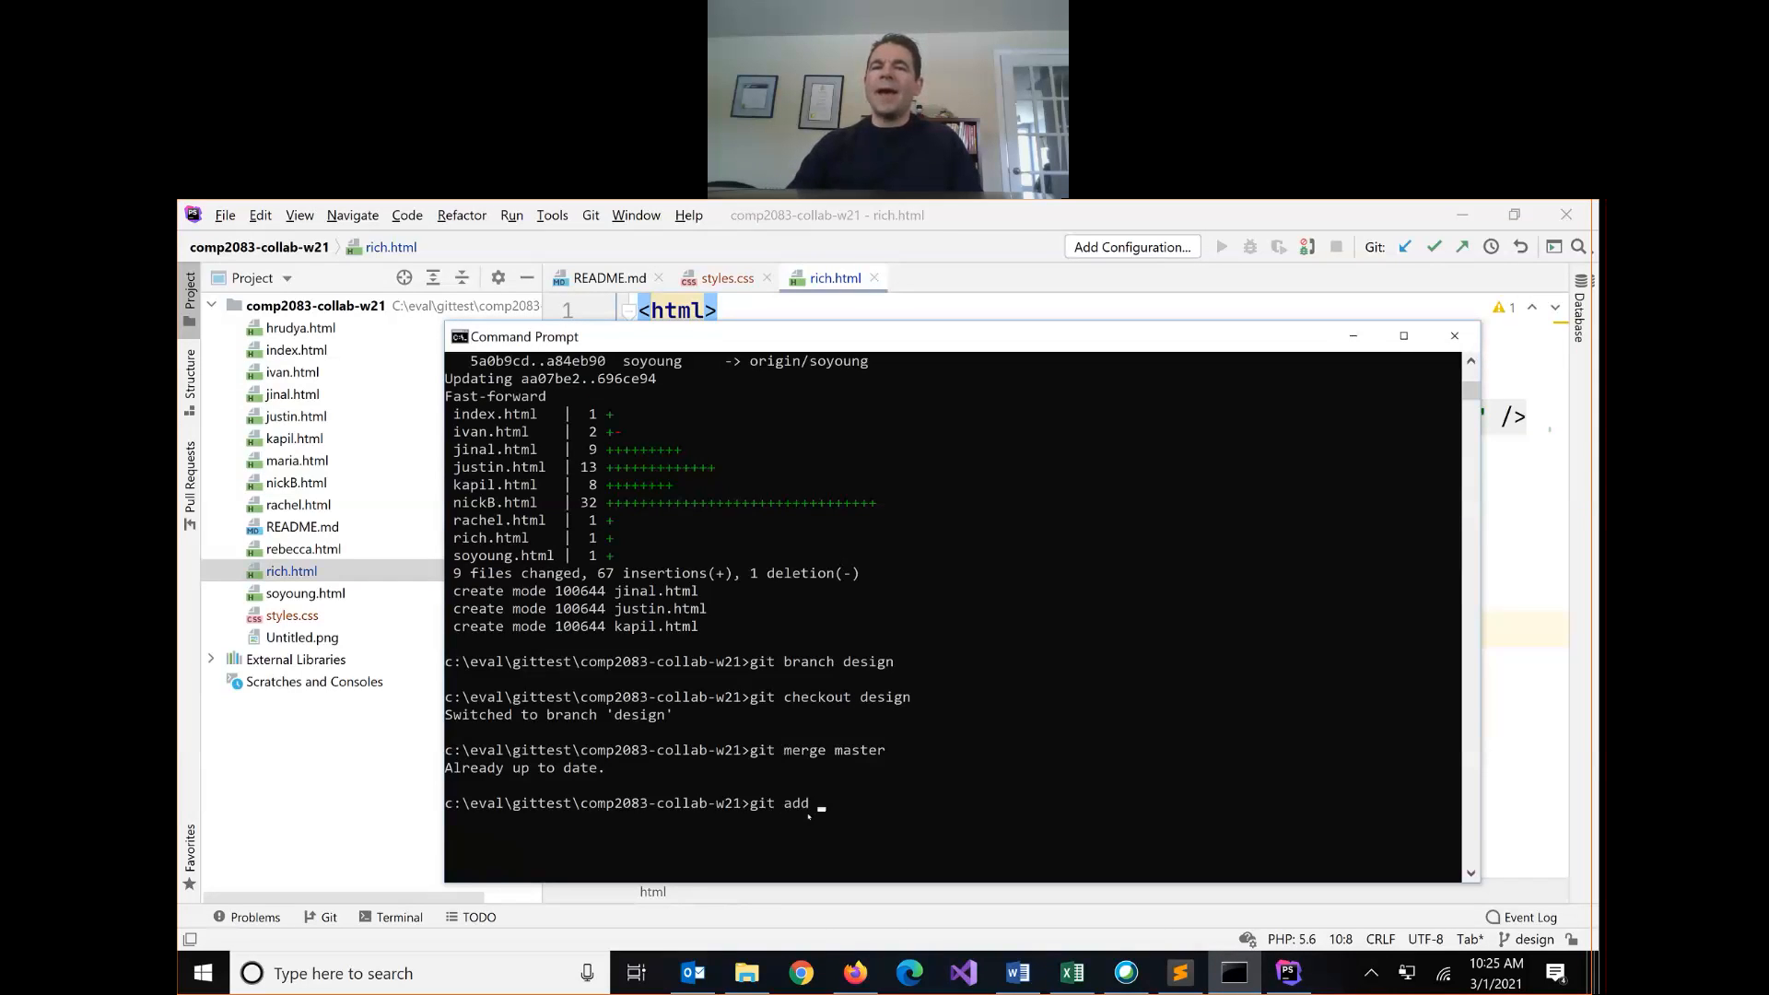
{"action": "key", "text": "Return"}
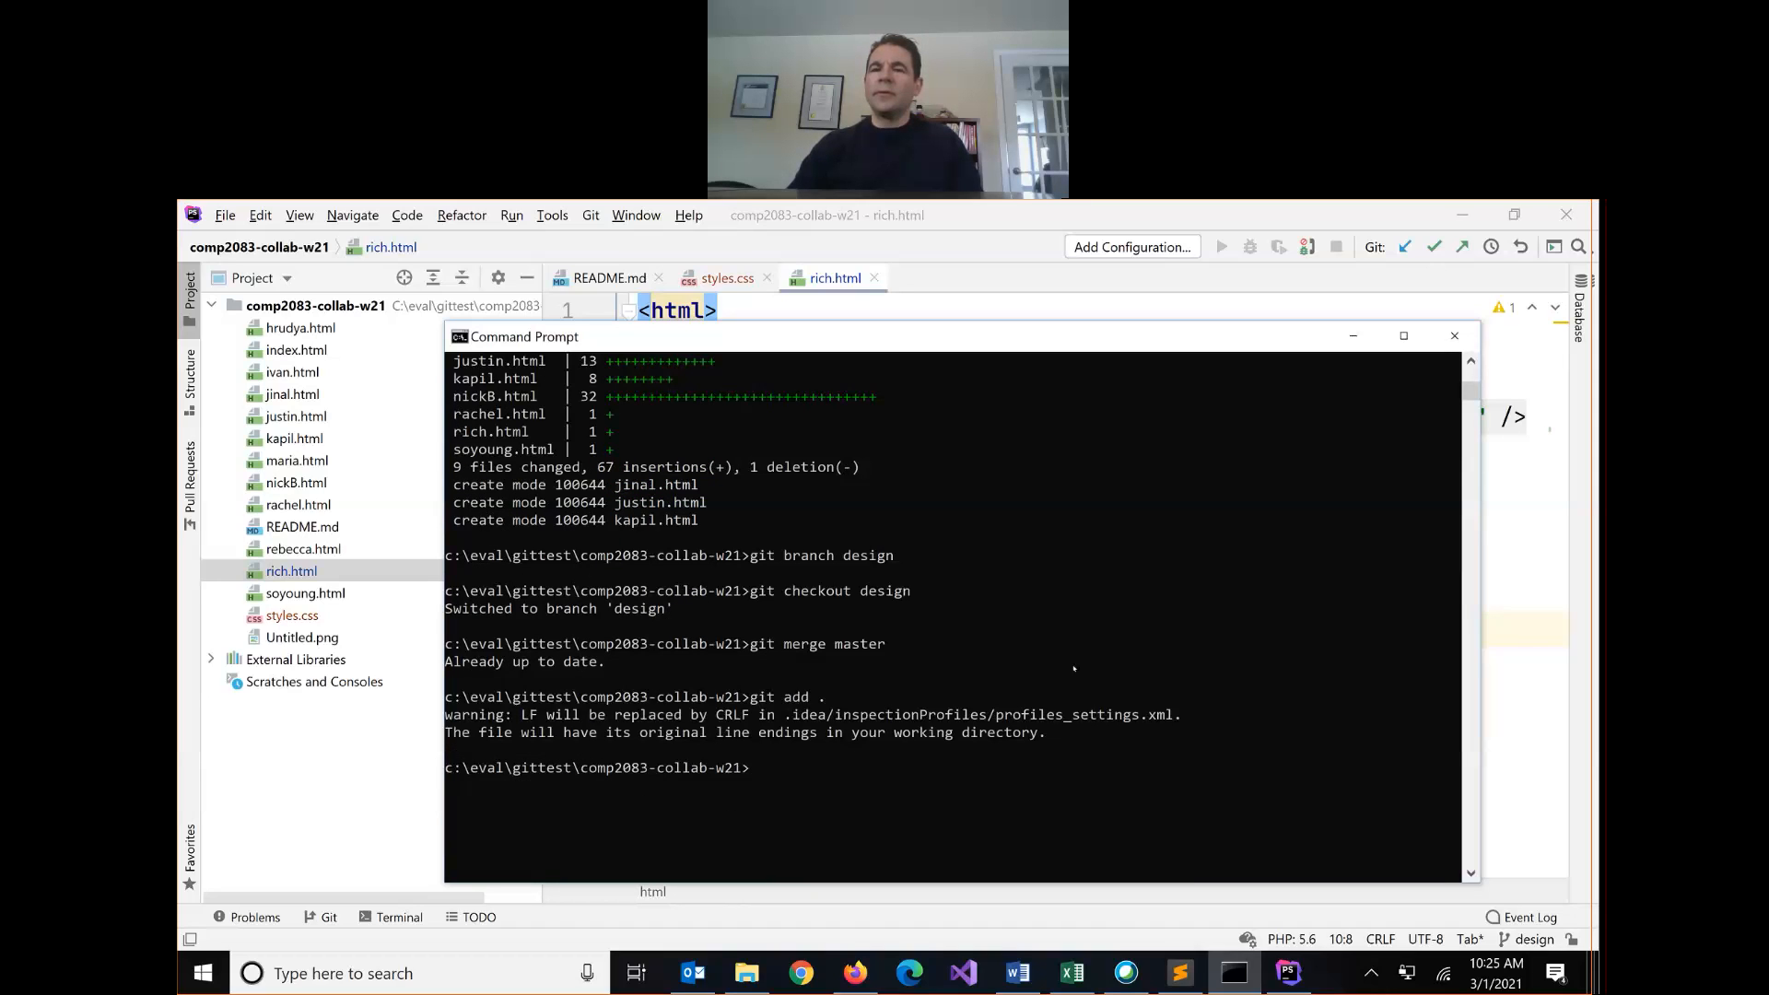
{"action": "type", "text": "git commit -m \"added css"}
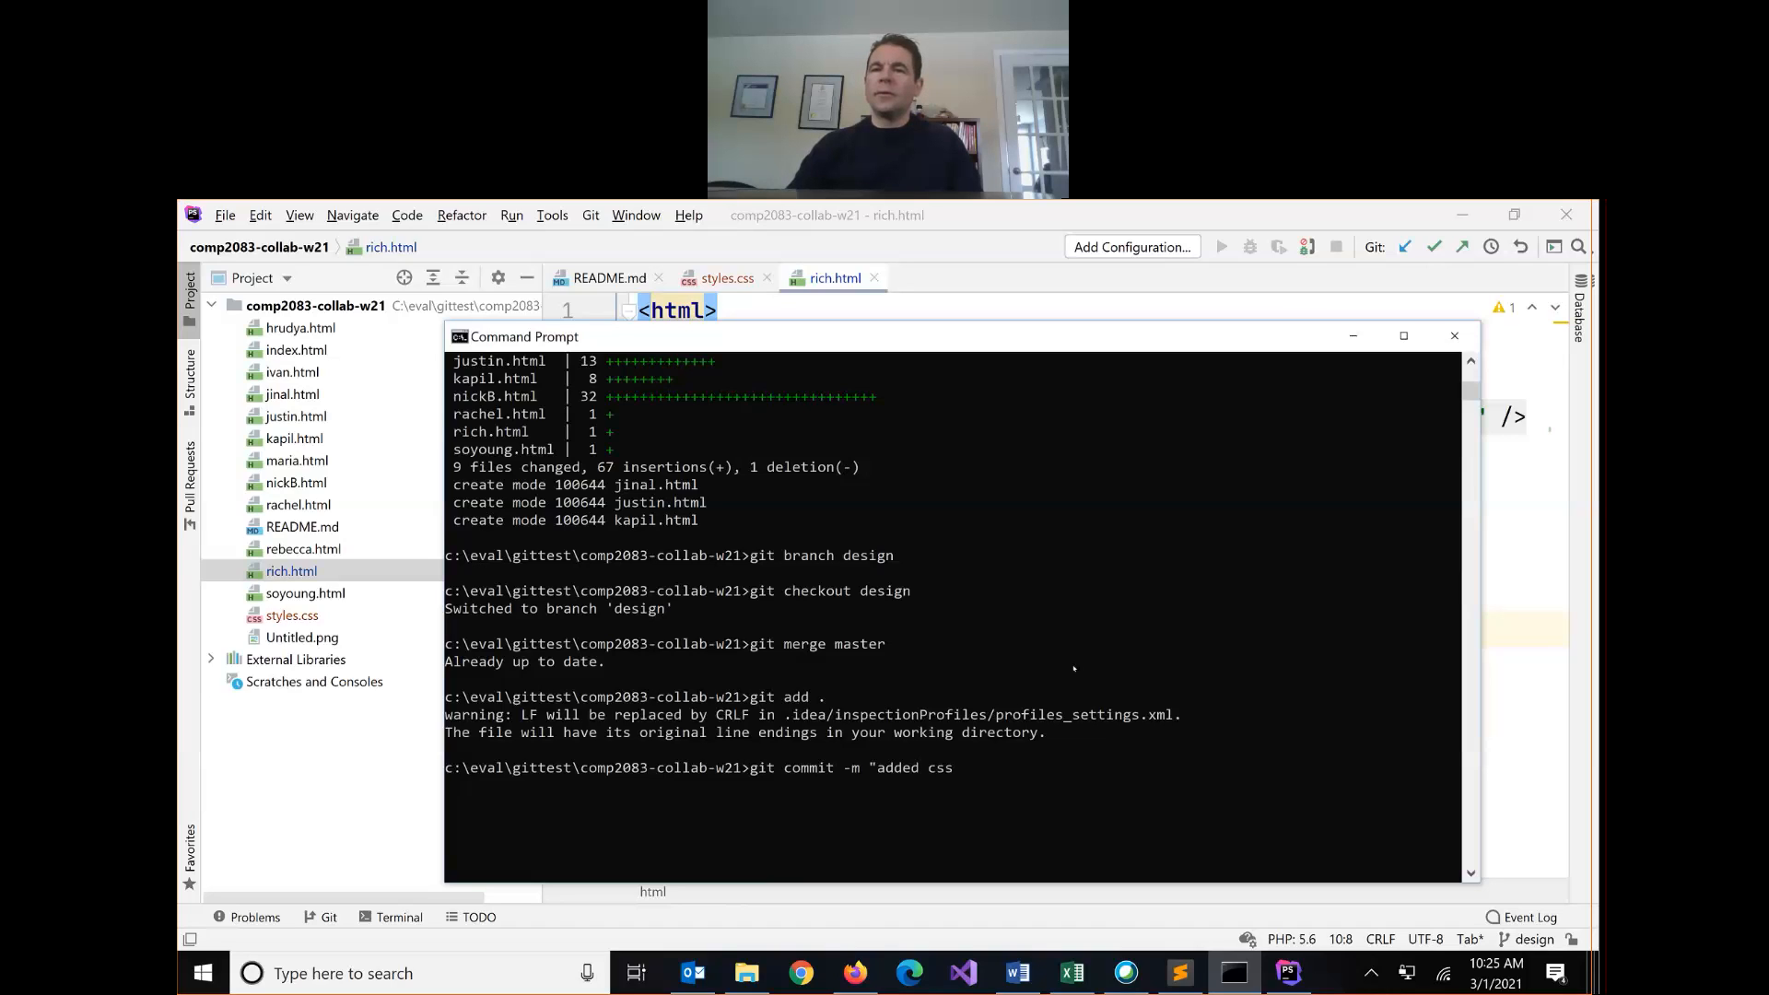
{"action": "type", "text": "; styled rich."}
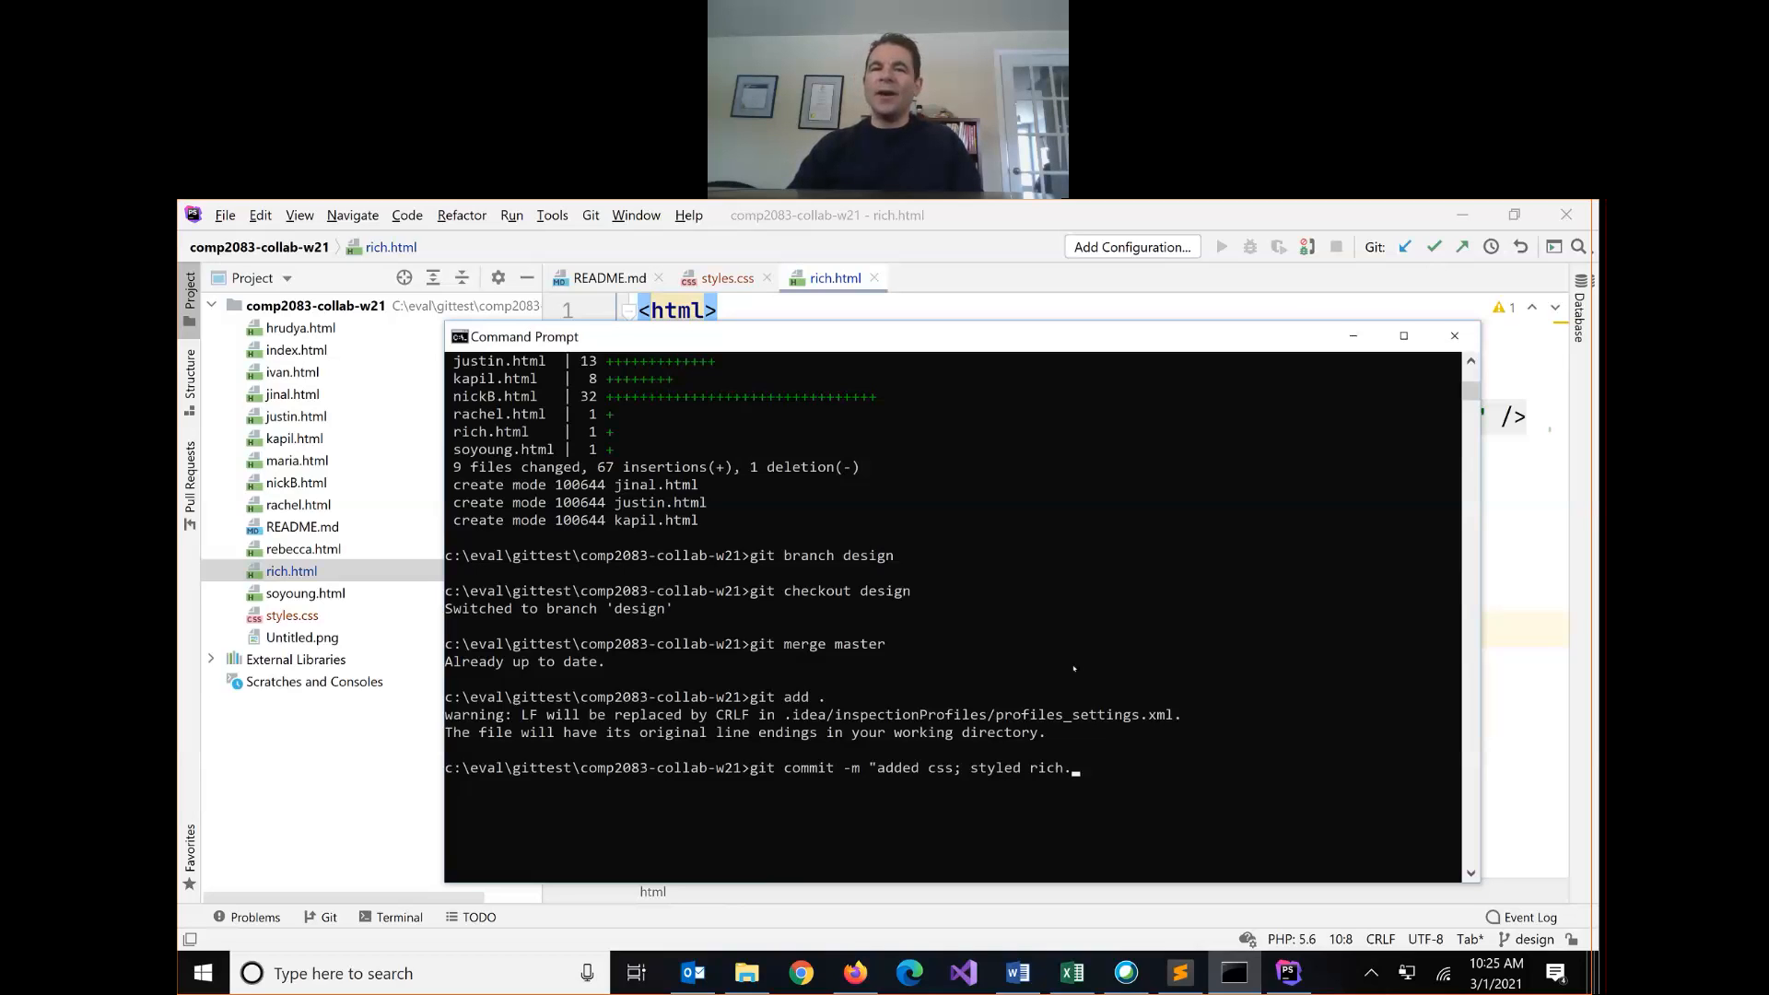
{"action": "type", "text": "html\""}
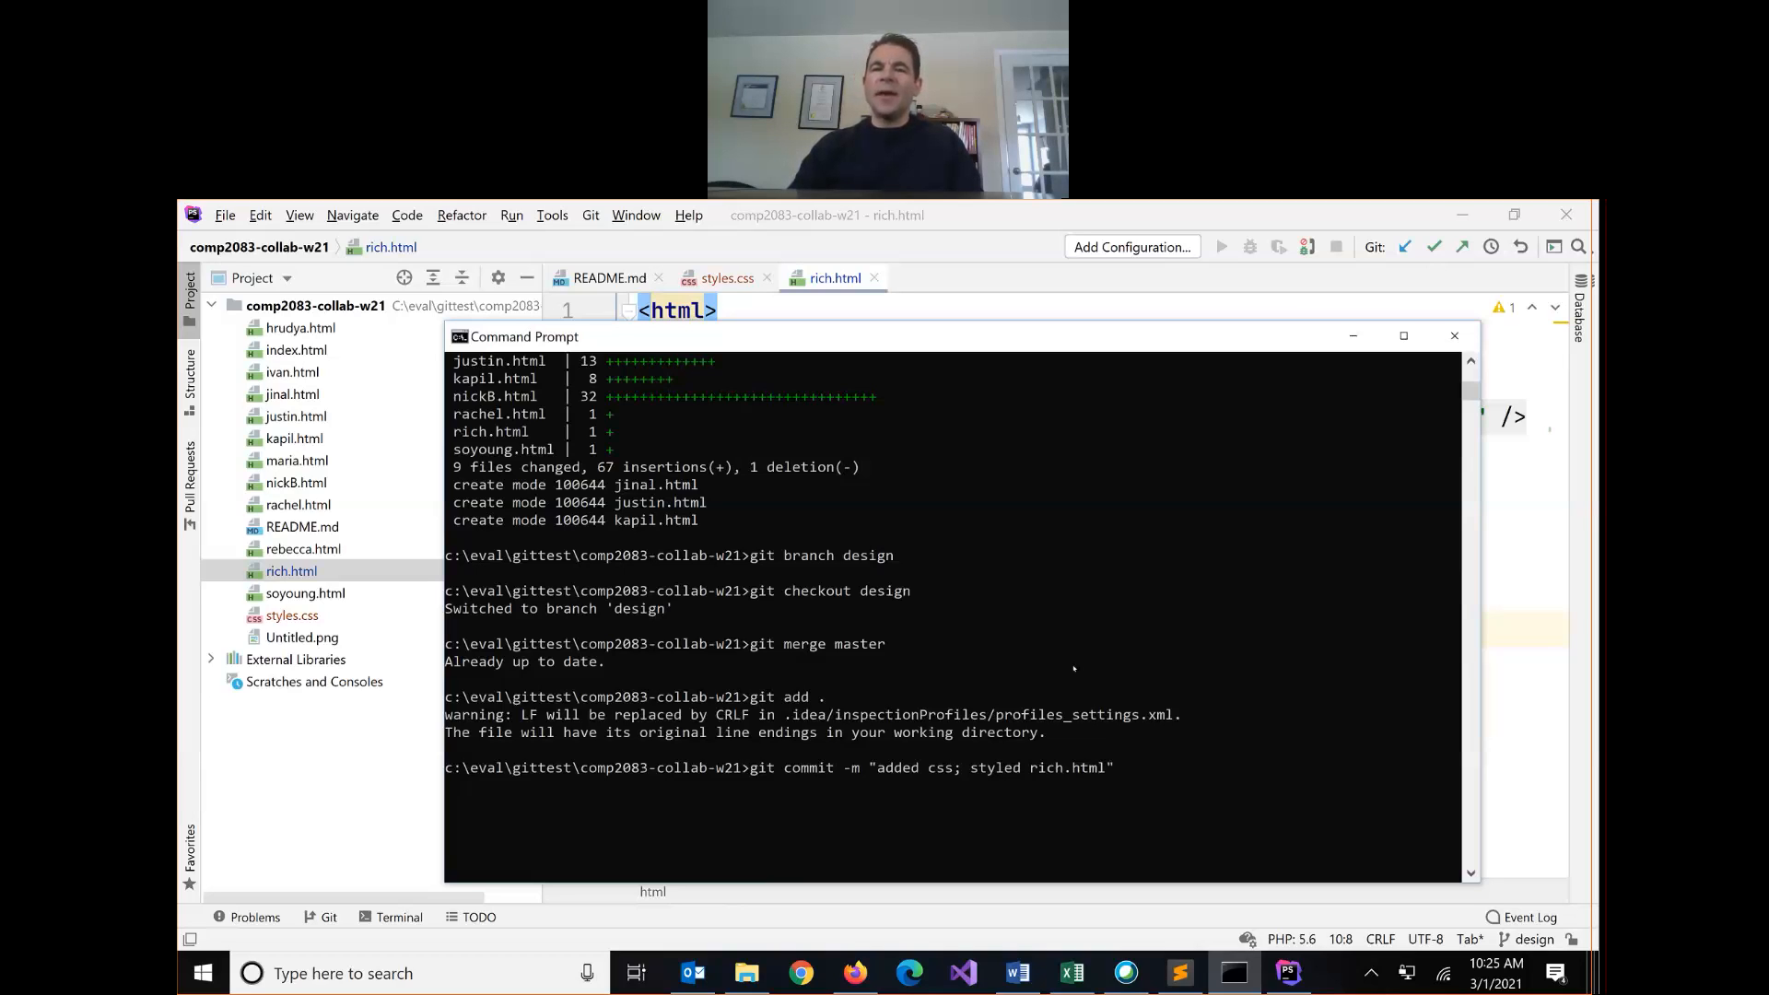
{"action": "key", "text": "Return"}
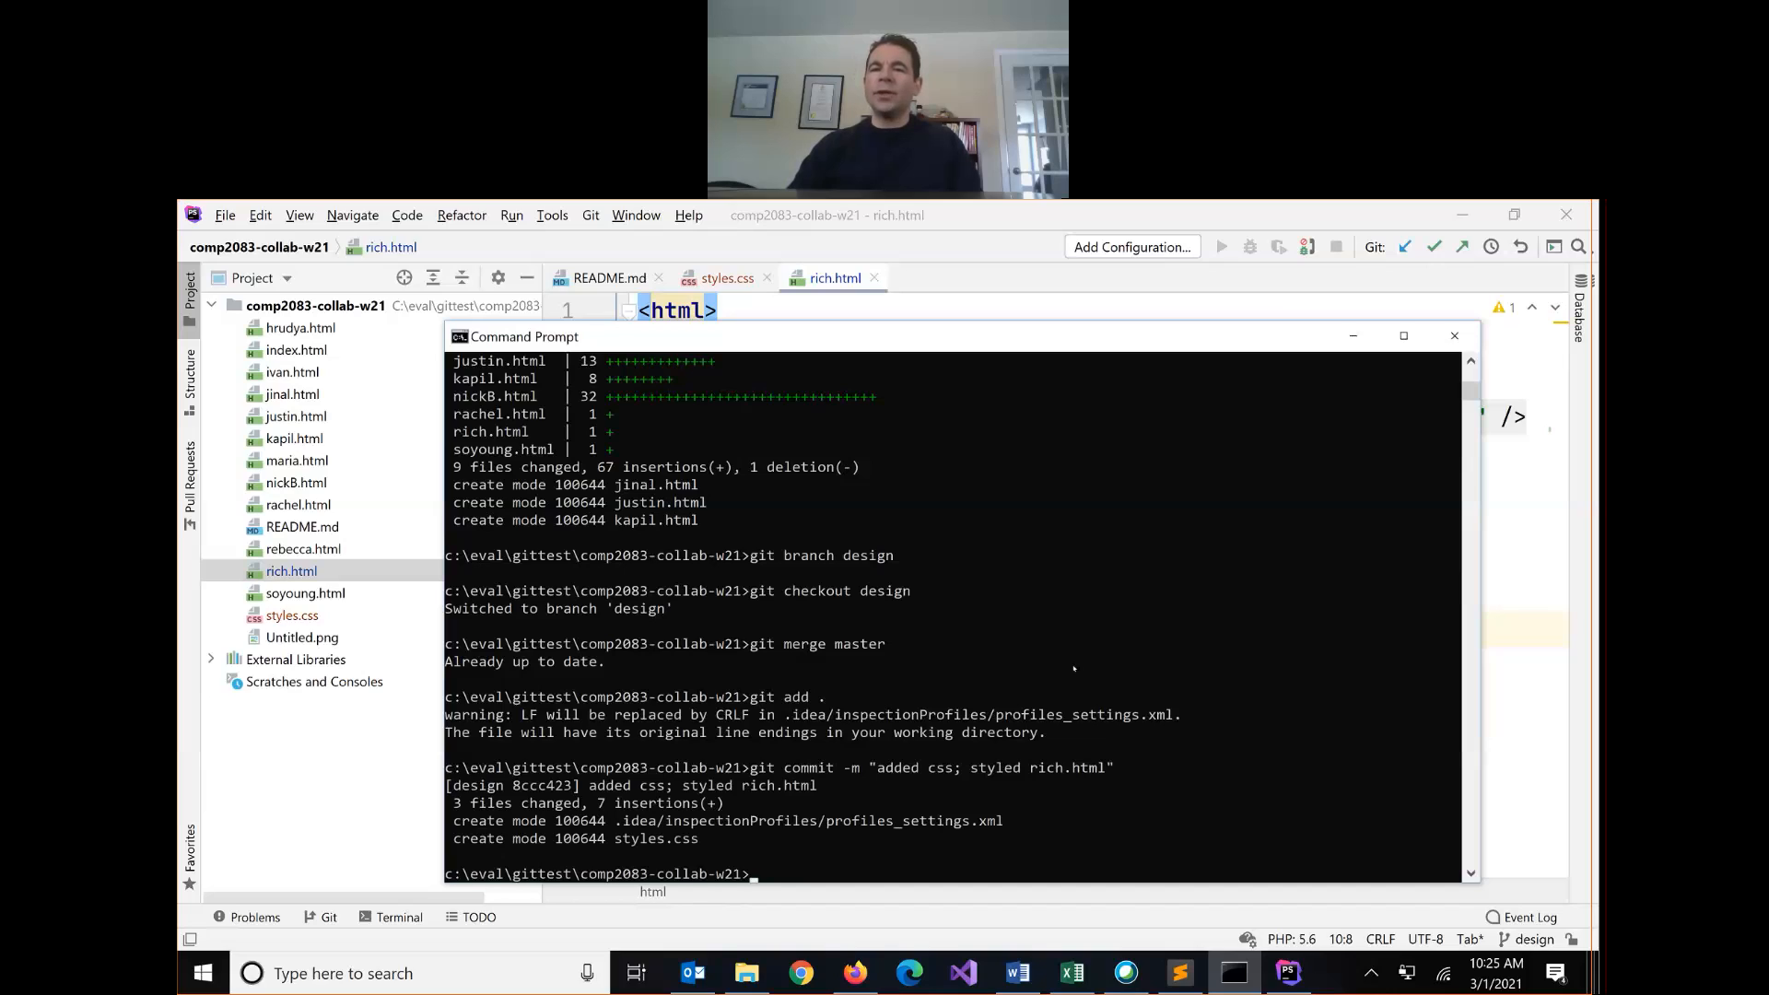
Step: Push the design branch commits to origin on GitHub
{"action": "type", "text": "git push ori"}
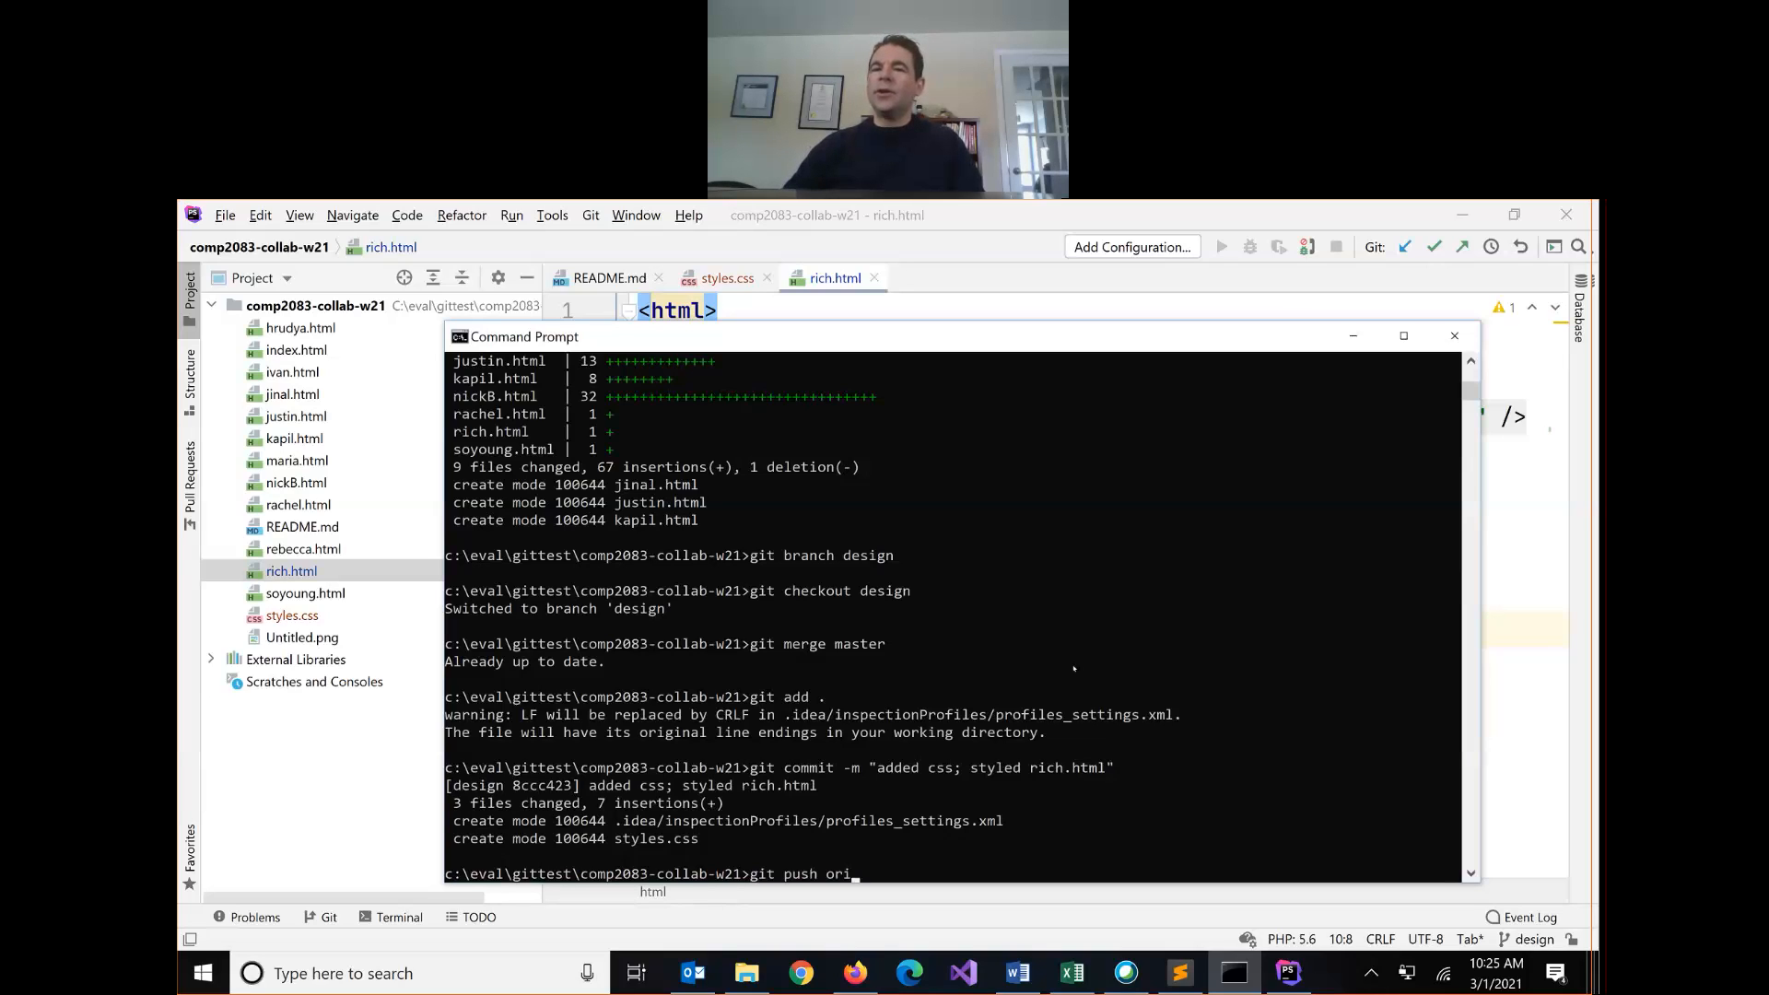
{"action": "type", "text": "gin styles"}
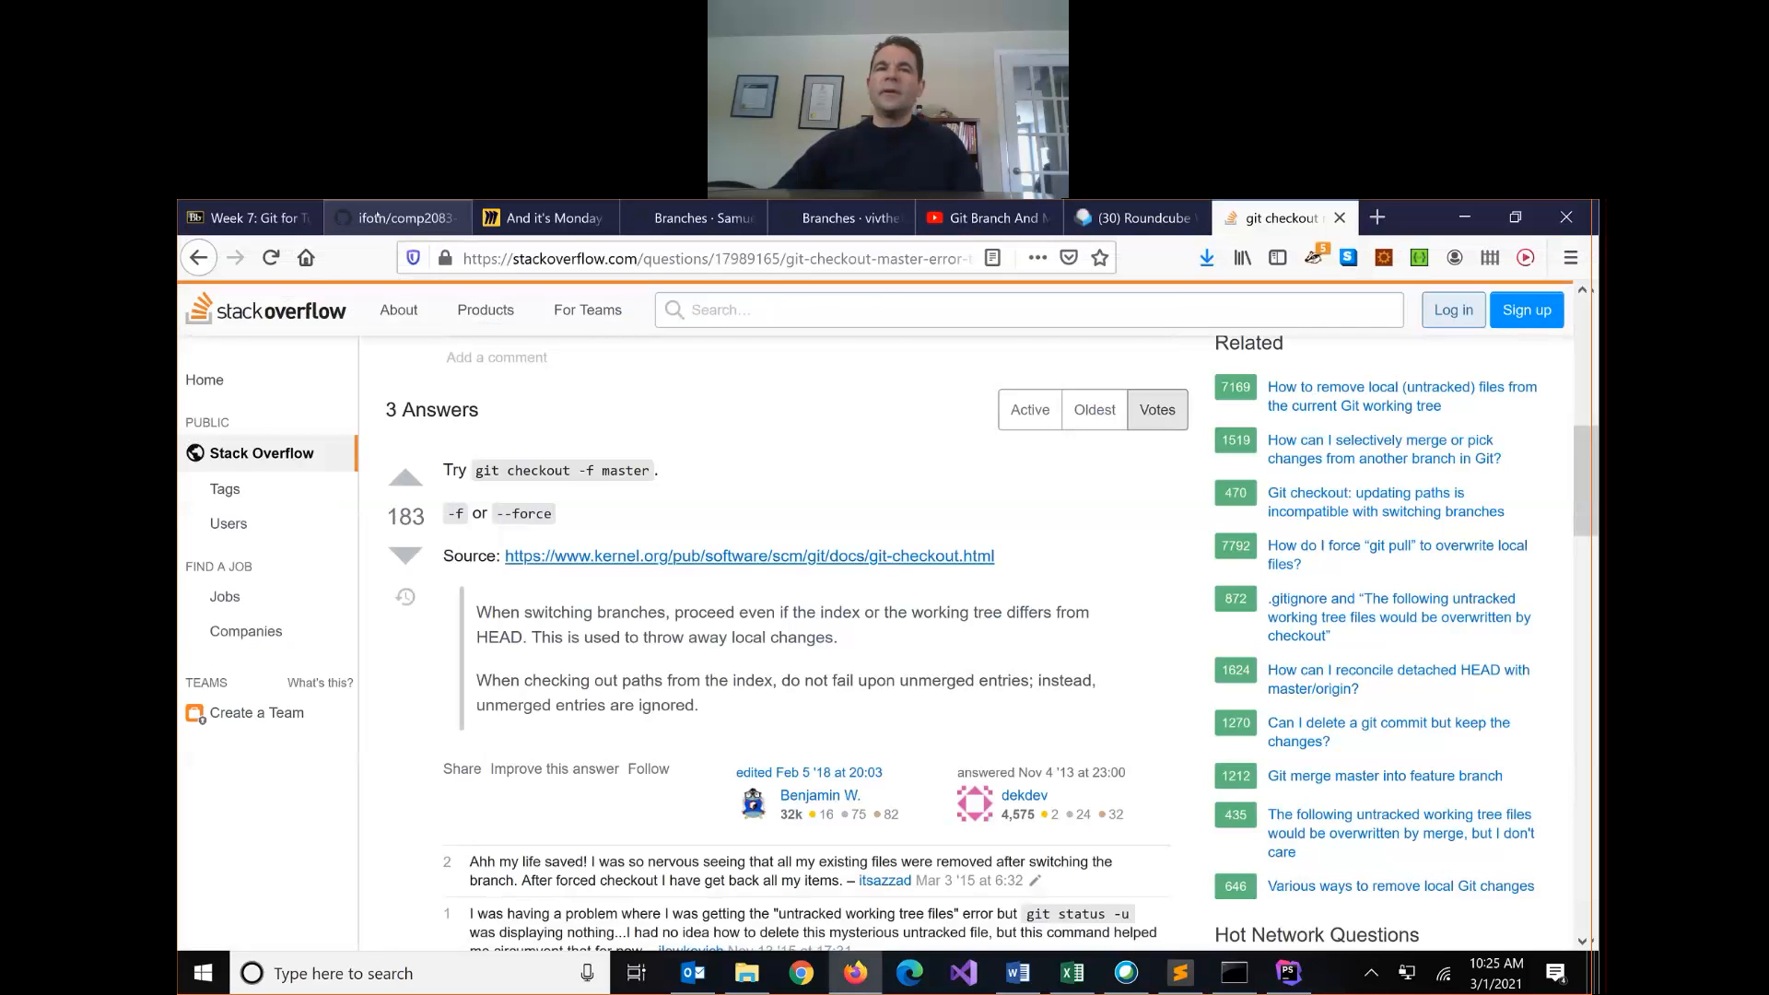
Step: From the repository's Branches page, start a new pull request for the design branch
{"action": "left_click", "coordinate": [394, 217]}
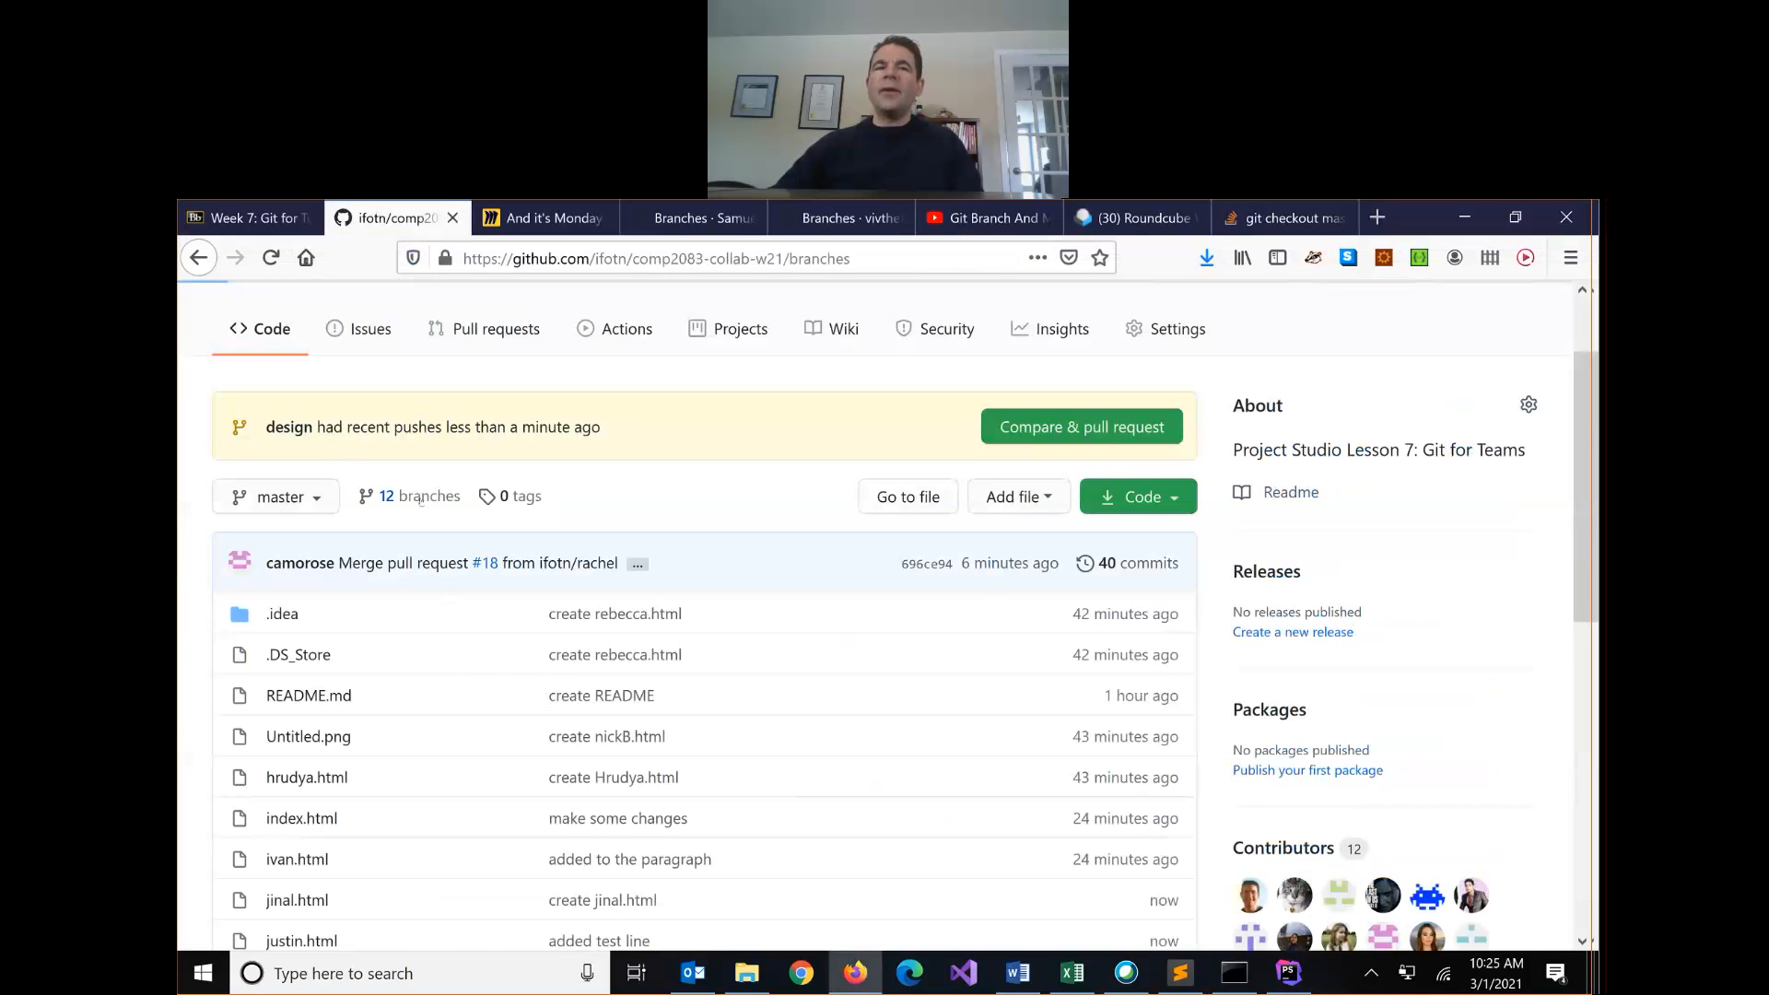
{"action": "left_click", "coordinate": [419, 496]}
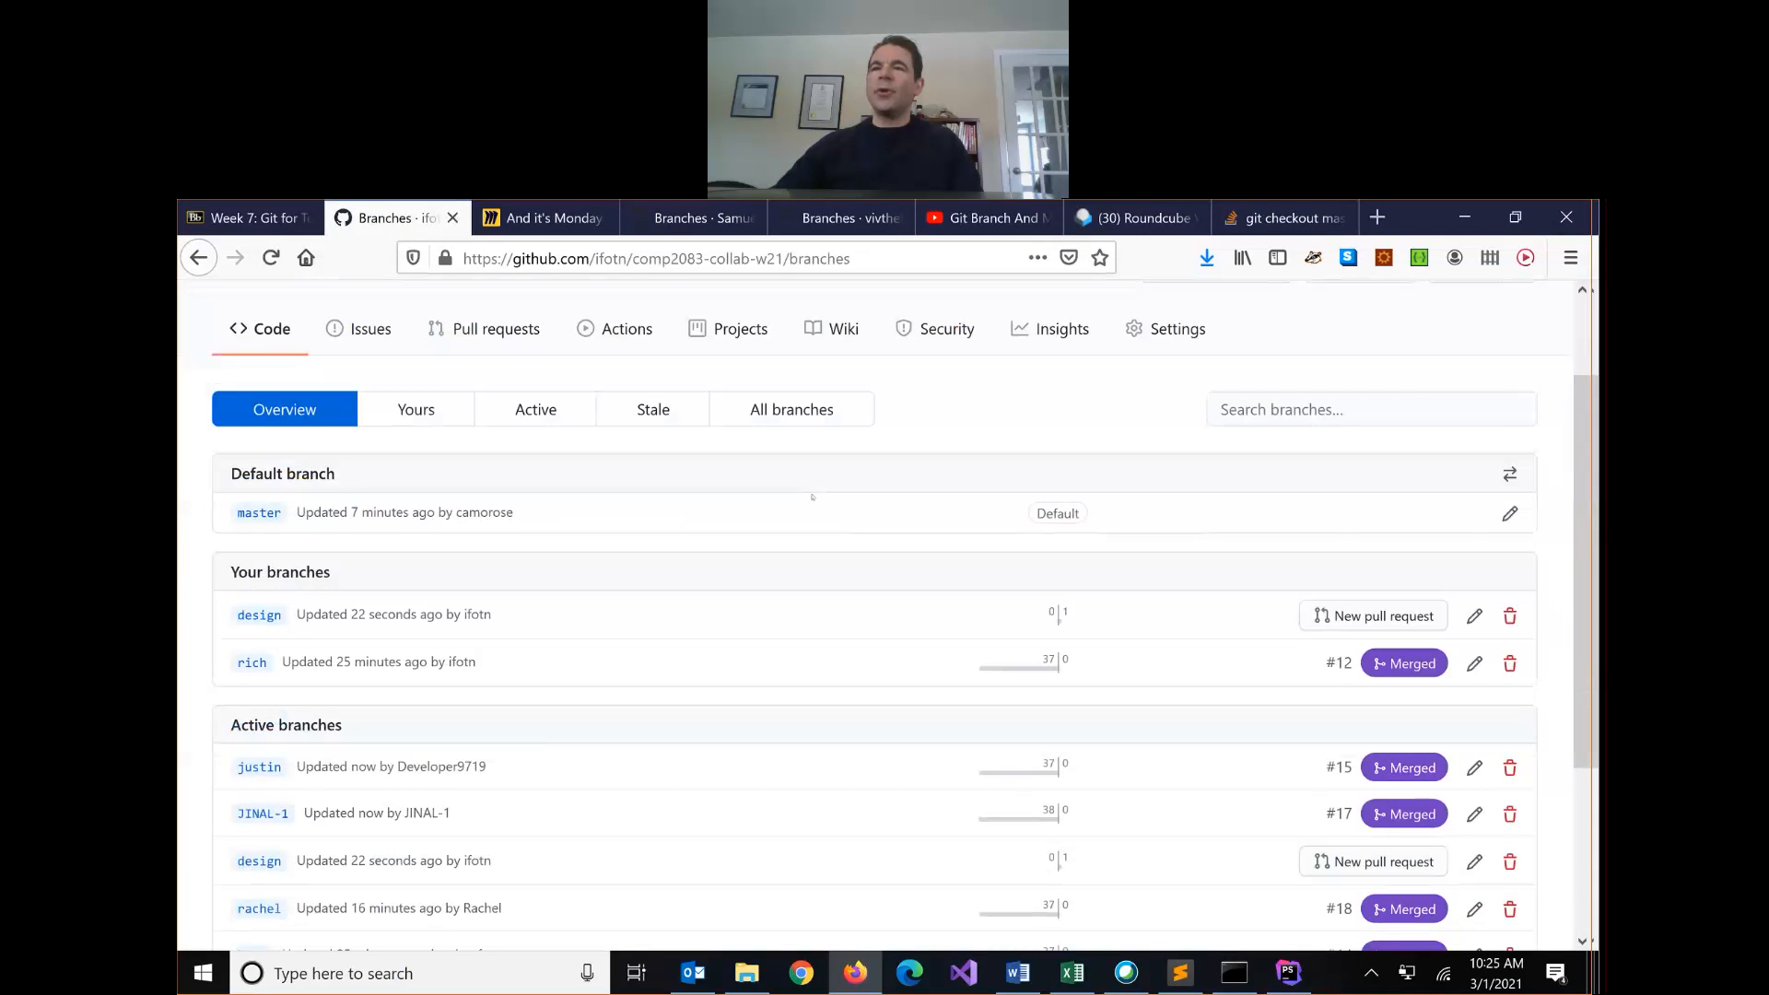
{"action": "scroll", "scroll_direction": "down", "scroll_amount": 3}
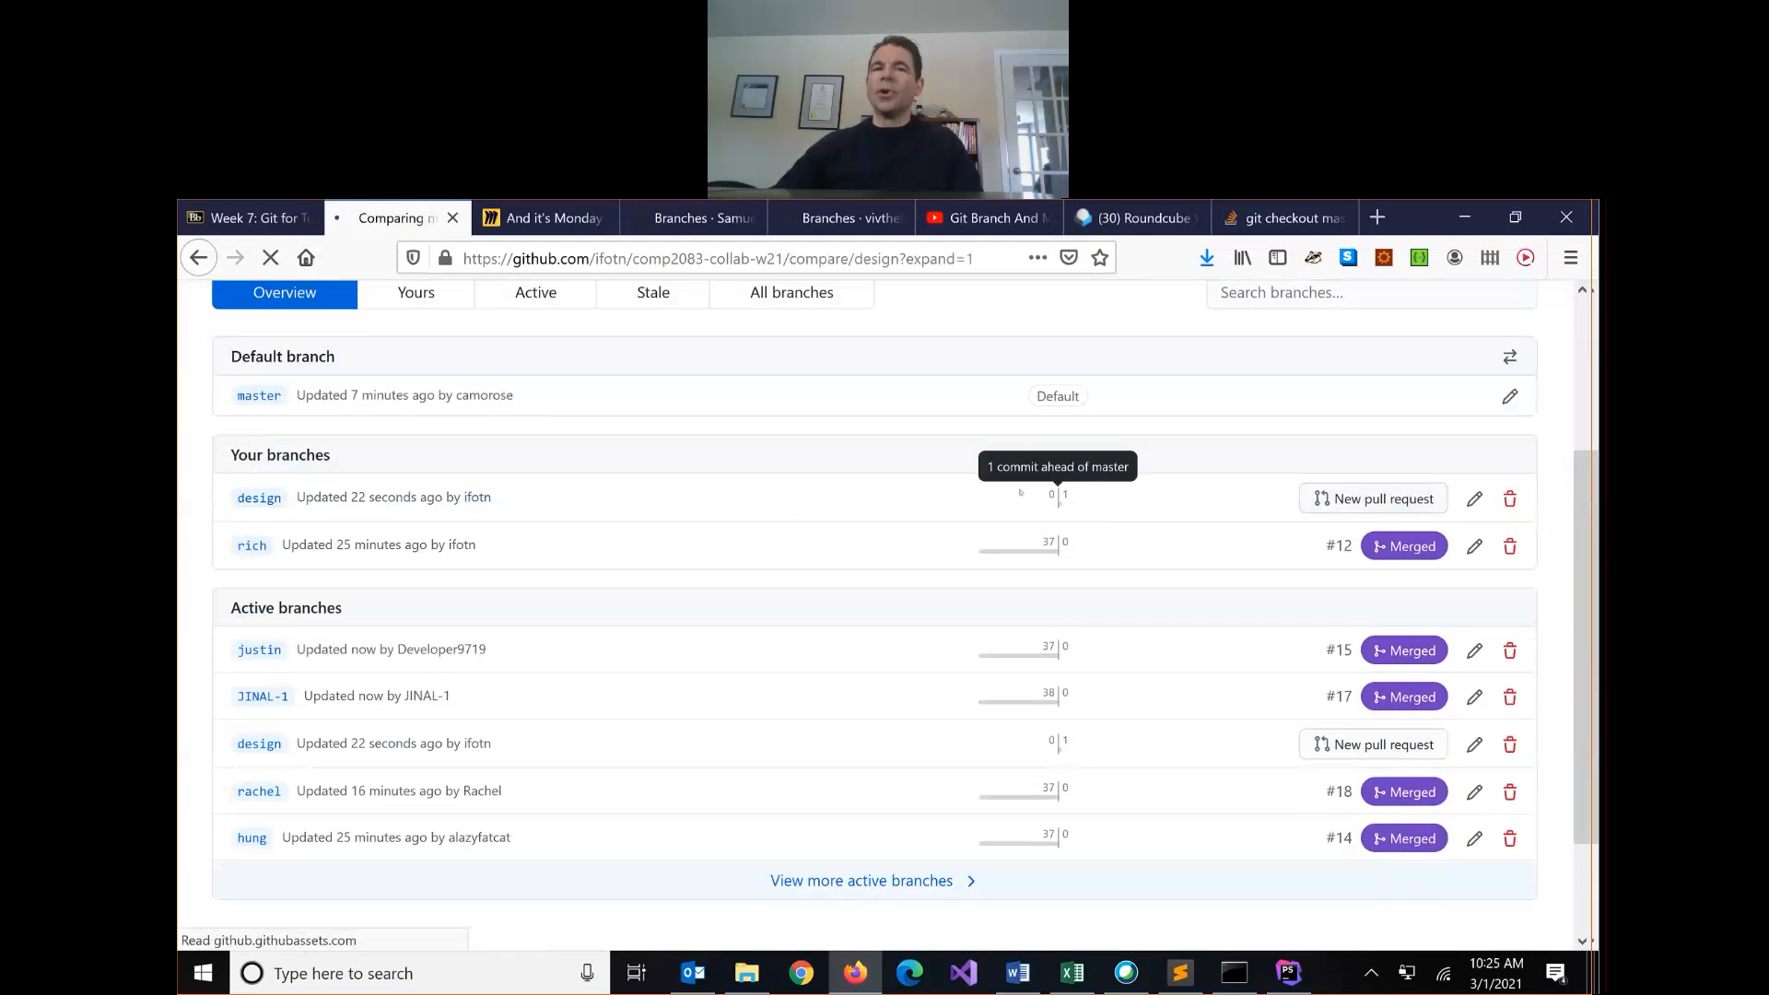
{"action": "left_click", "coordinate": [1383, 497]}
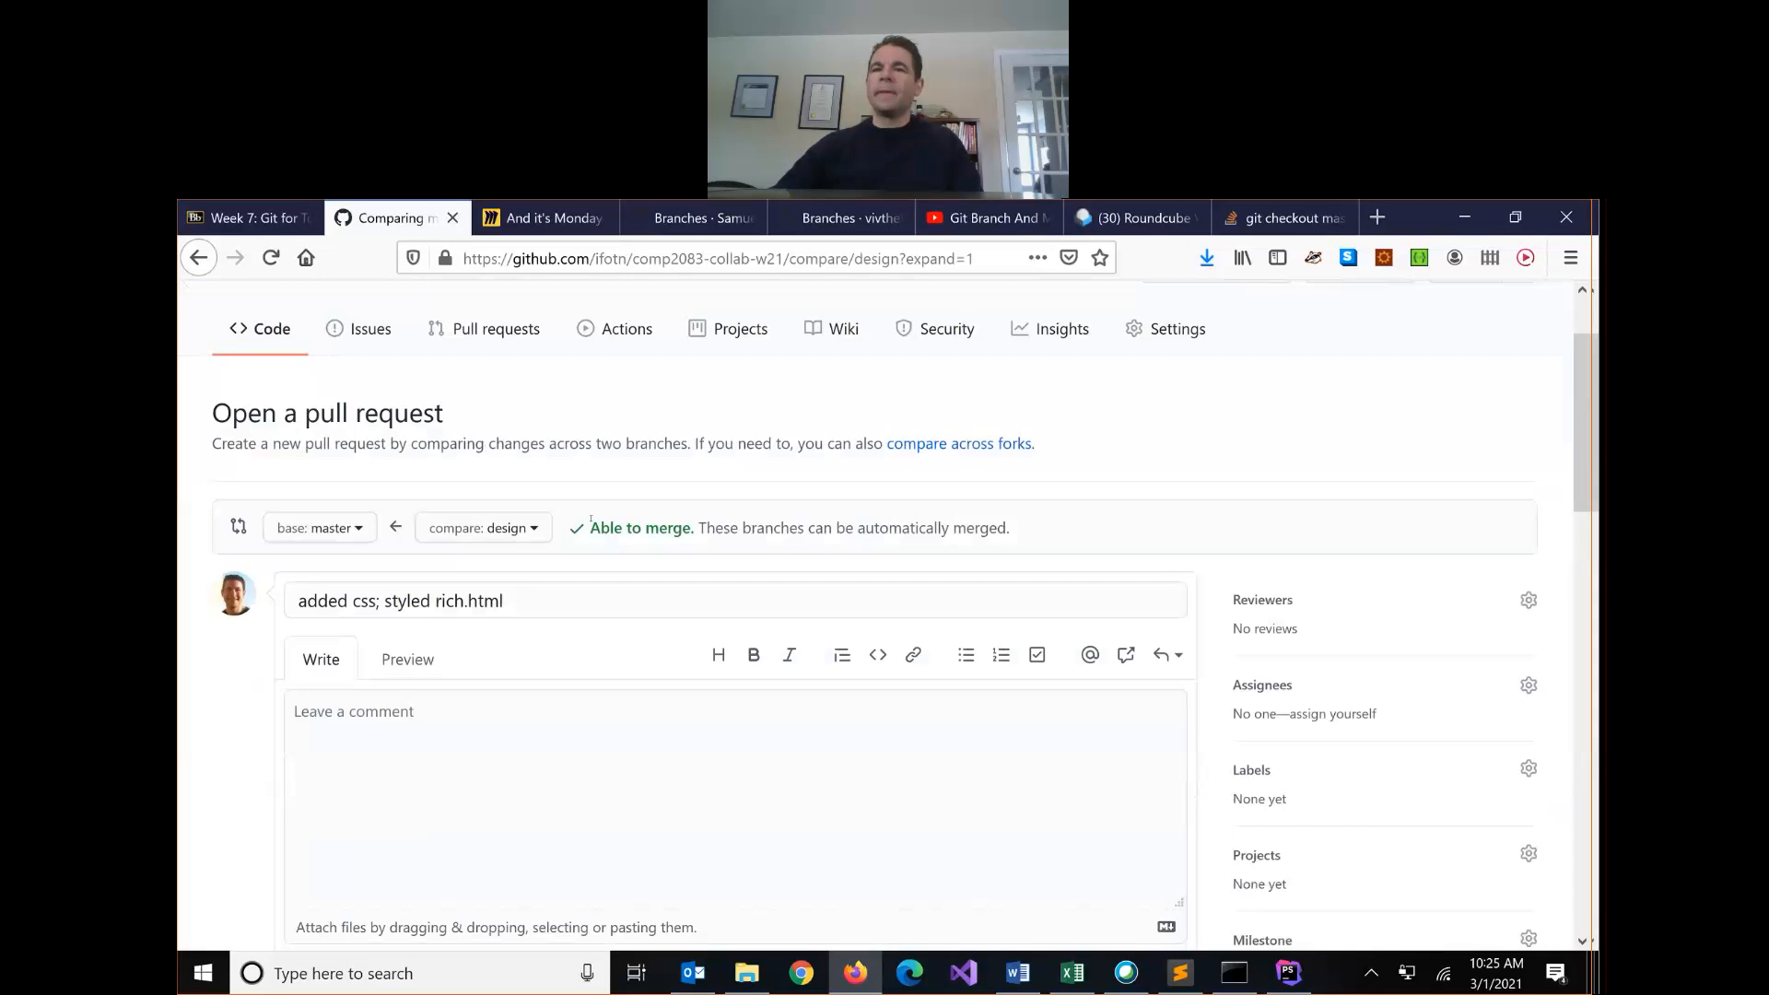
Step: Scroll through the compare view's three changed-file diffs for design into master
{"action": "scroll", "scroll_direction": "down", "scroll_amount": 3}
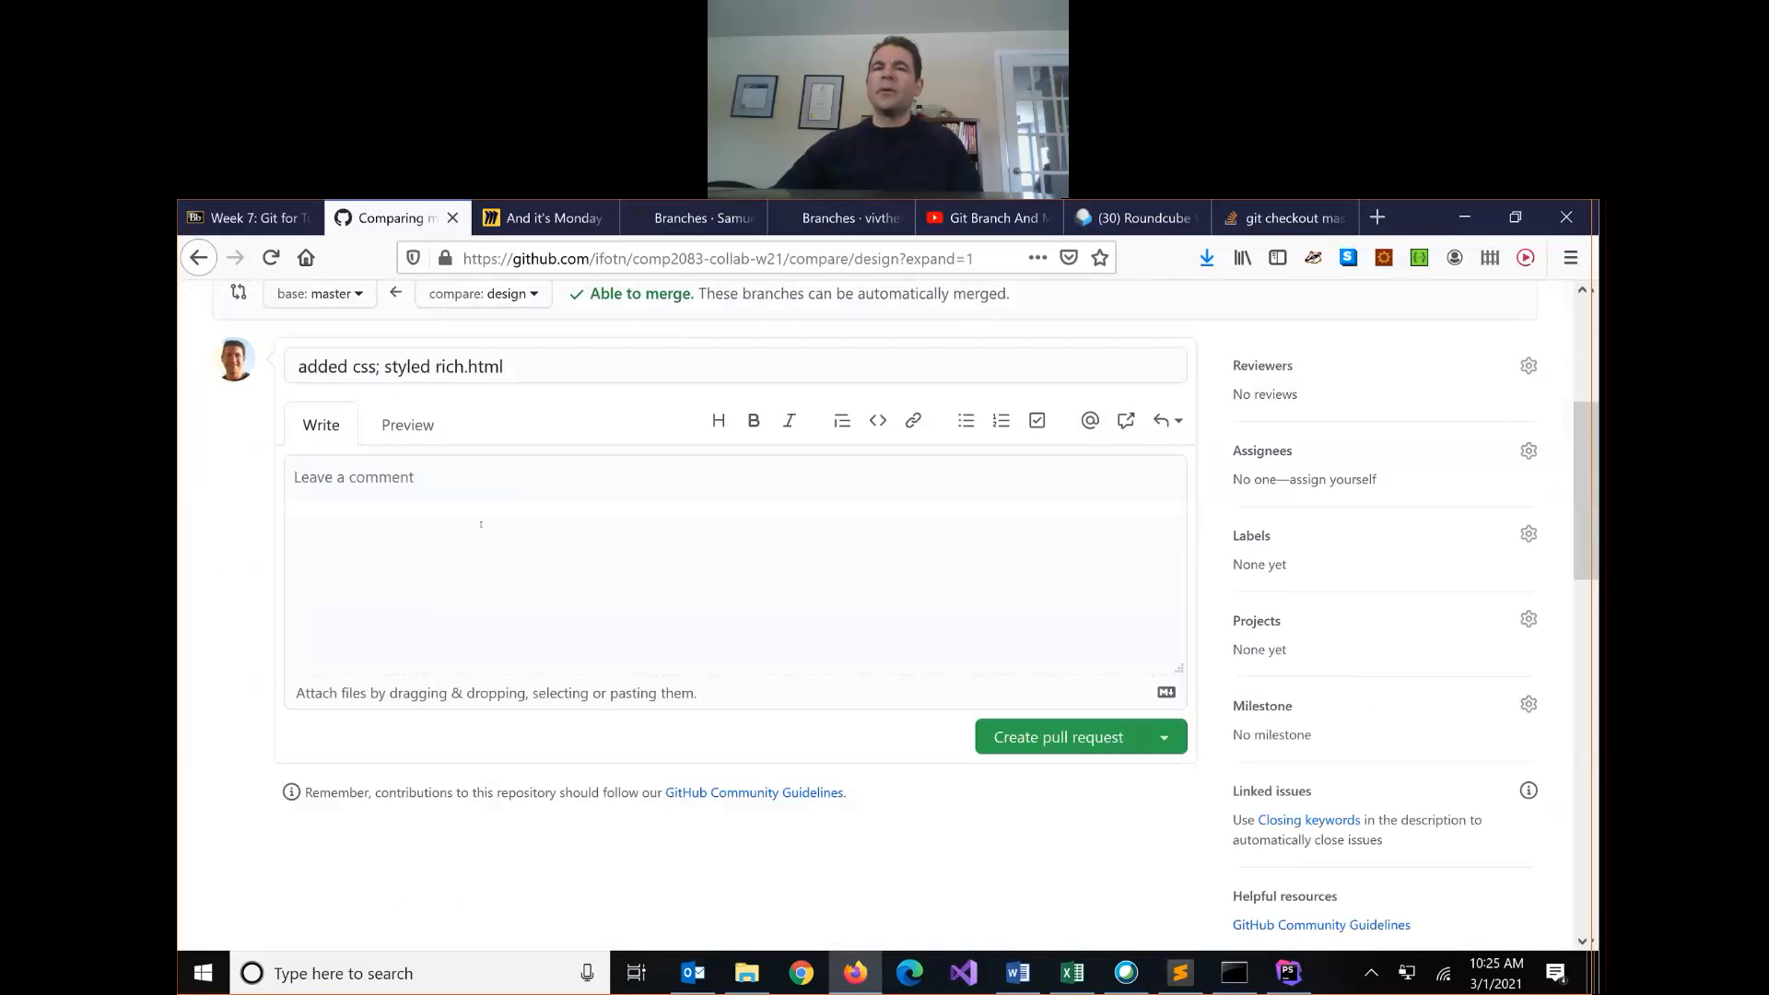
{"action": "scroll", "scroll_direction": "down", "scroll_amount": 3}
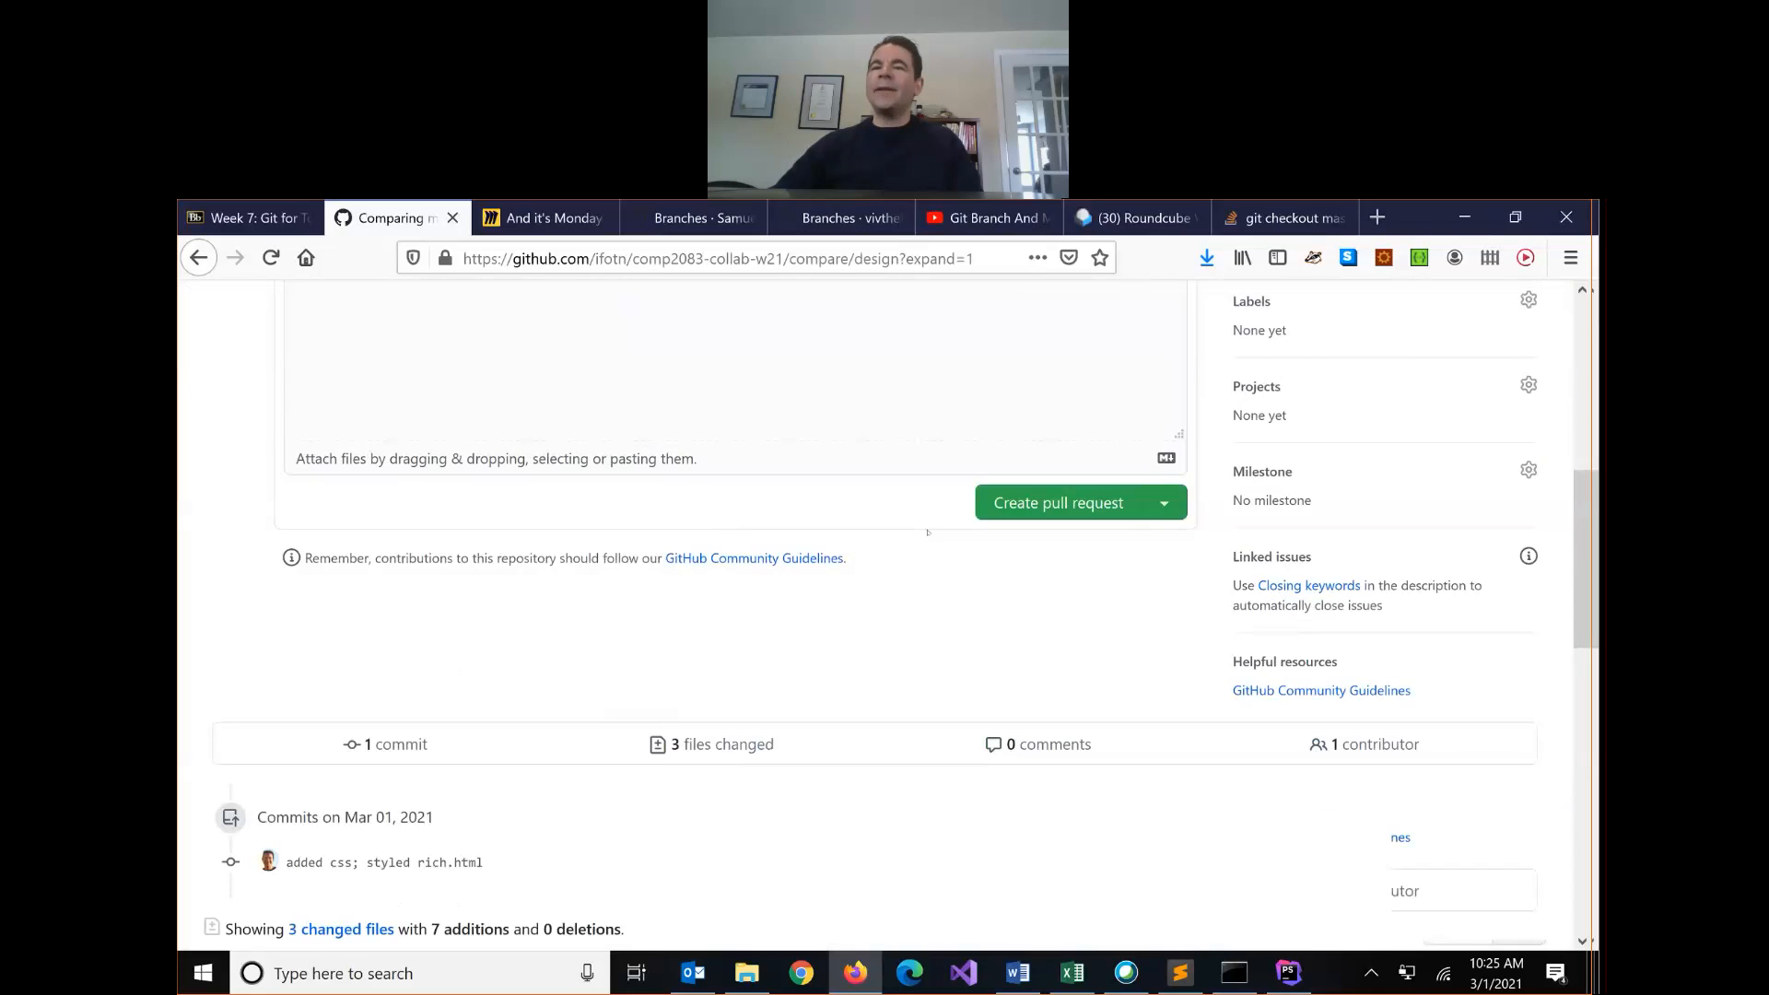
{"action": "scroll", "scroll_direction": "down", "scroll_amount": 3}
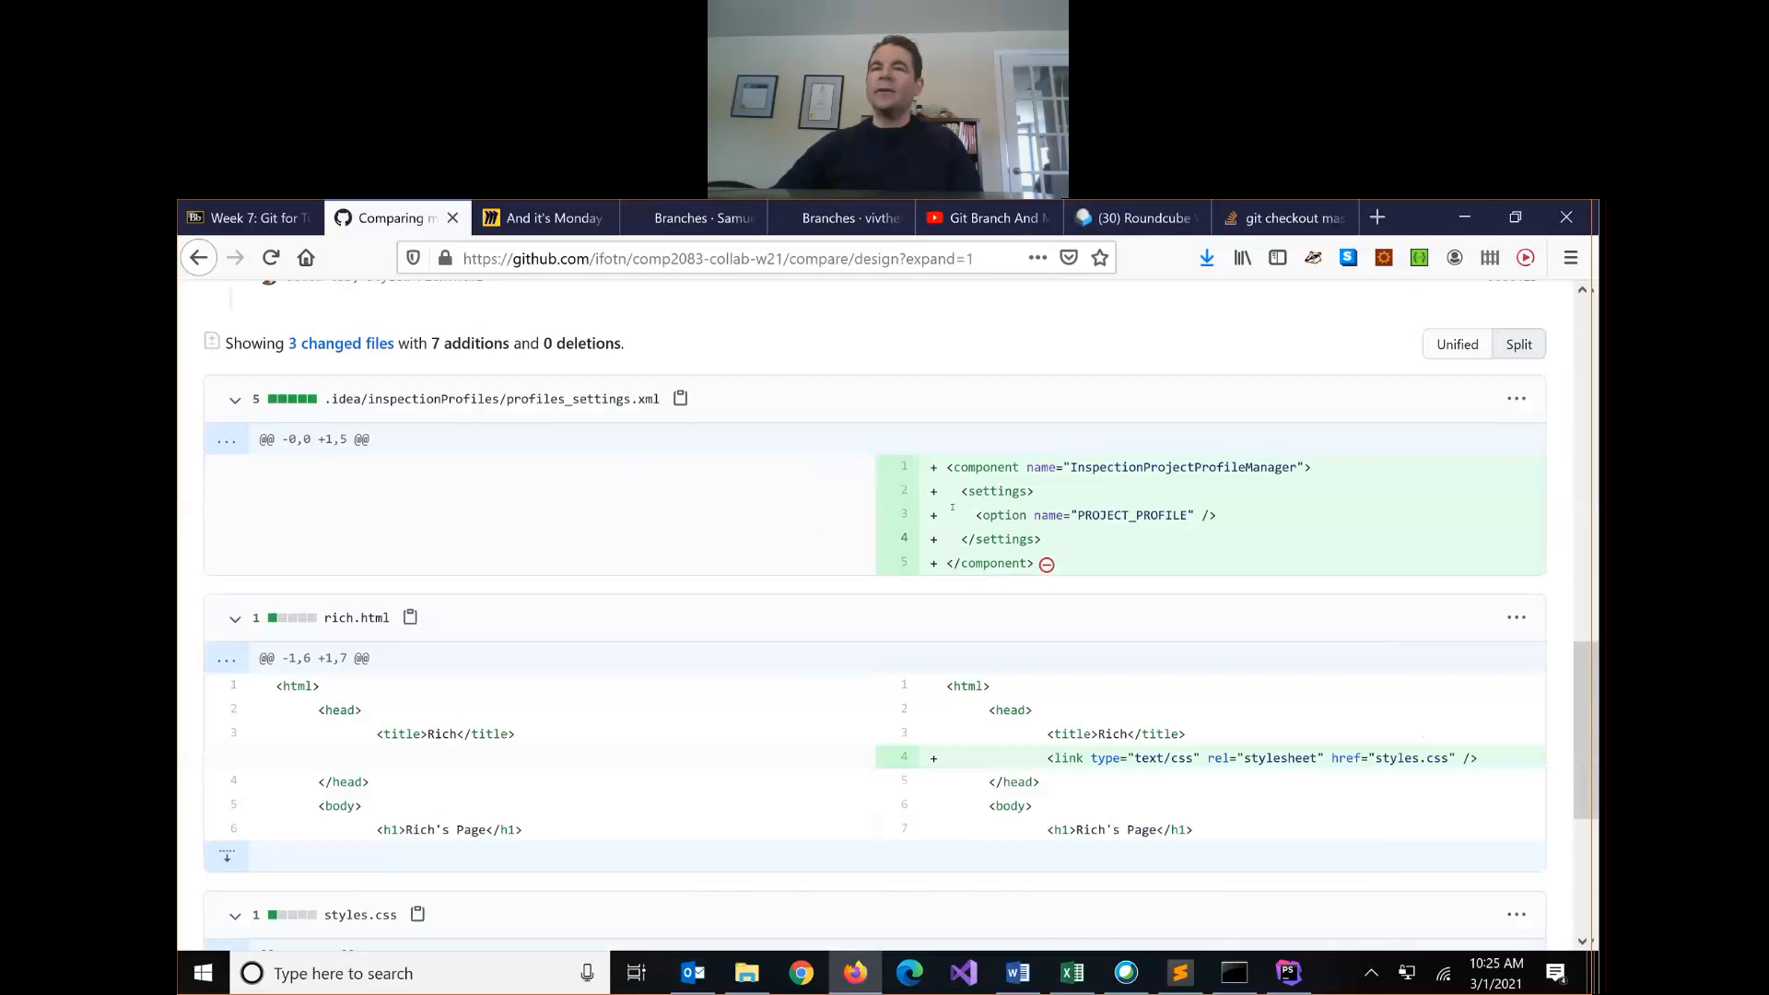
{"action": "scroll", "scroll_direction": "down", "scroll_amount": 3}
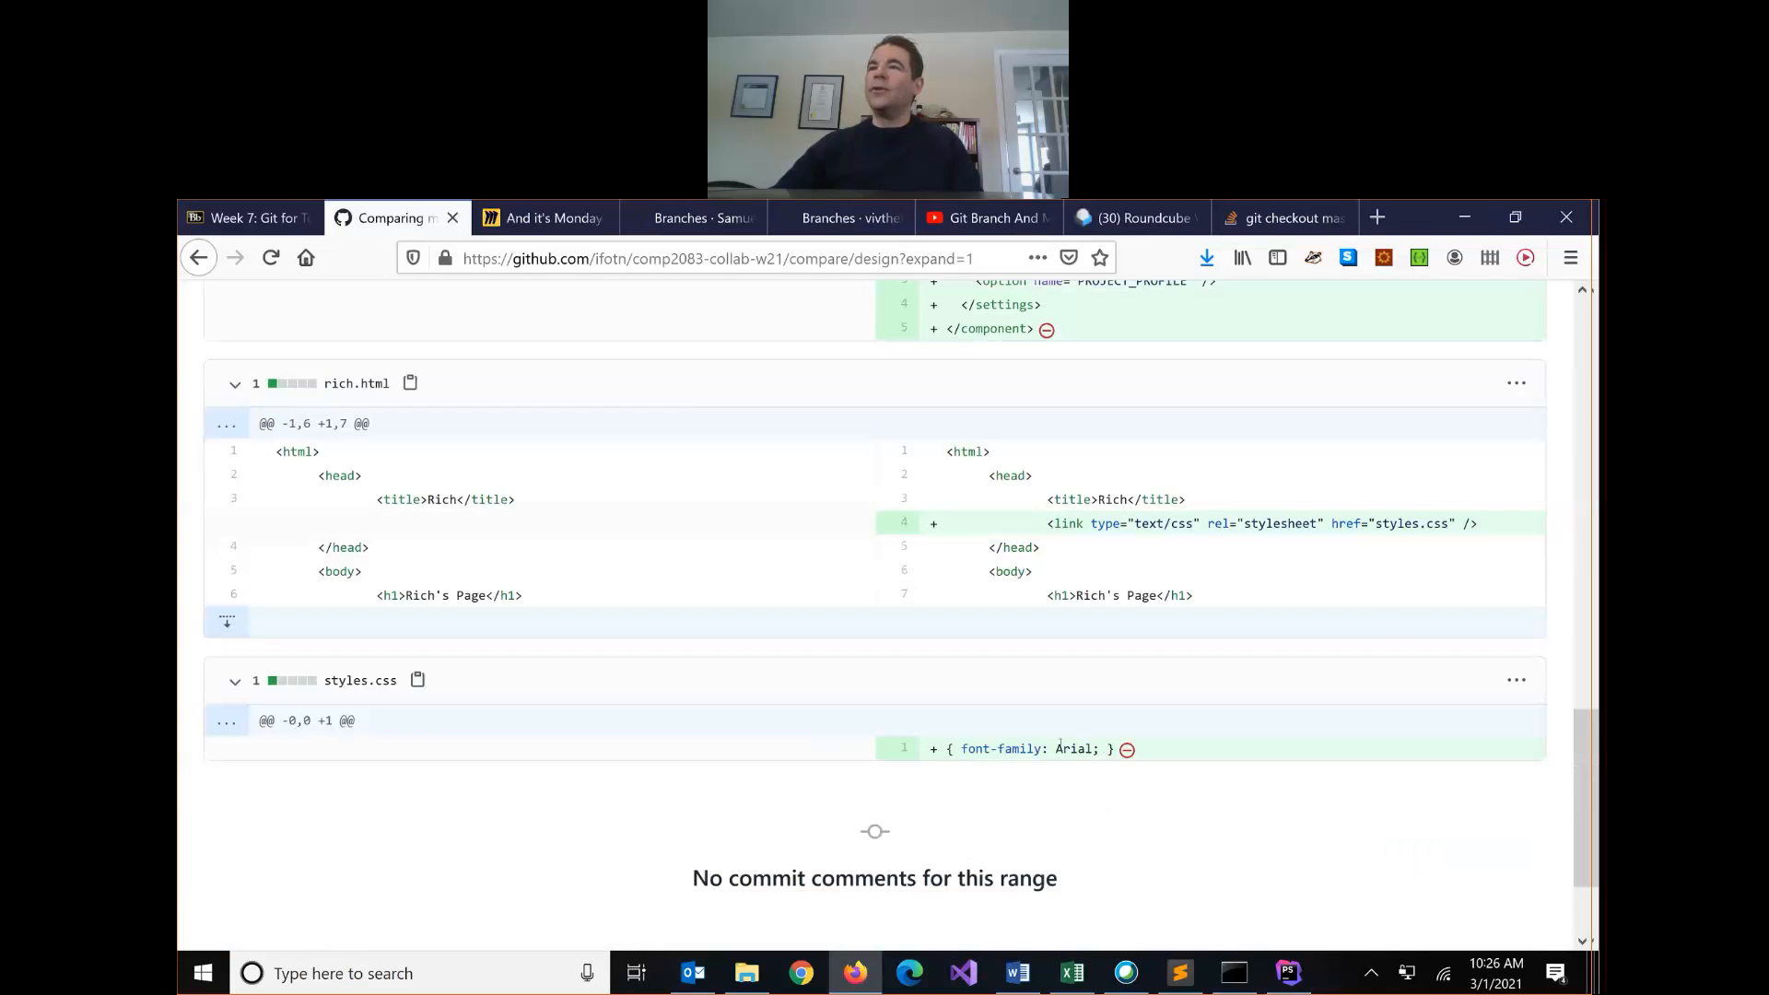
{"action": "mouse_move", "coordinate": [1234, 548]}
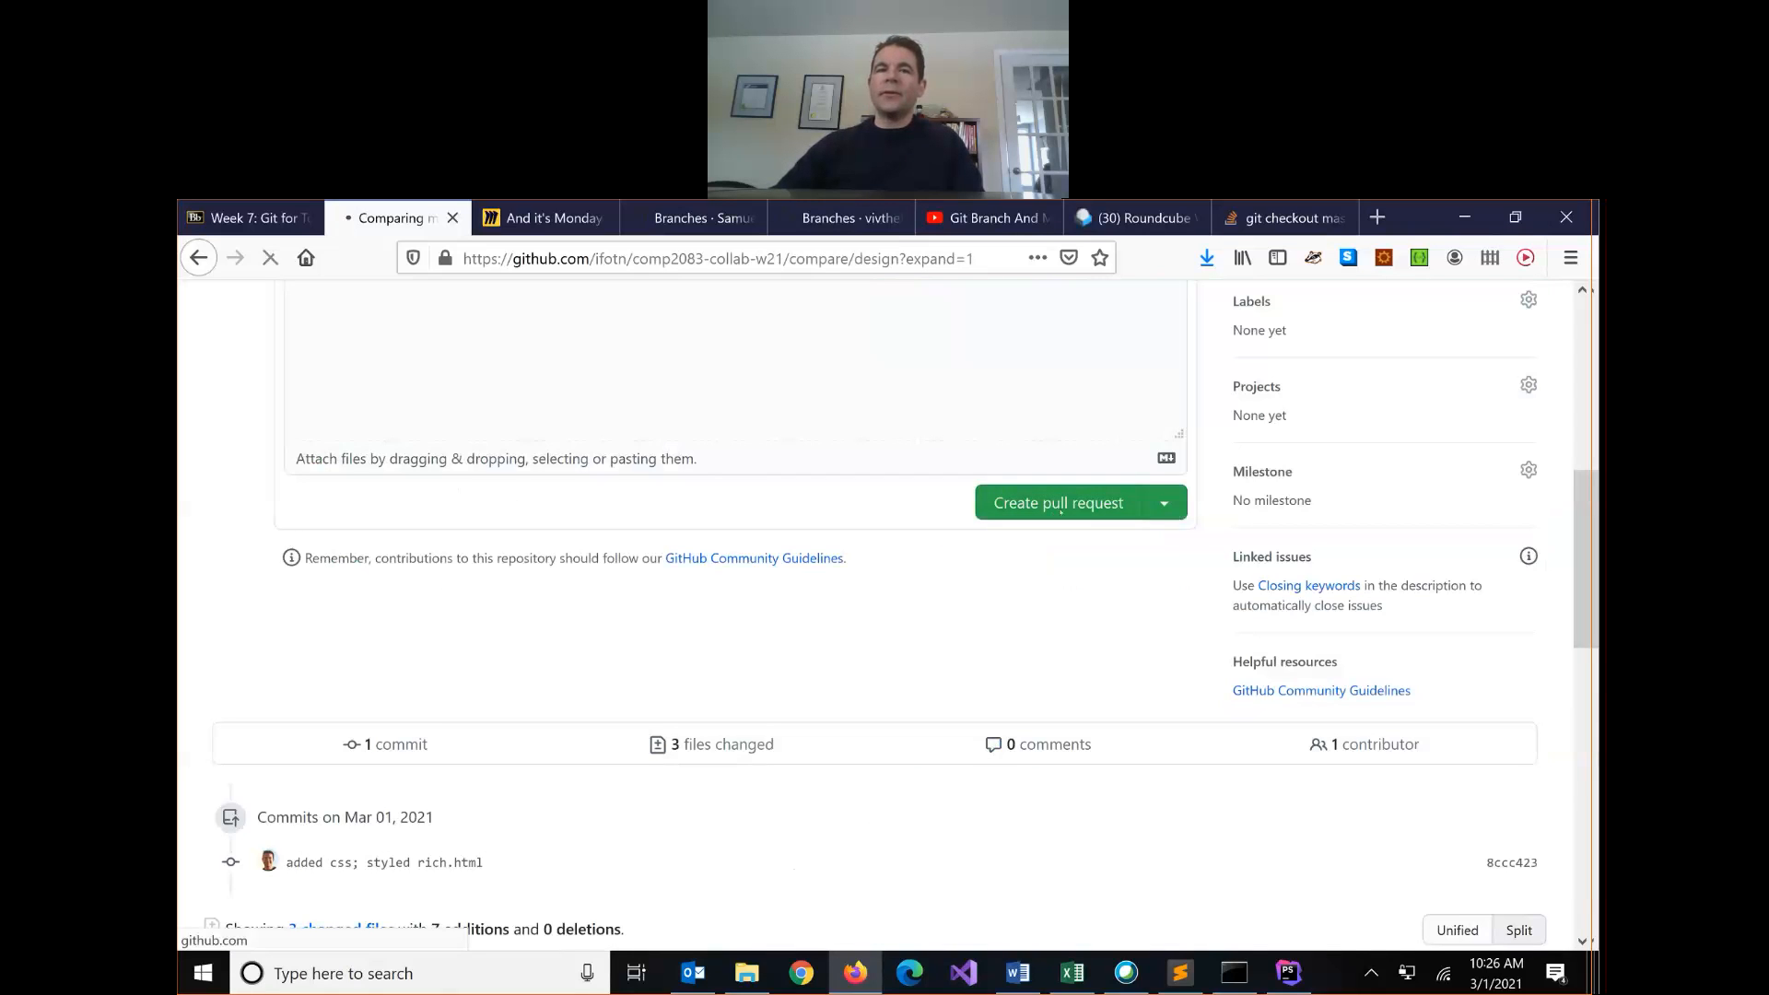
Step: Create the pull request and merge design into master on GitHub
{"action": "left_click", "coordinate": [1058, 501]}
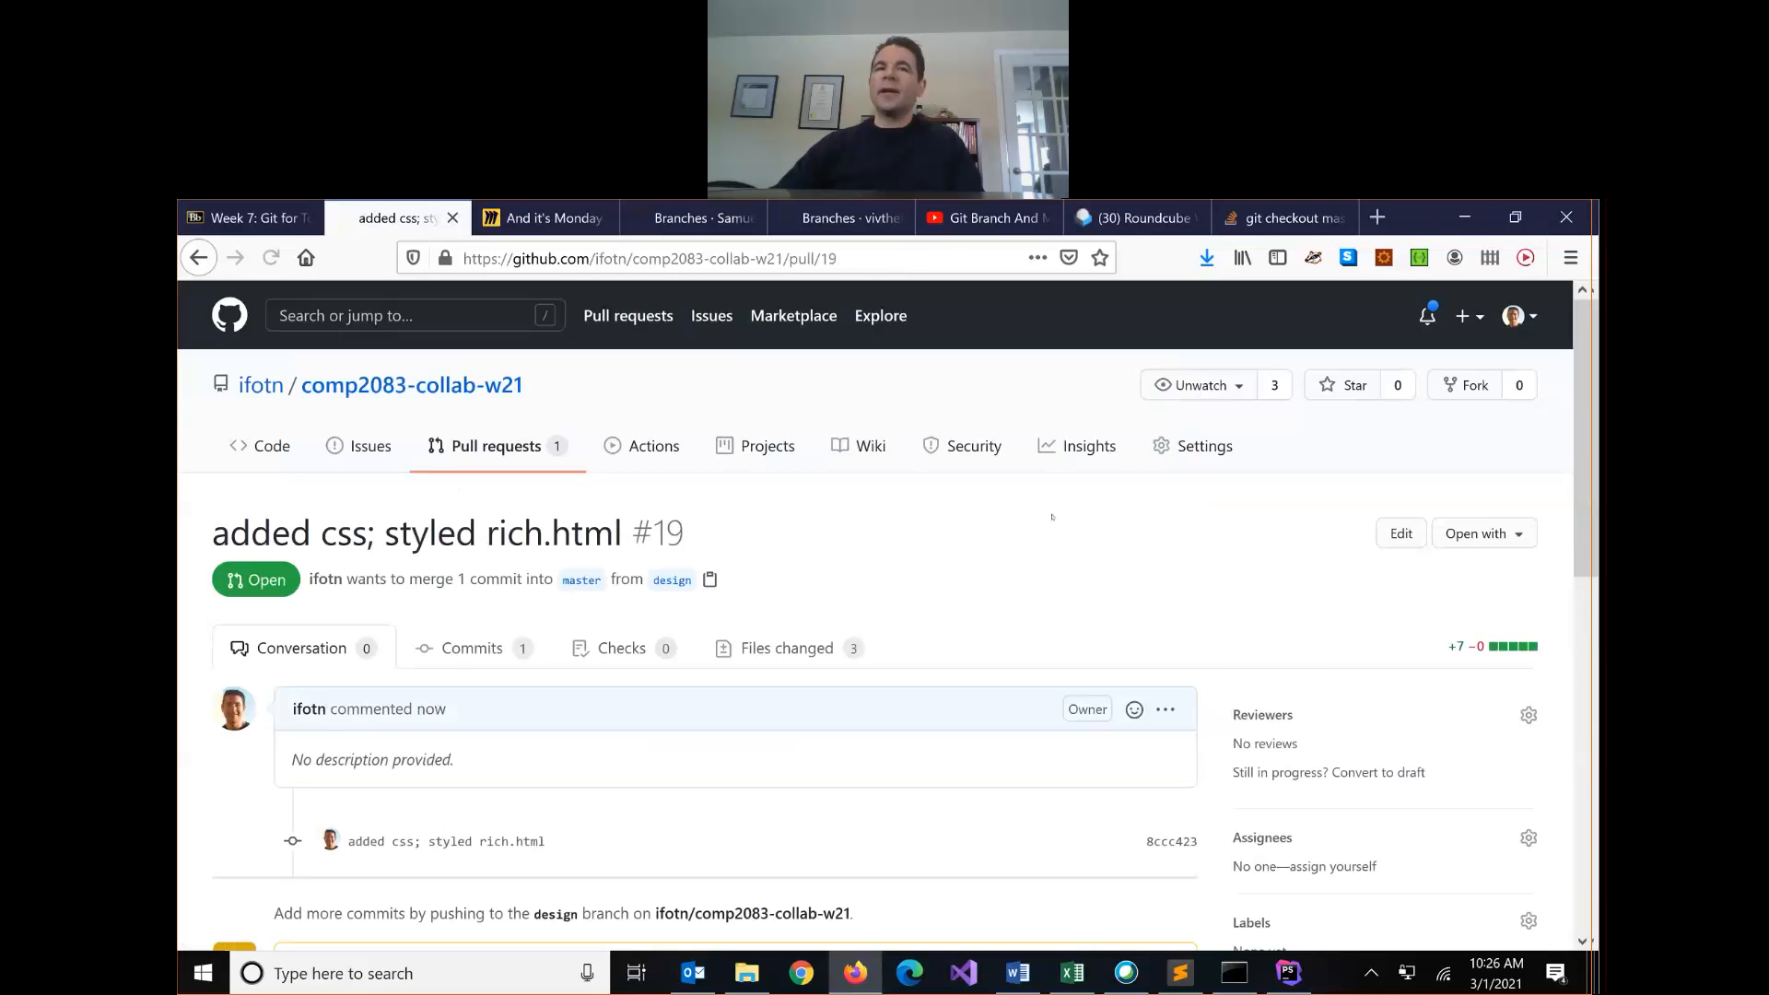
{"action": "scroll", "scroll_direction": "down", "scroll_amount": 3}
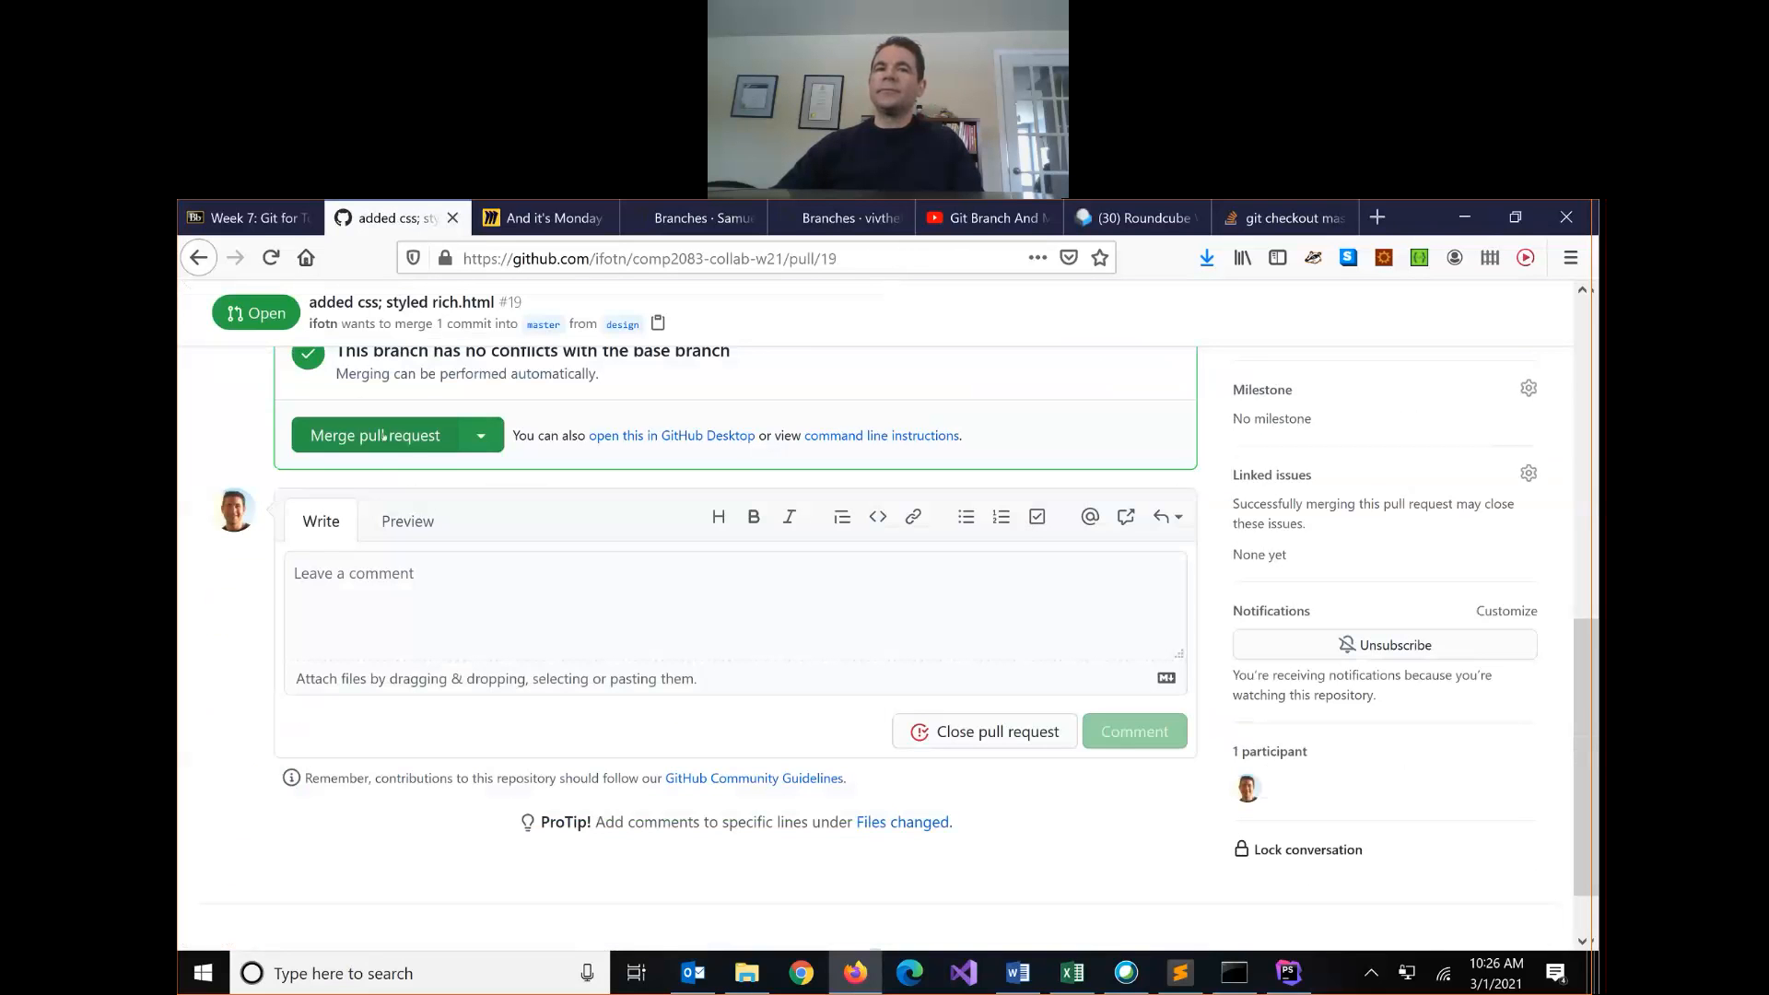
{"action": "left_click", "coordinate": [374, 435]}
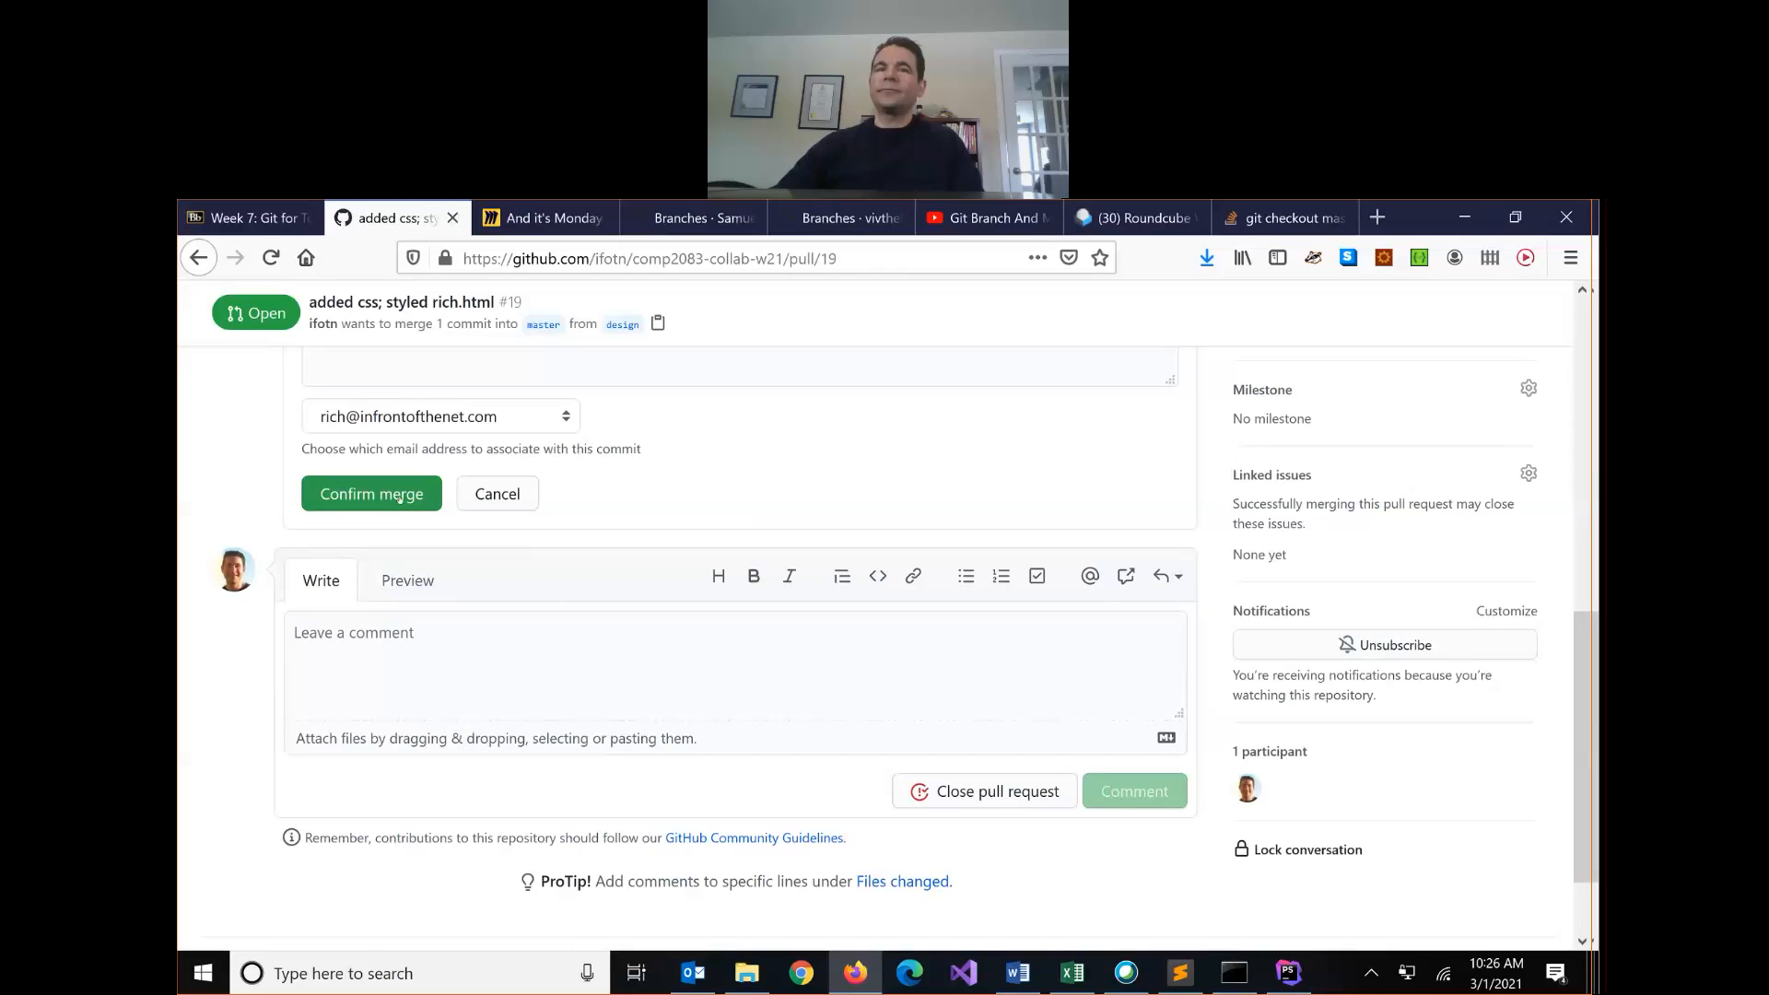
{"action": "left_click", "coordinate": [370, 494]}
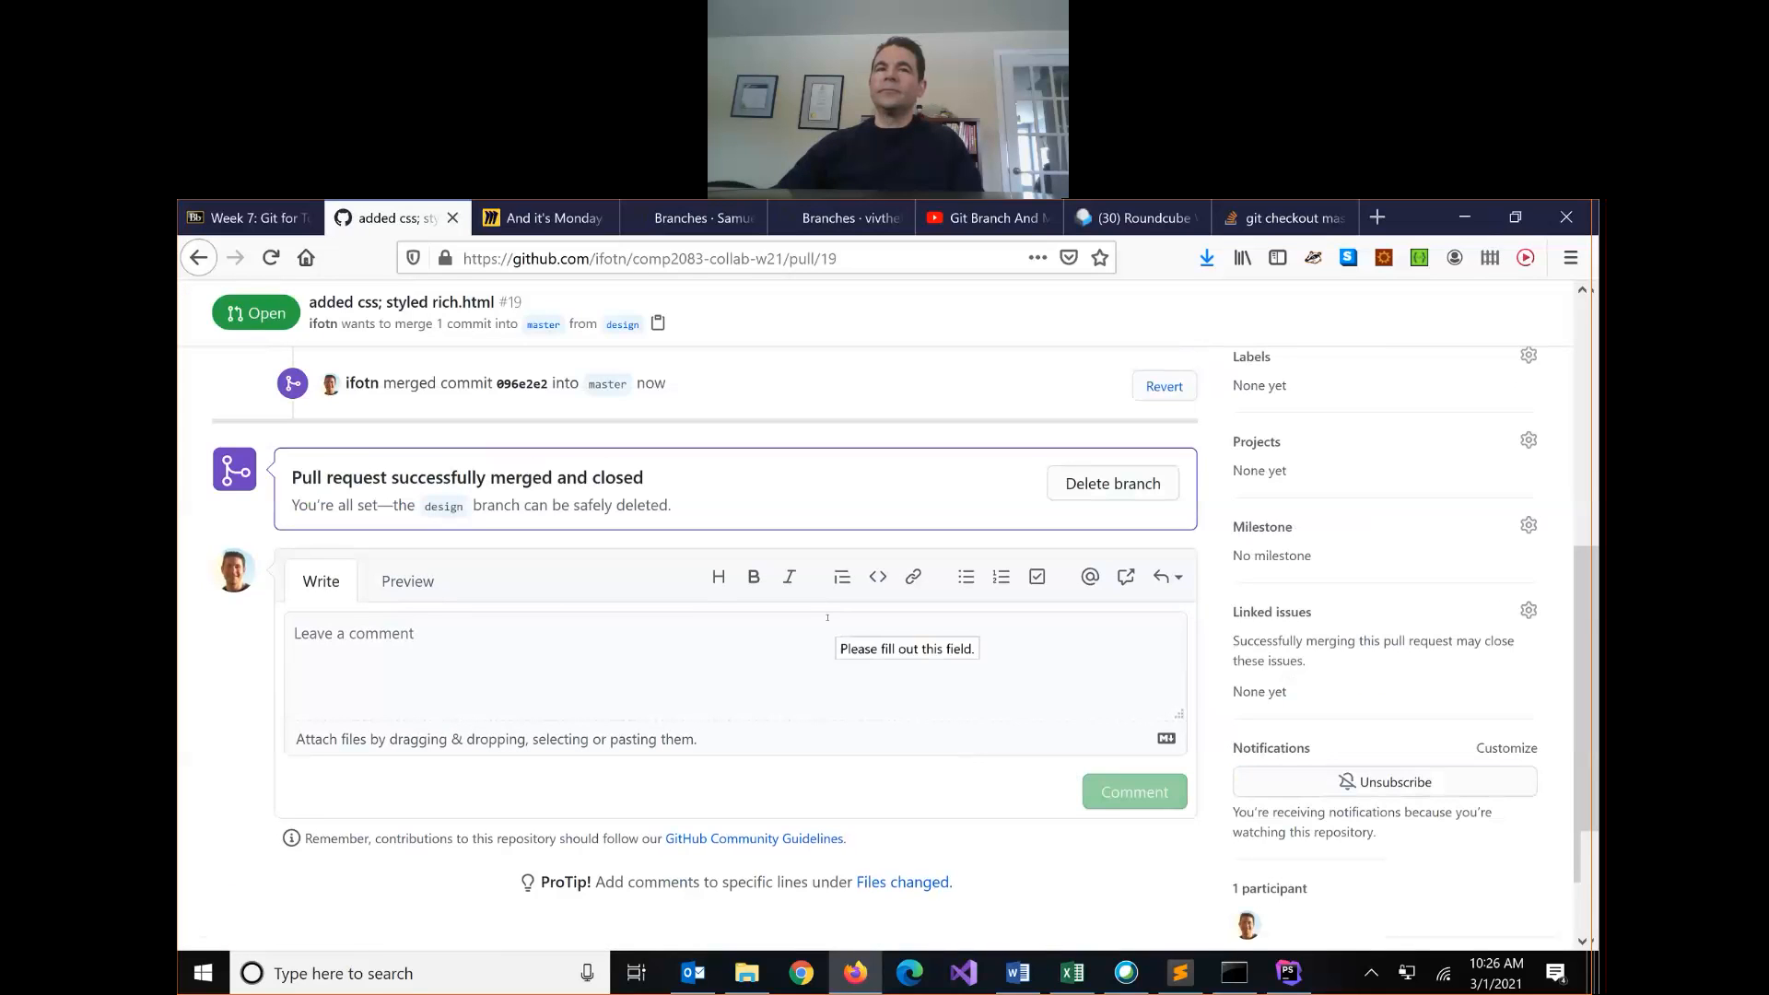
Step: Check the master file listing for styles.css, then return to Command Prompt
{"action": "scroll", "scroll_direction": "up", "scroll_amount": 3}
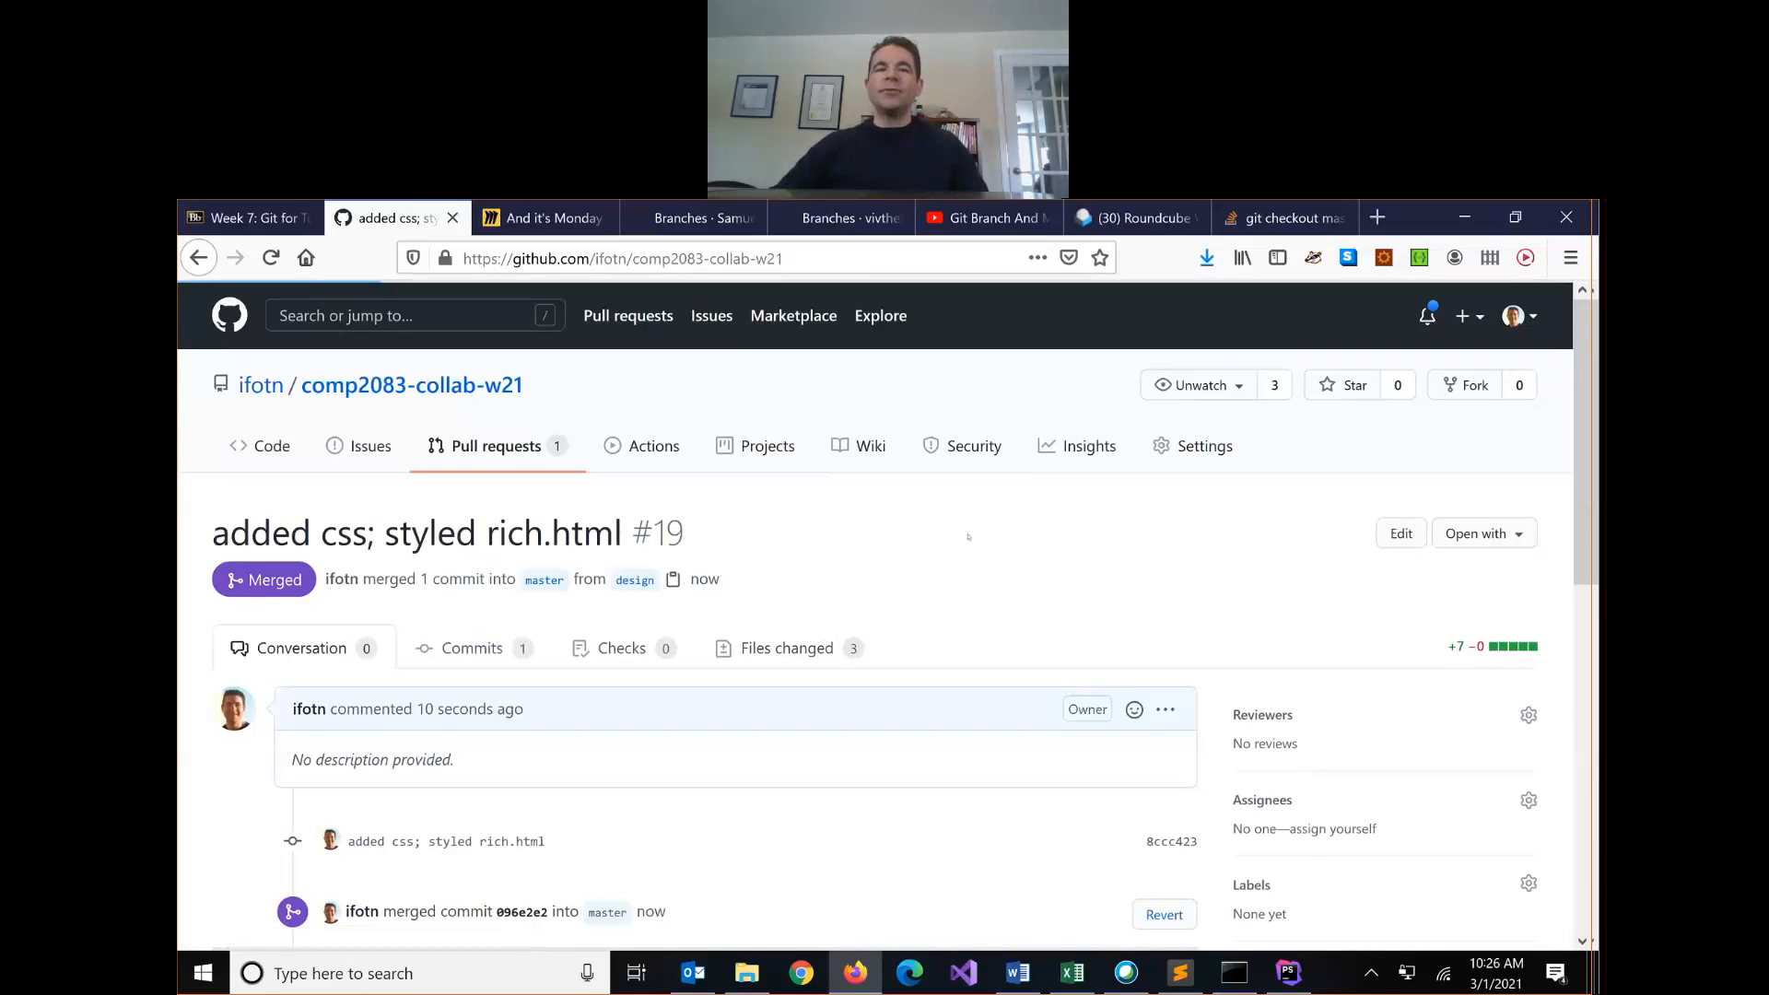
{"action": "left_click", "coordinate": [271, 444]}
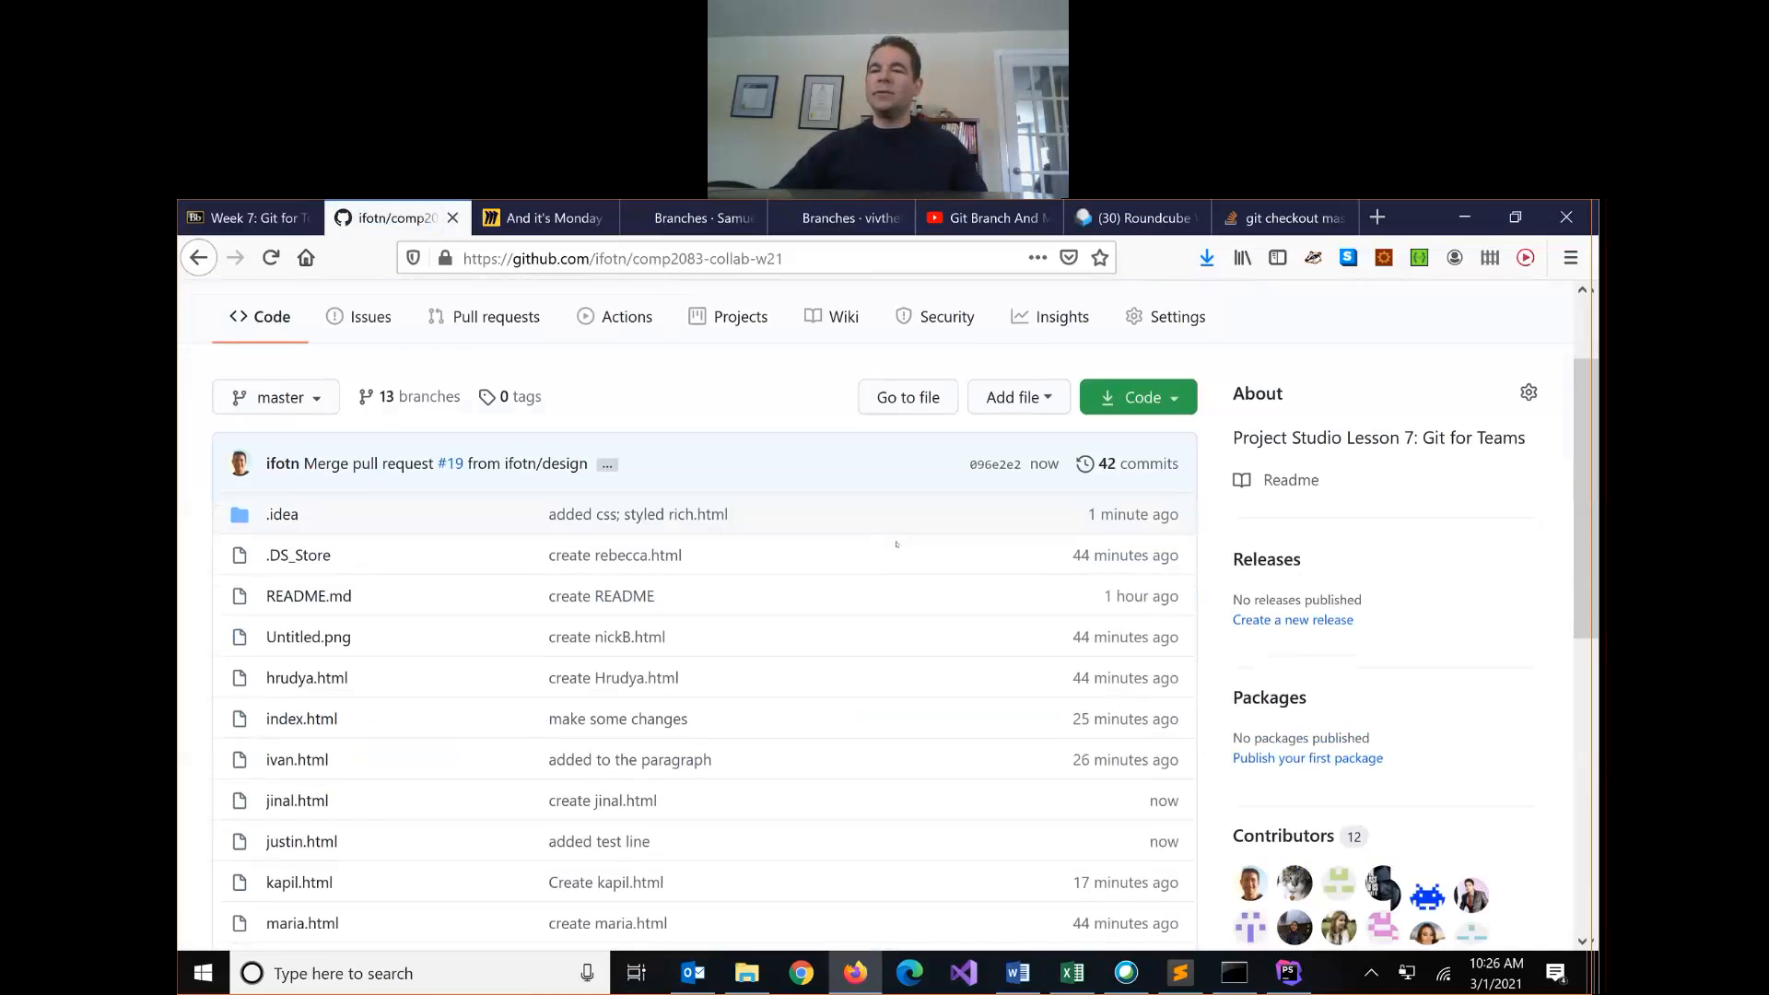
{"action": "scroll", "scroll_direction": "down", "scroll_amount": 3}
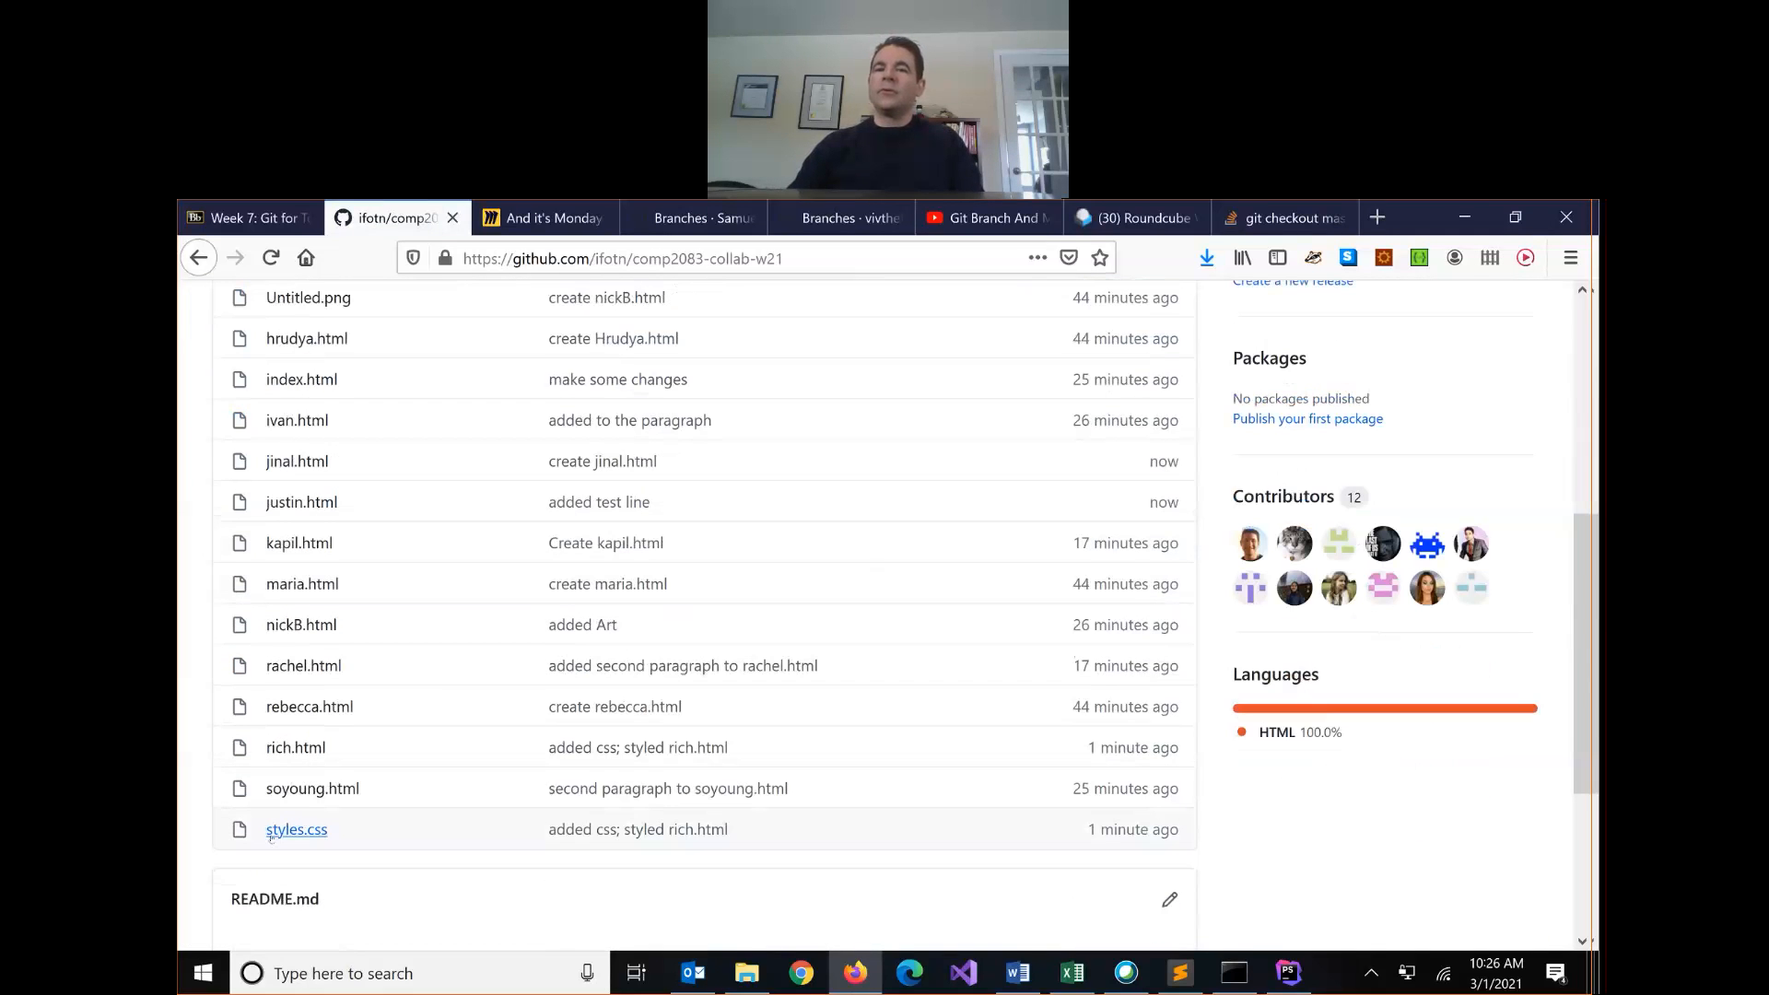
{"action": "left_click", "coordinate": [1233, 973]}
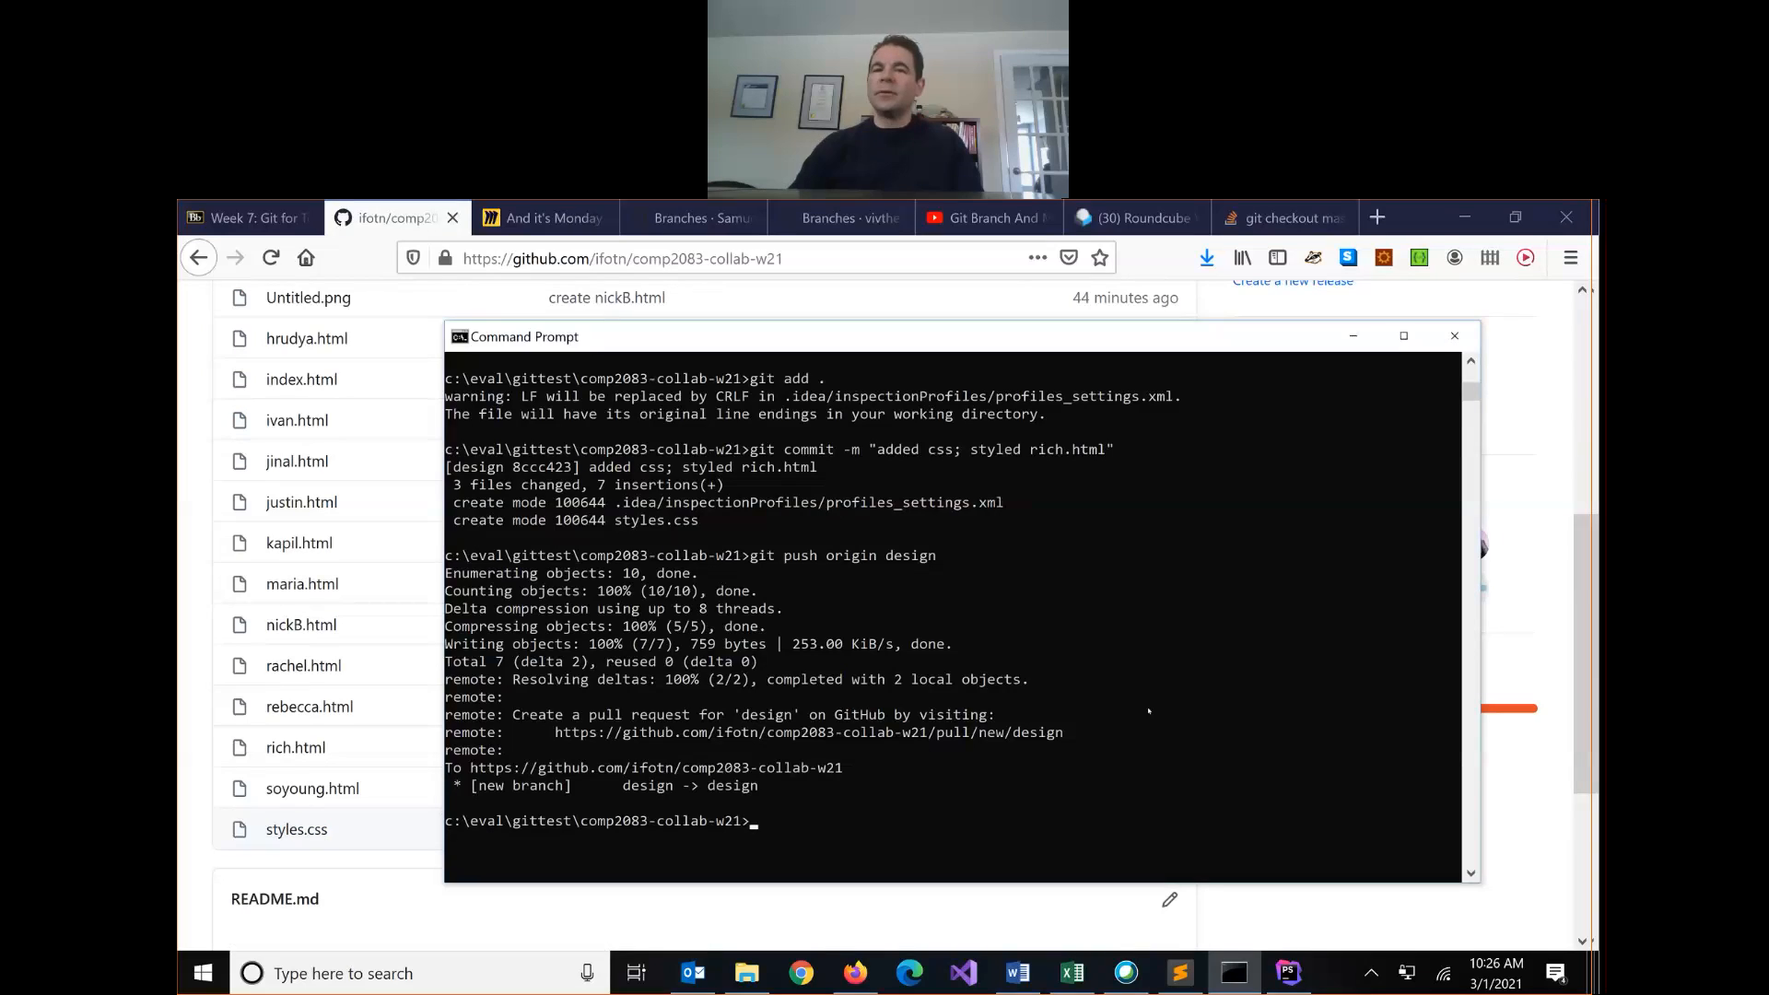
Step: Force-switch the local repository to master with git checkout -f master
{"action": "type", "text": "git checkout"}
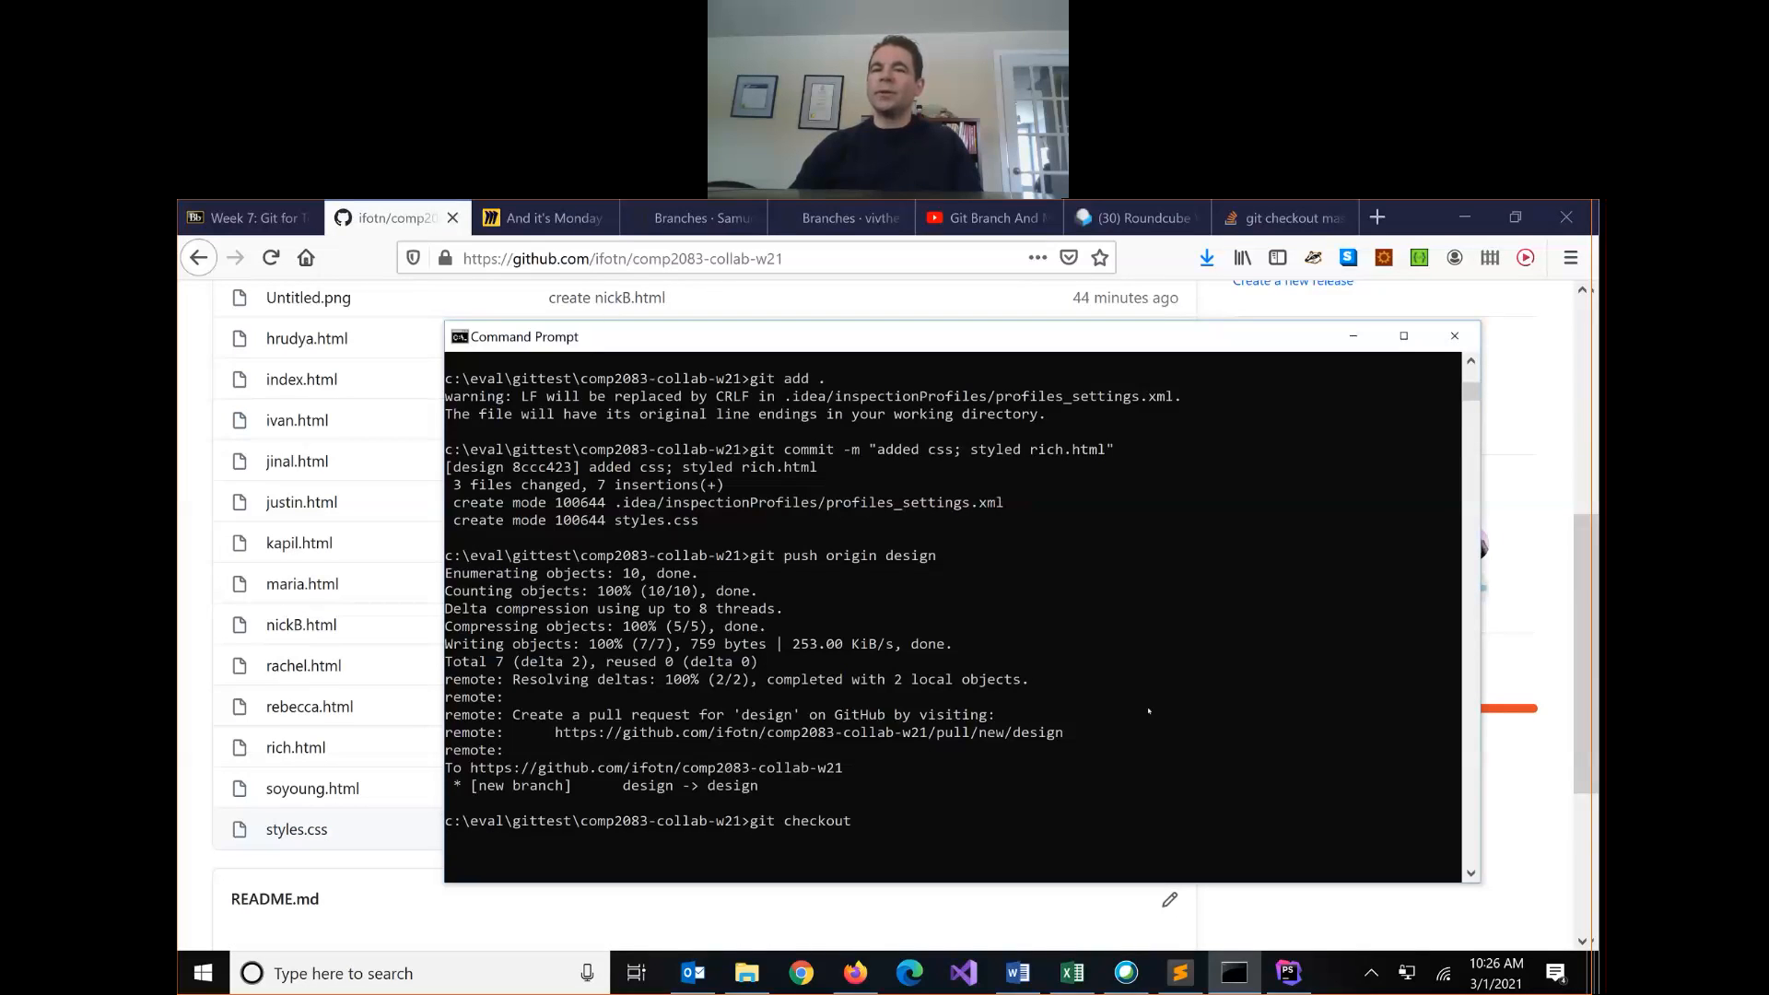
{"action": "type", "text": "-f ma"}
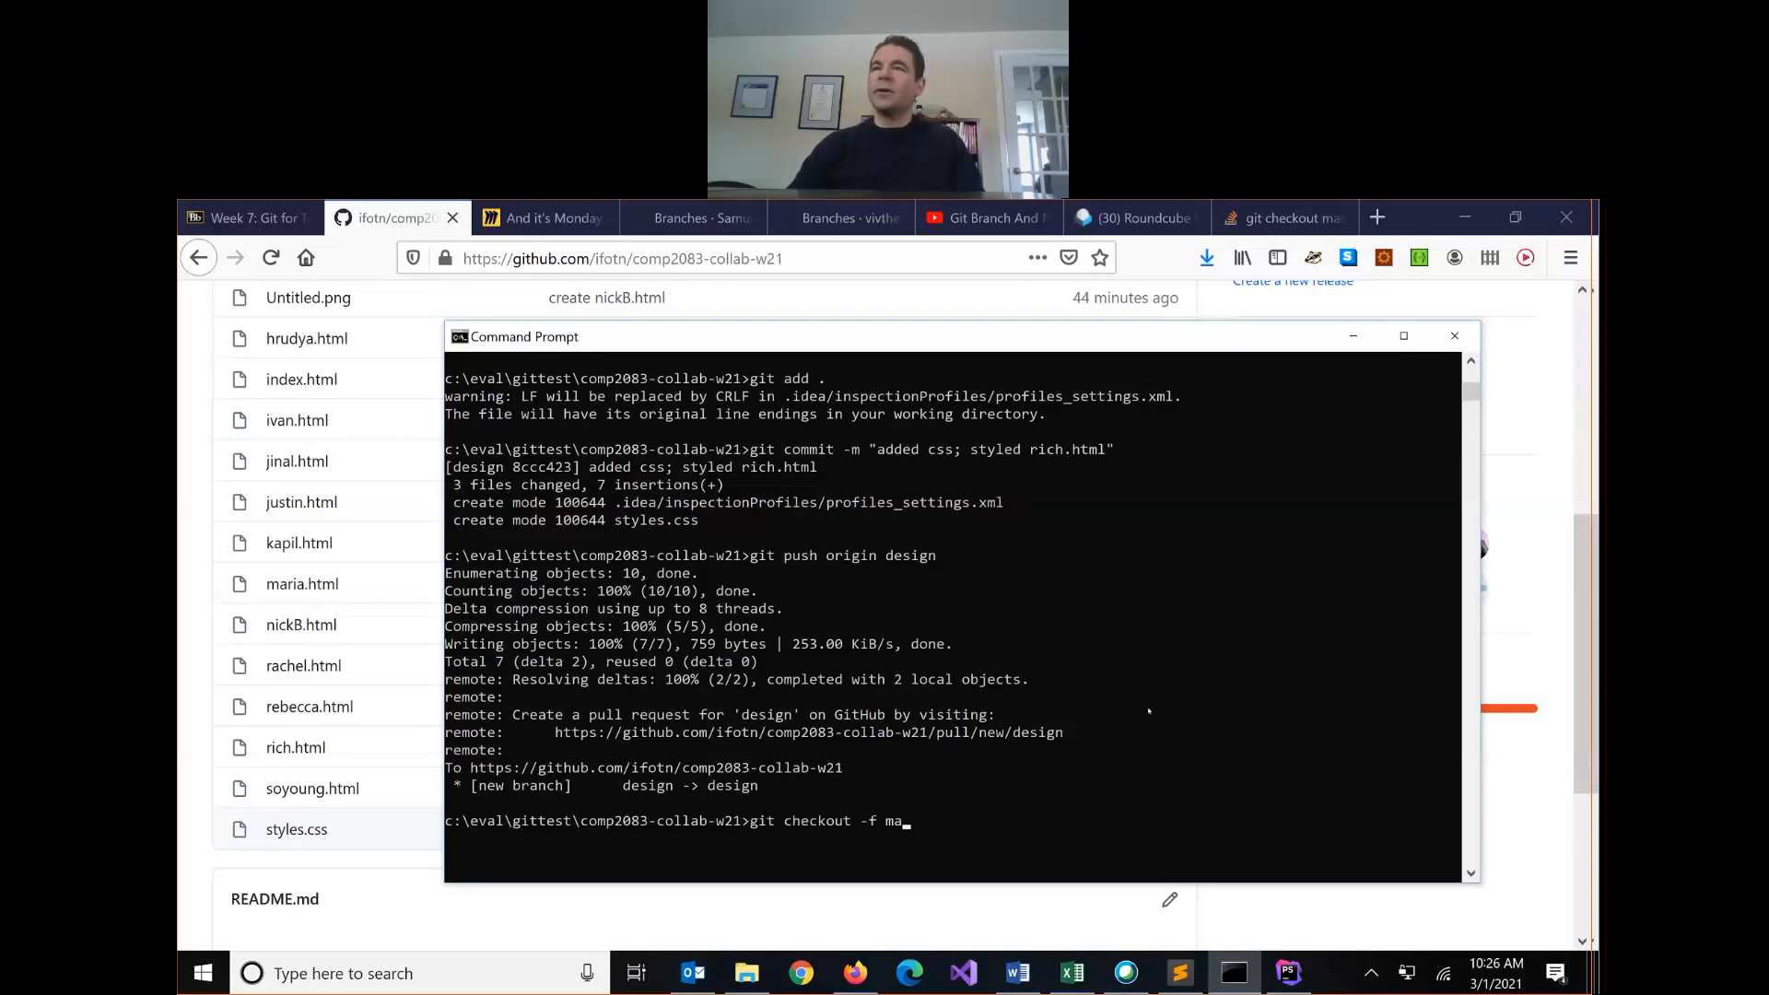
{"action": "key", "text": "Return"}
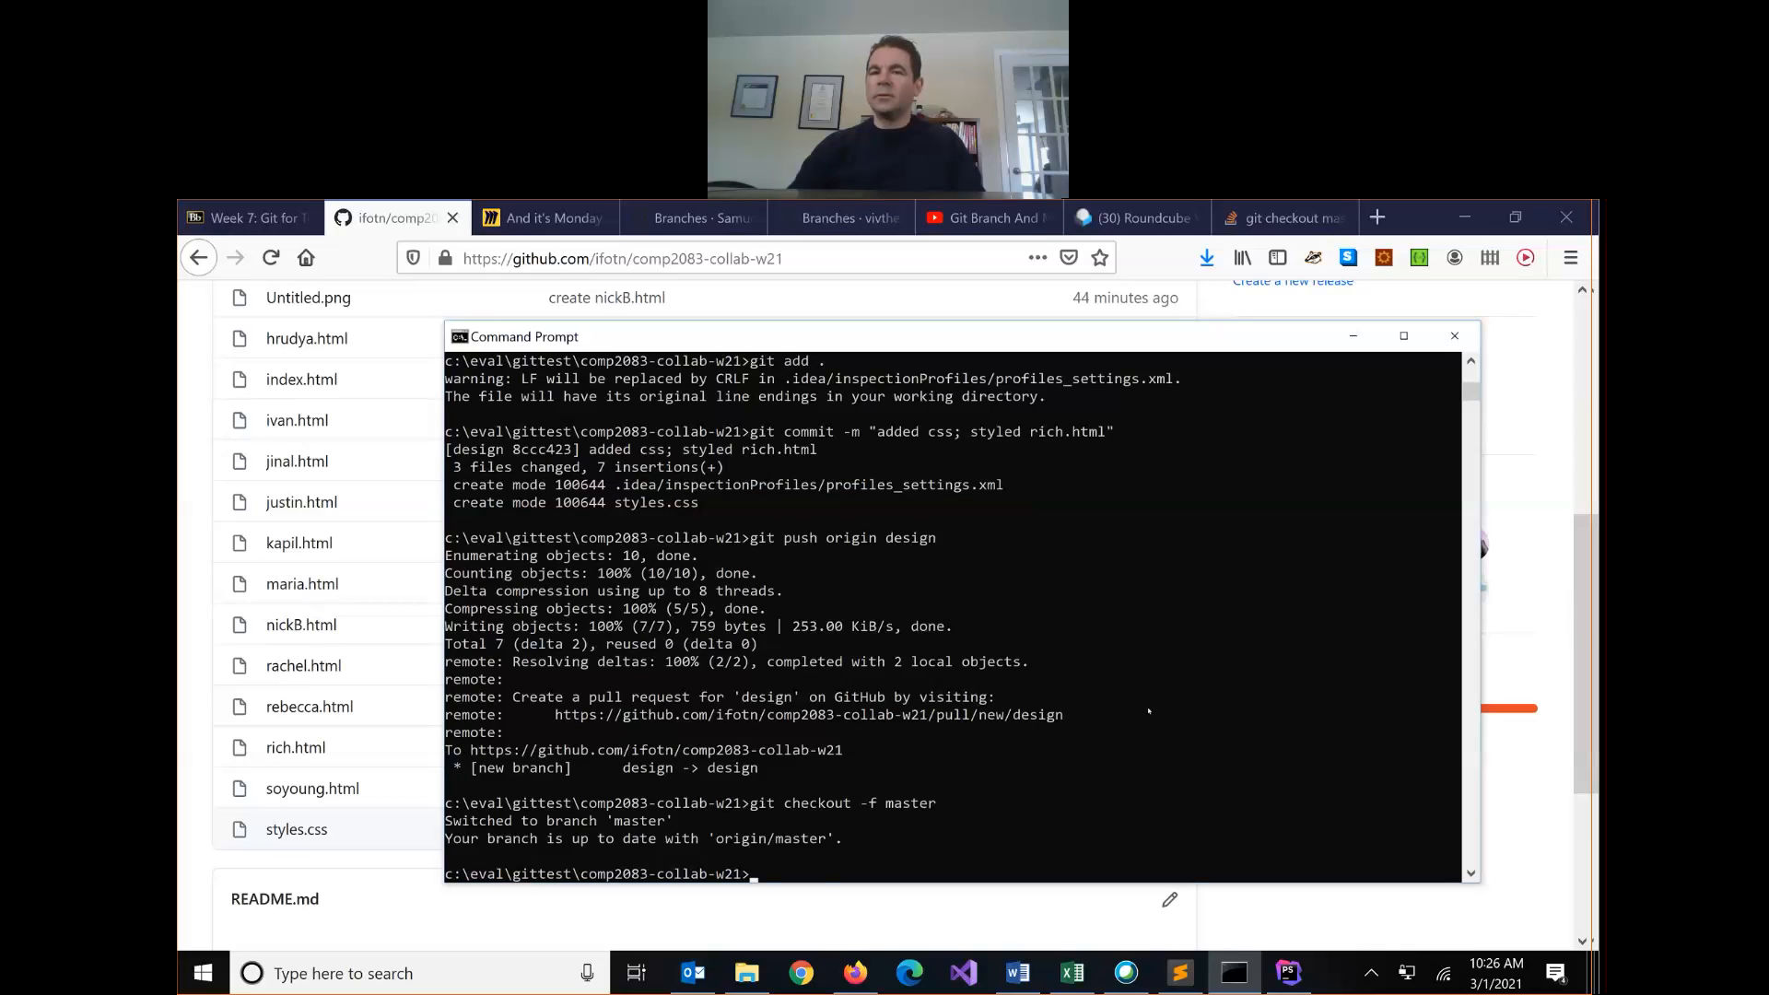
Step: Pull the merged styles.css and rich.html changes, then go back to the Blackboard item
{"action": "type", "text": "git pull"}
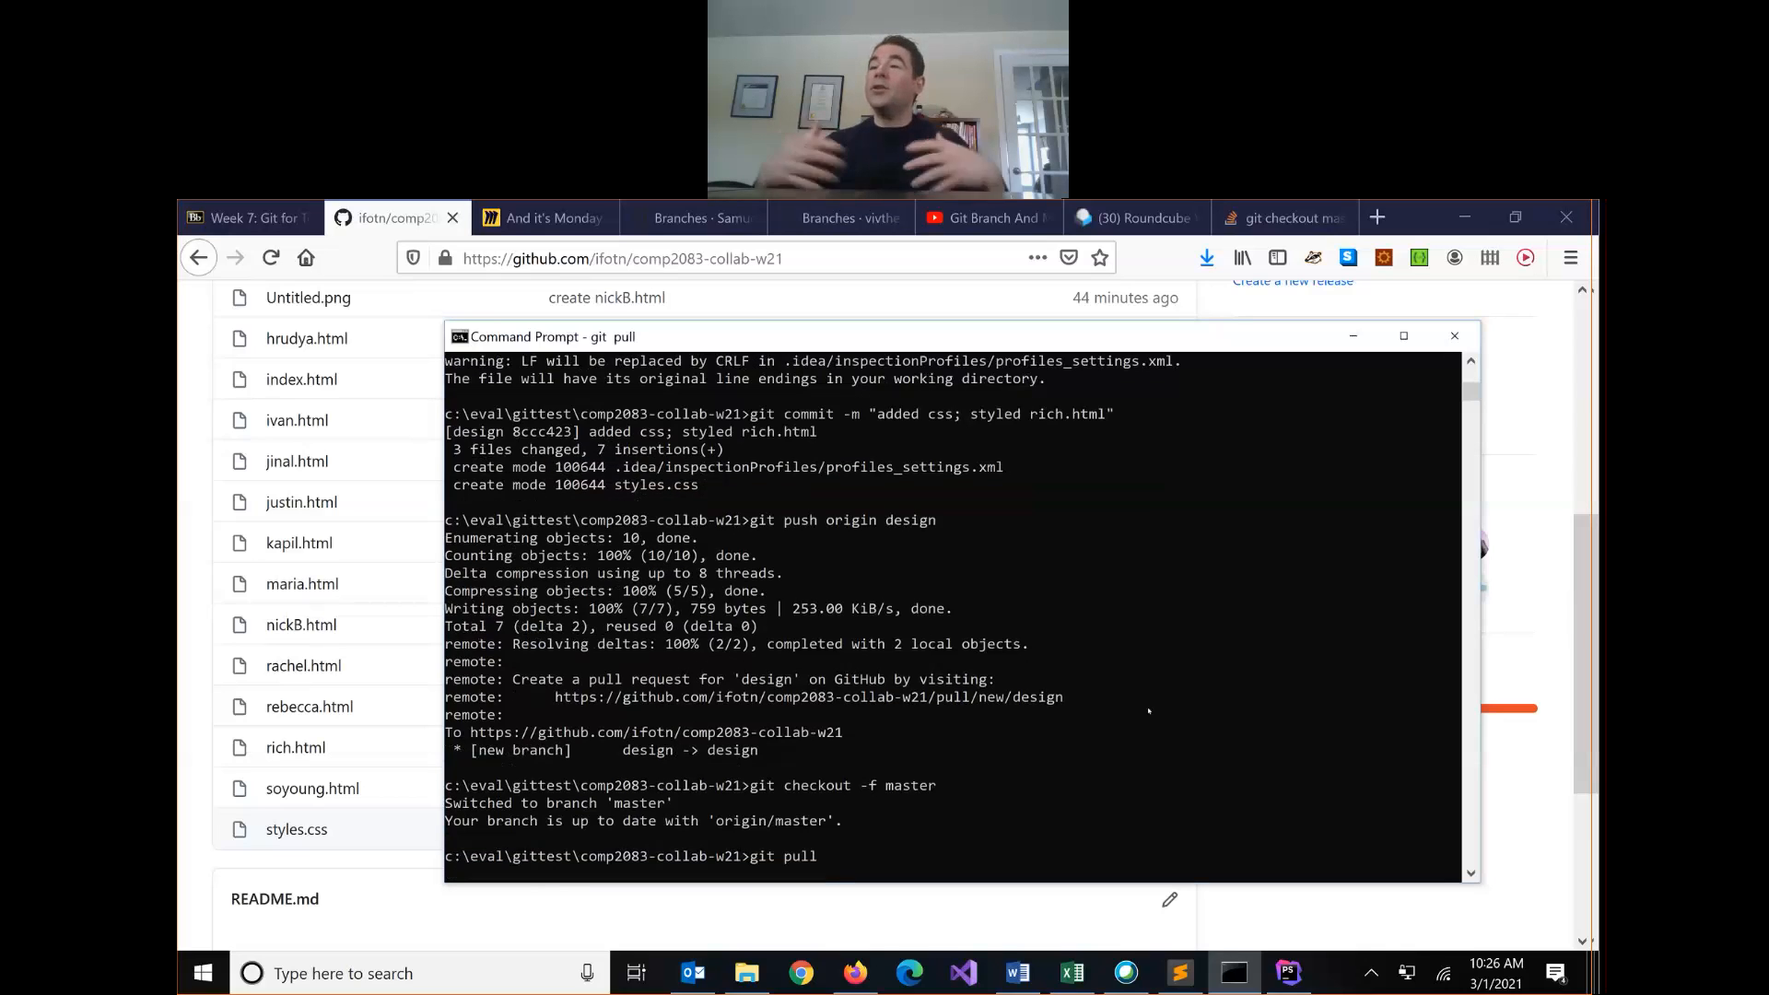
{"action": "key", "text": "Return"}
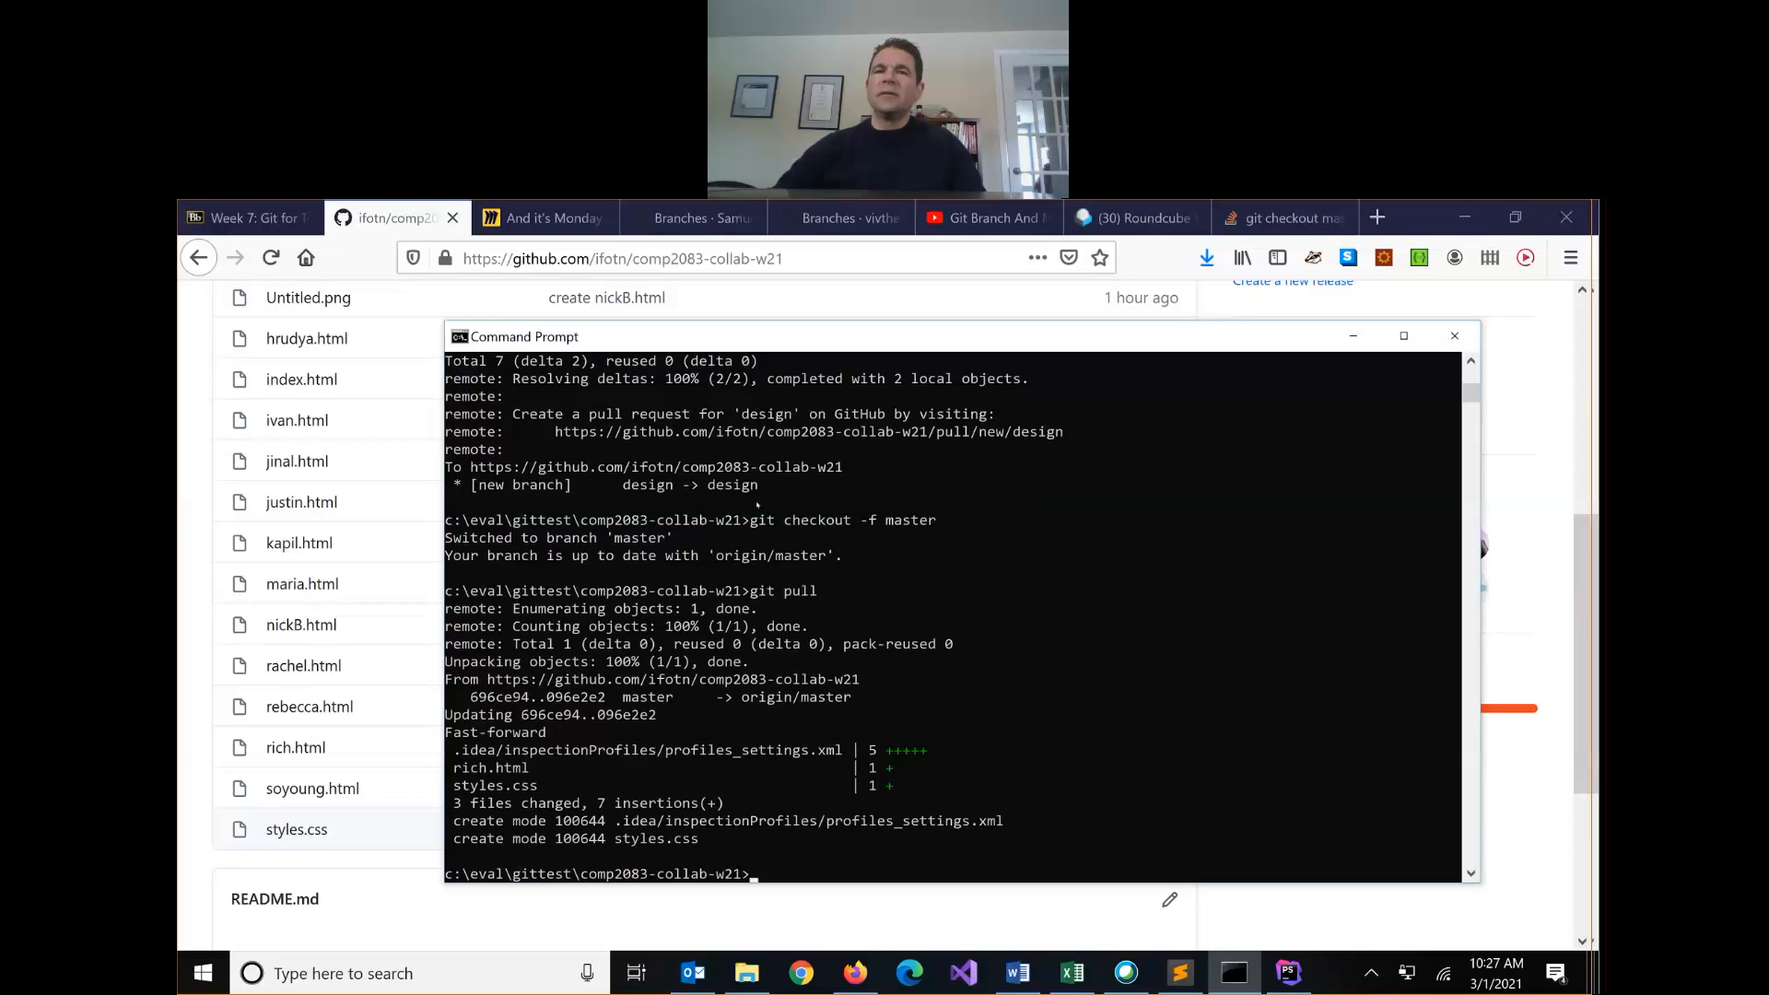
{"action": "left_click", "coordinate": [243, 217]}
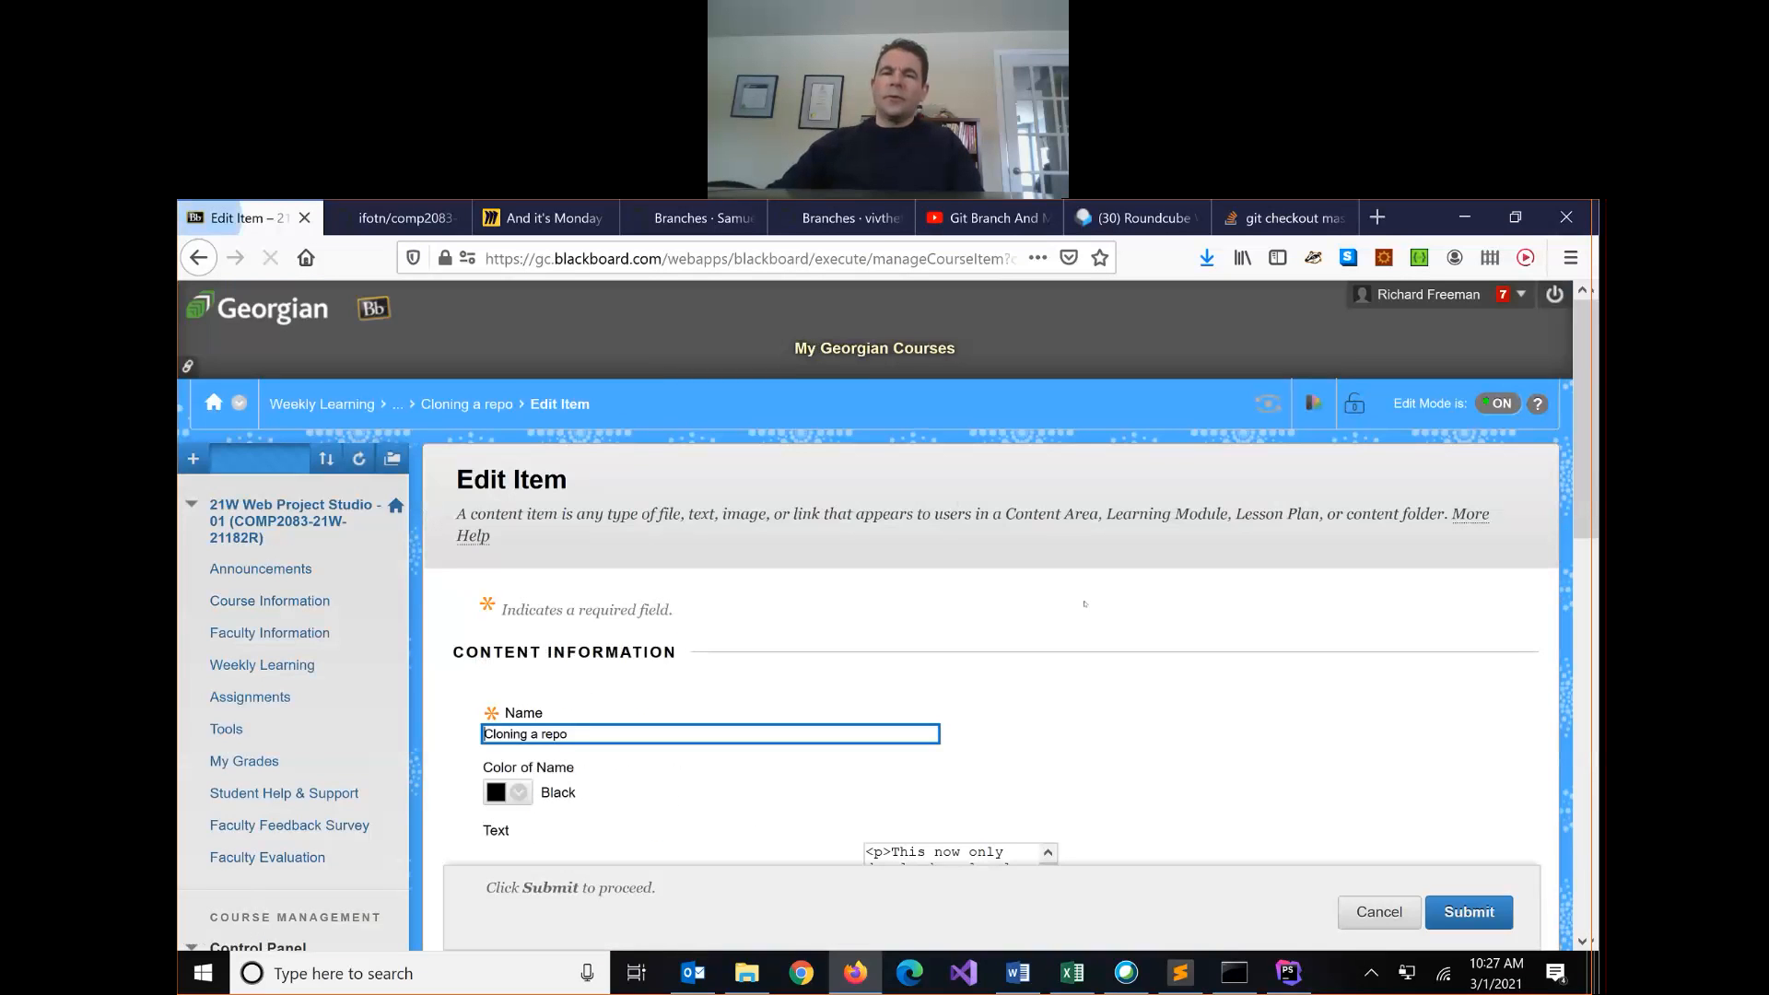
Step: Add 'To sync changes from GitHub to your computer: git checkout master, git pull' lines, un-italicized
{"action": "scroll", "scroll_direction": "down", "scroll_amount": 3}
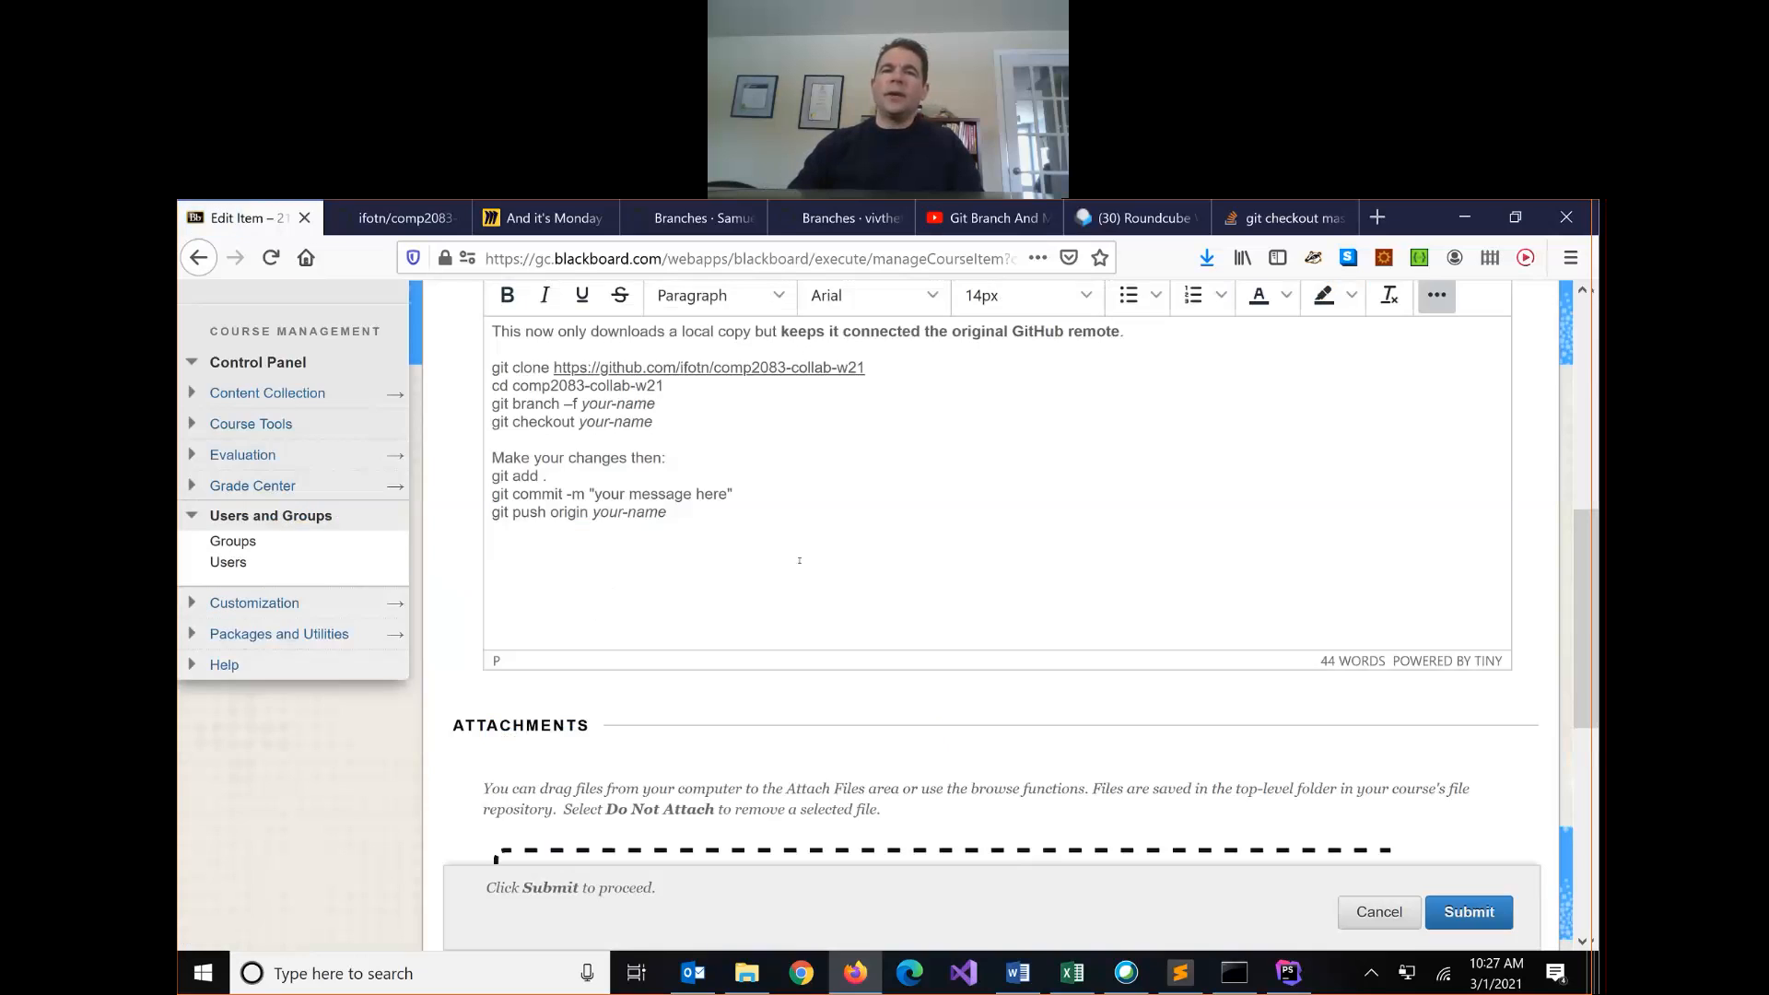
{"action": "left_click", "coordinate": [1436, 295]}
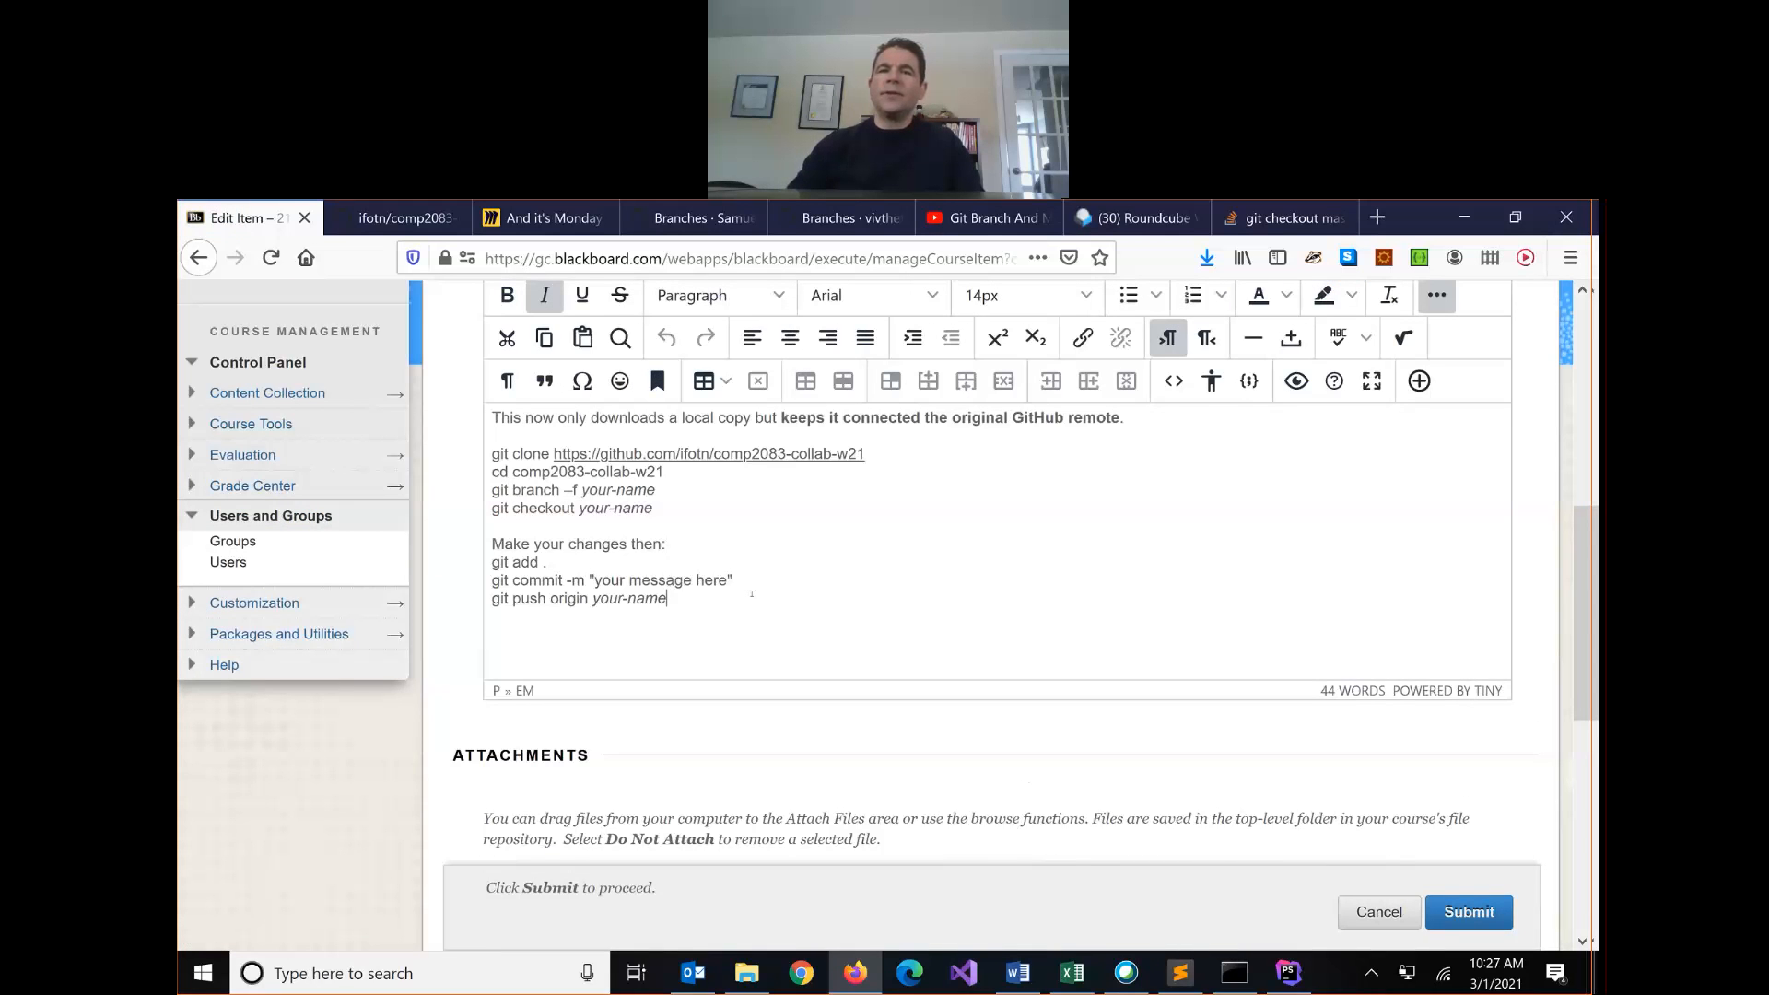
{"action": "key", "text": "Return"}
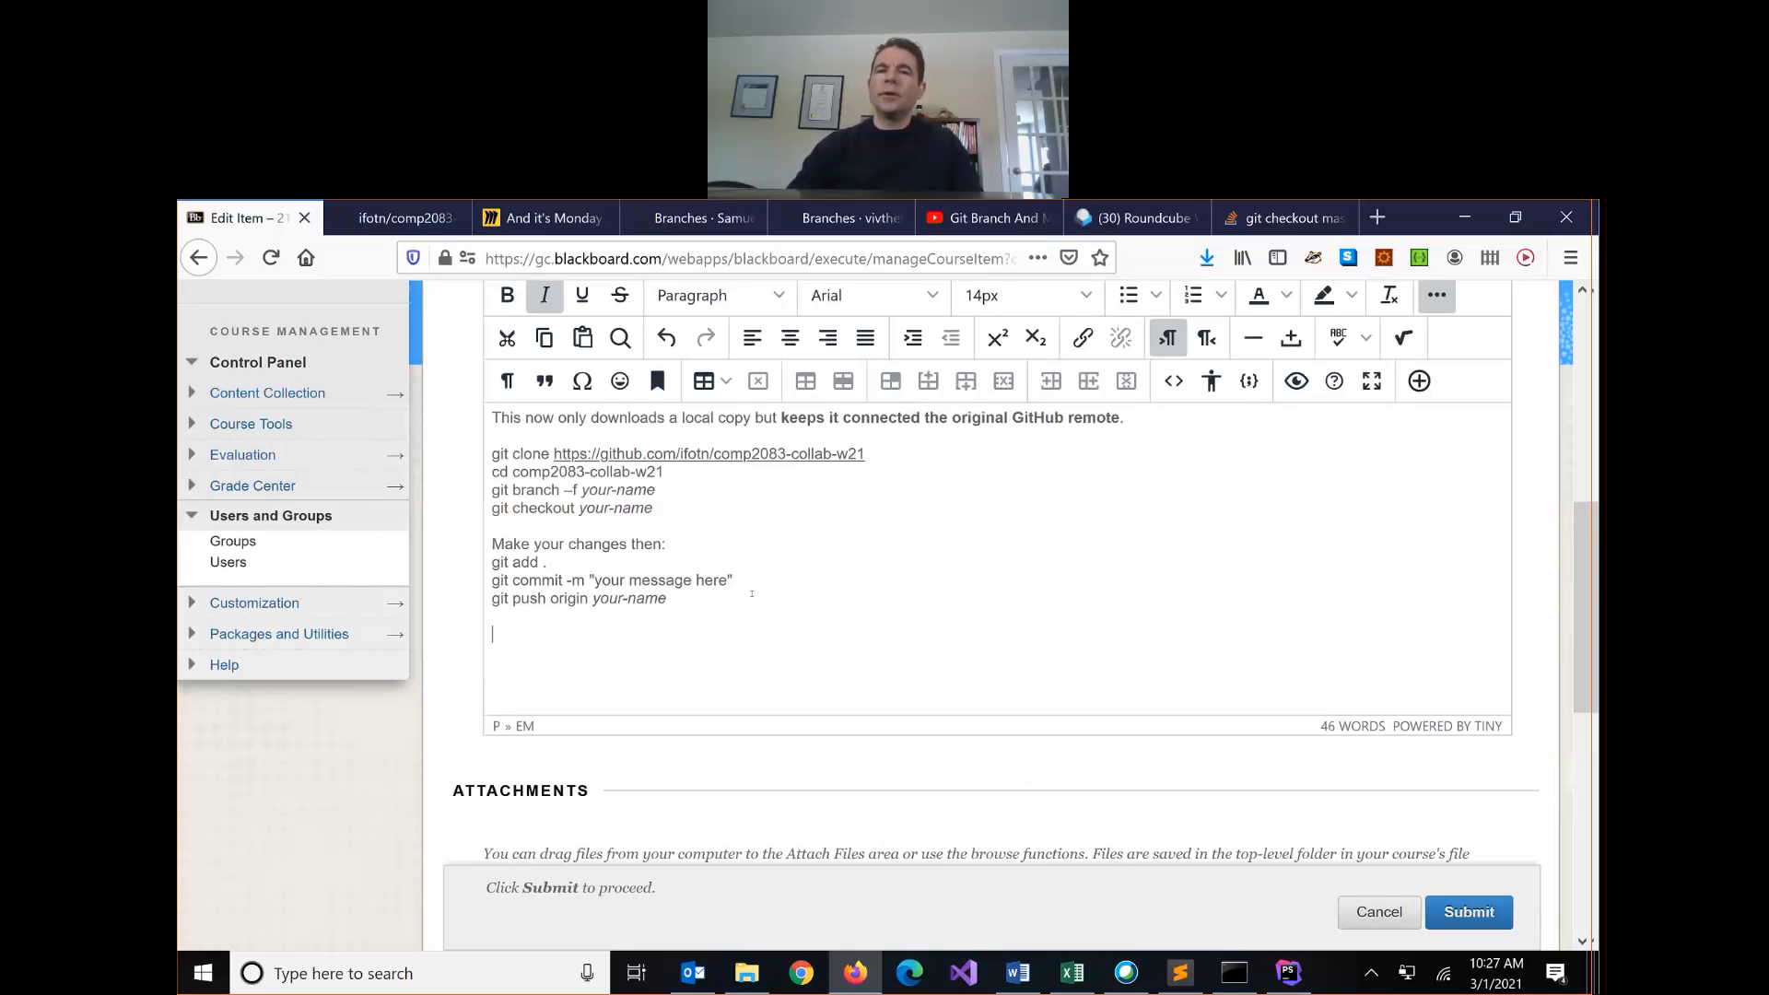
{"action": "type", "text": "To sync changes from GitHu"}
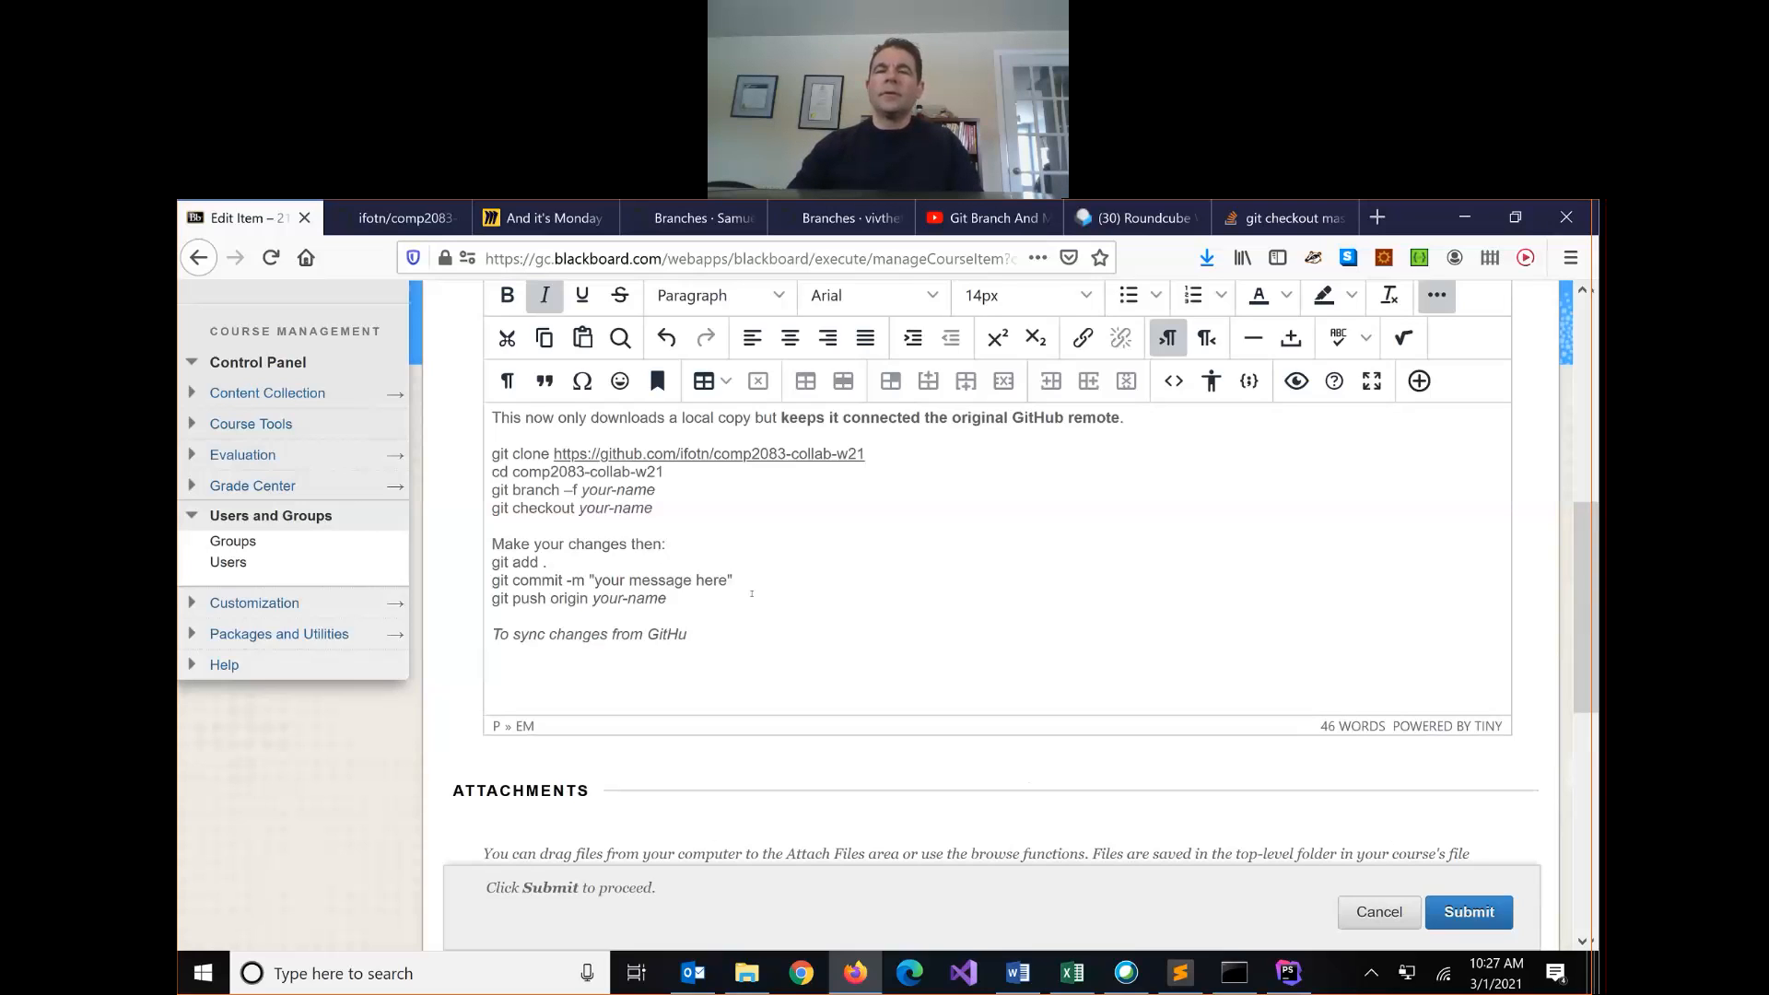
{"action": "type", "text": "b to your computer:"}
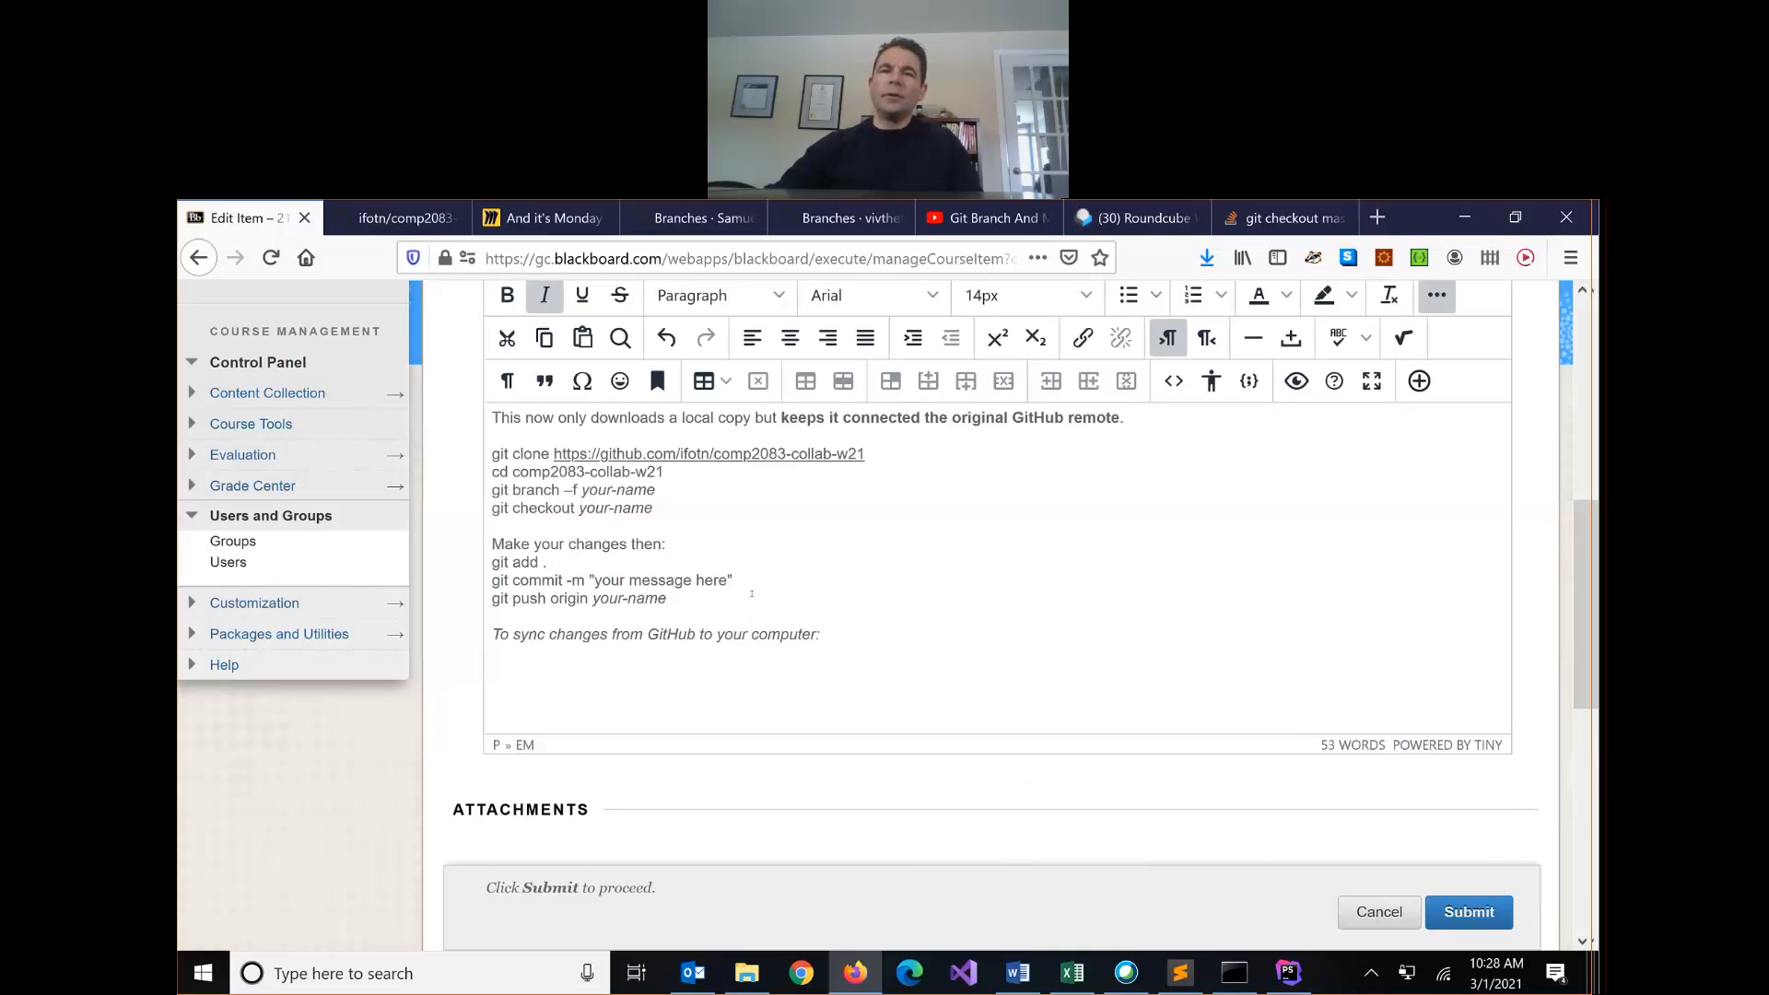
{"action": "type", "text": "git checkout master"}
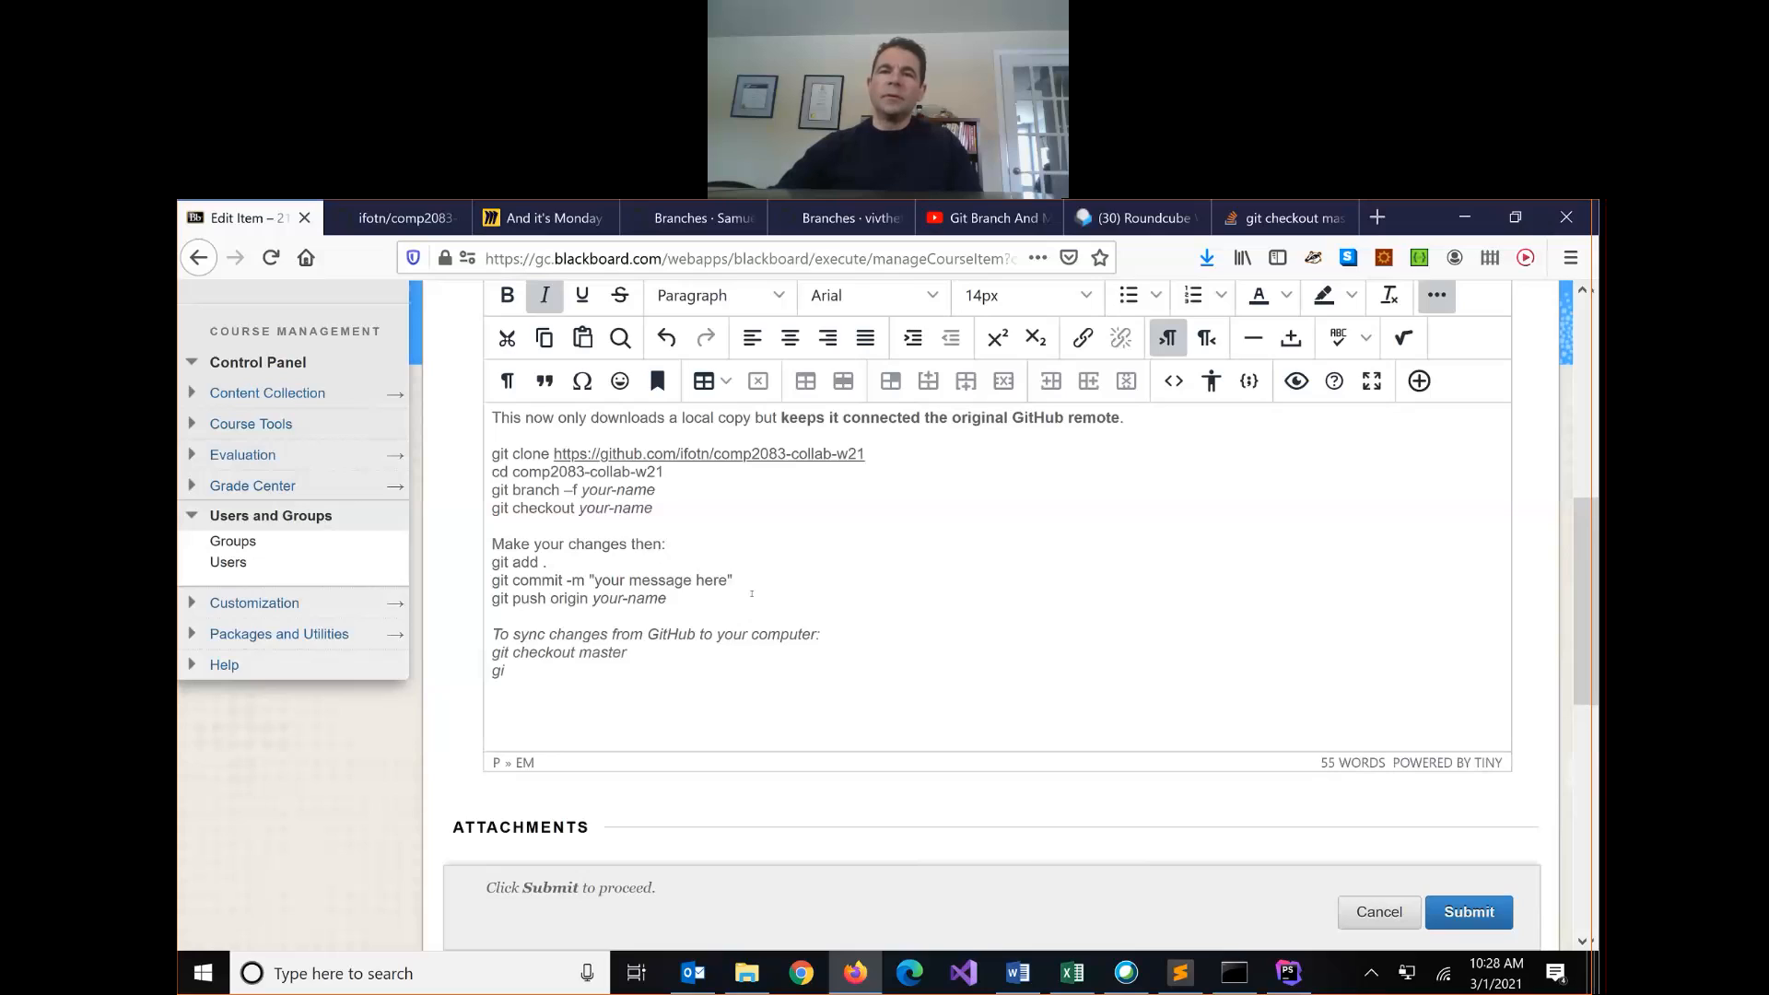
{"action": "type", "text": "t pull"}
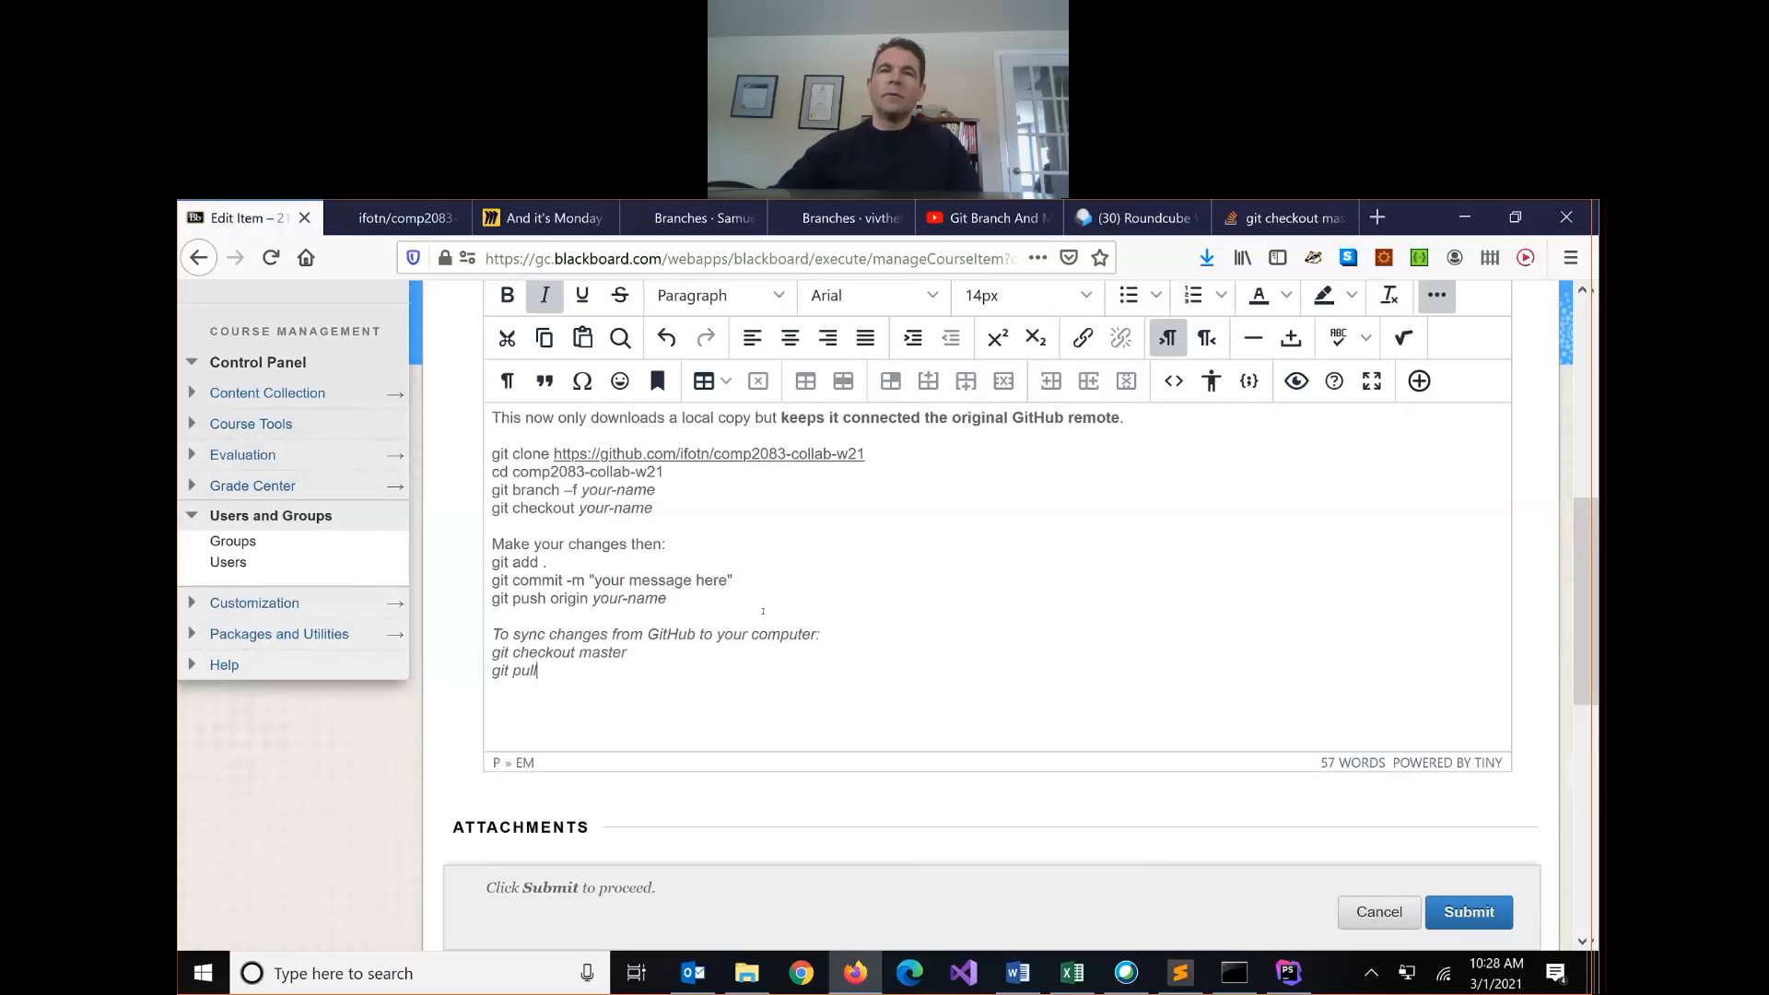
{"action": "double_click", "coordinate": [514, 671]}
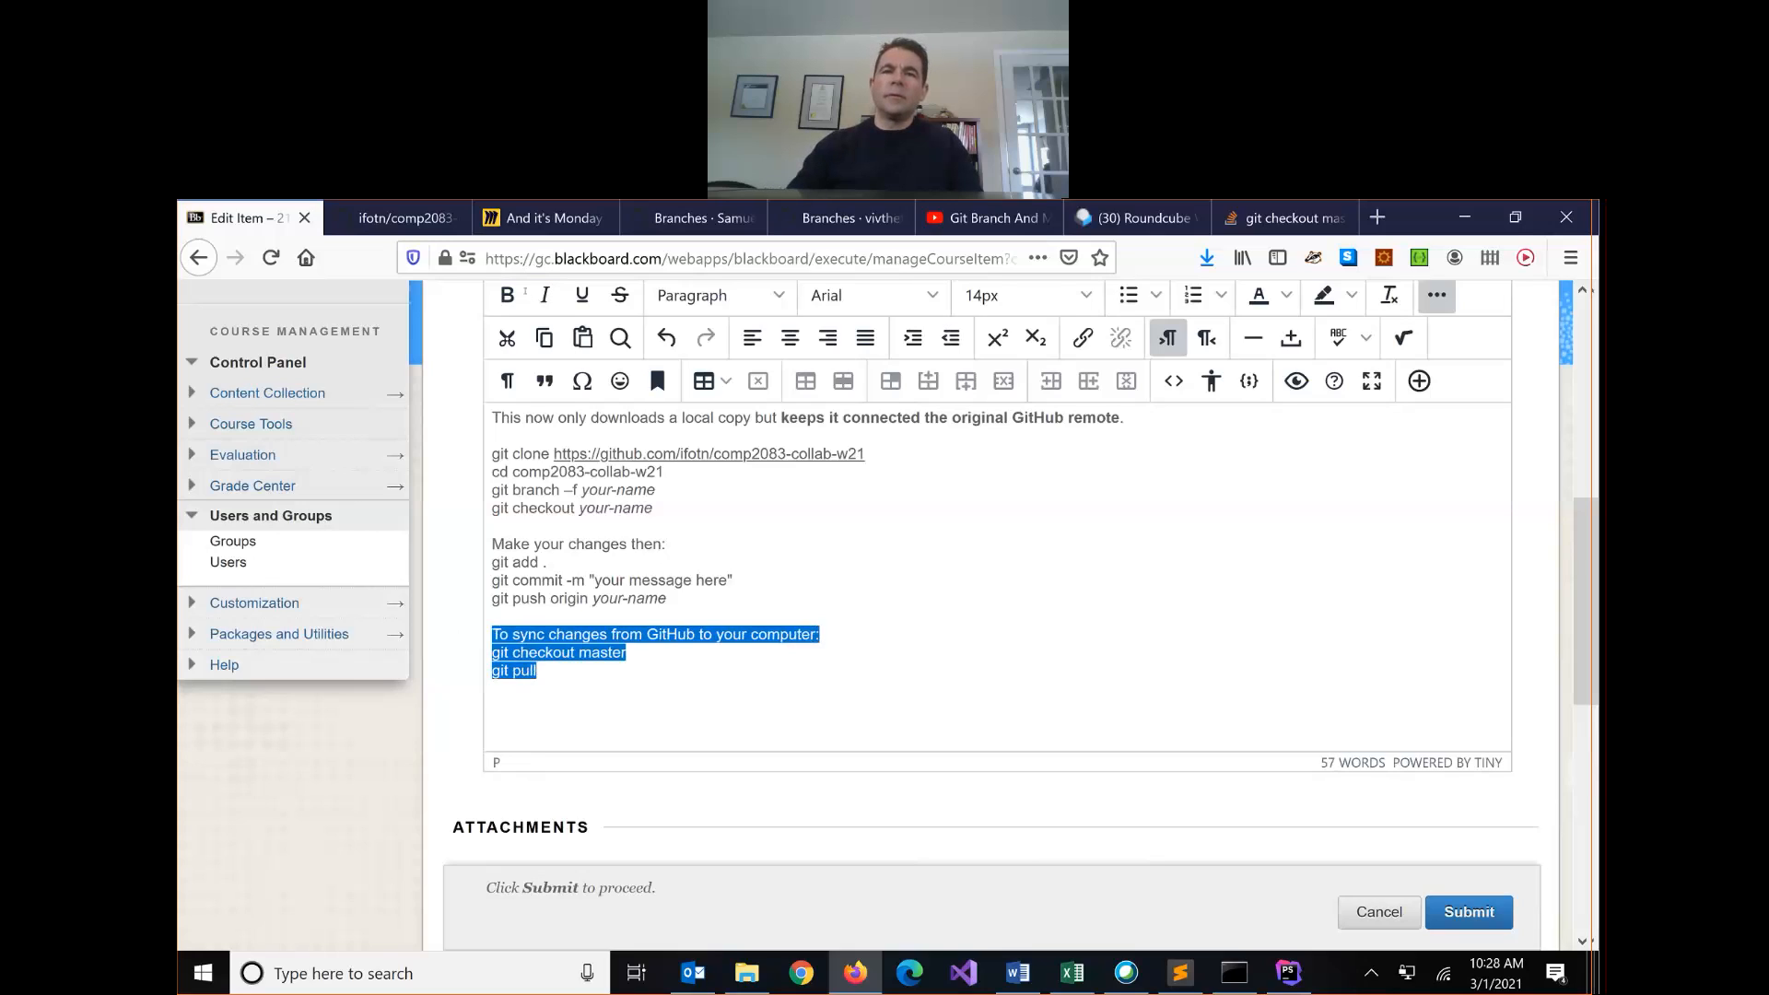
{"action": "left_click", "coordinate": [728, 601]}
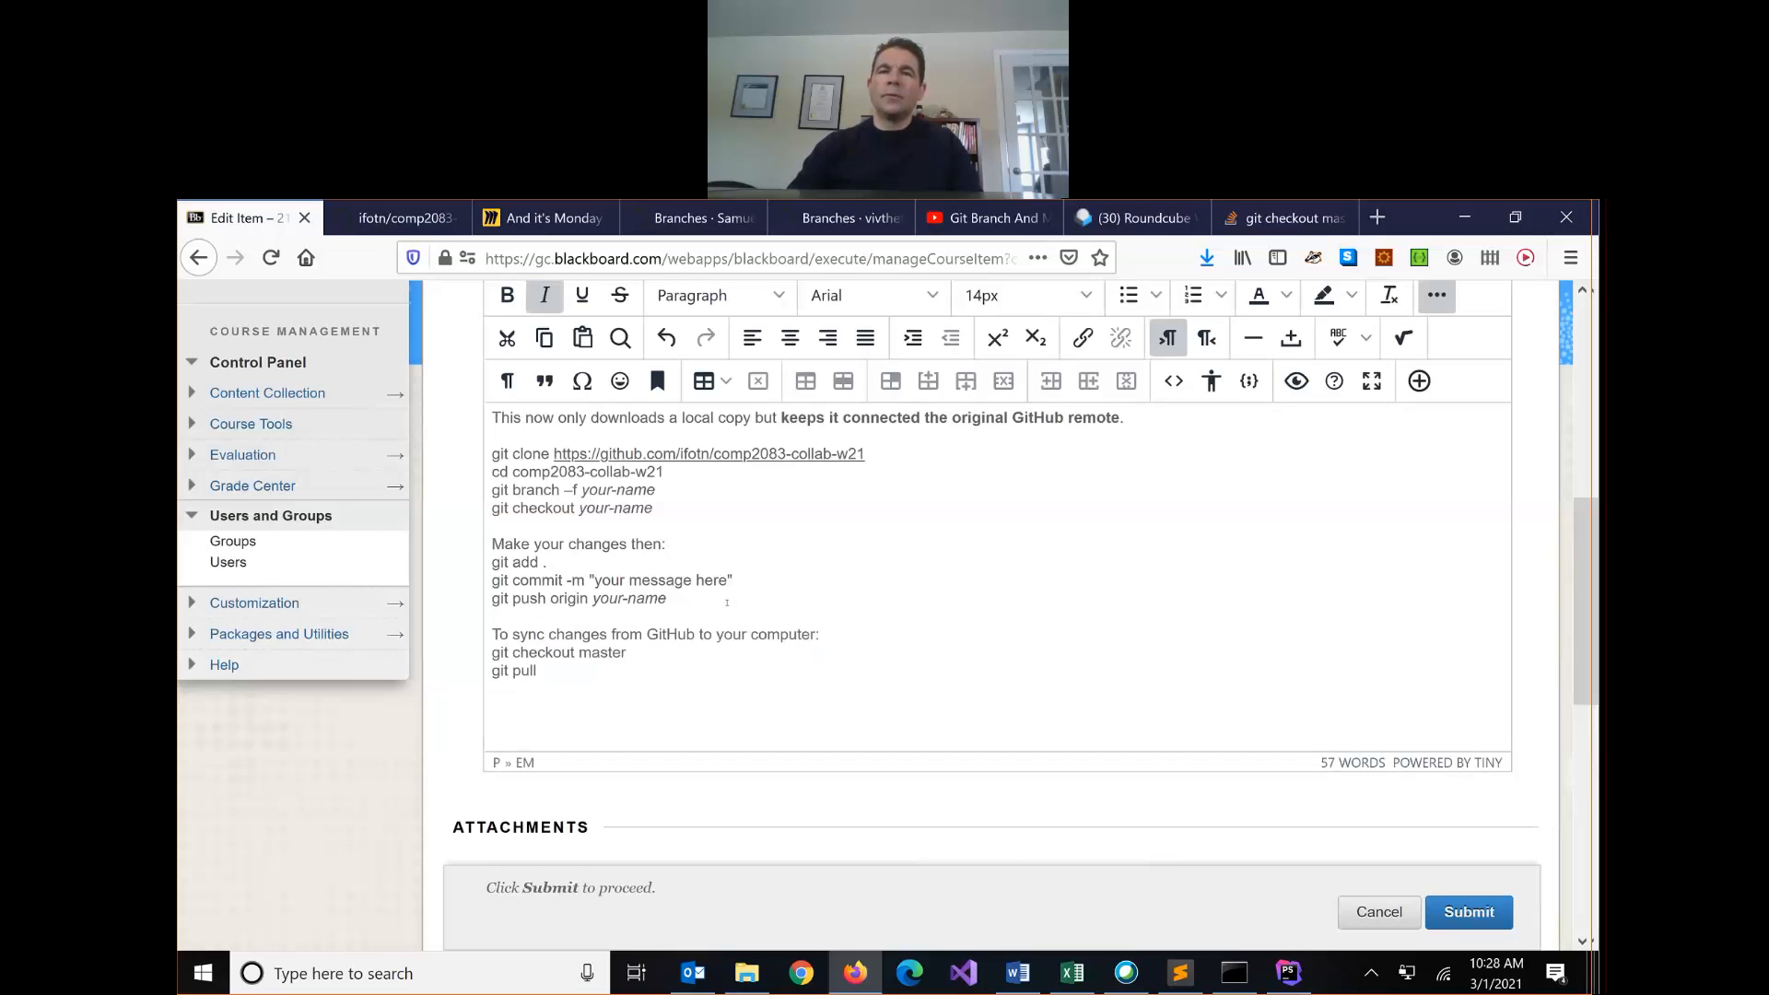
Step: Add '(then do Pull Request / Merge on GitHub)' after the push command and submit the item
{"action": "type", "text": "(then do"}
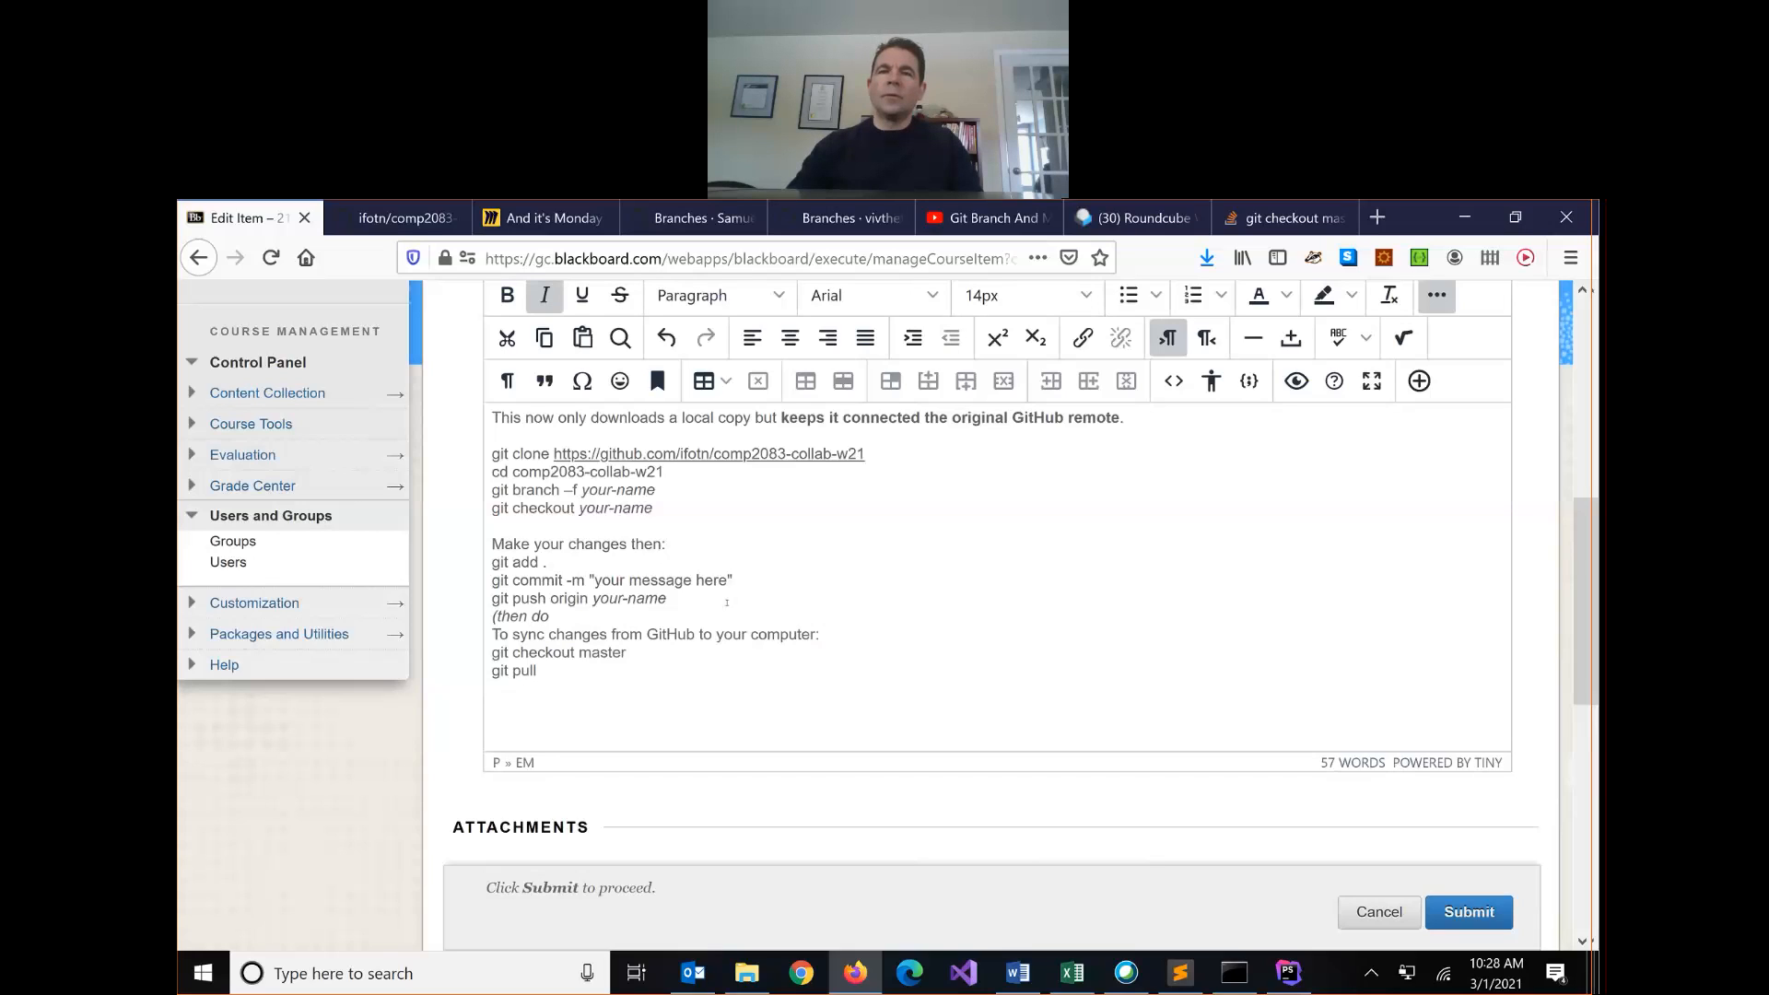
{"action": "type", "text": "Pull Request /"}
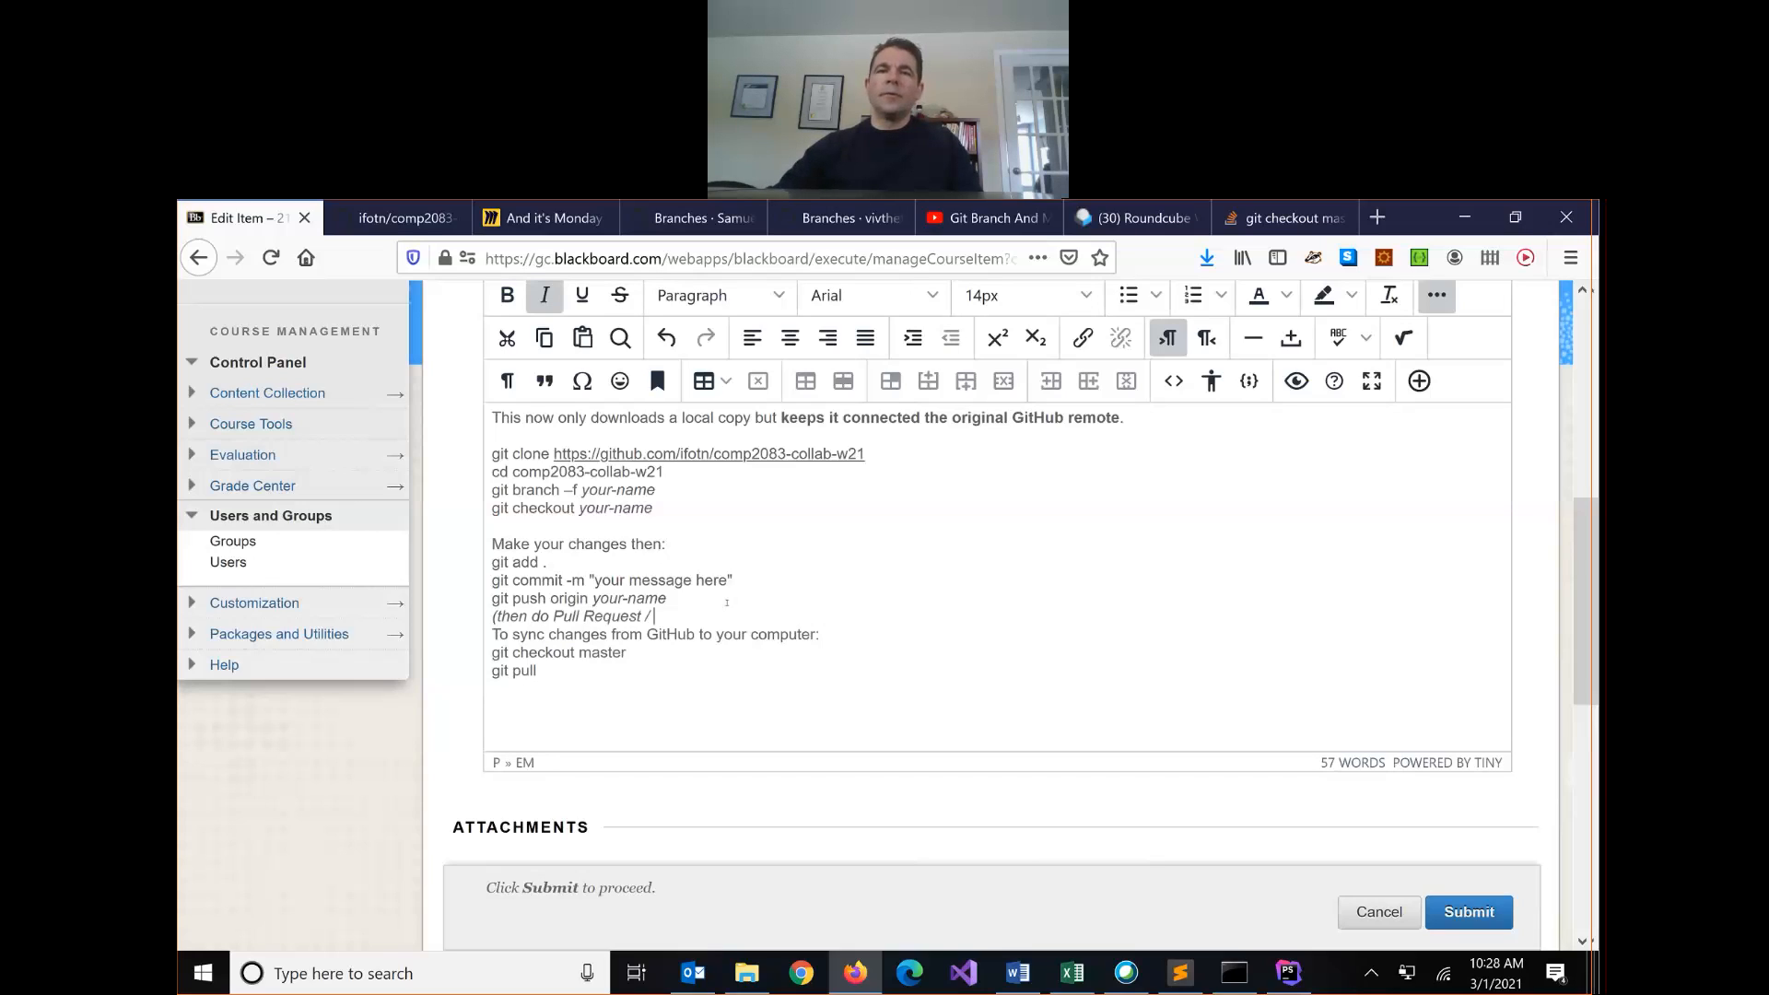
{"action": "type", "text": "Merge on GitHub"}
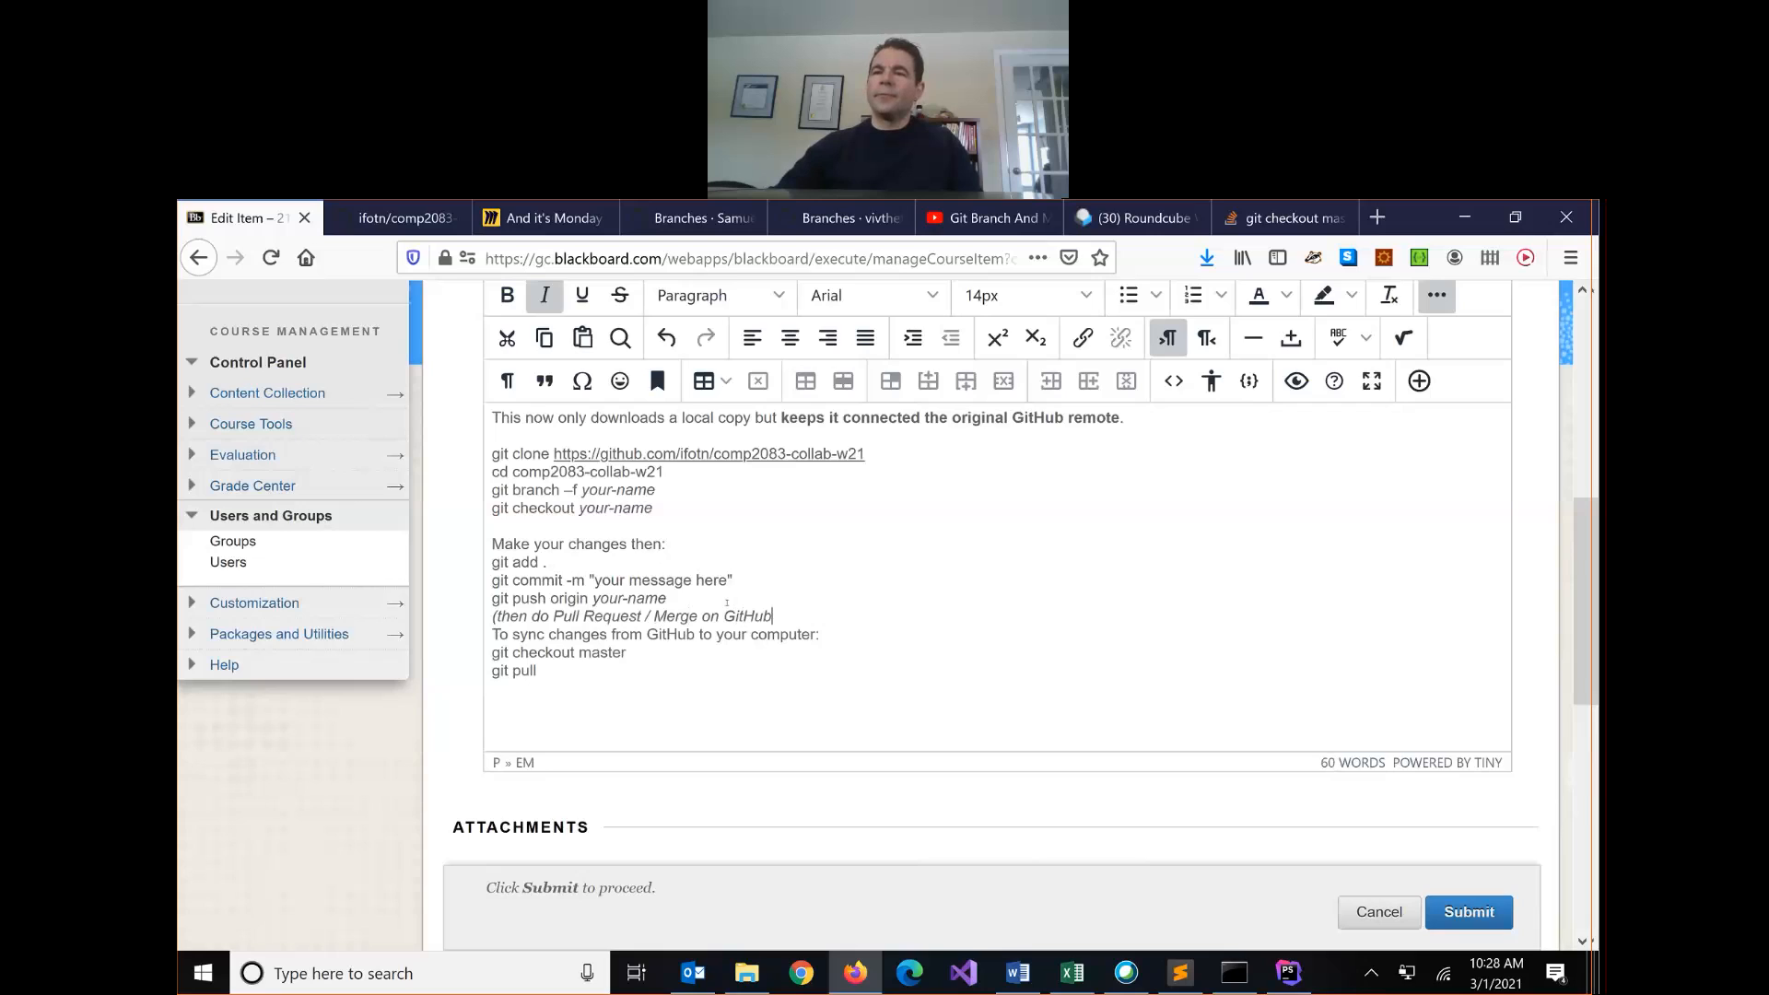
{"action": "key", "text": "enter"}
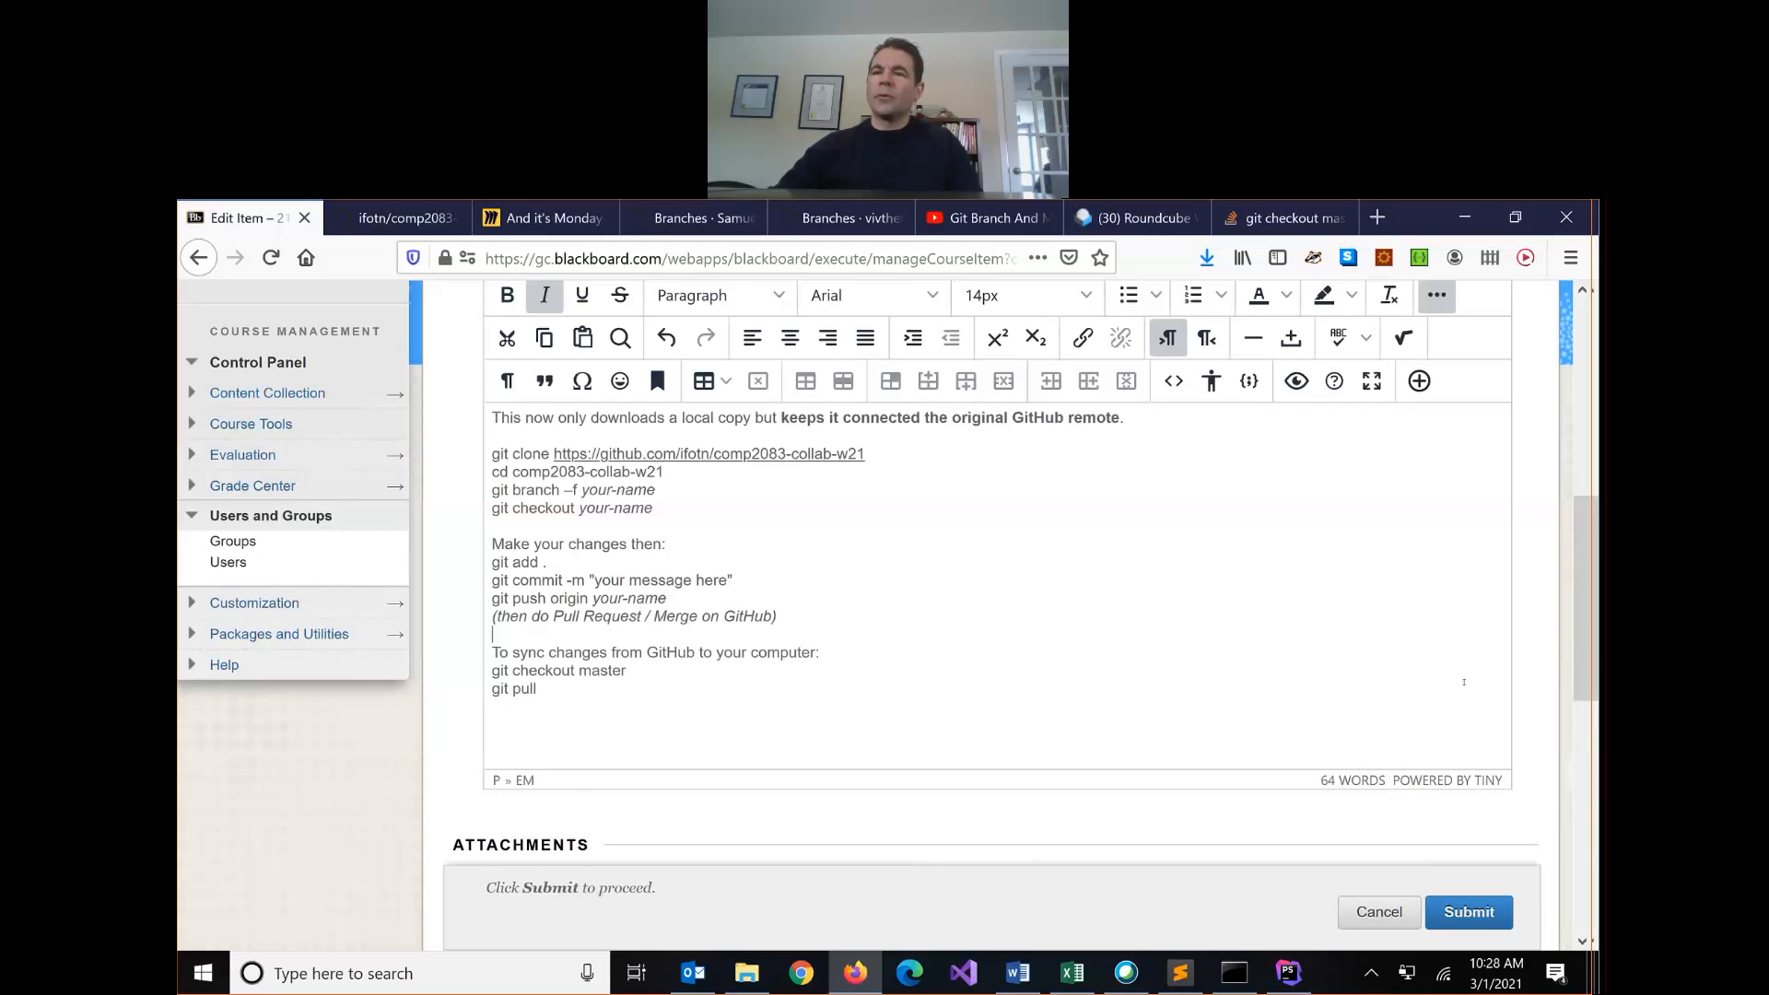
{"action": "scroll", "scroll_direction": "down", "scroll_amount": 3}
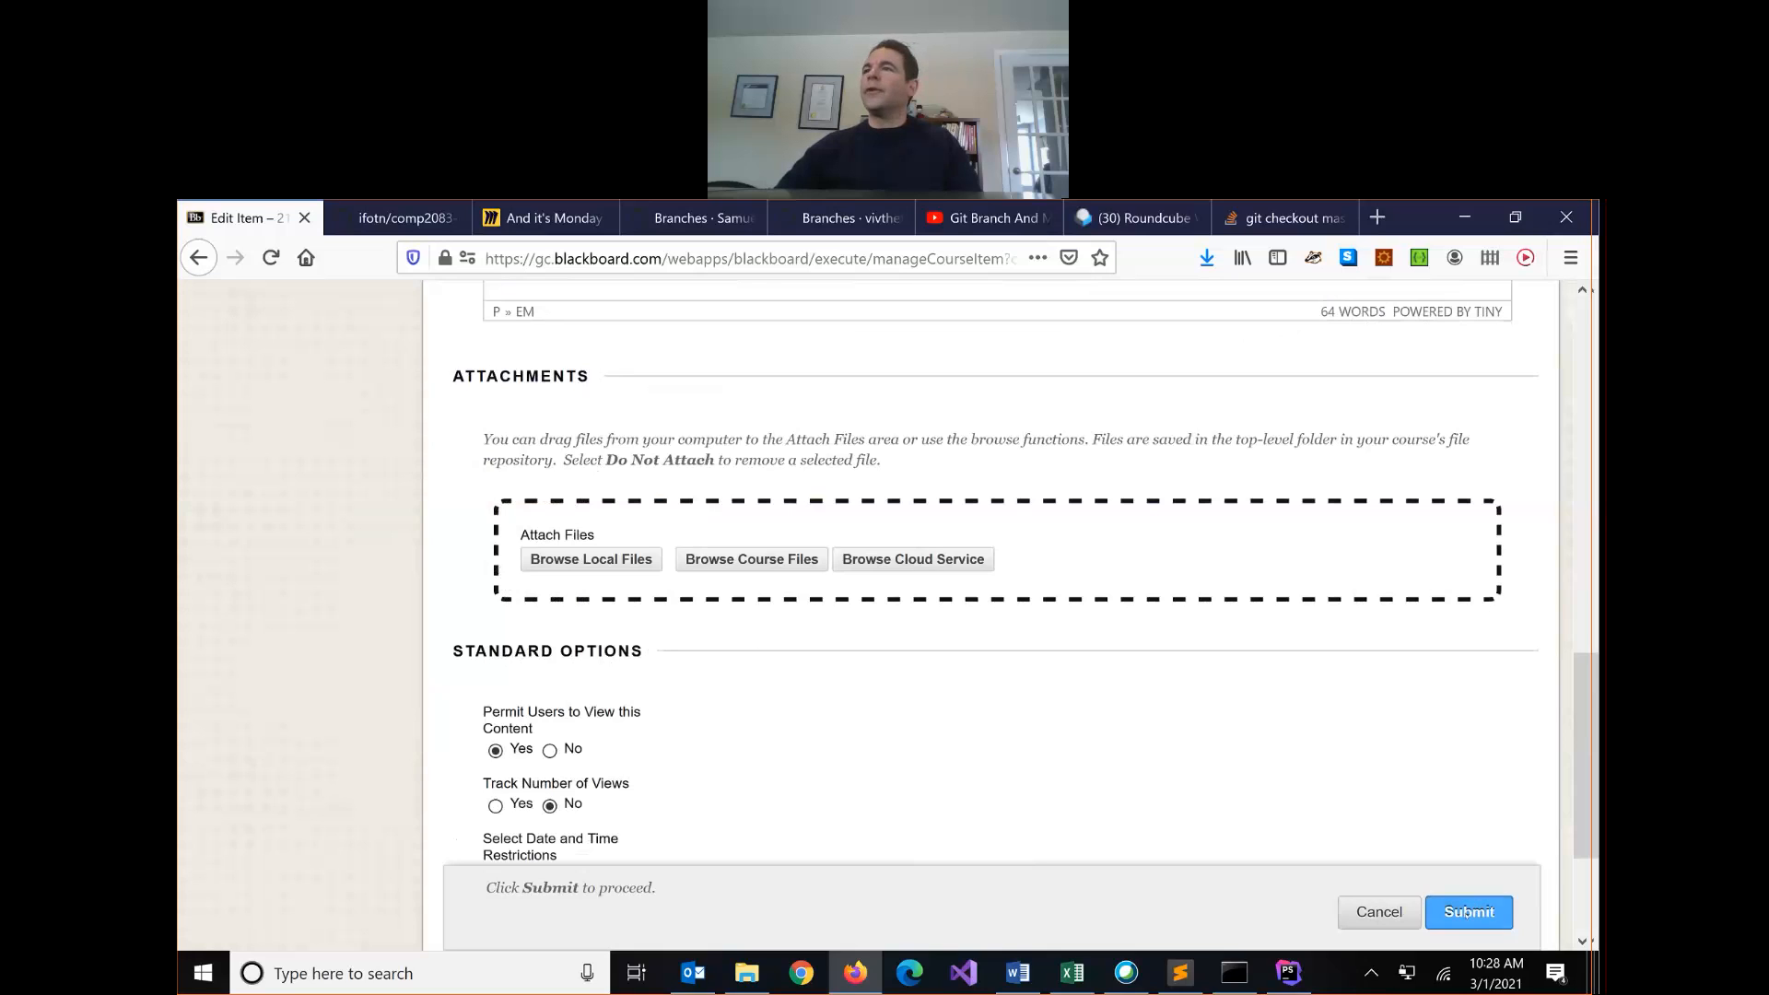
{"action": "left_click", "coordinate": [1469, 912]}
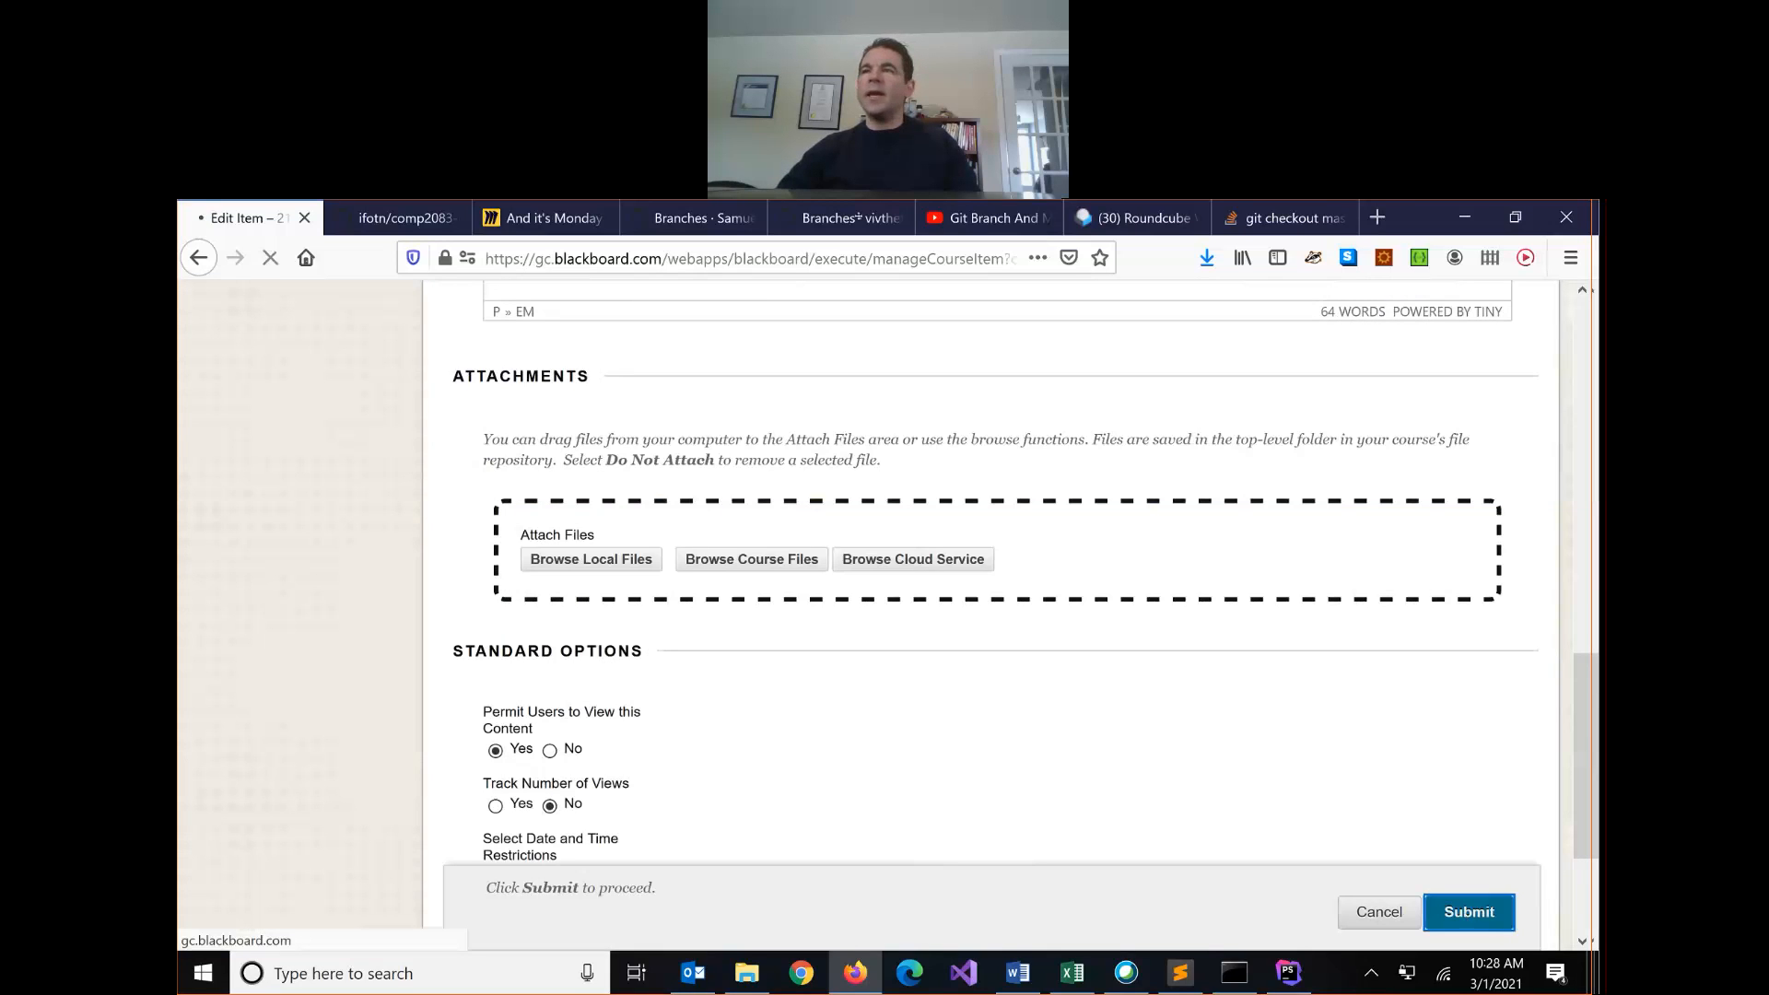
{"action": "left_click", "coordinate": [1469, 913]}
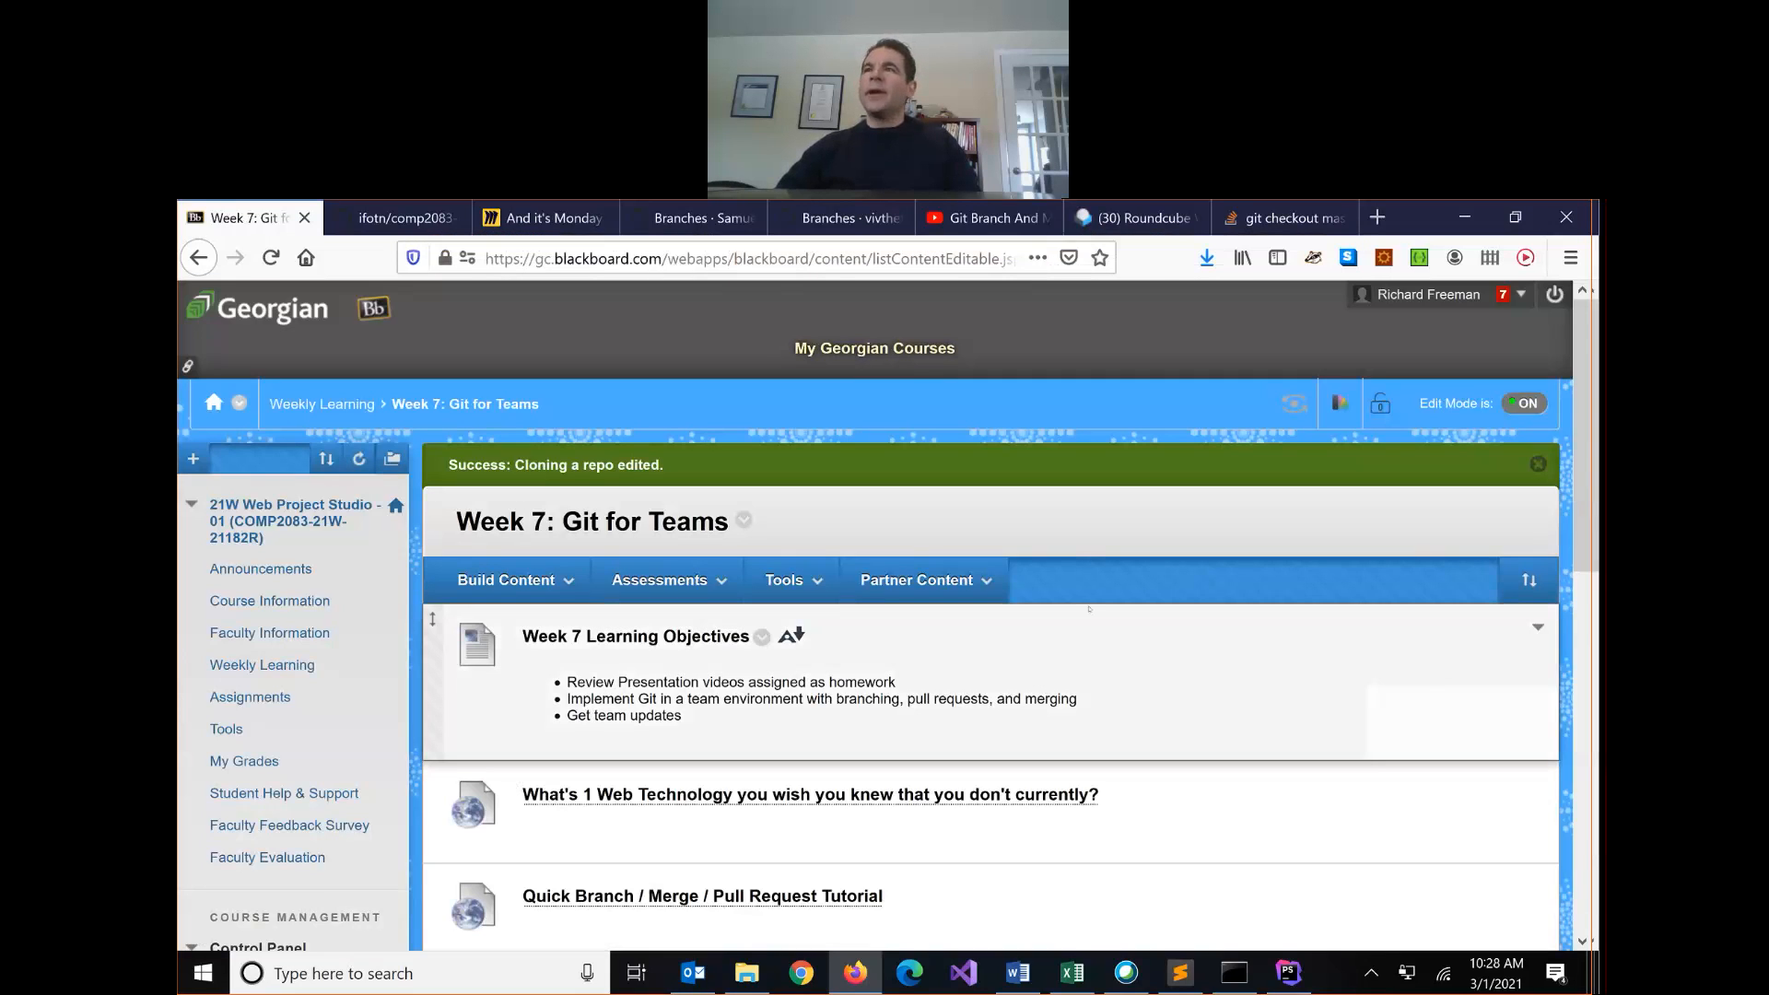